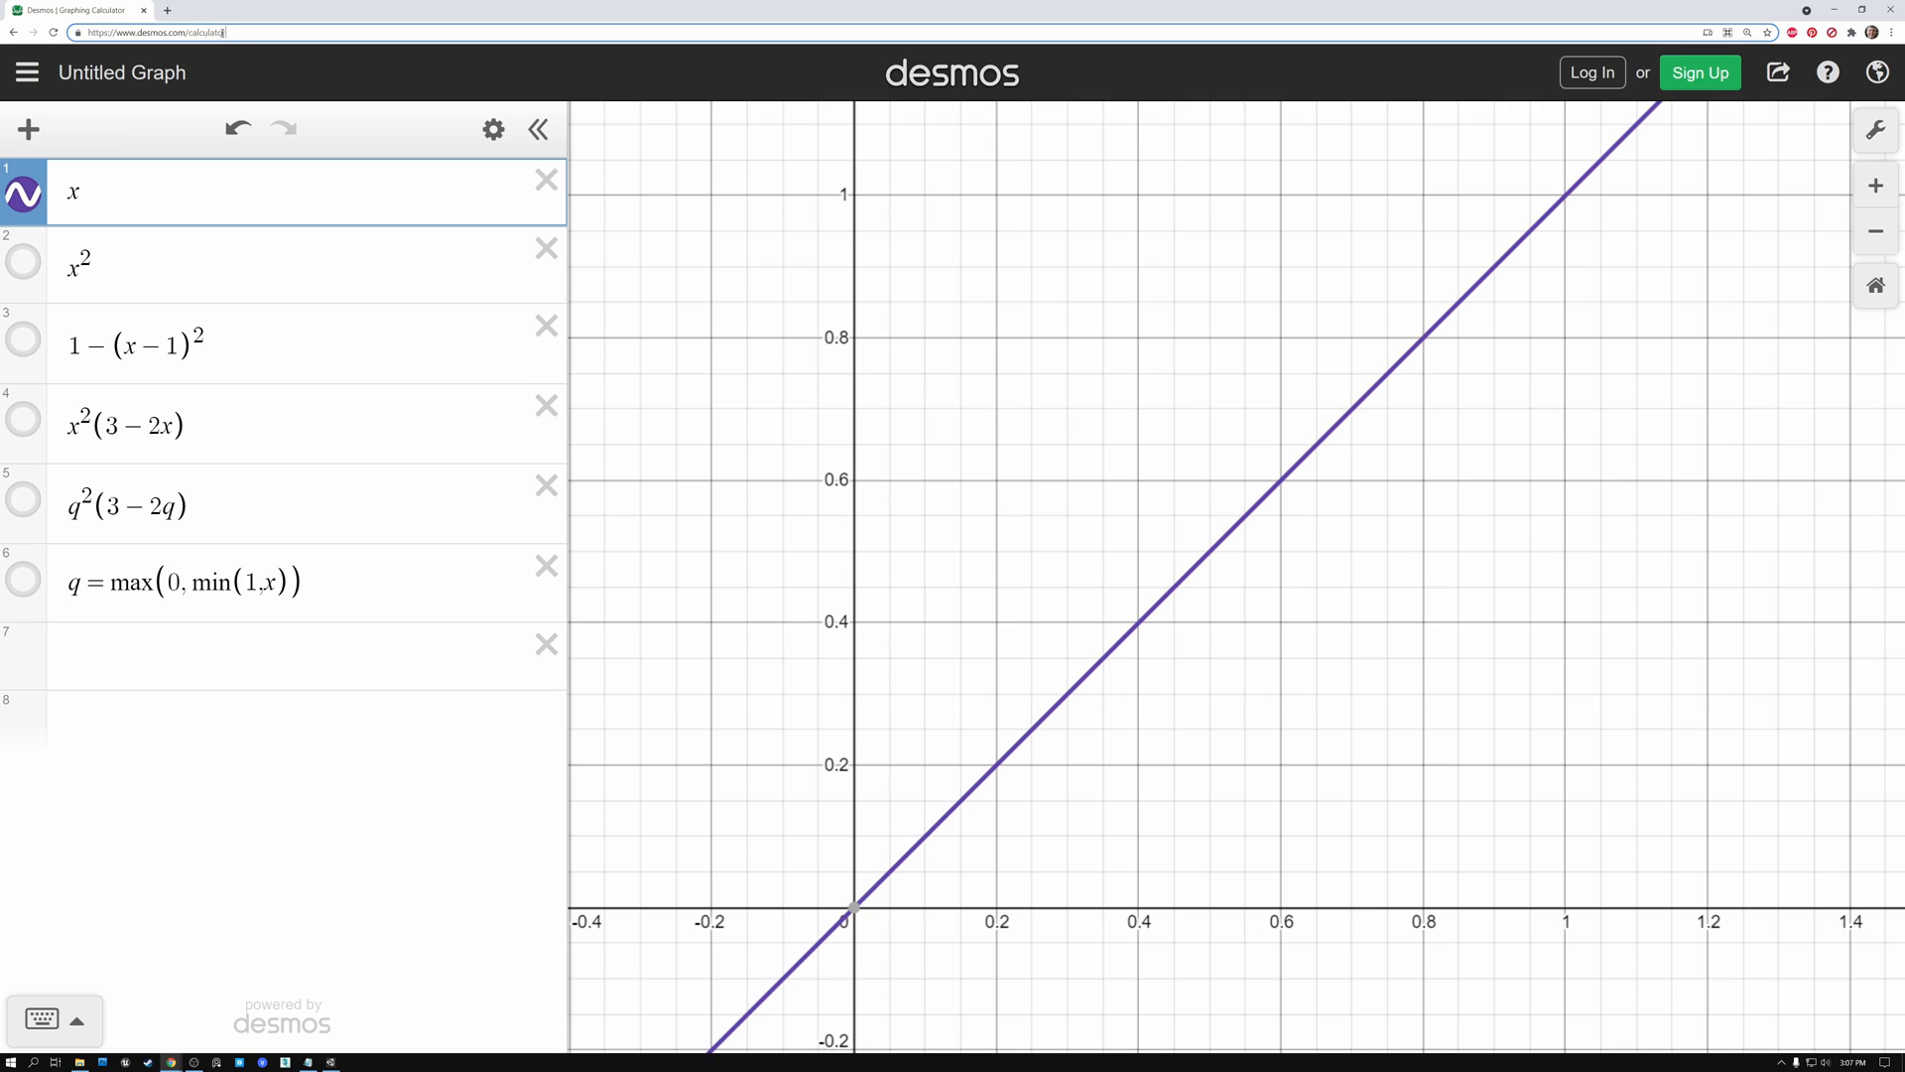
# Show the x² parabola and hide the straight line of x on the graph.
pyautogui.click(153, 32)
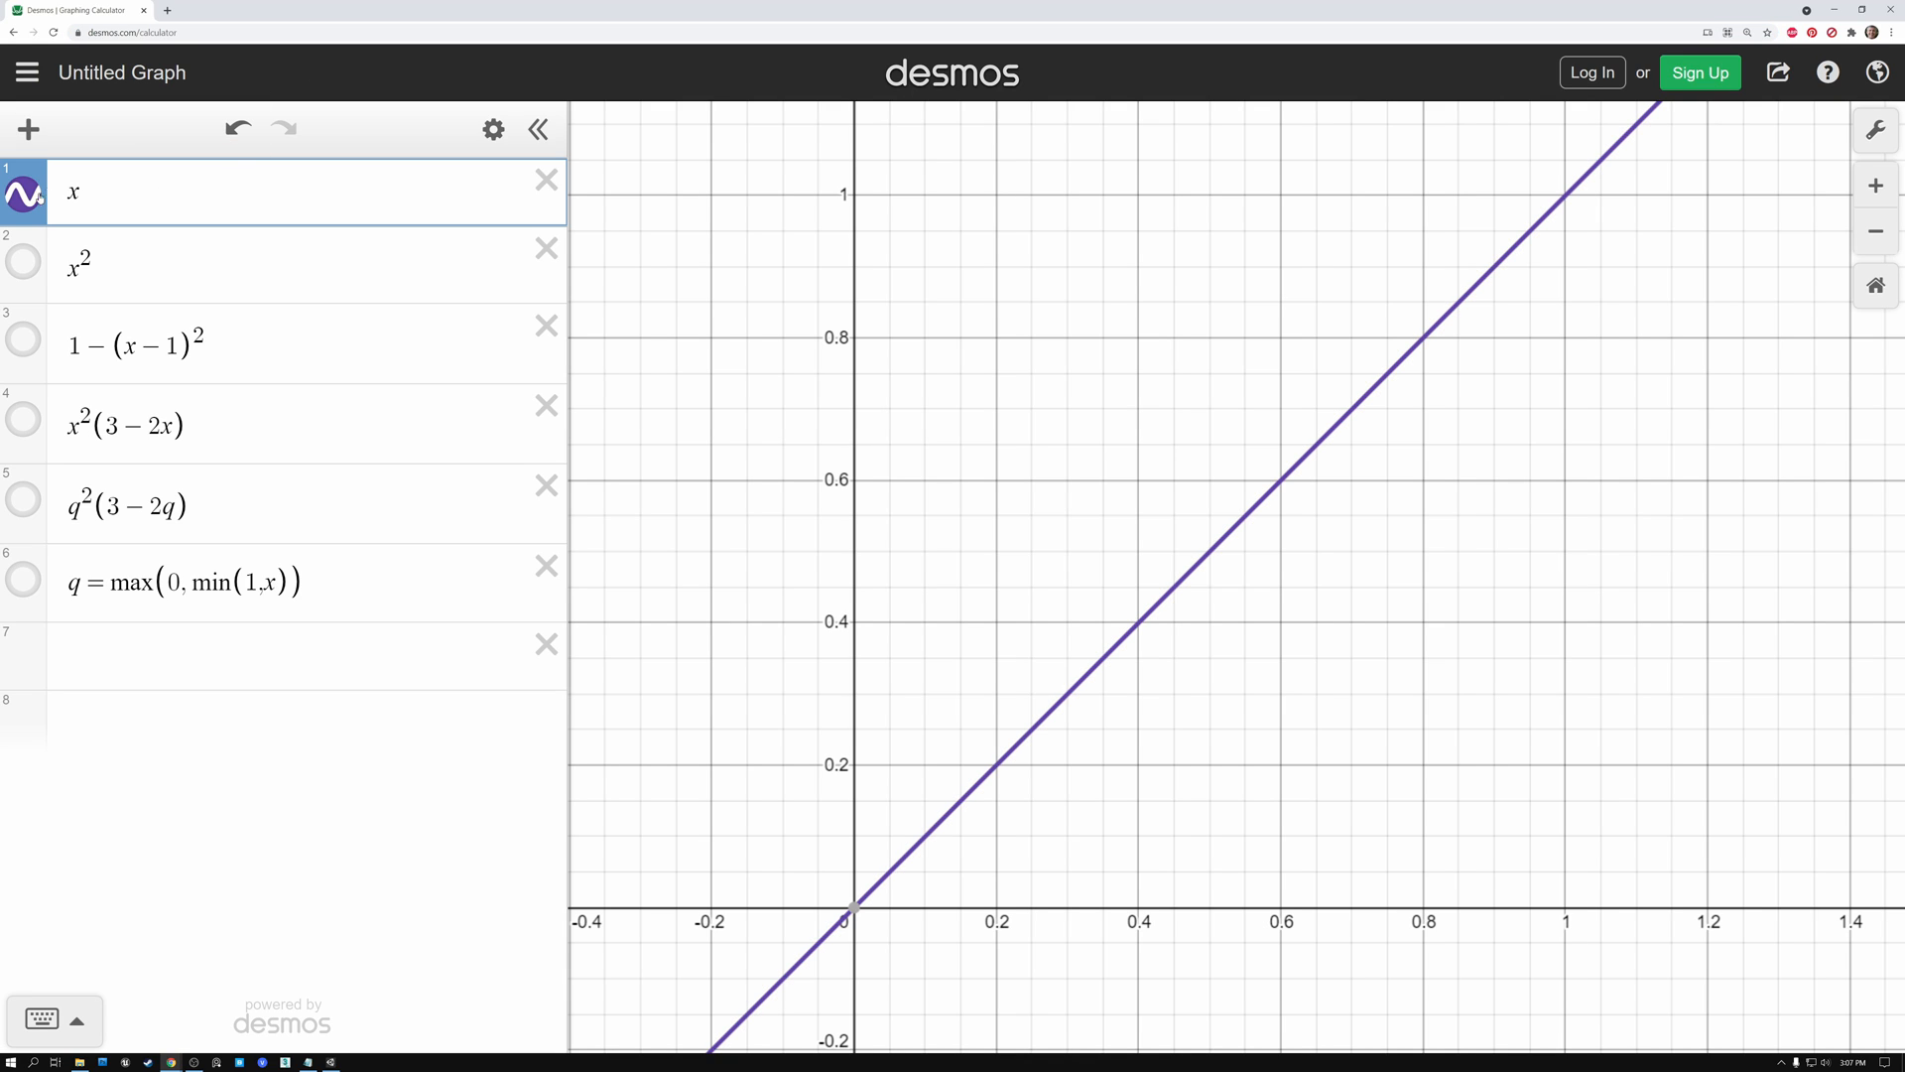
pyautogui.doubleClick(74, 192)
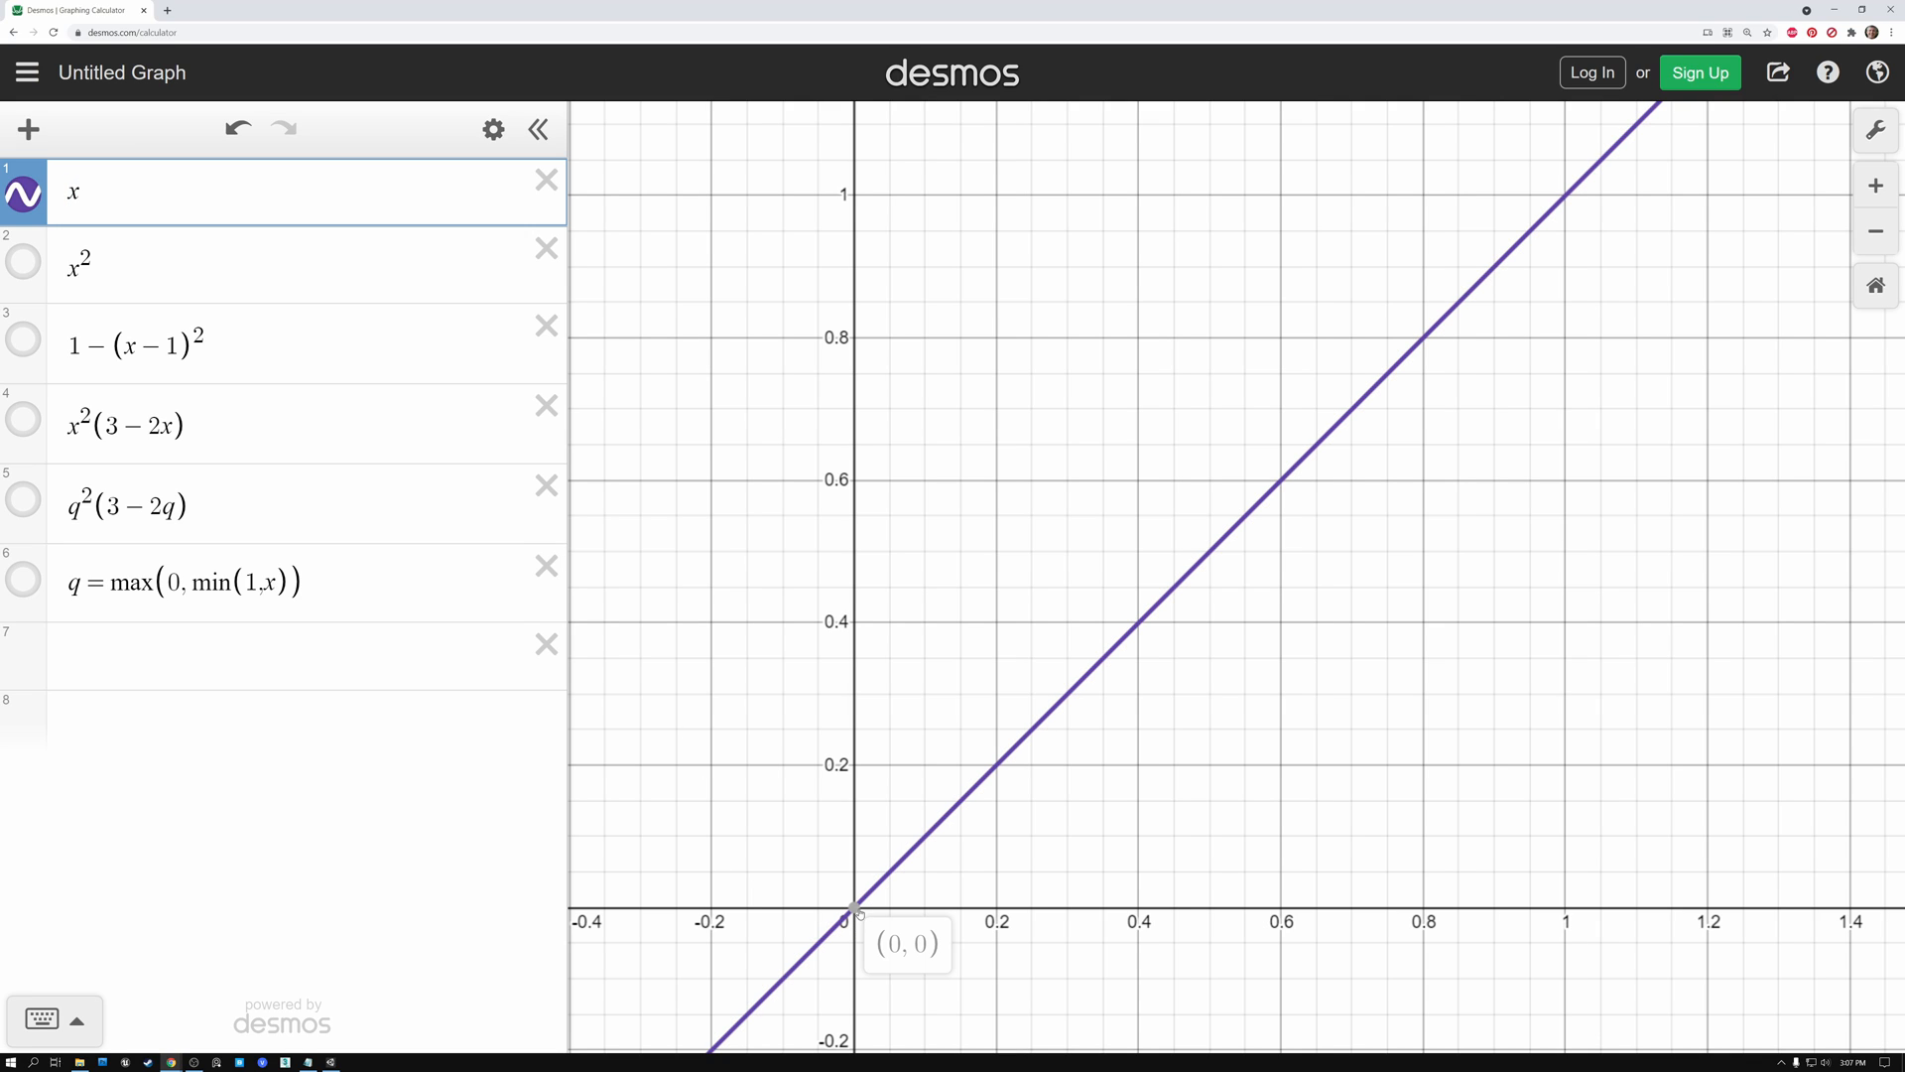
pyautogui.moveTo(1329, 510)
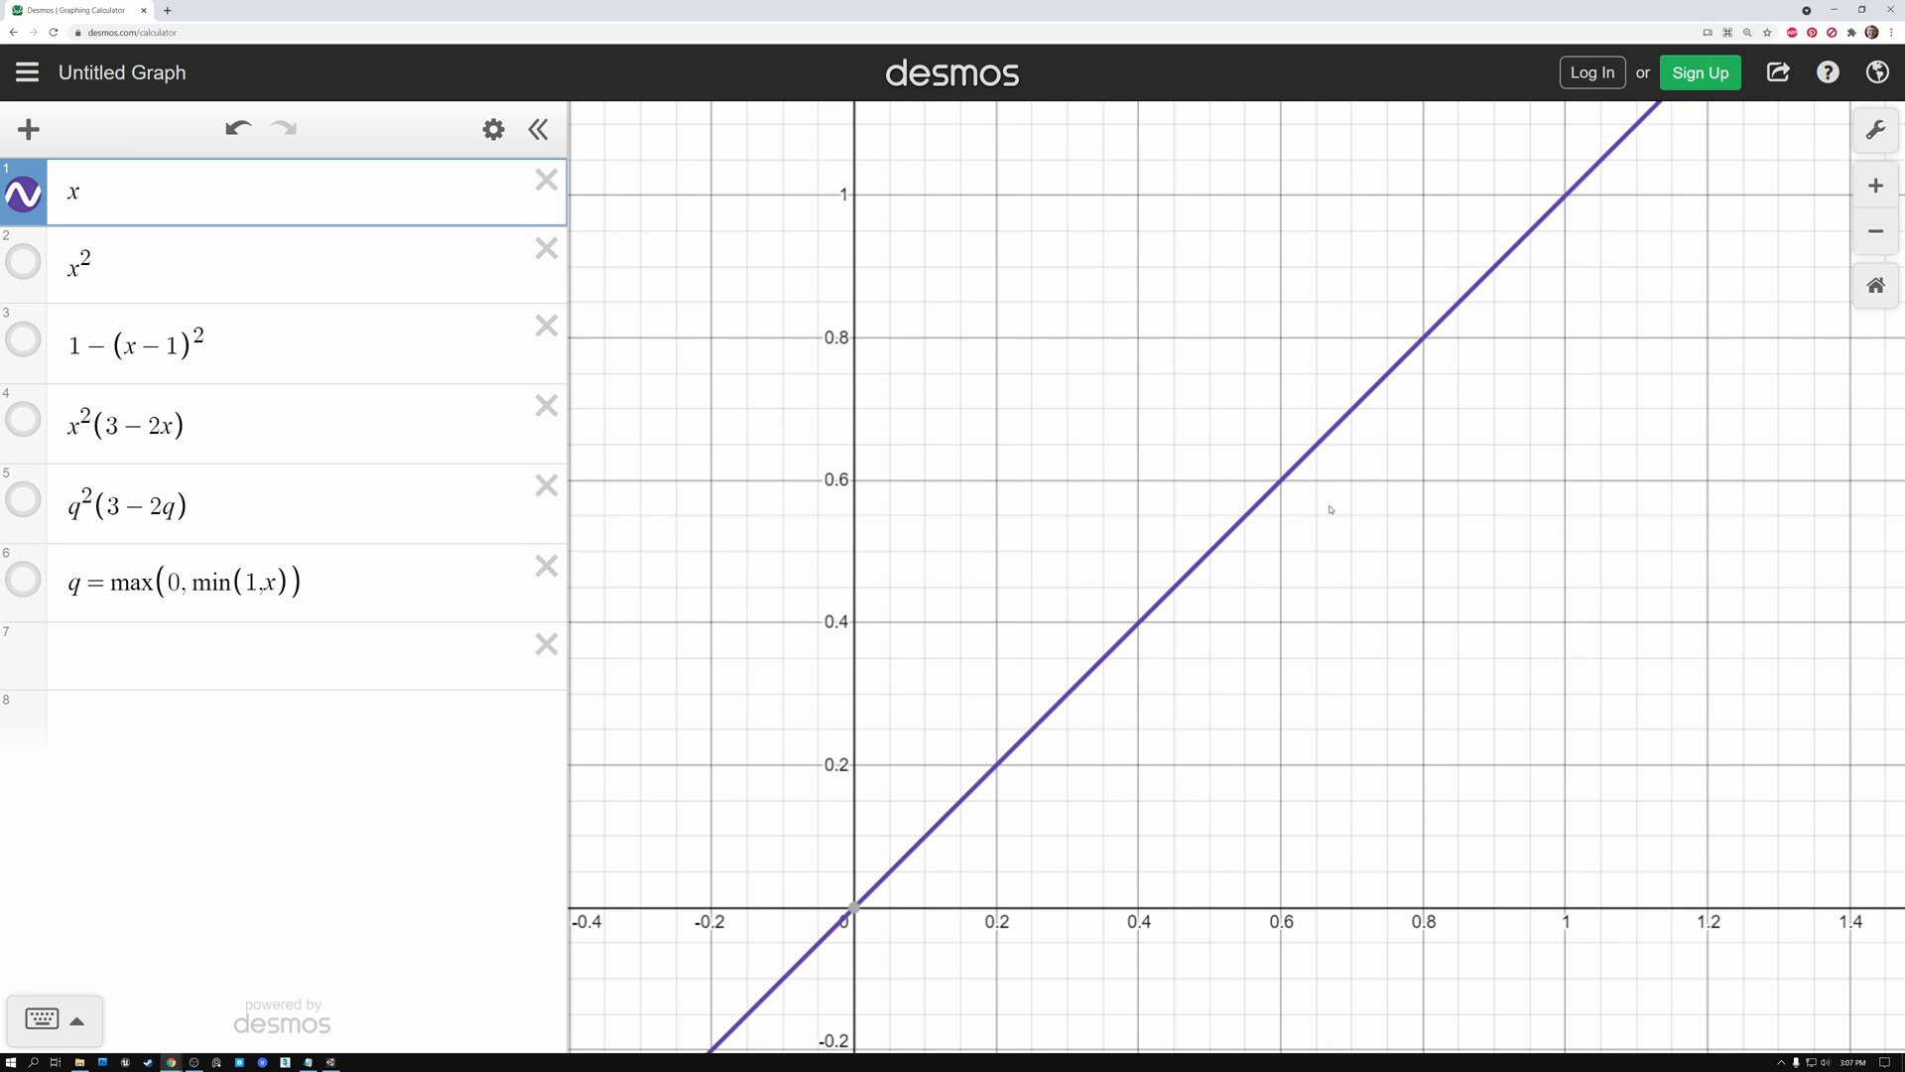
pyautogui.moveTo(1431, 350)
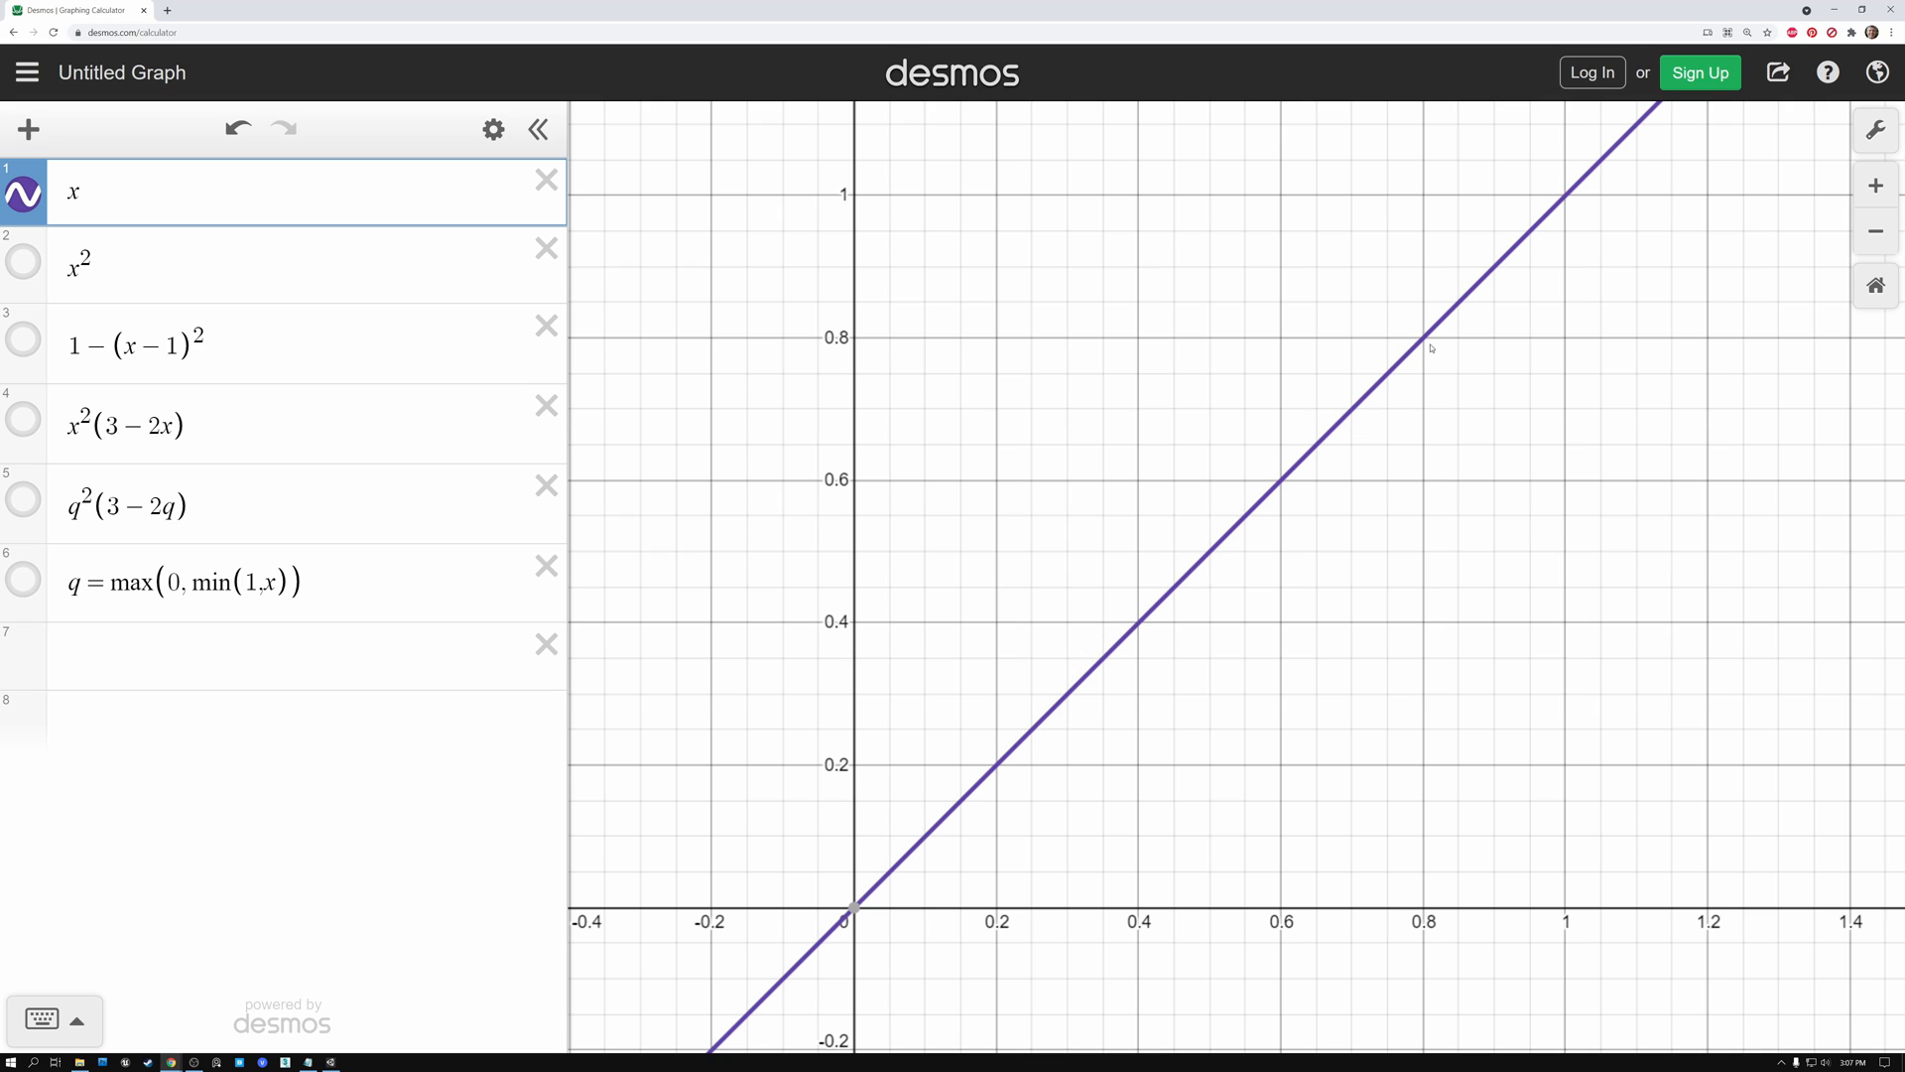
pyautogui.moveTo(1050, 775)
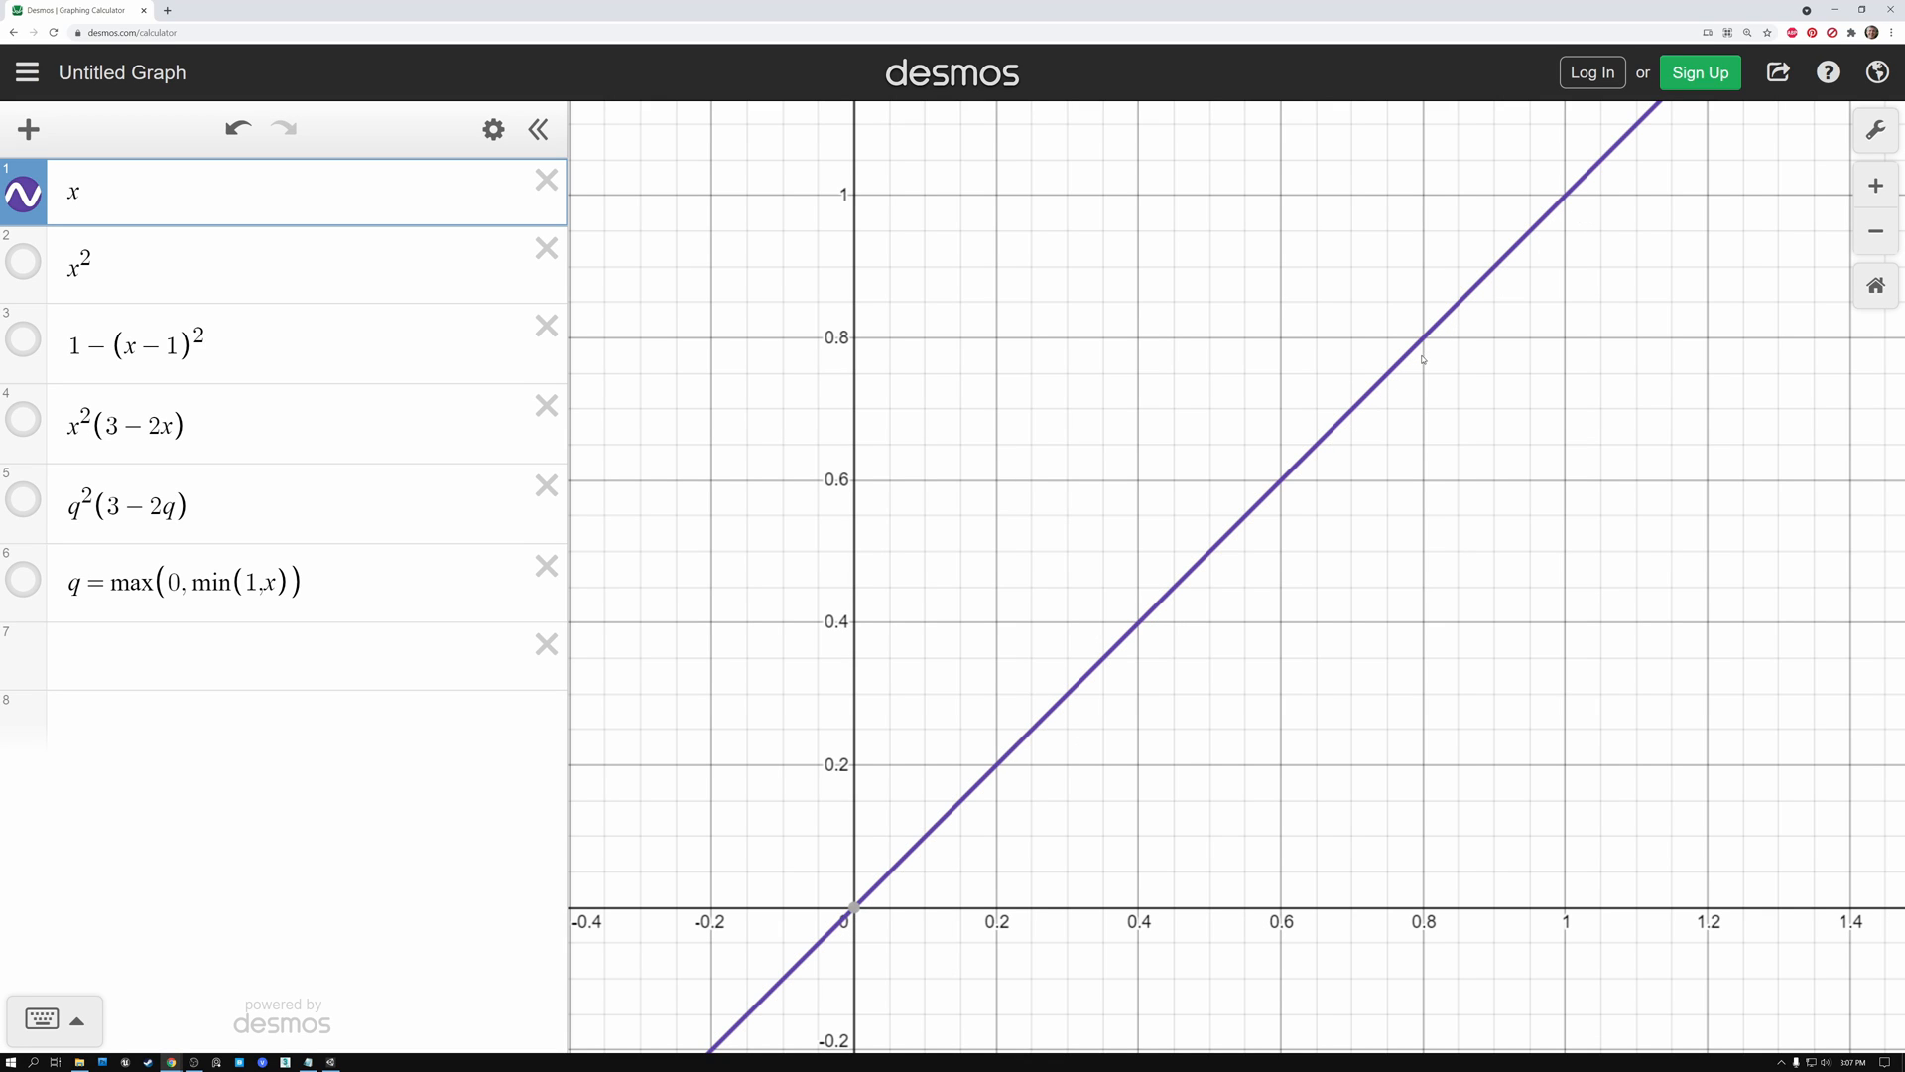
pyautogui.moveTo(1568, 200)
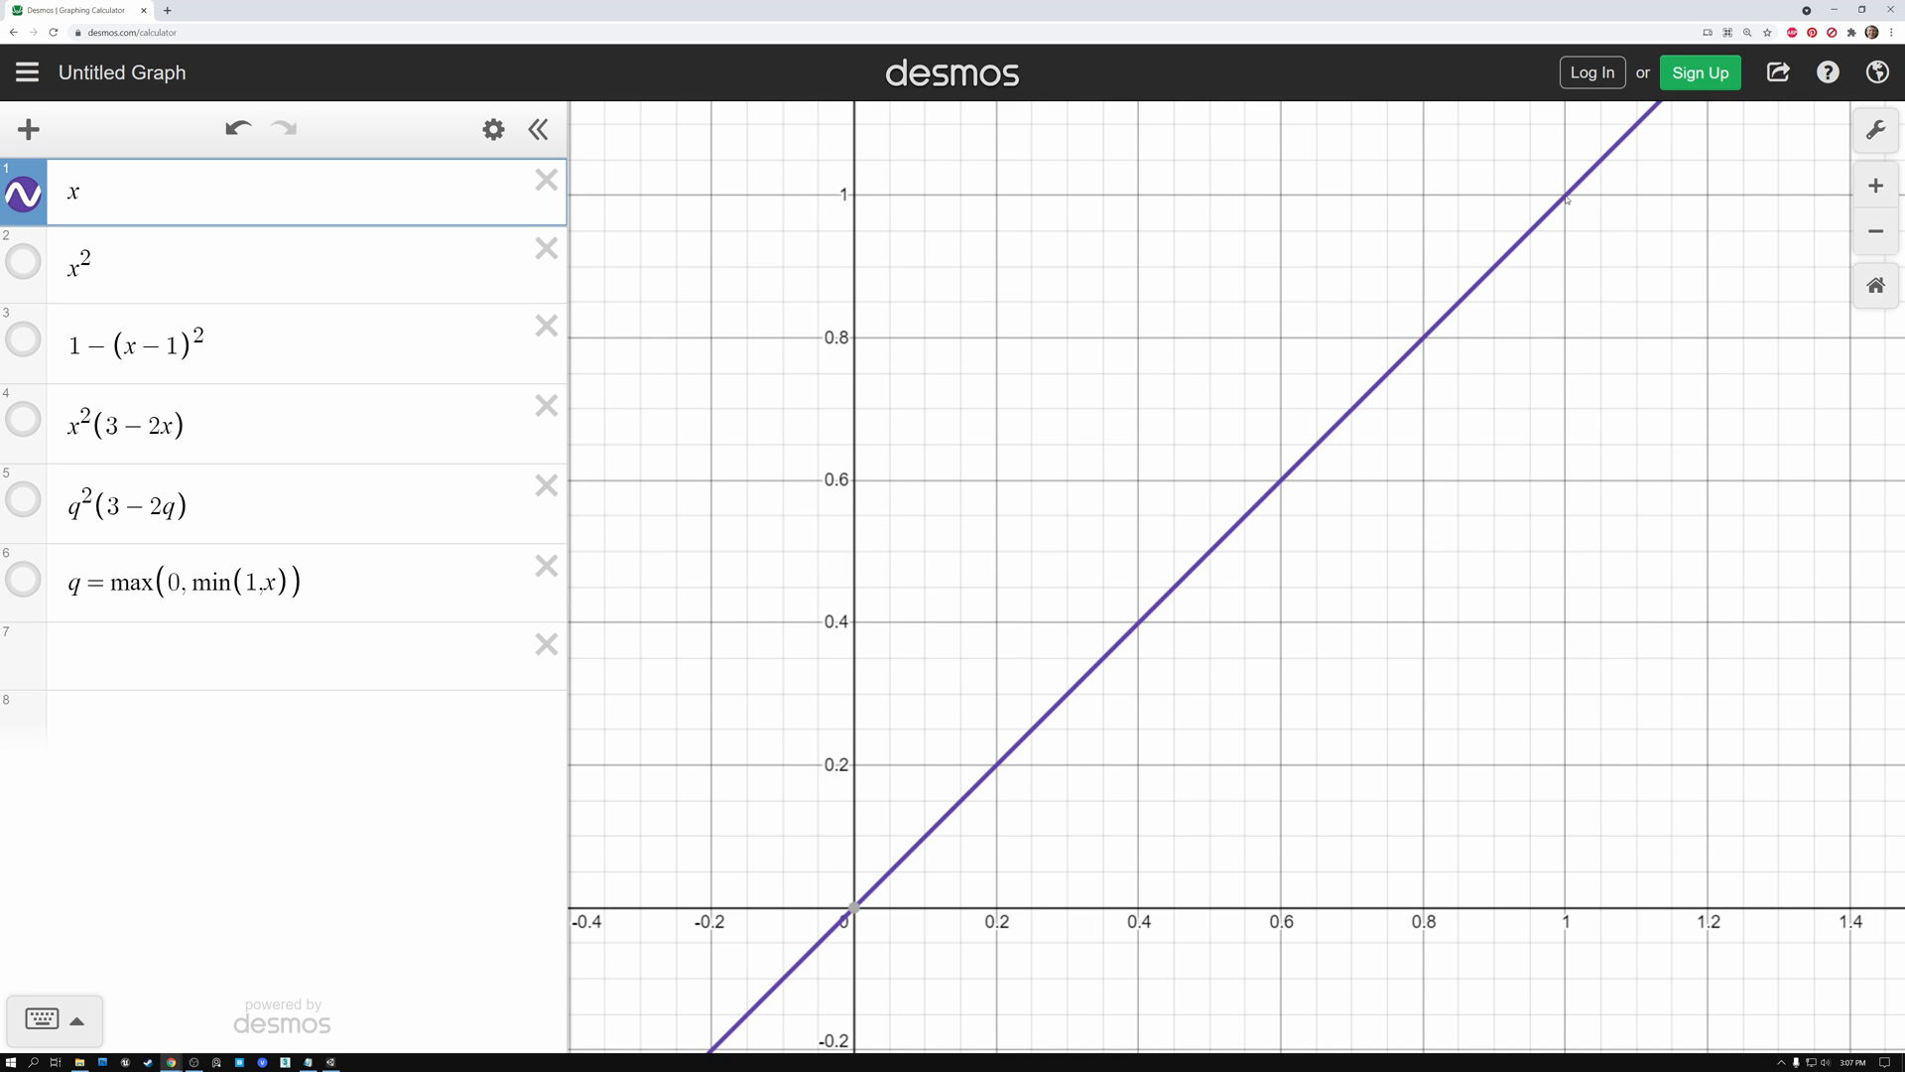
pyautogui.moveTo(1548, 232)
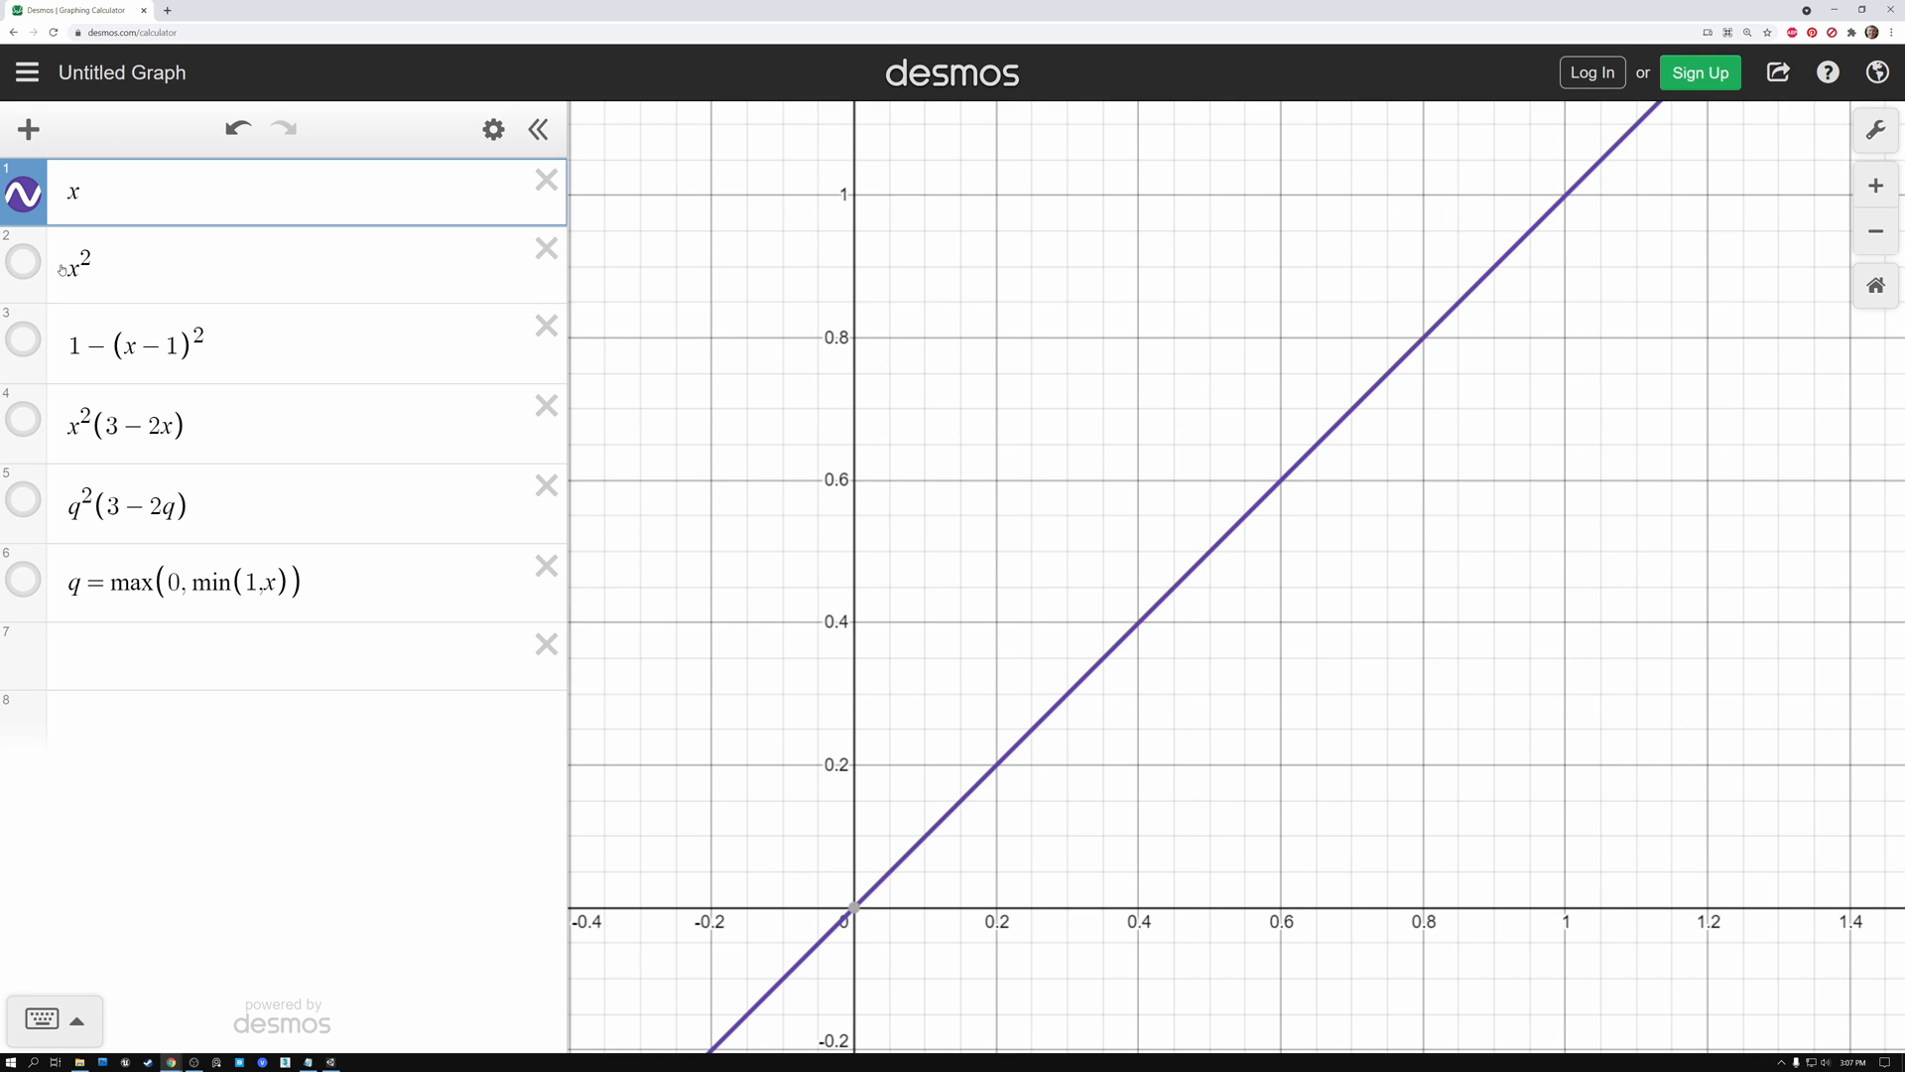
pyautogui.click(22, 264)
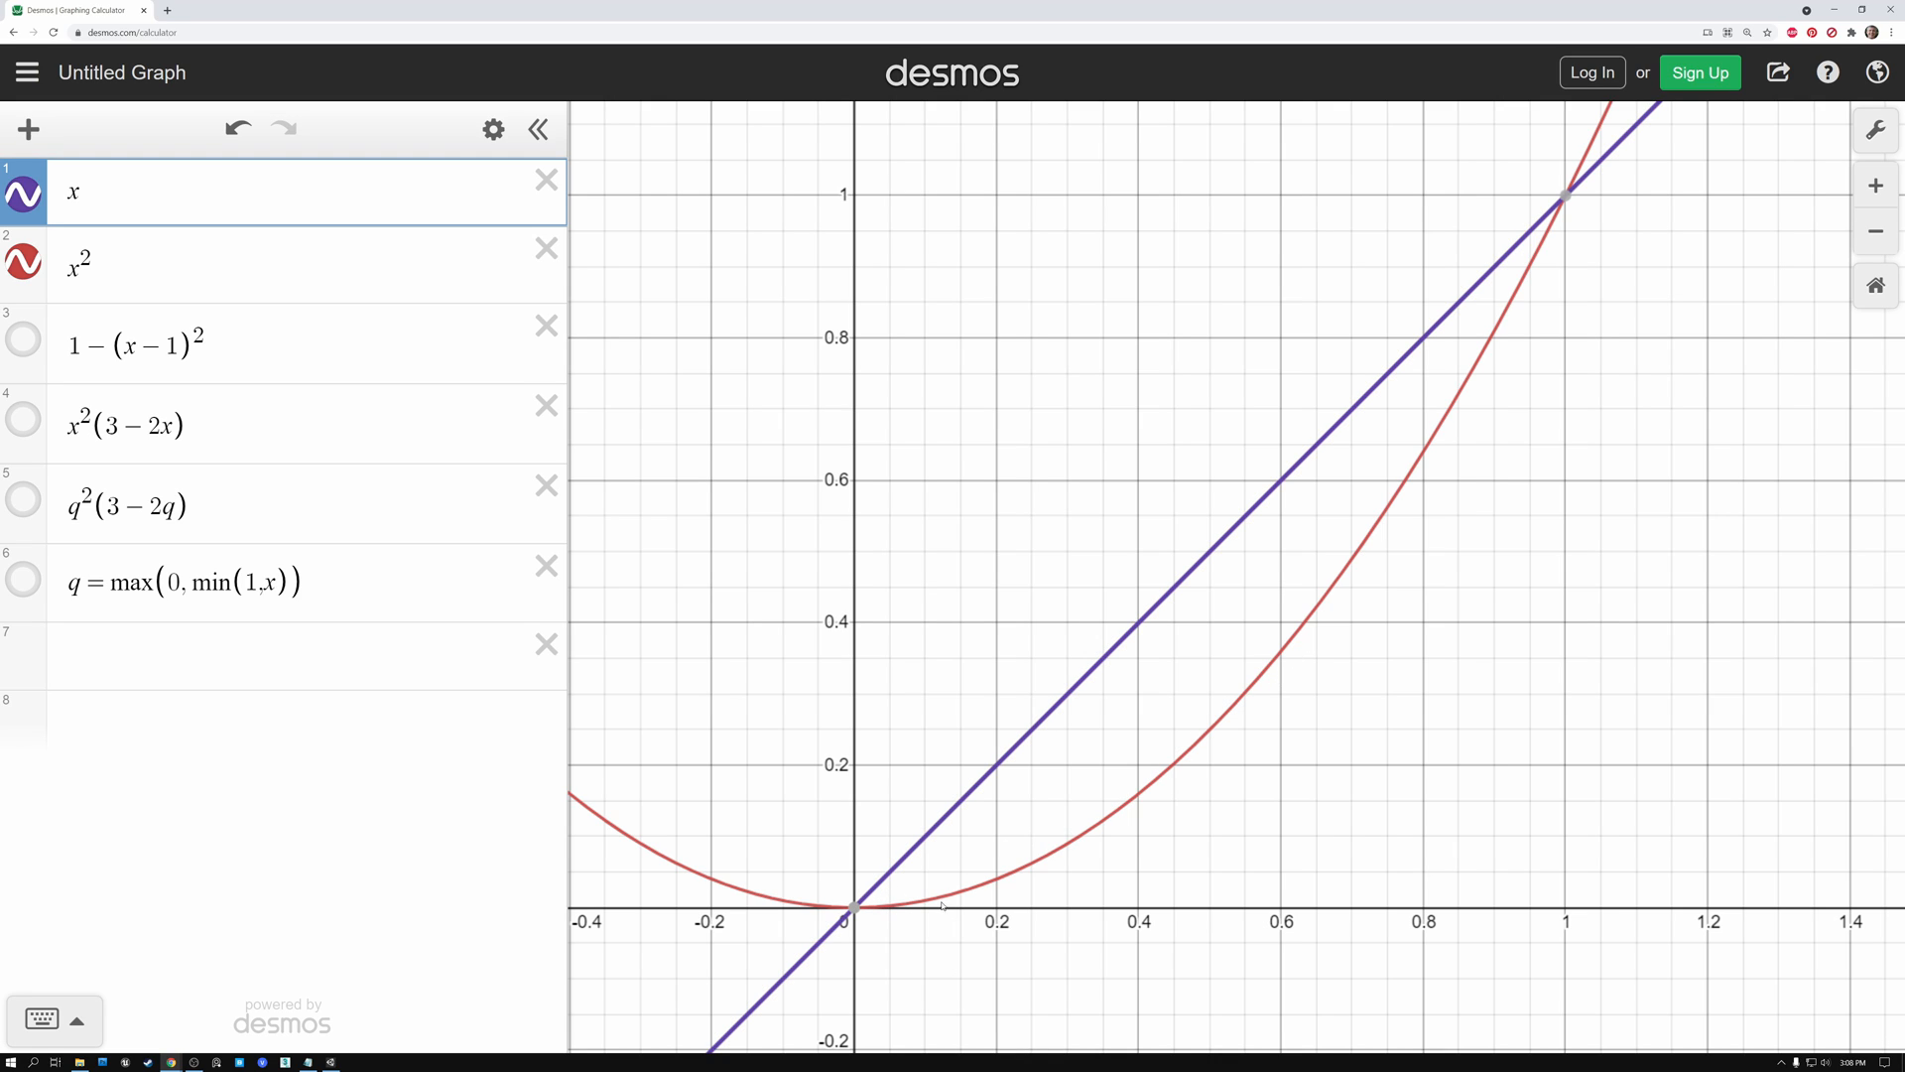
pyautogui.click(22, 192)
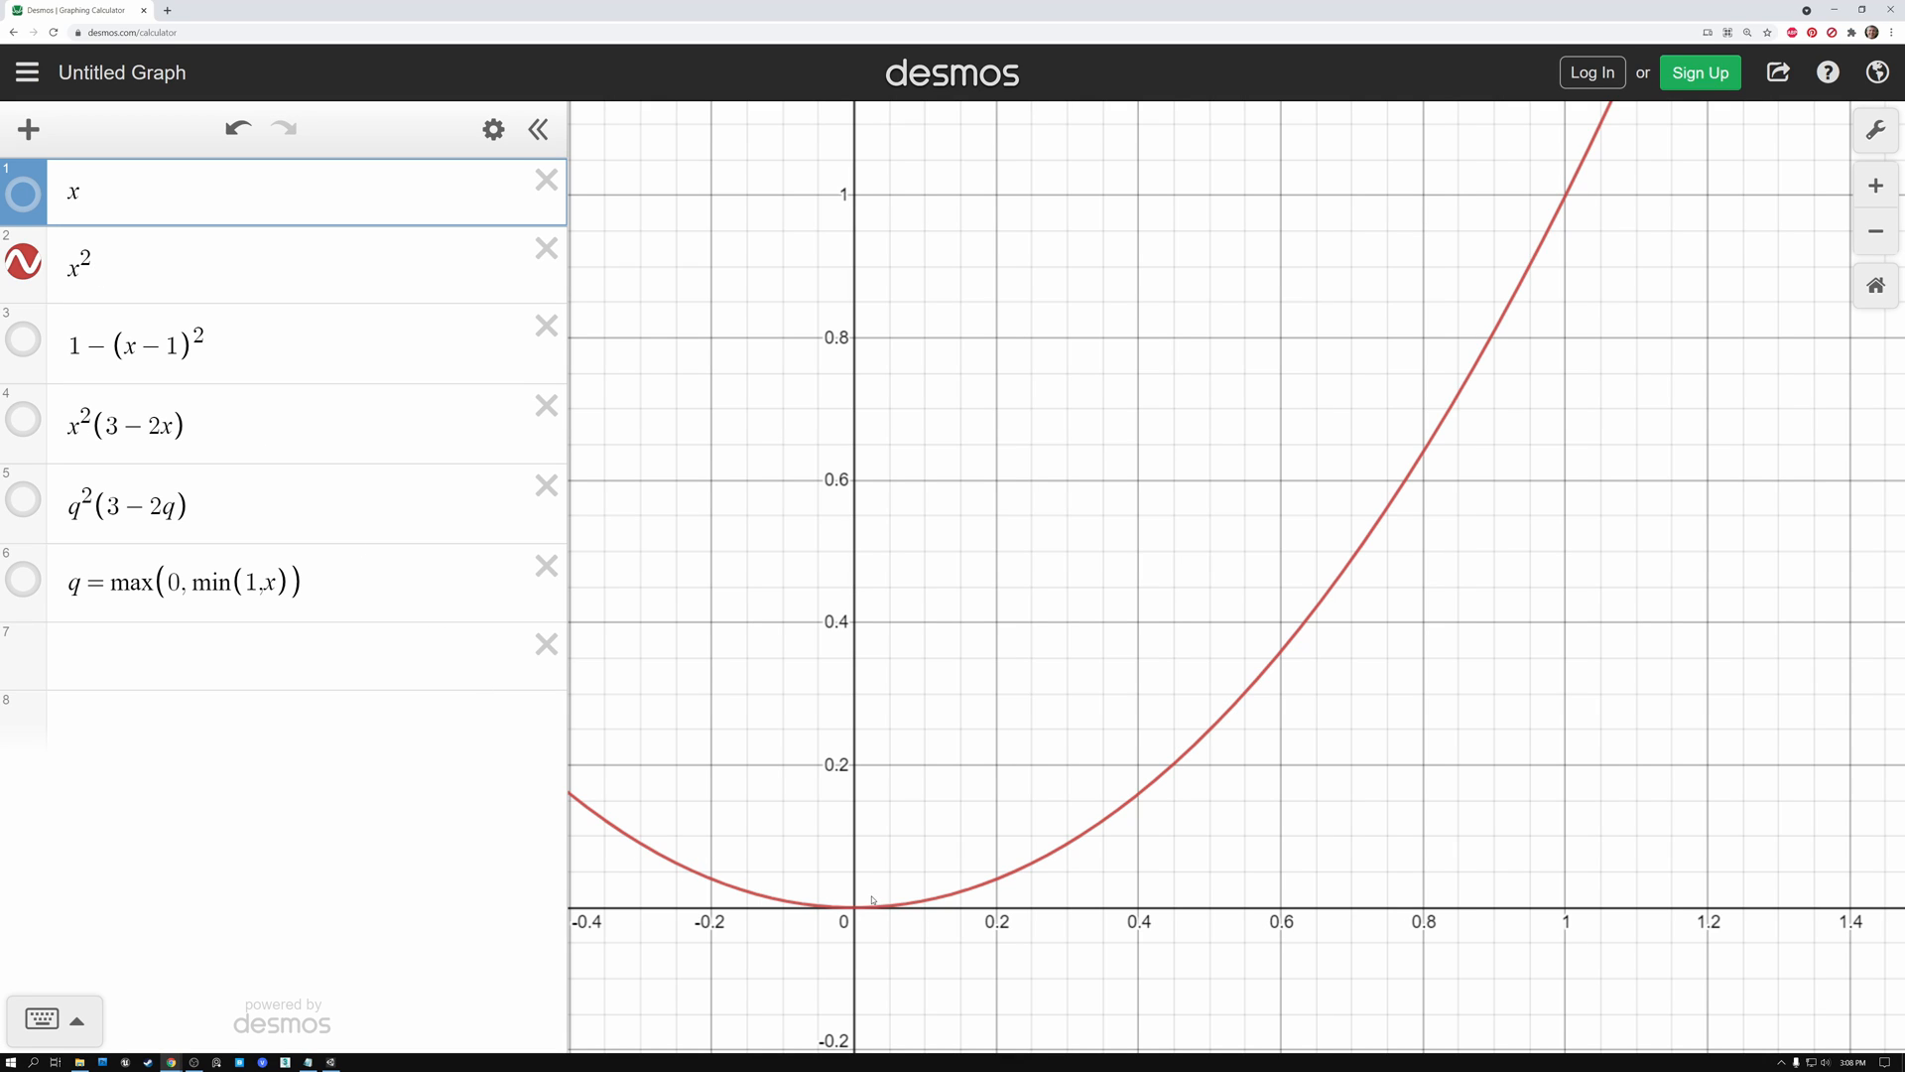
pyautogui.moveTo(868, 867)
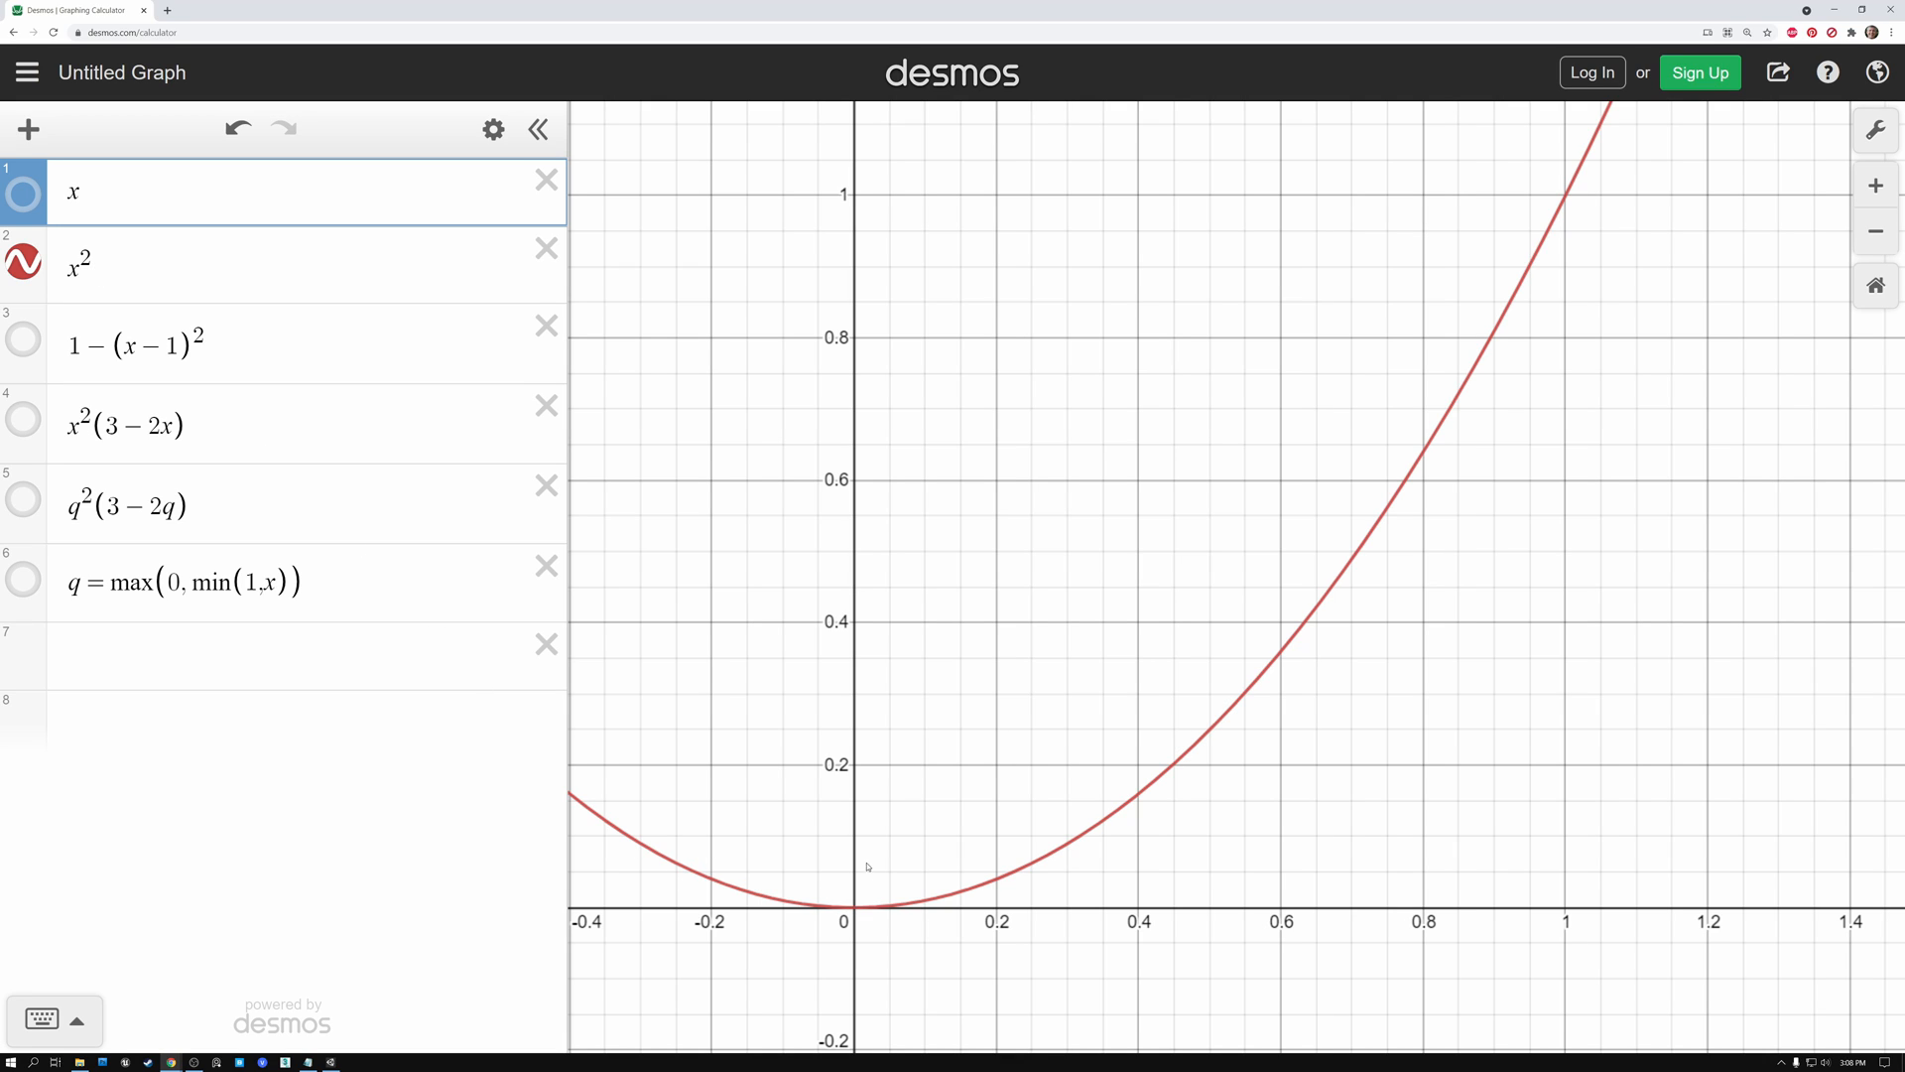
pyautogui.moveTo(864, 869)
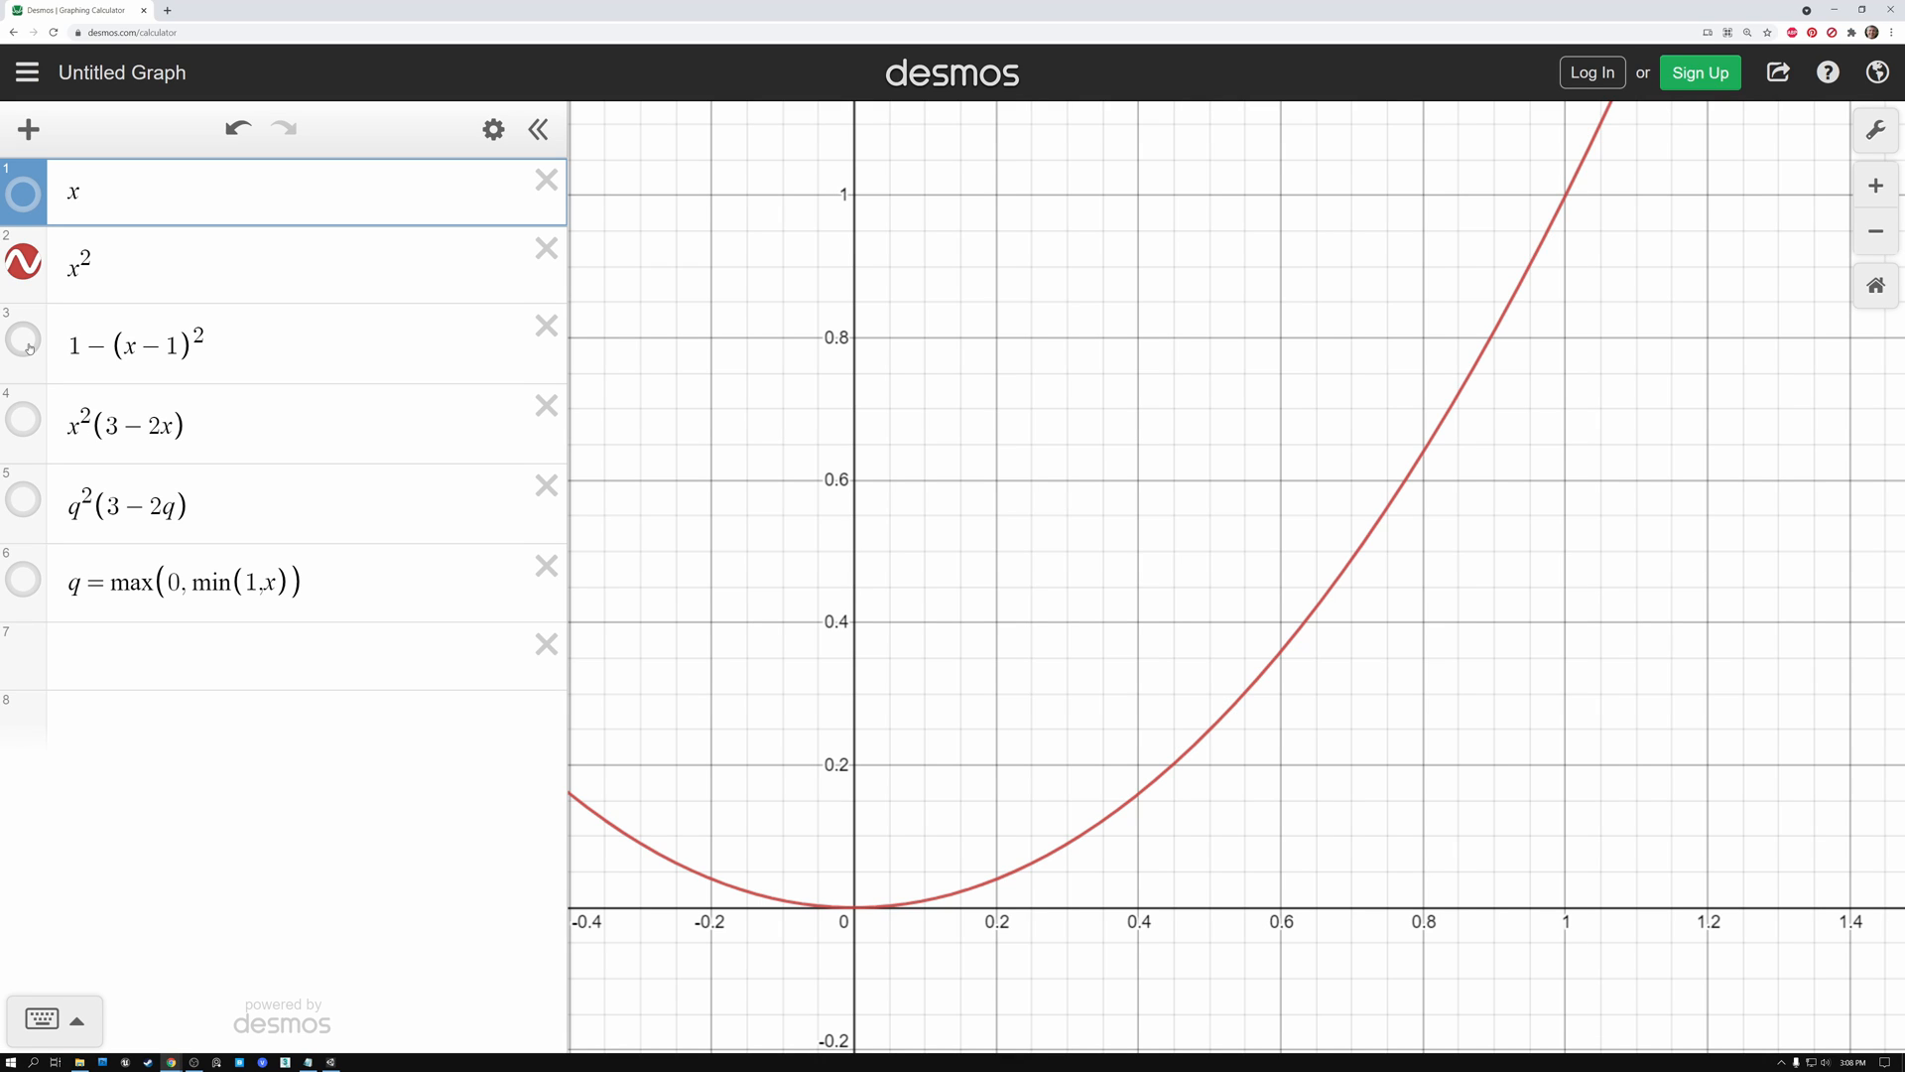
# Show the 1−(x−1)² curve alongside x² for comparison.
pyautogui.click(24, 340)
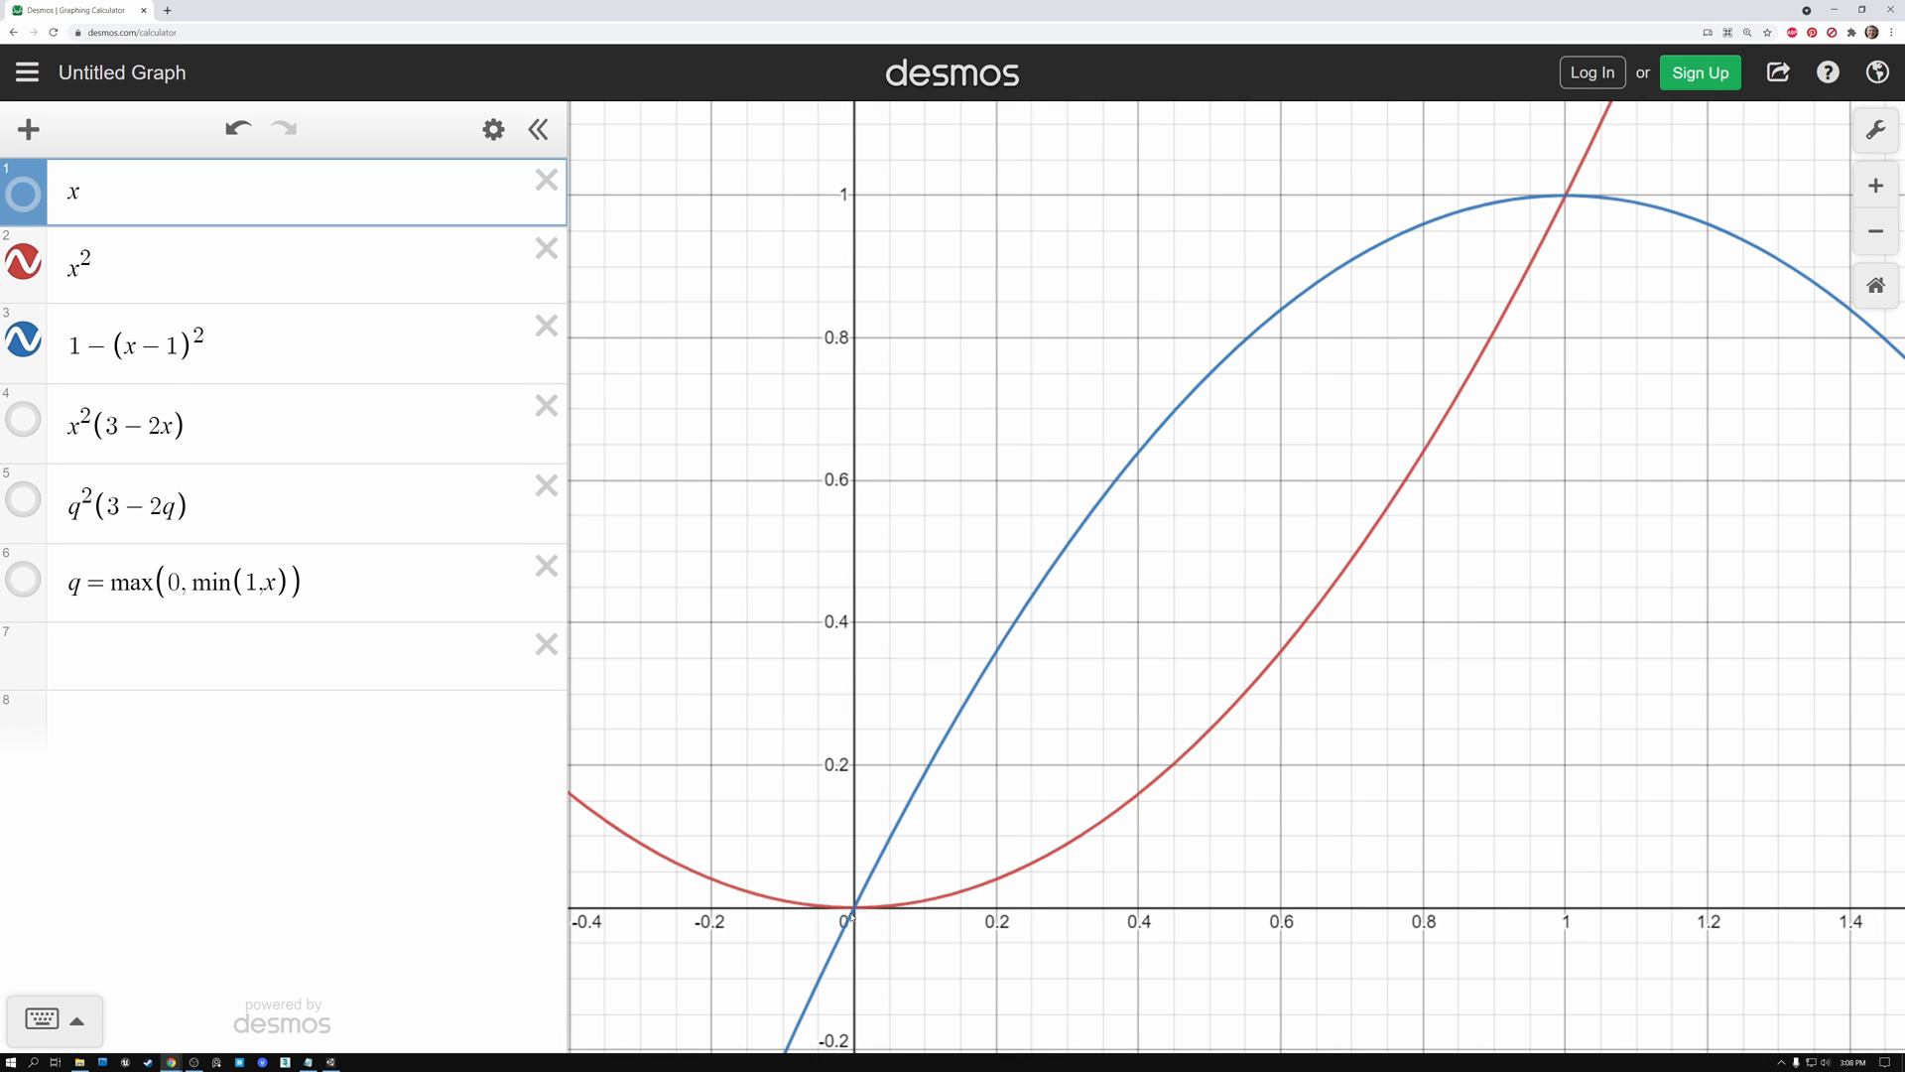
pyautogui.moveTo(893, 810)
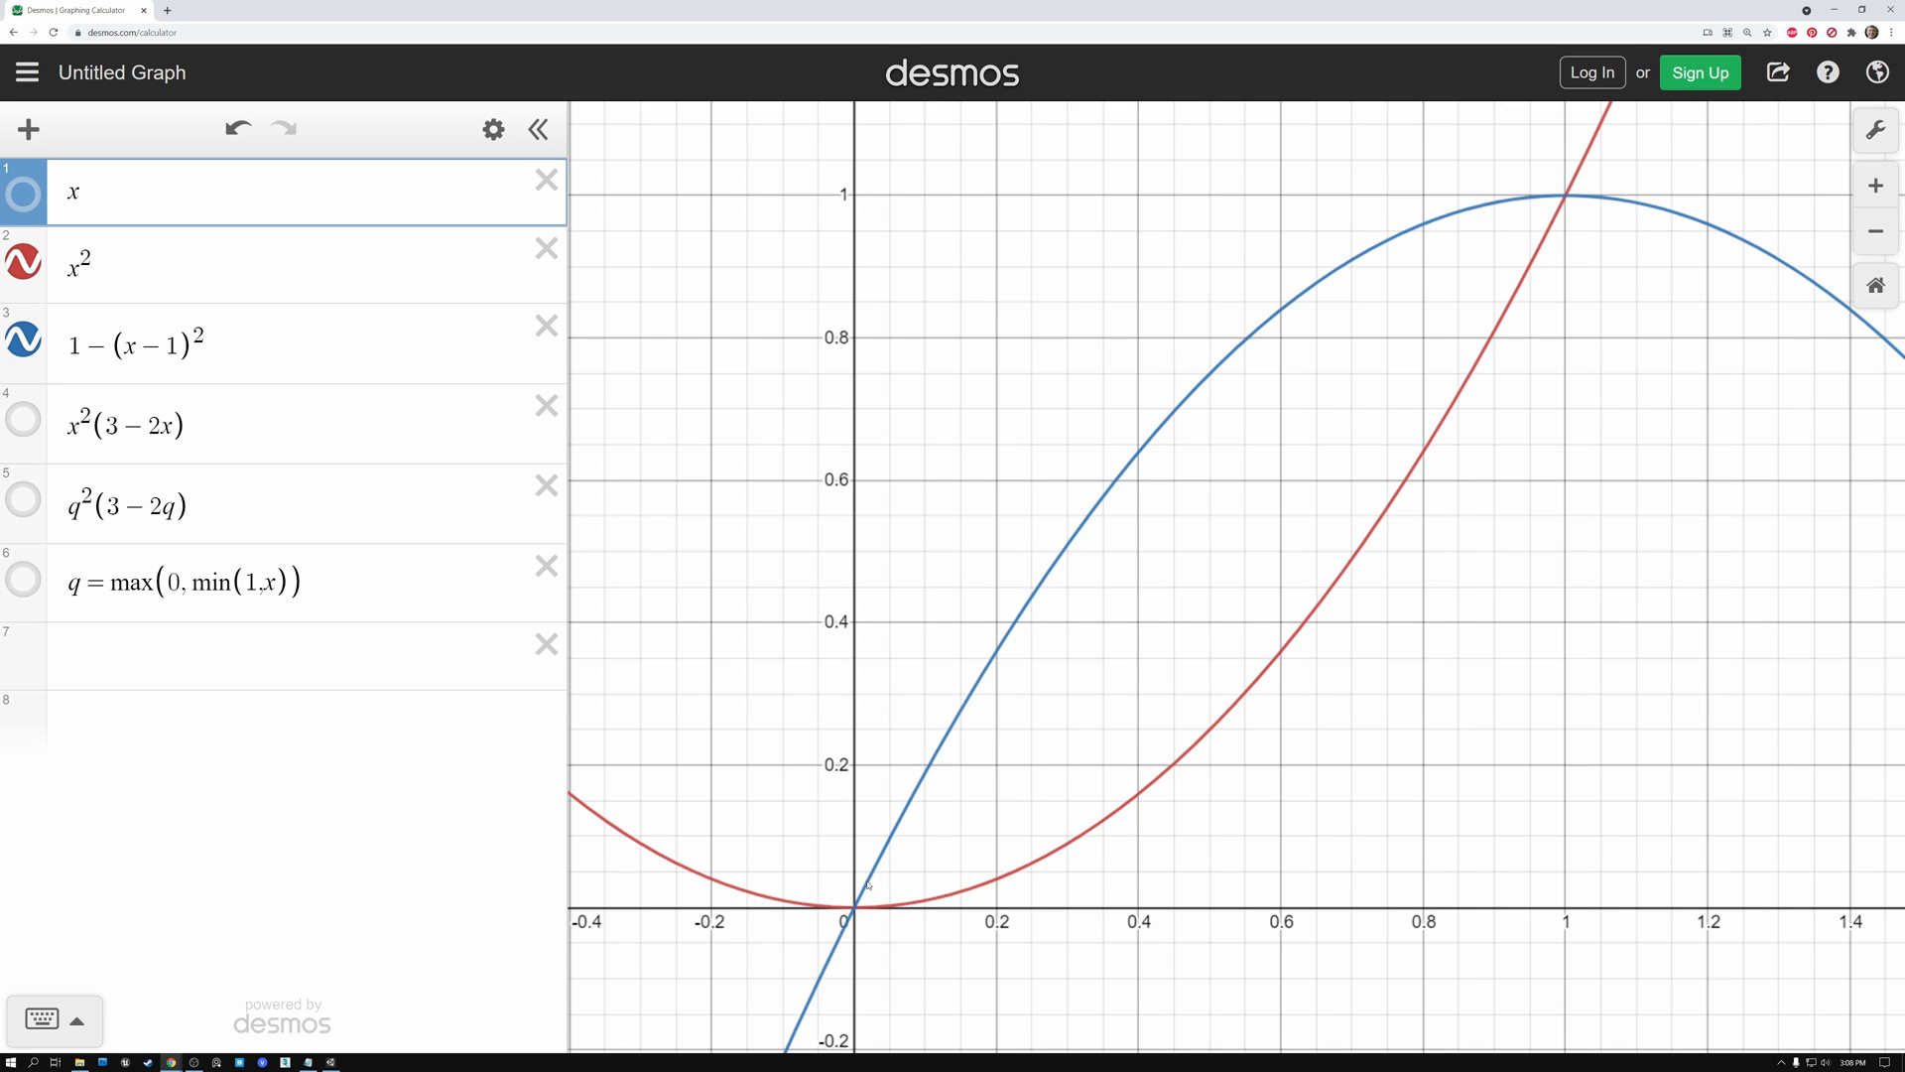
pyautogui.moveTo(1202, 402)
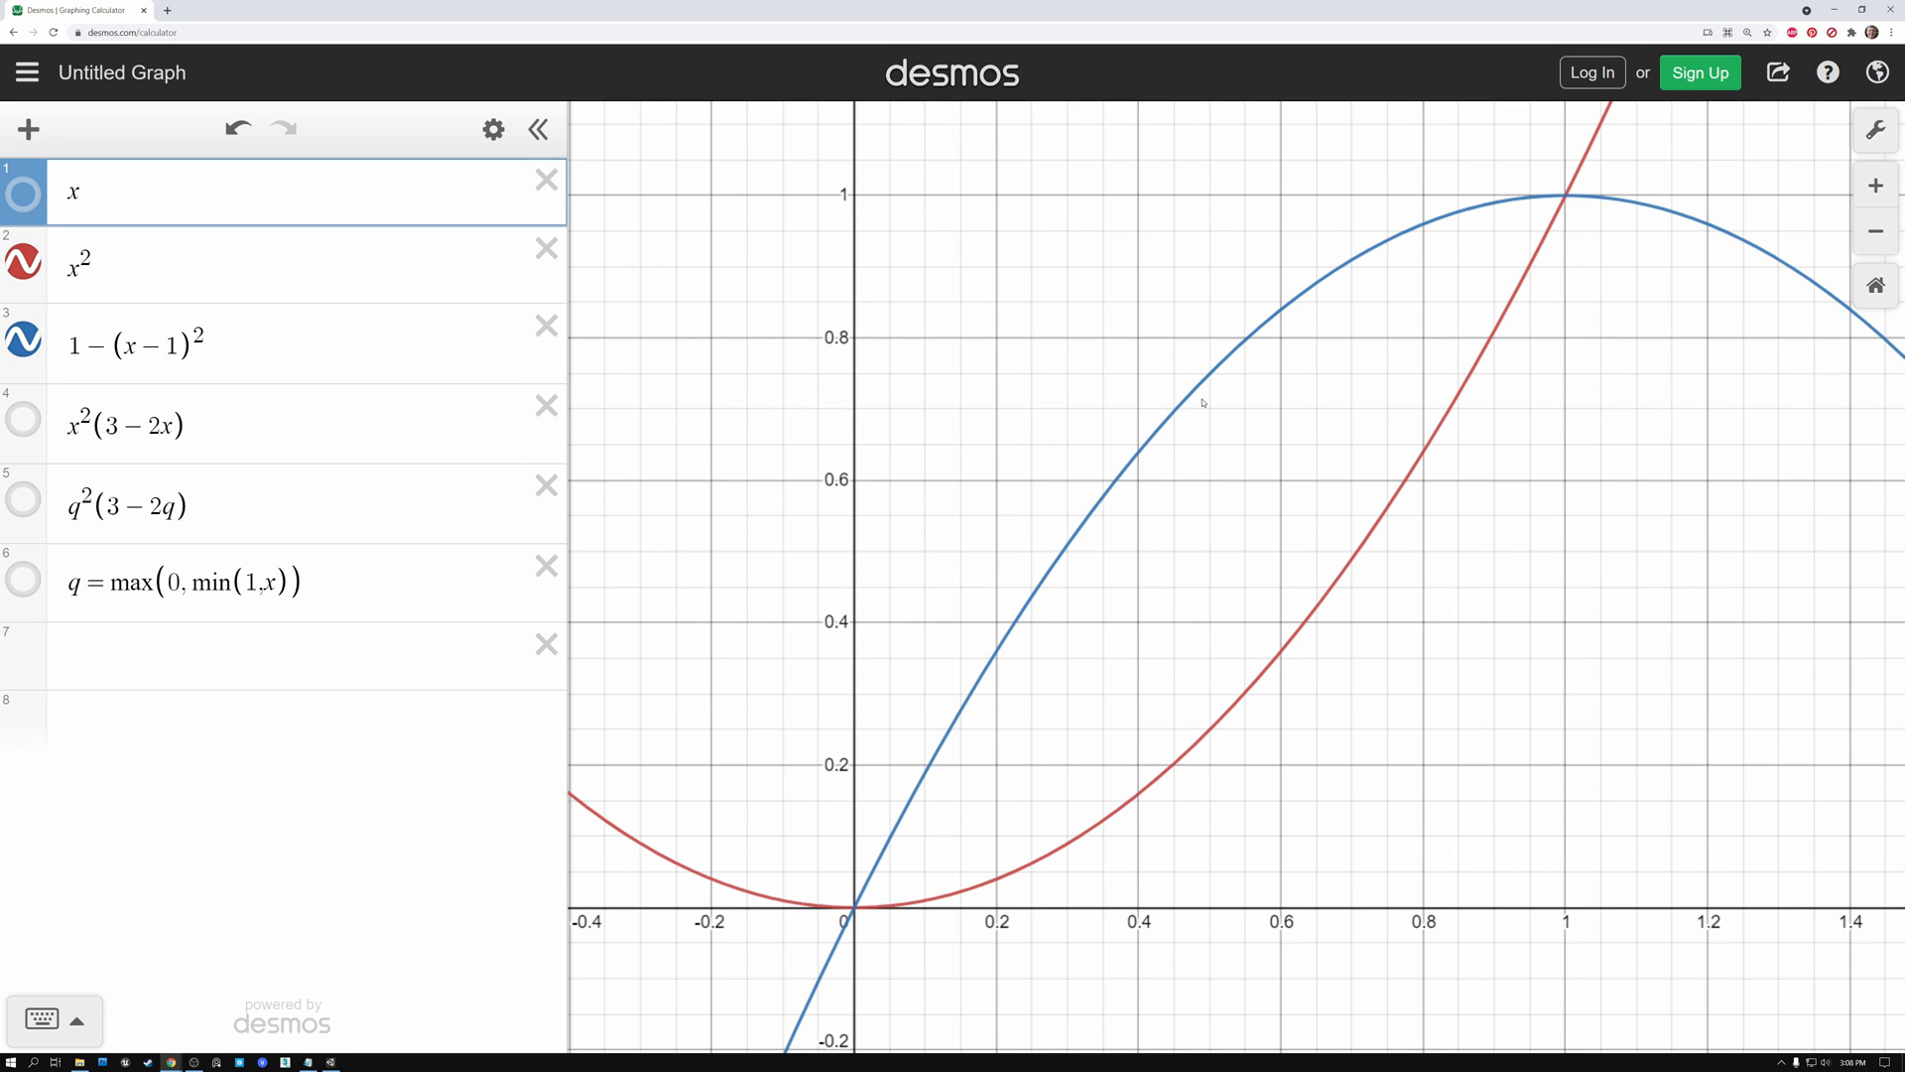
pyautogui.moveTo(1565, 212)
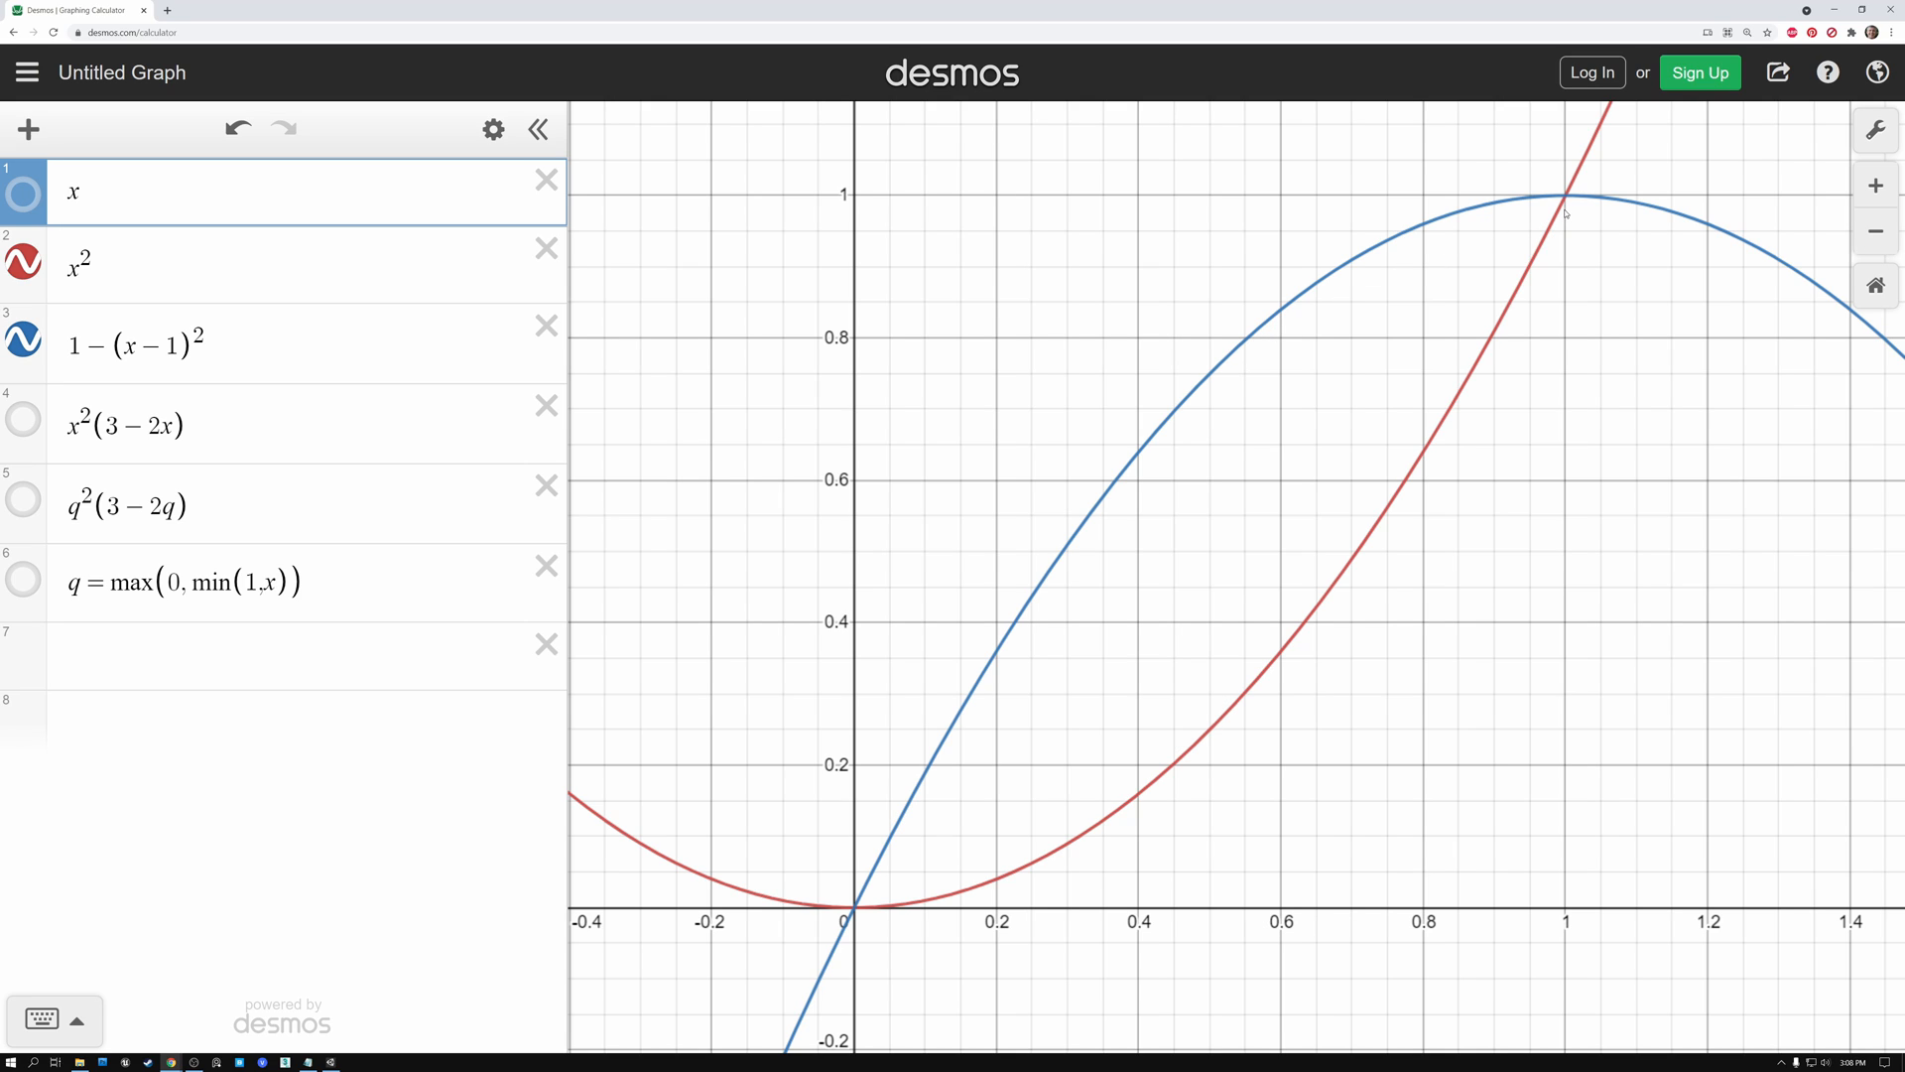
pyautogui.moveTo(944, 835)
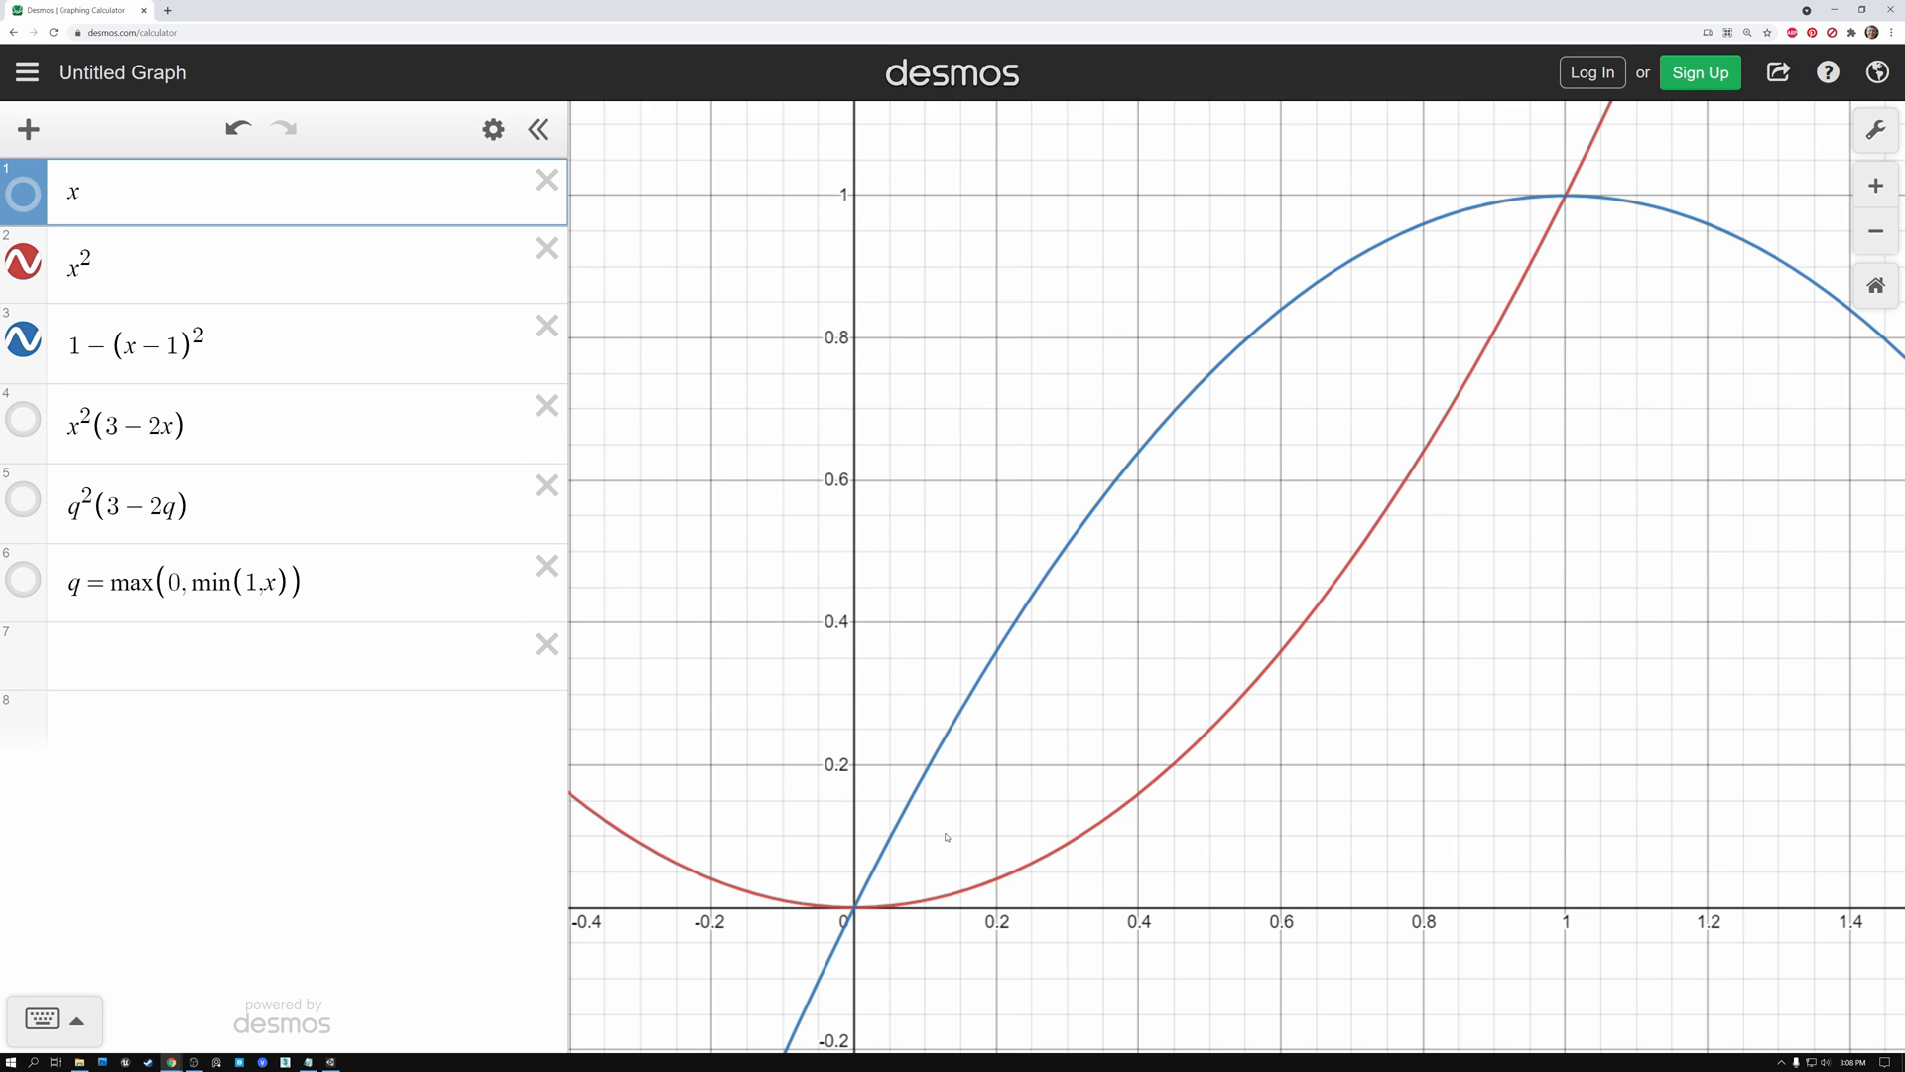
pyautogui.moveTo(979, 889)
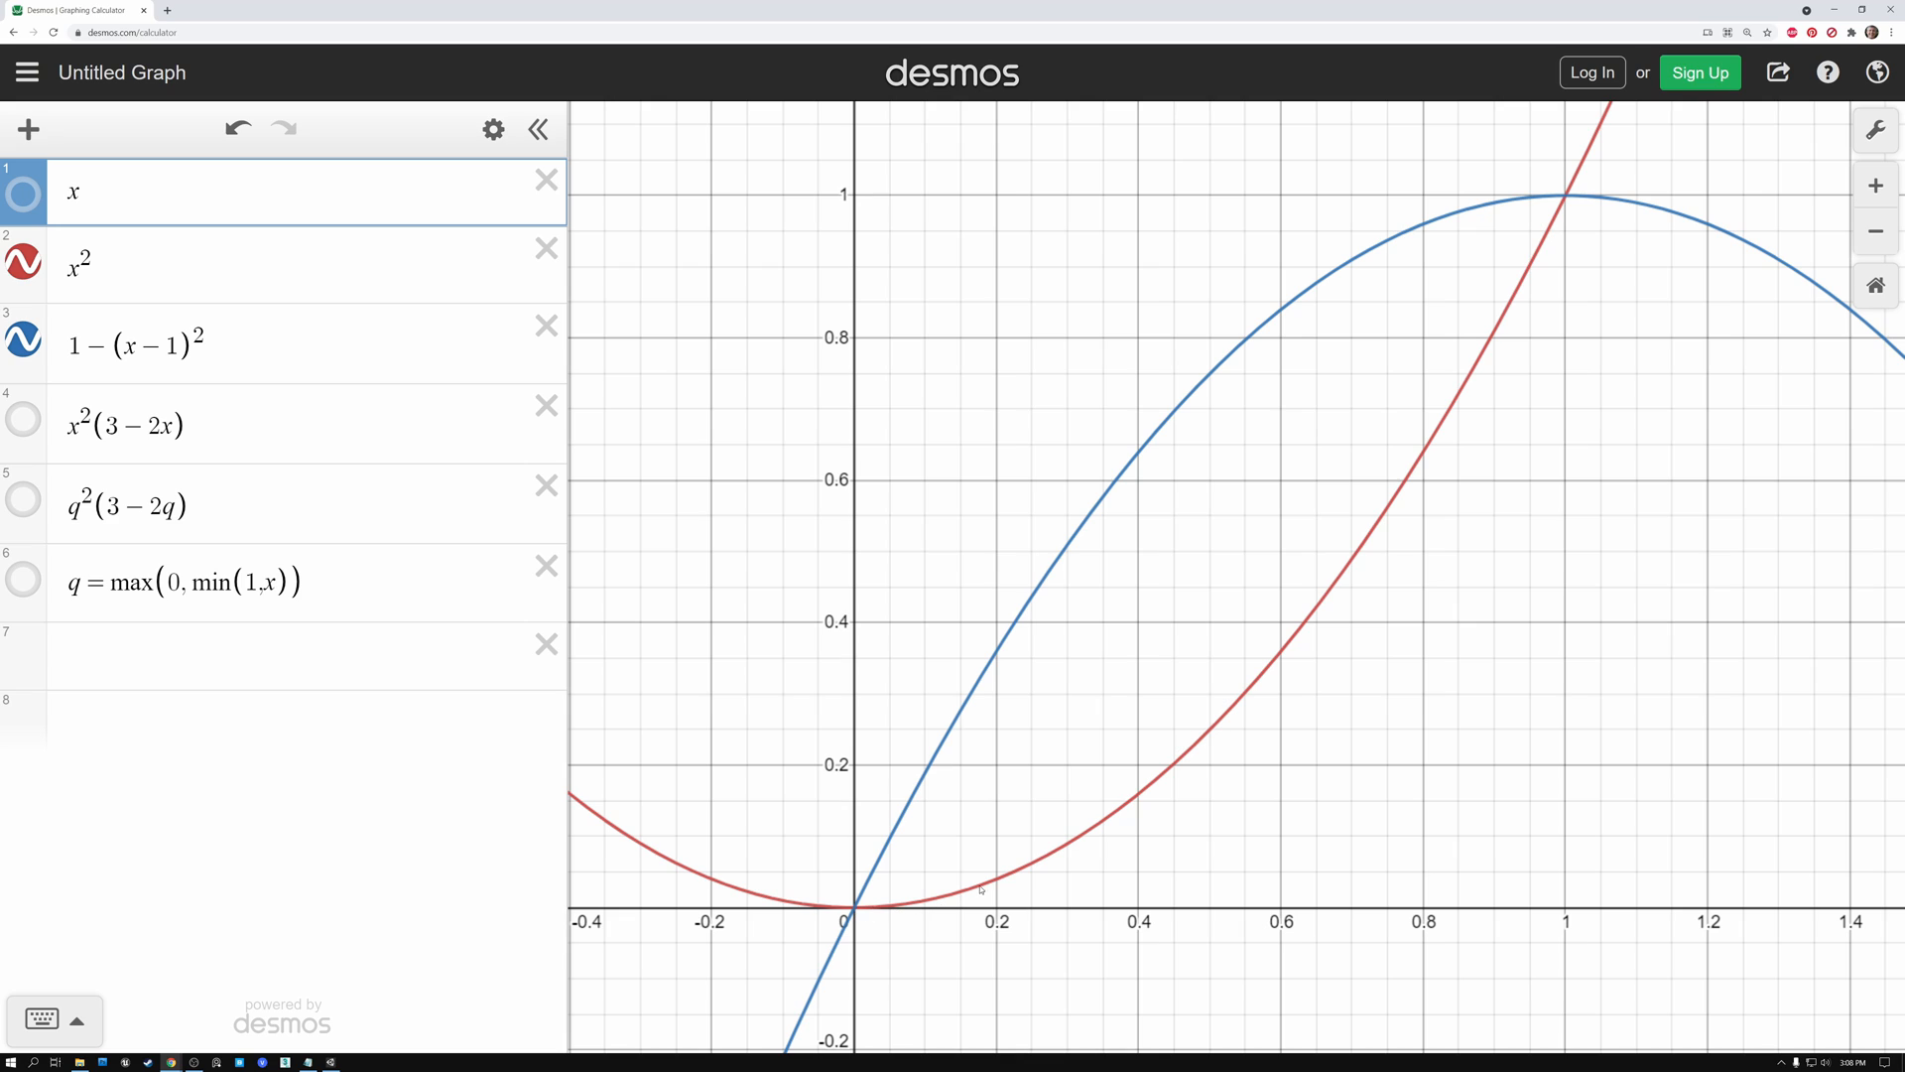
pyautogui.moveTo(869, 909)
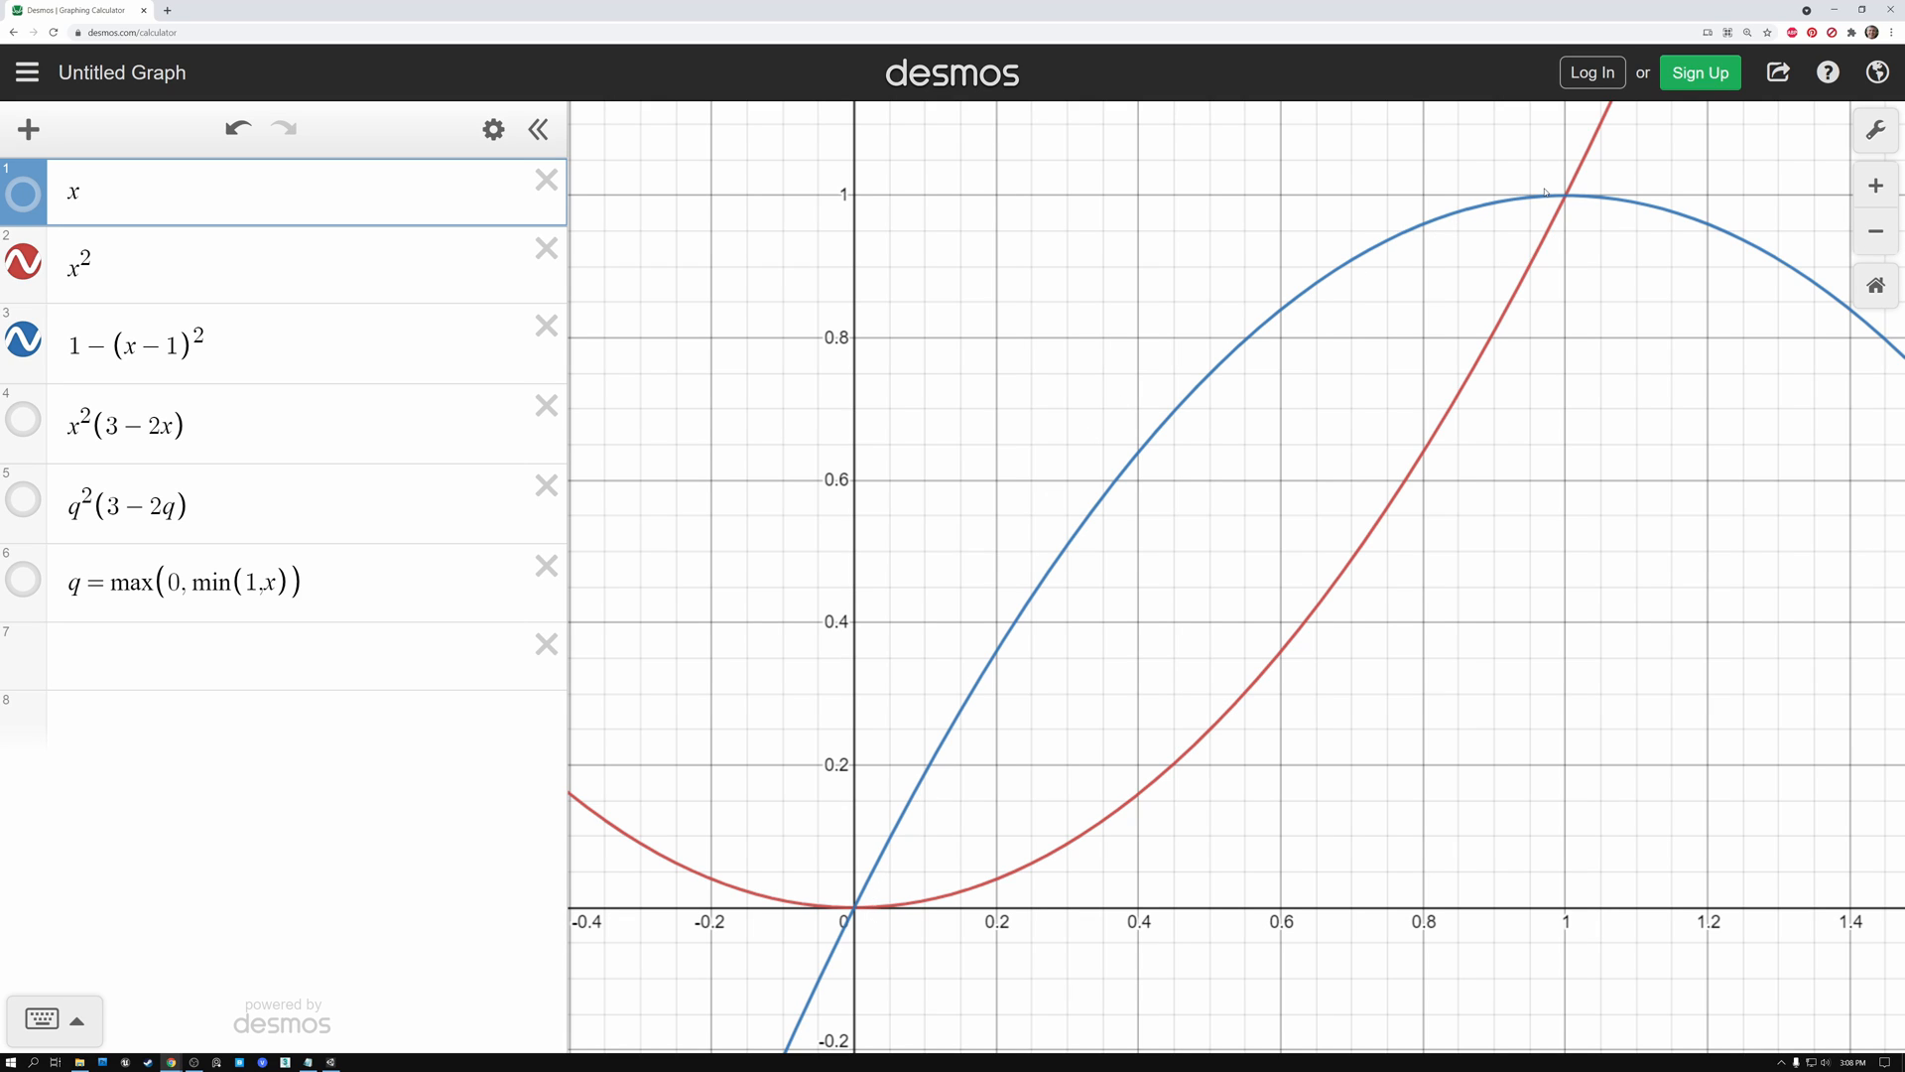
pyautogui.moveTo(961, 778)
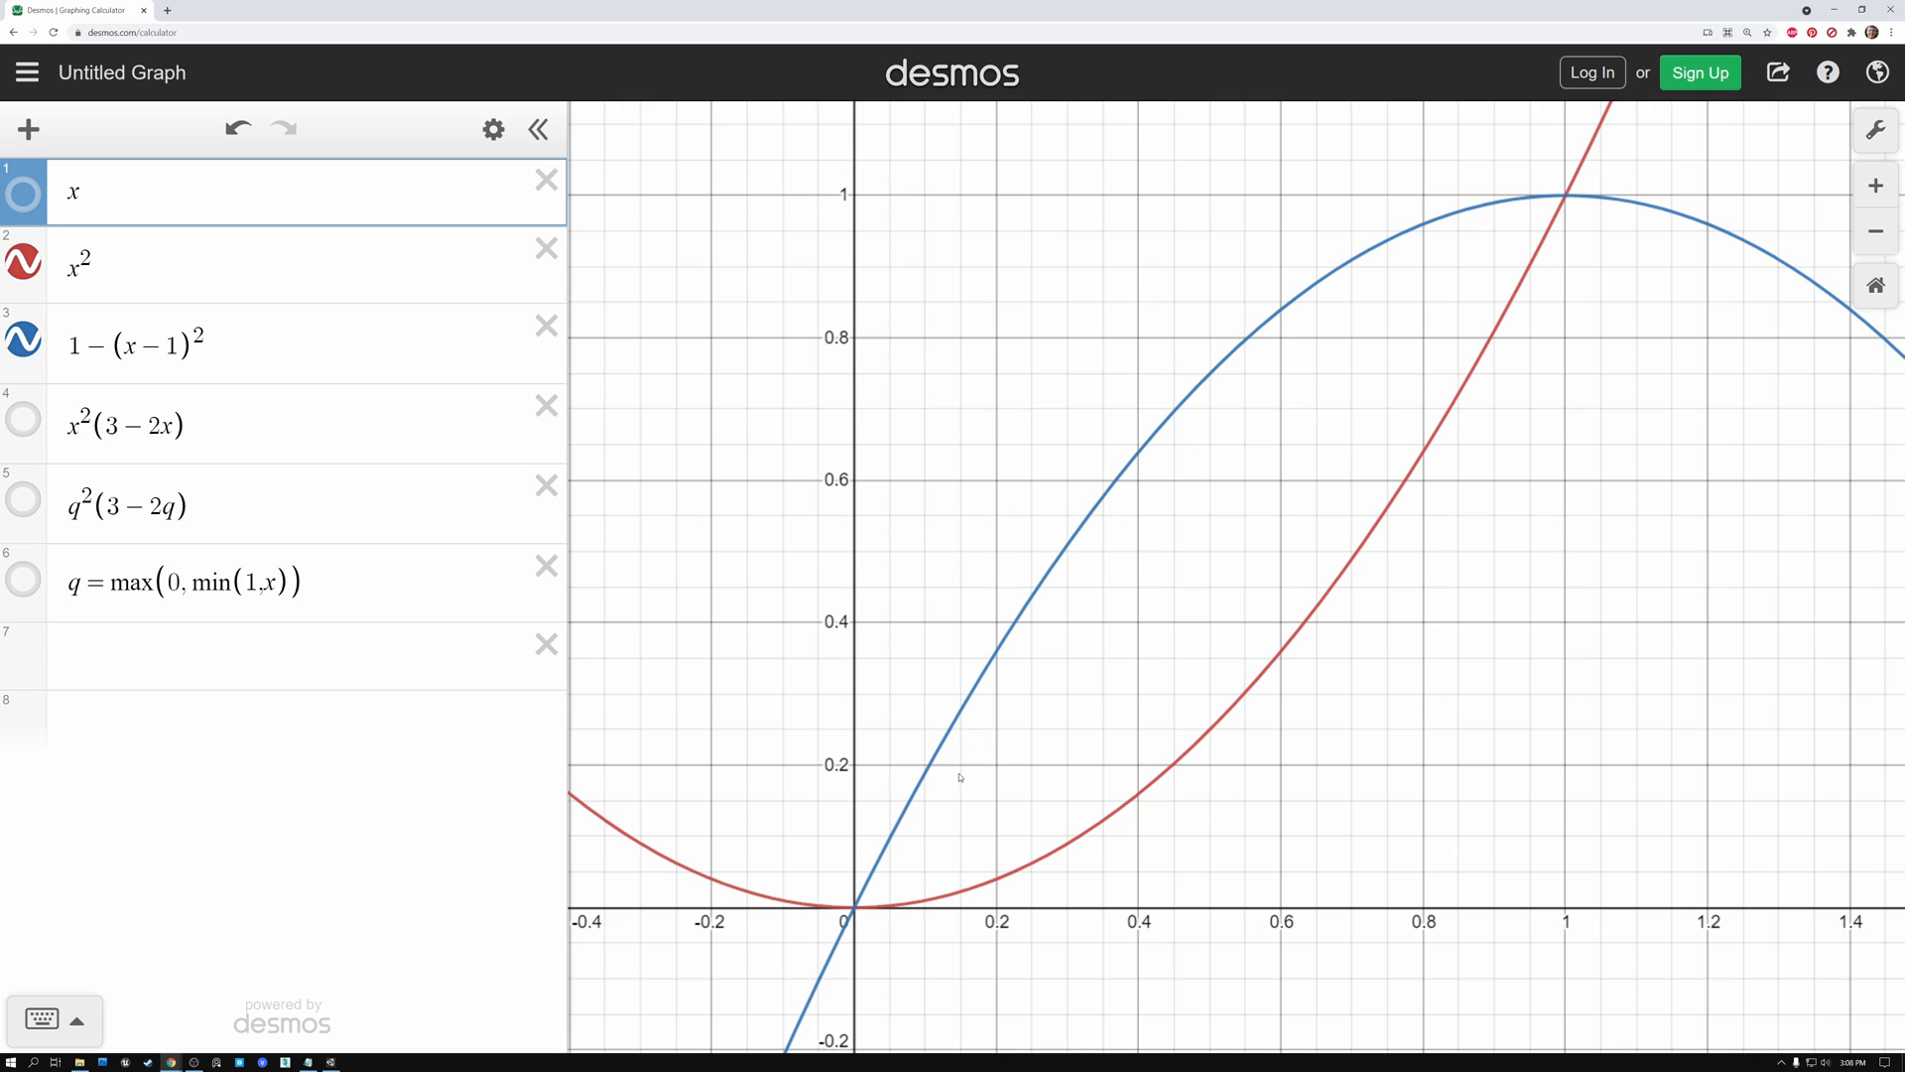
pyautogui.moveTo(871, 909)
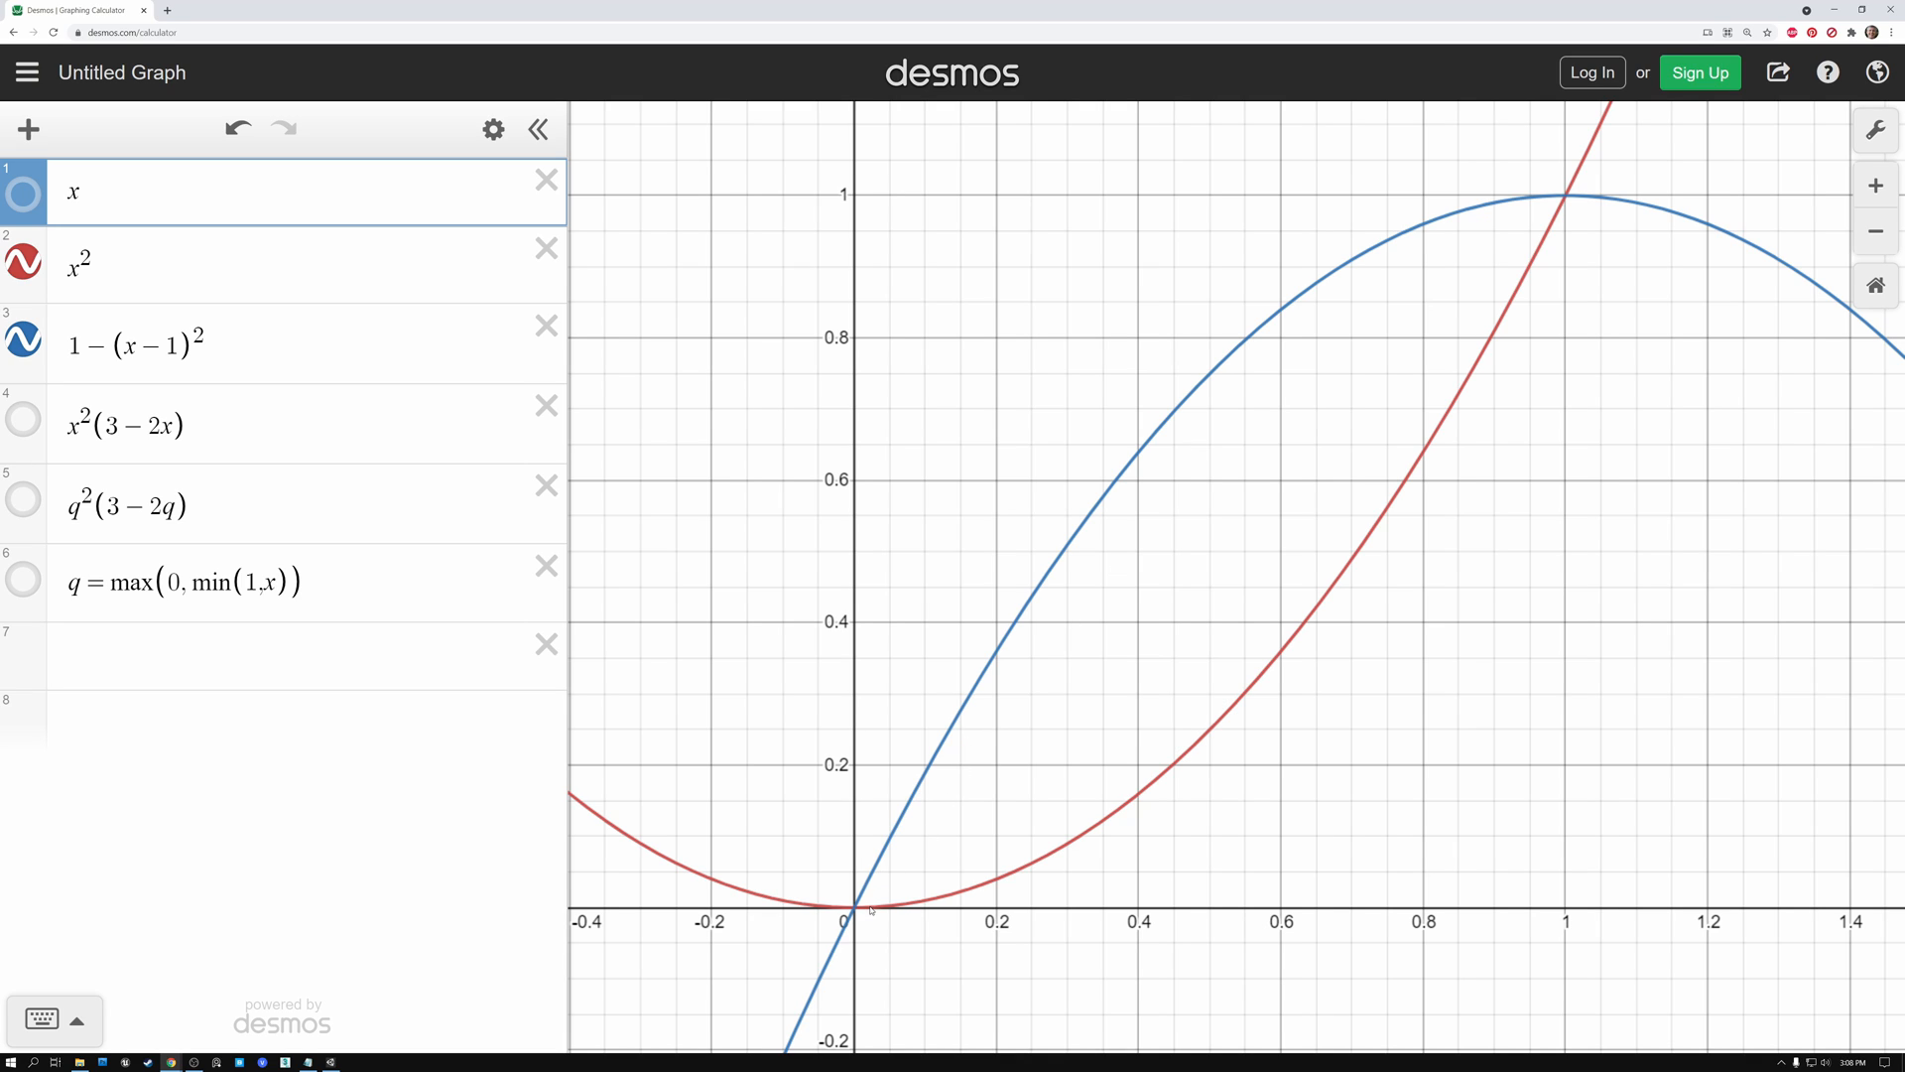
pyautogui.moveTo(1240, 512)
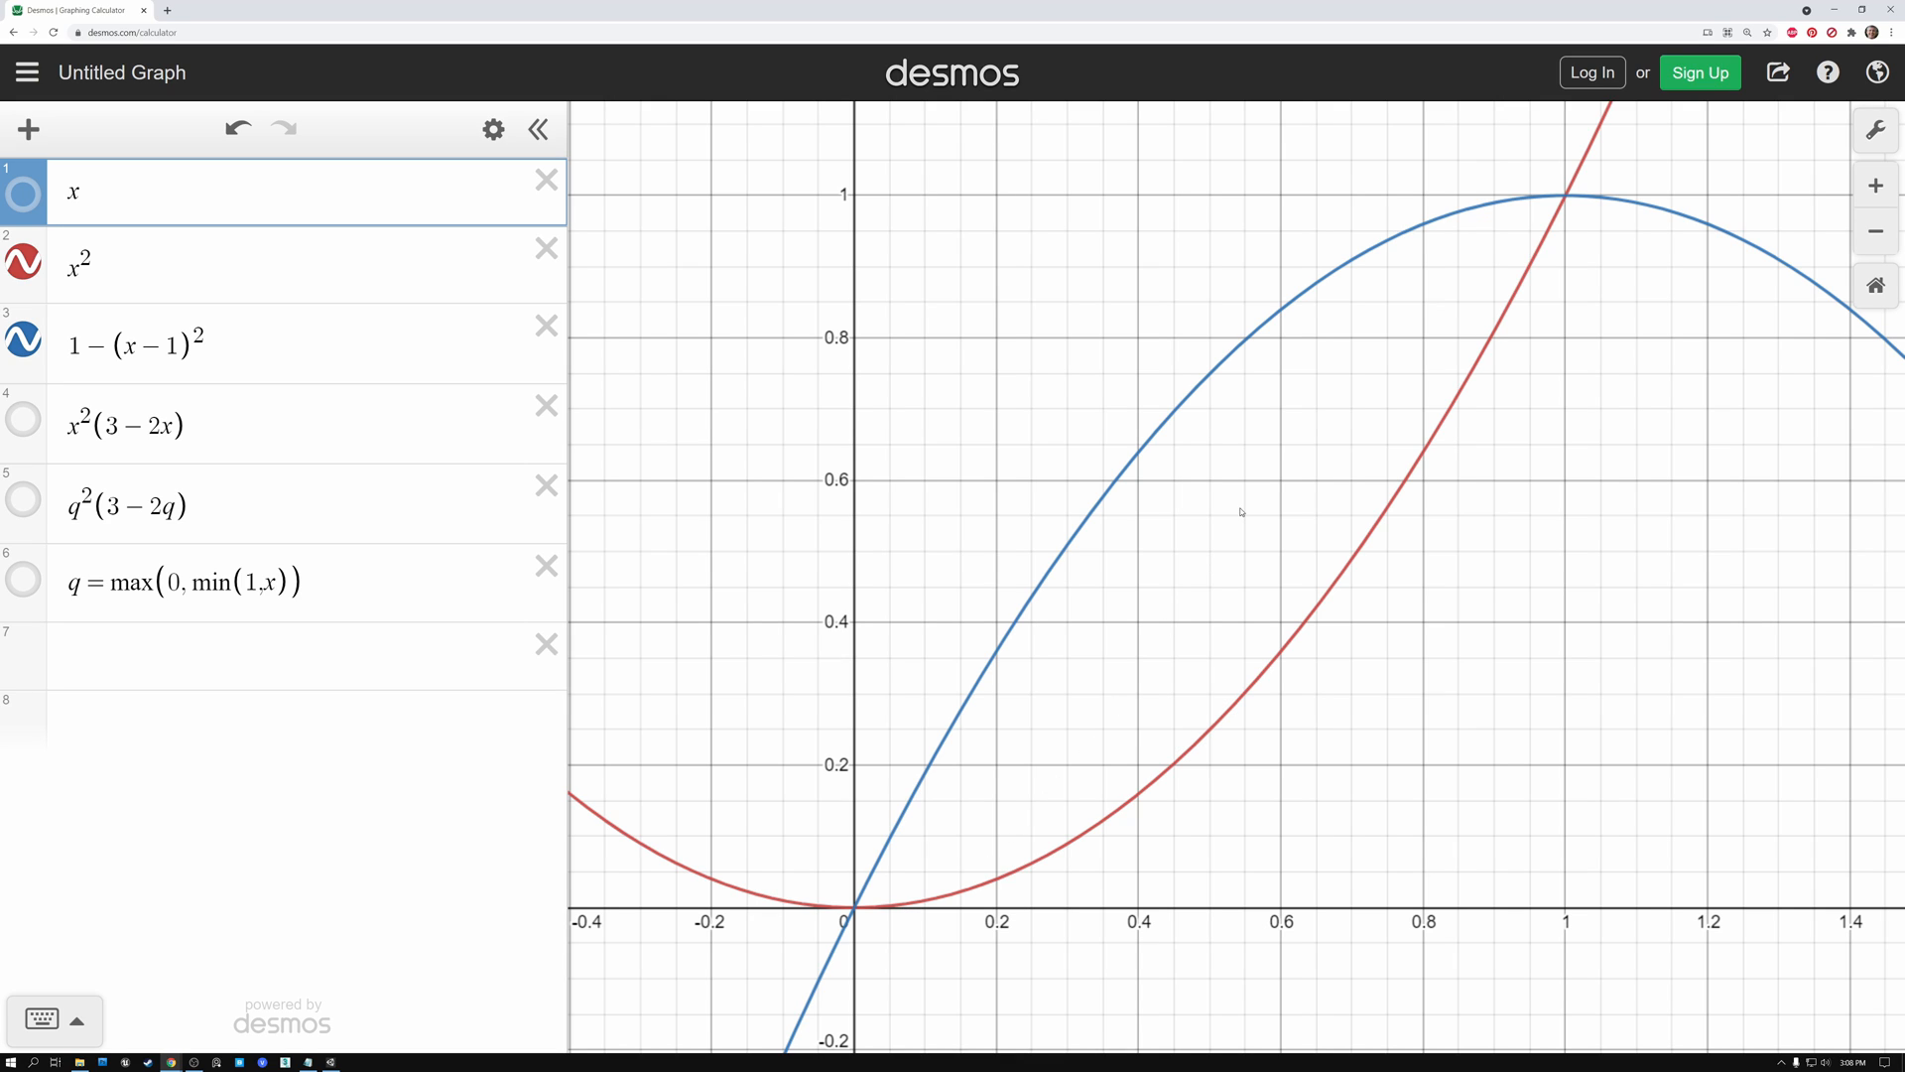
pyautogui.moveTo(990, 397)
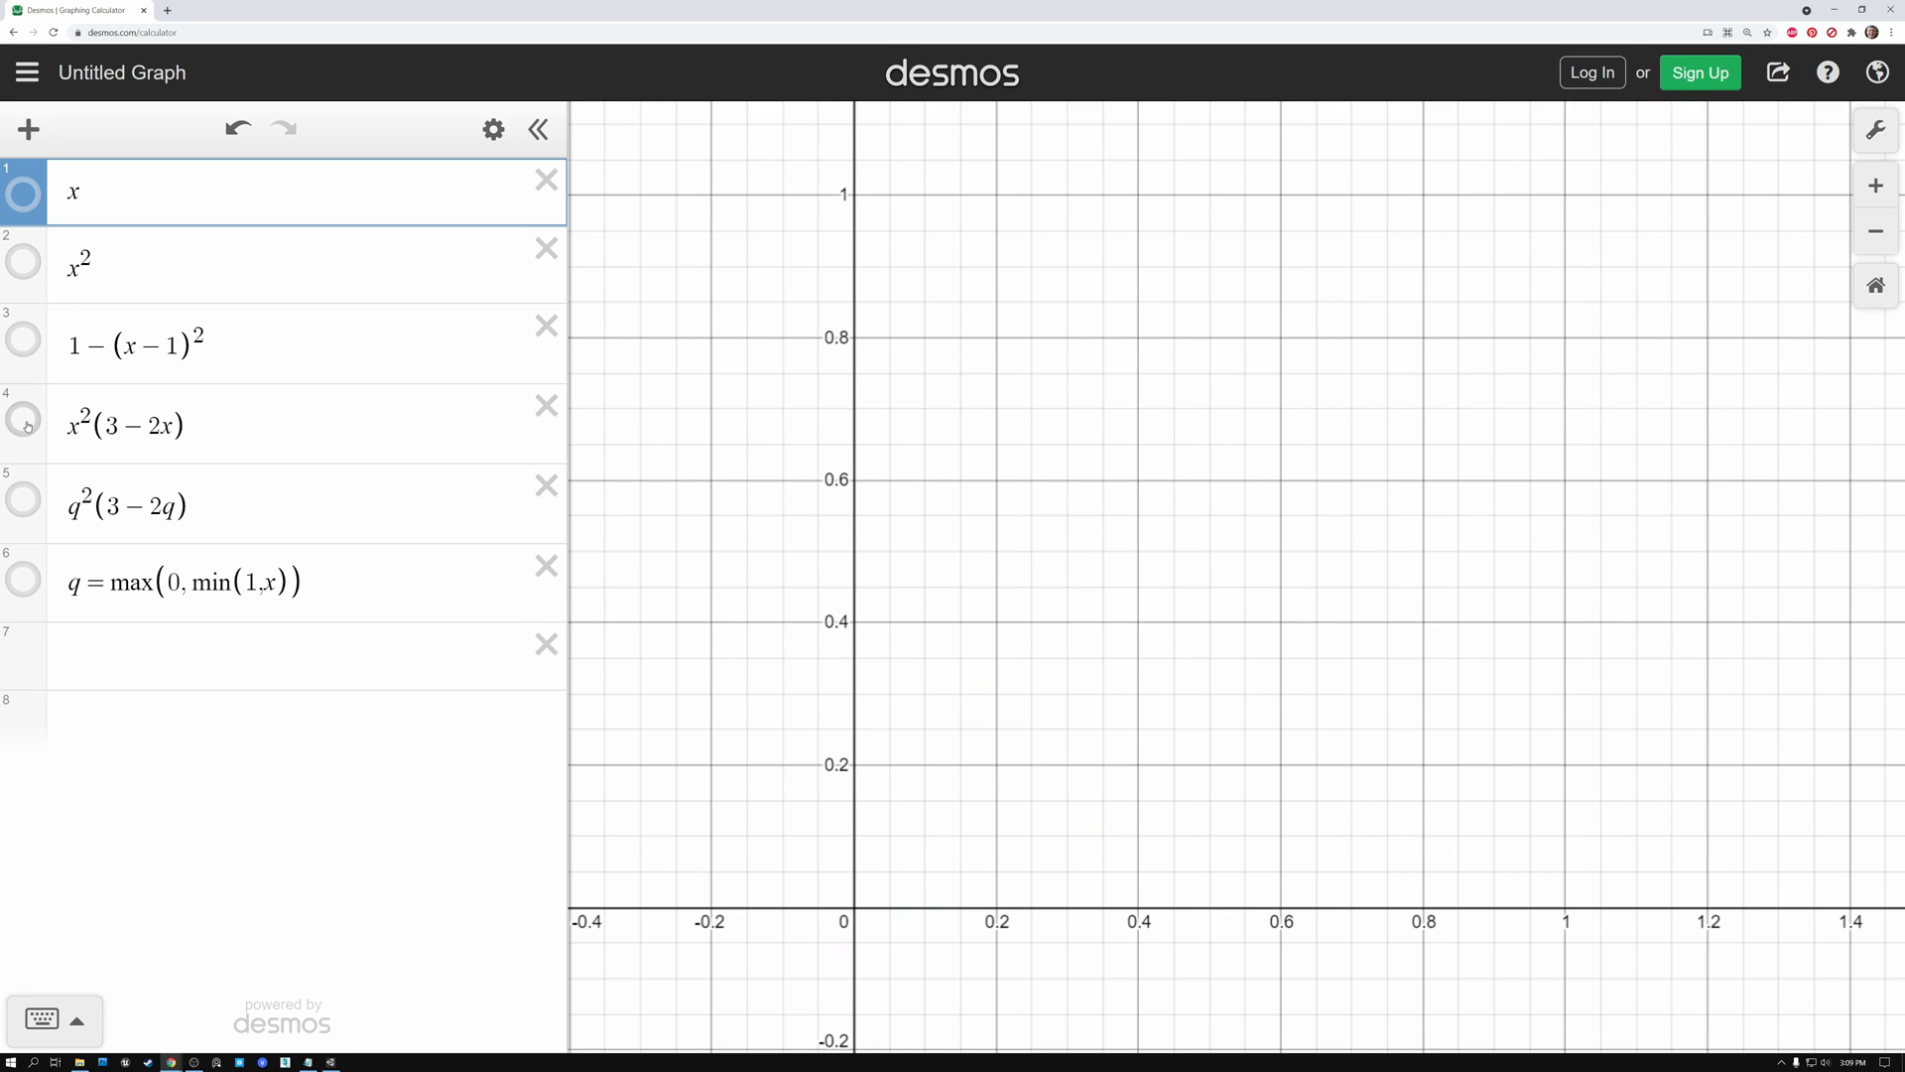
# Show the x²(3−2x) cubic and zoom in on its 0–1 range.
pyautogui.click(22, 420)
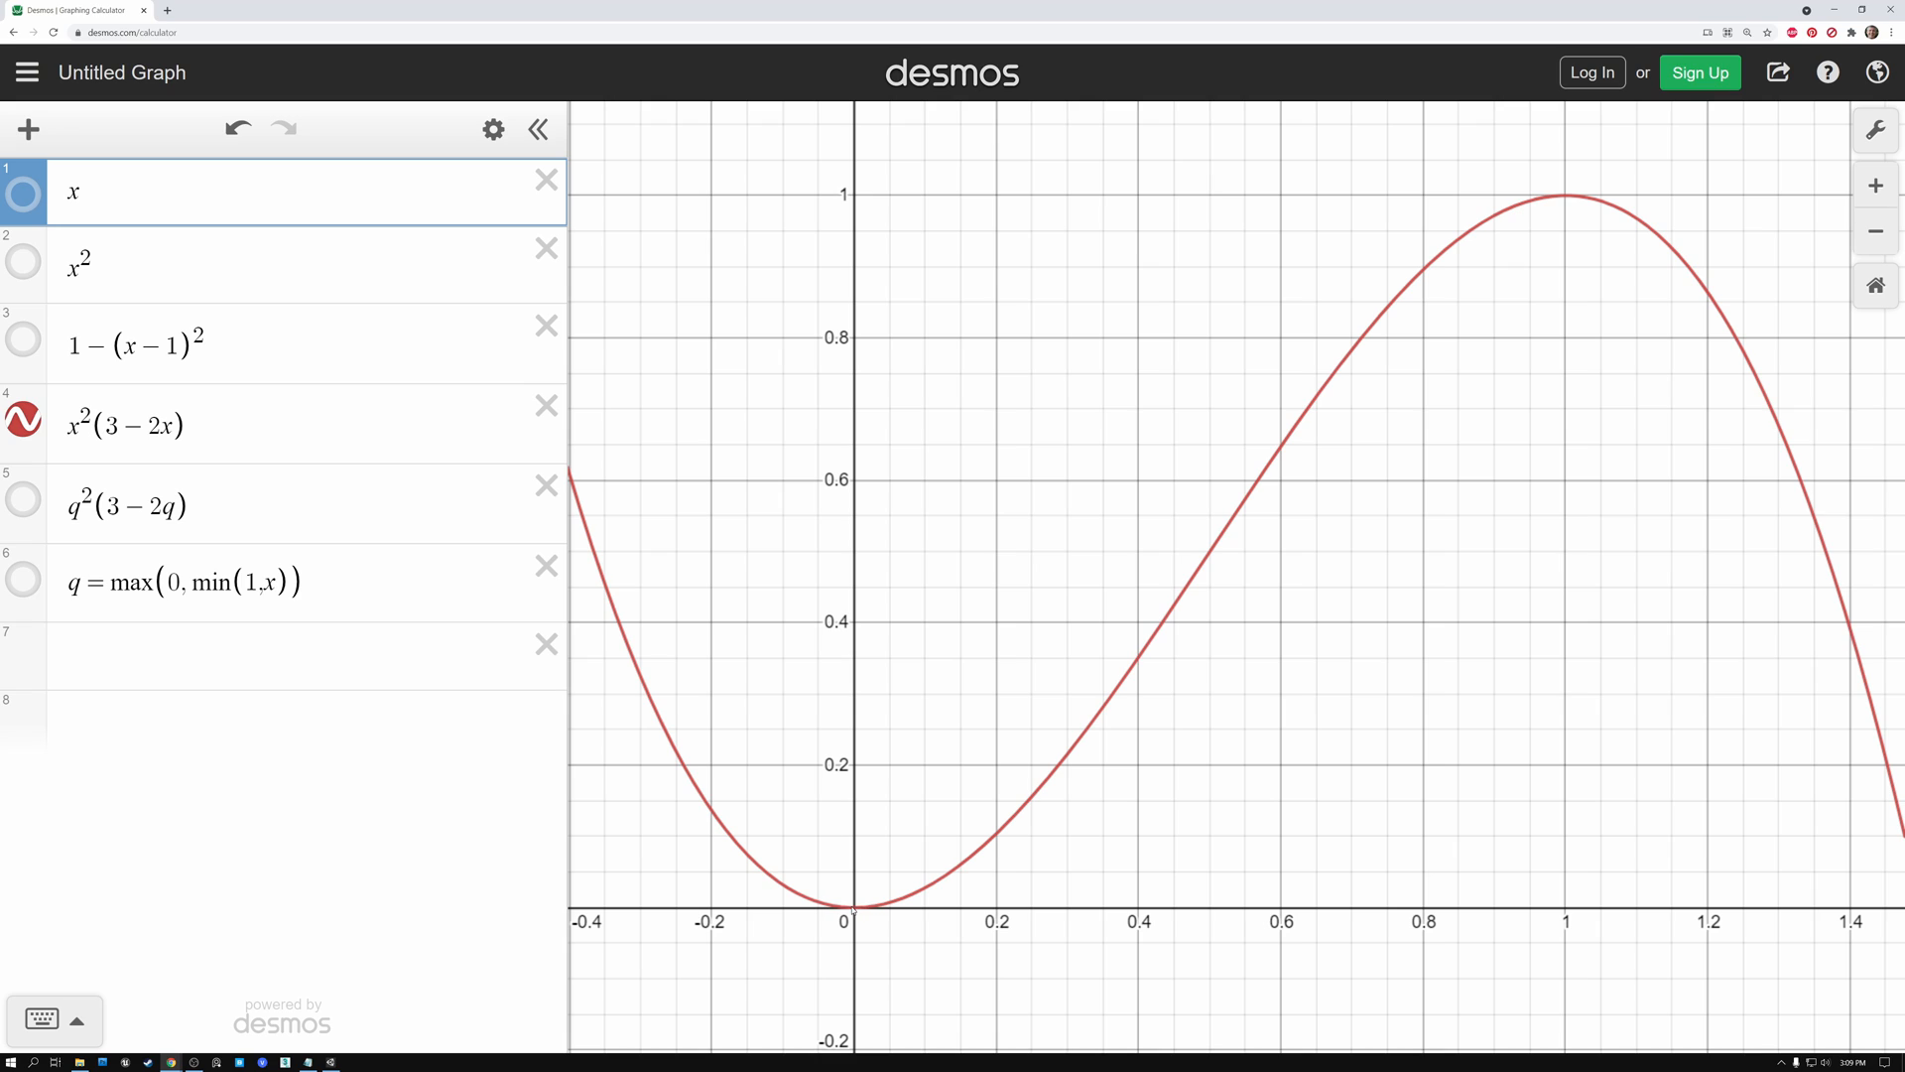
pyautogui.moveTo(901, 907)
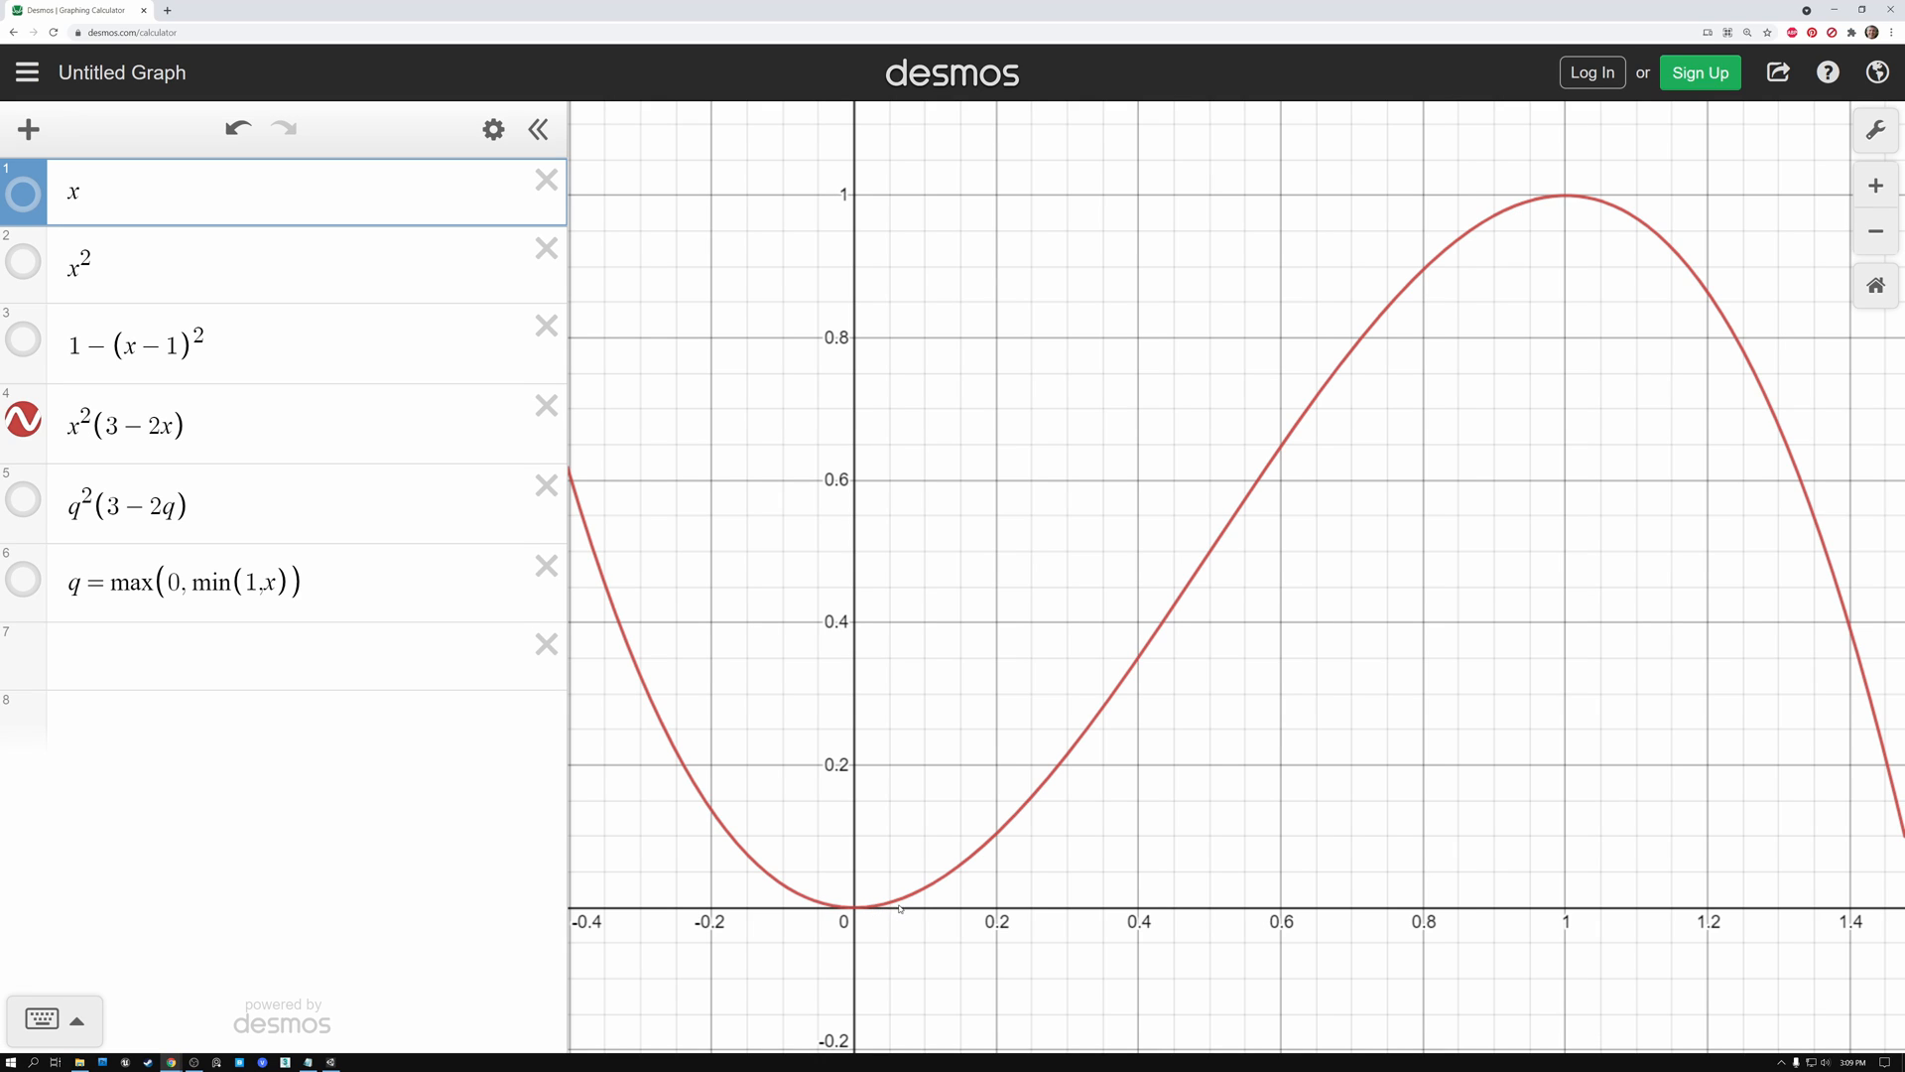
pyautogui.moveTo(1163, 665)
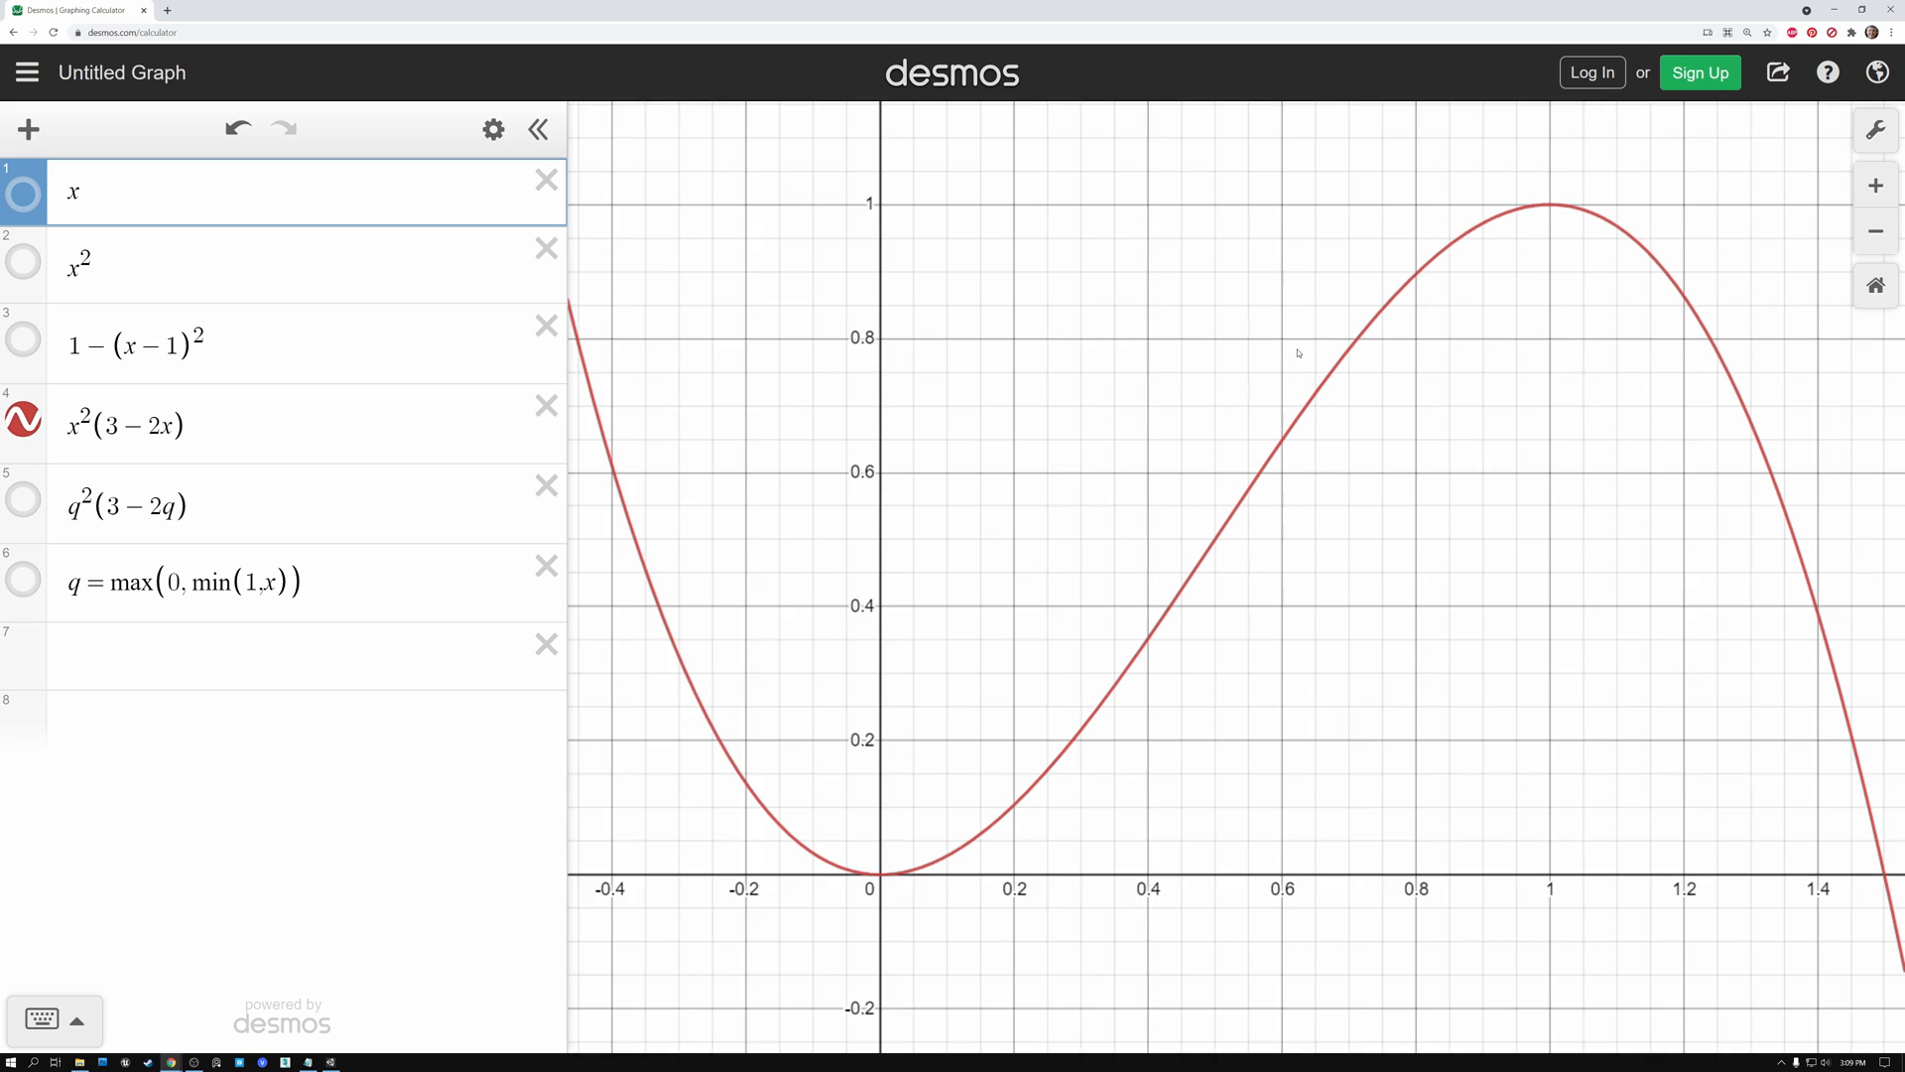
pyautogui.scroll(-3)
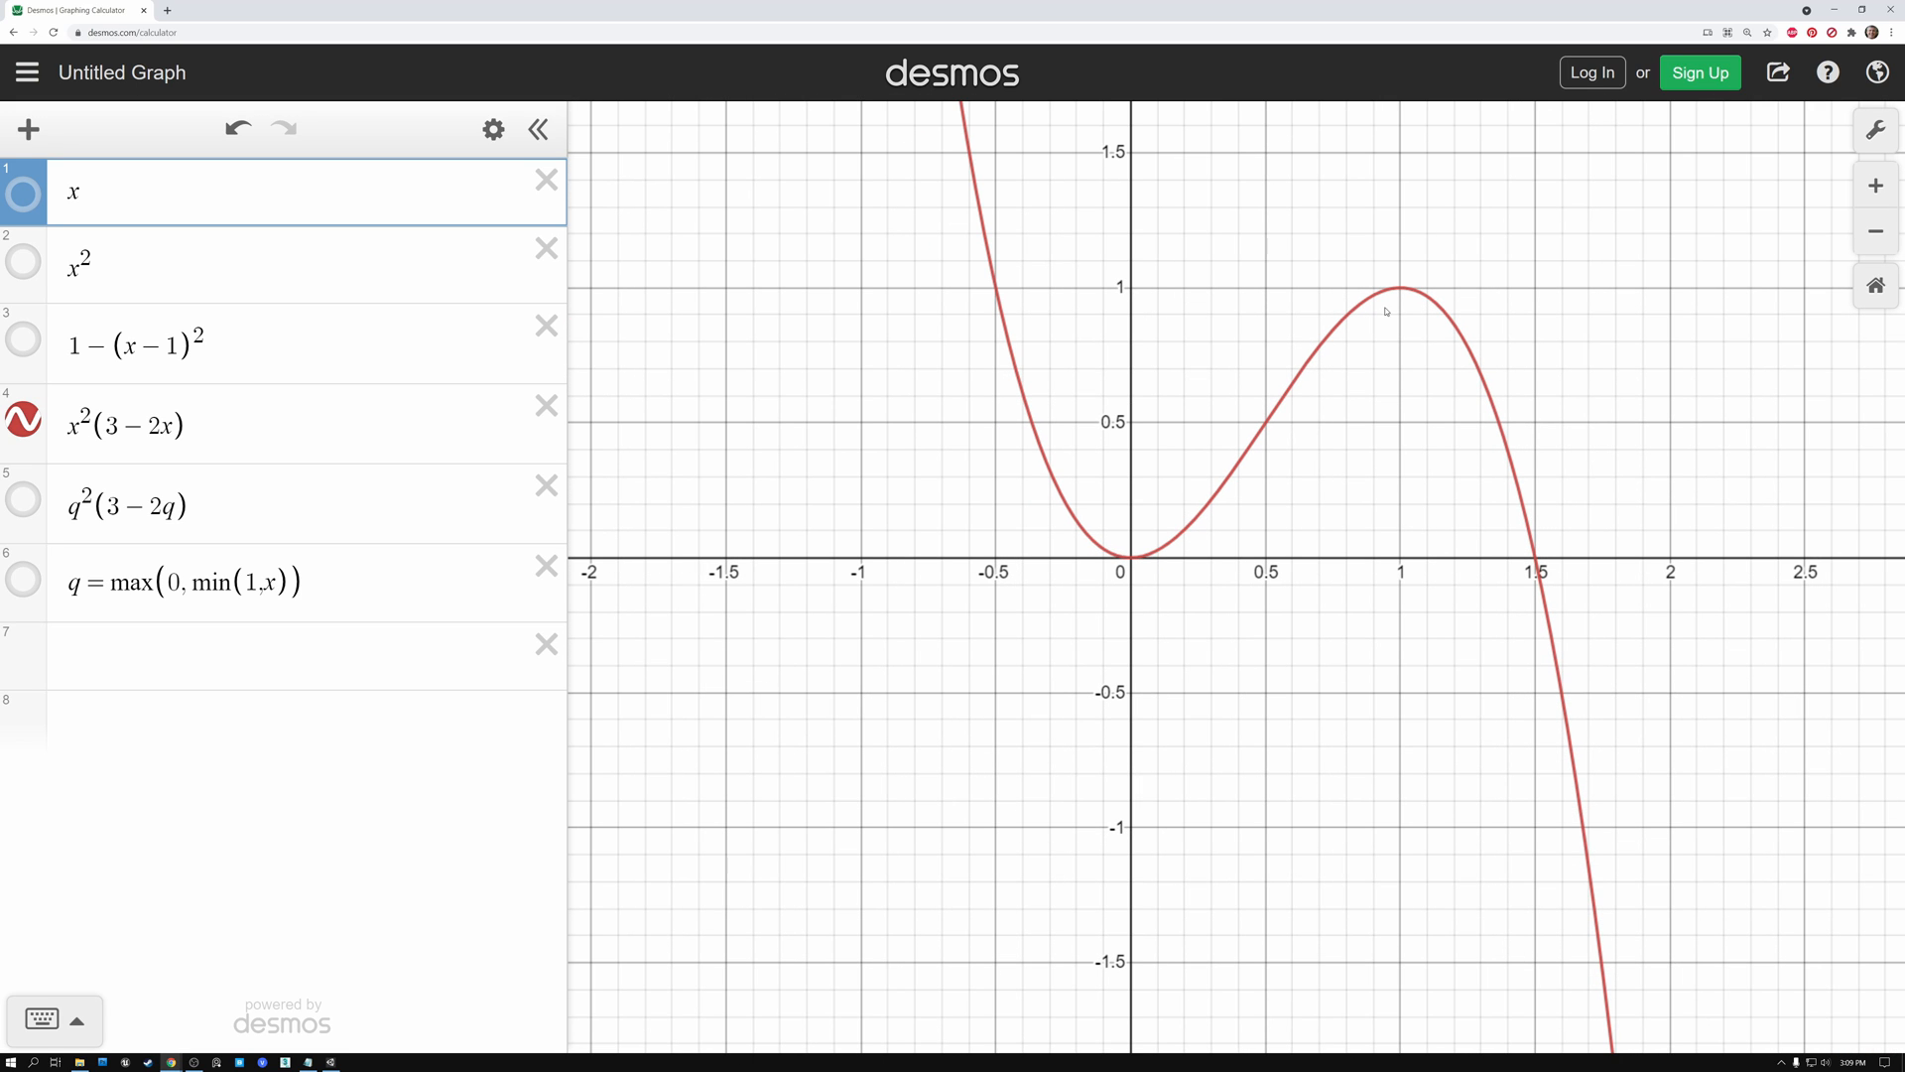
pyautogui.moveTo(1595, 933)
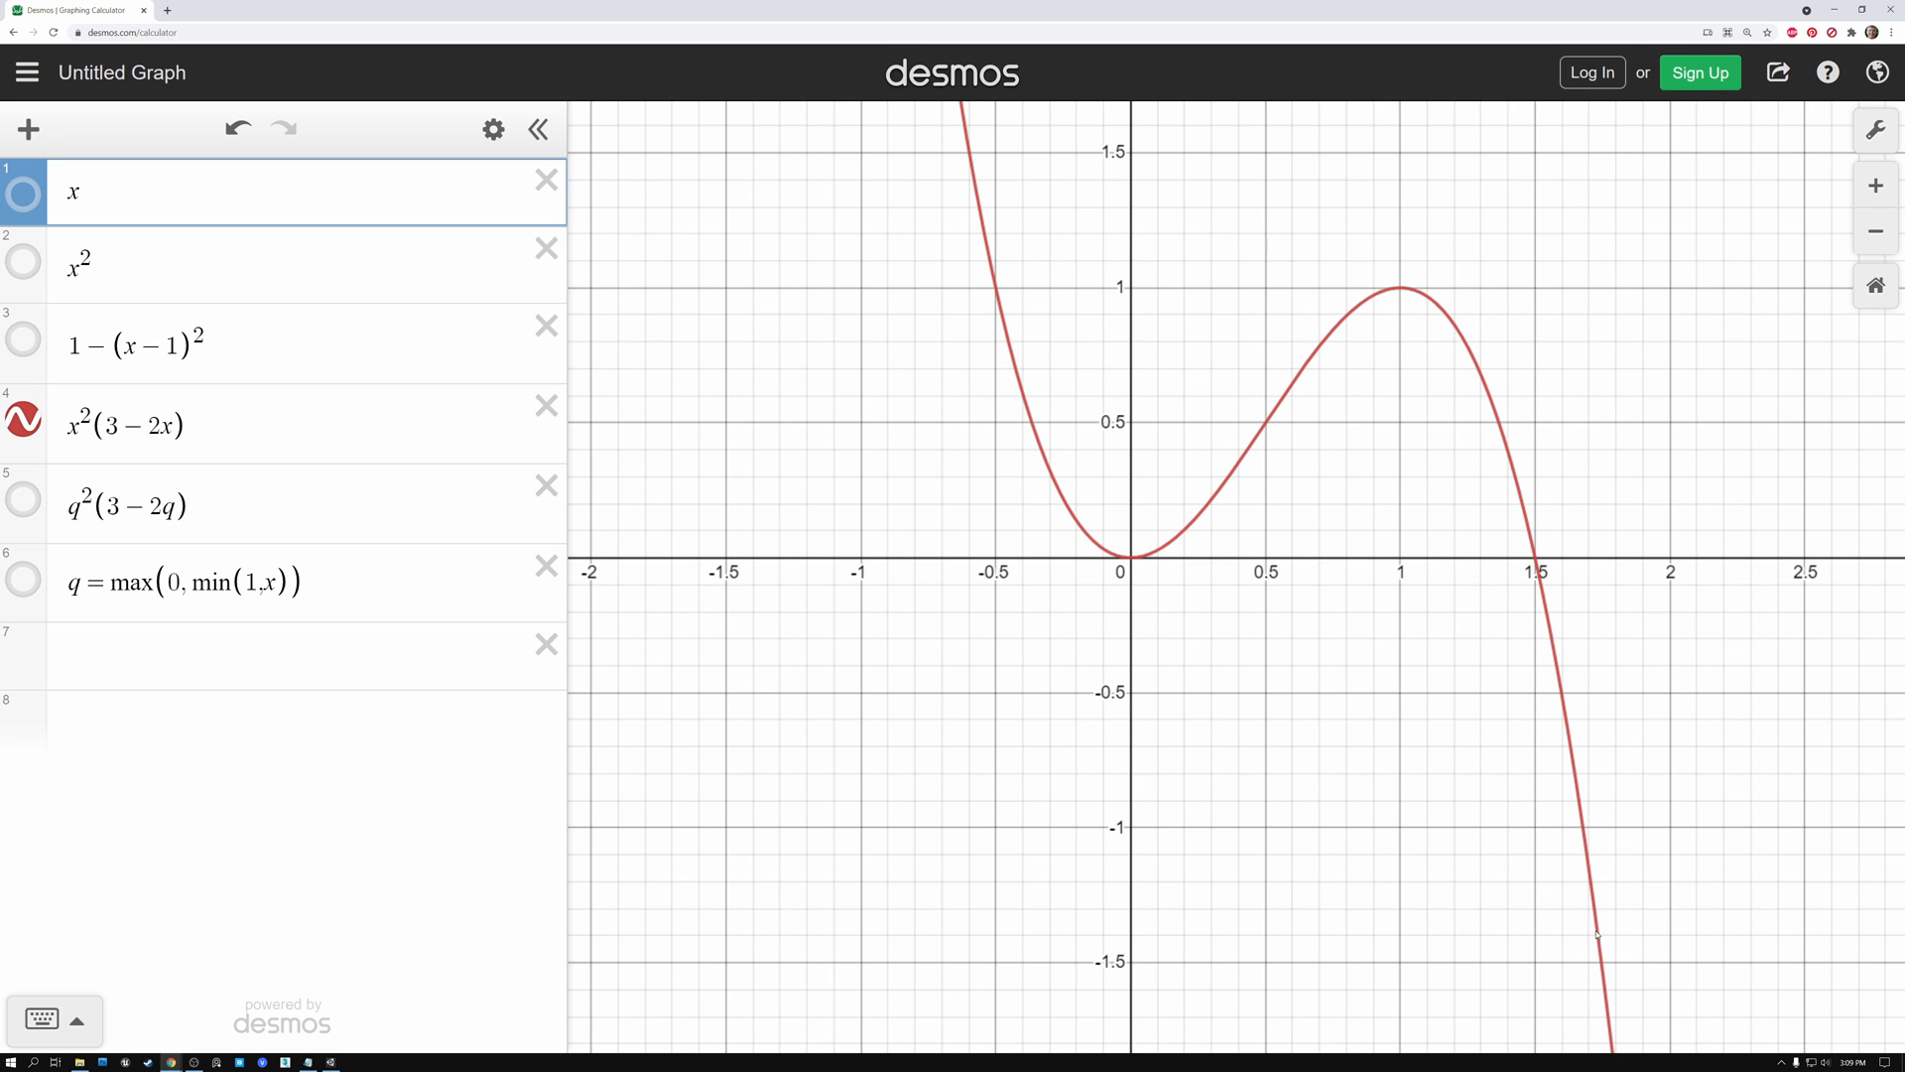
pyautogui.moveTo(1129, 562)
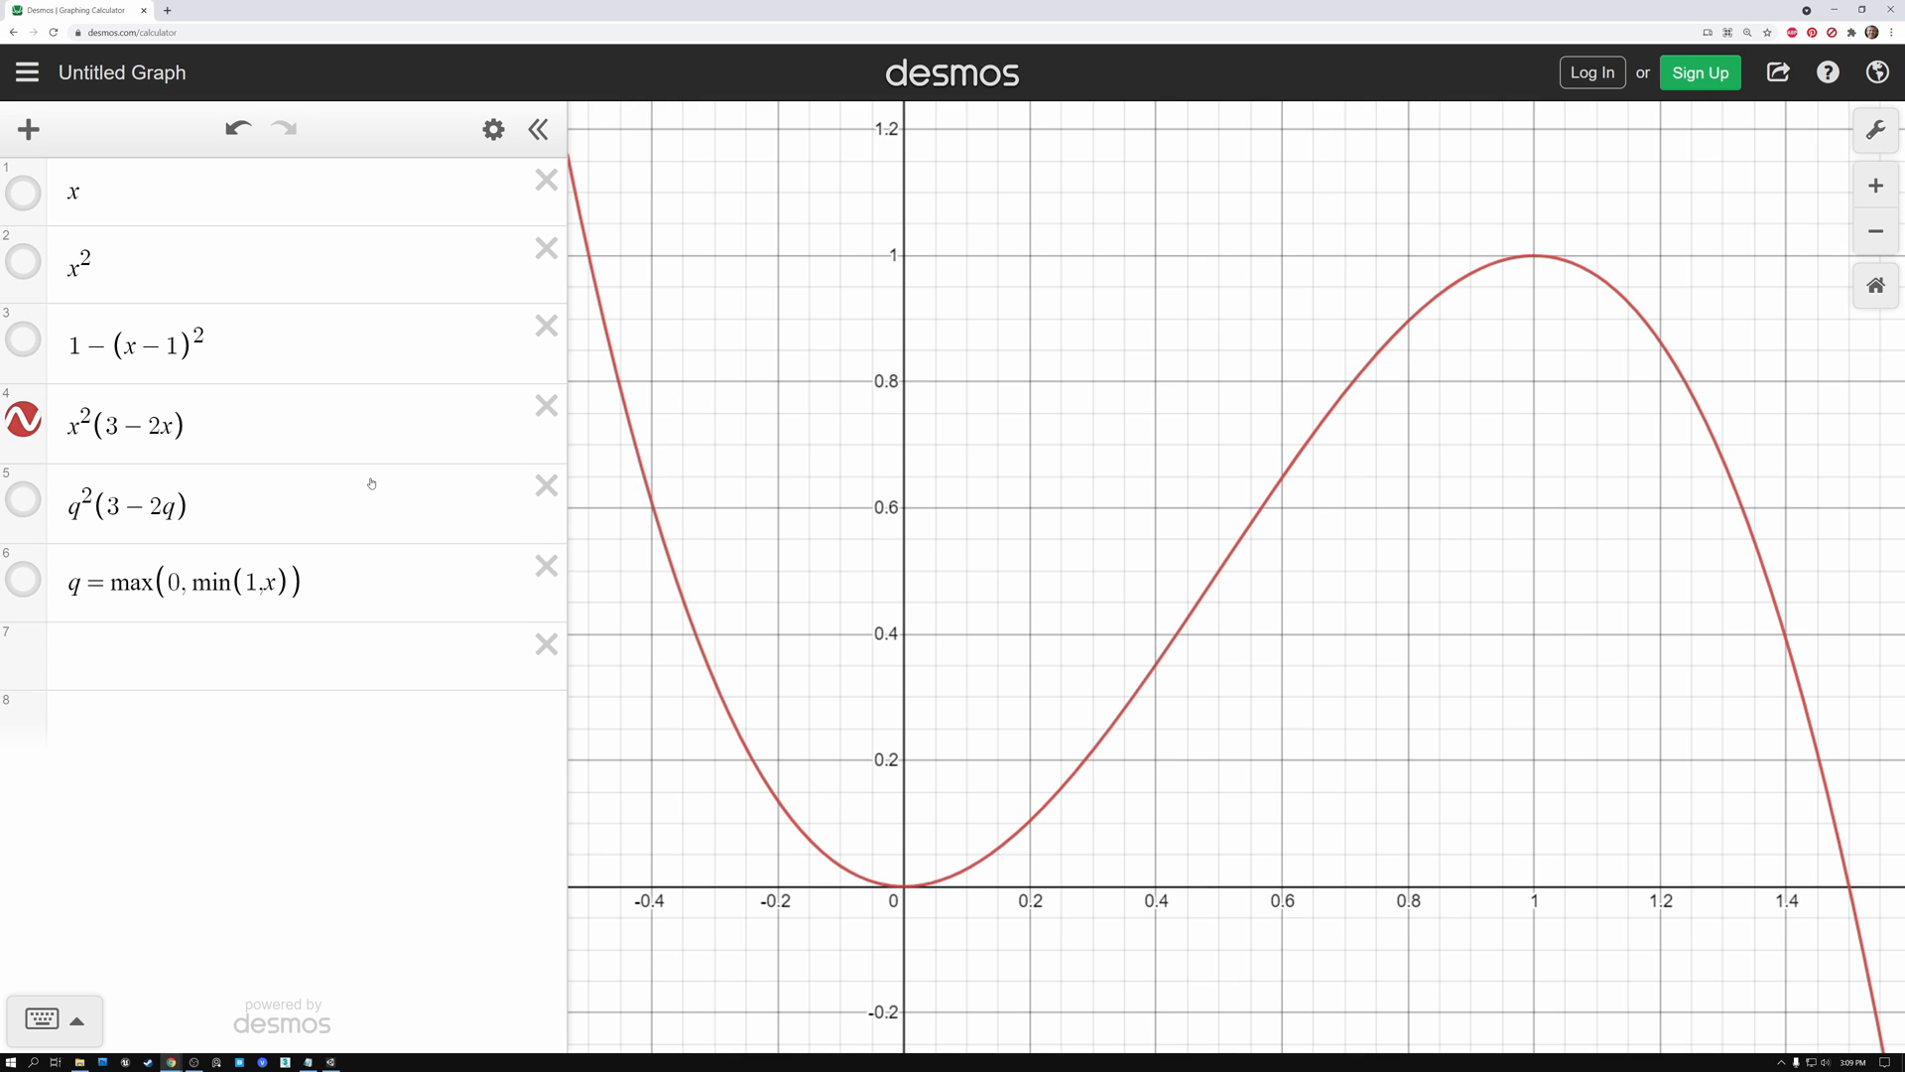
pyautogui.moveTo(371, 484)
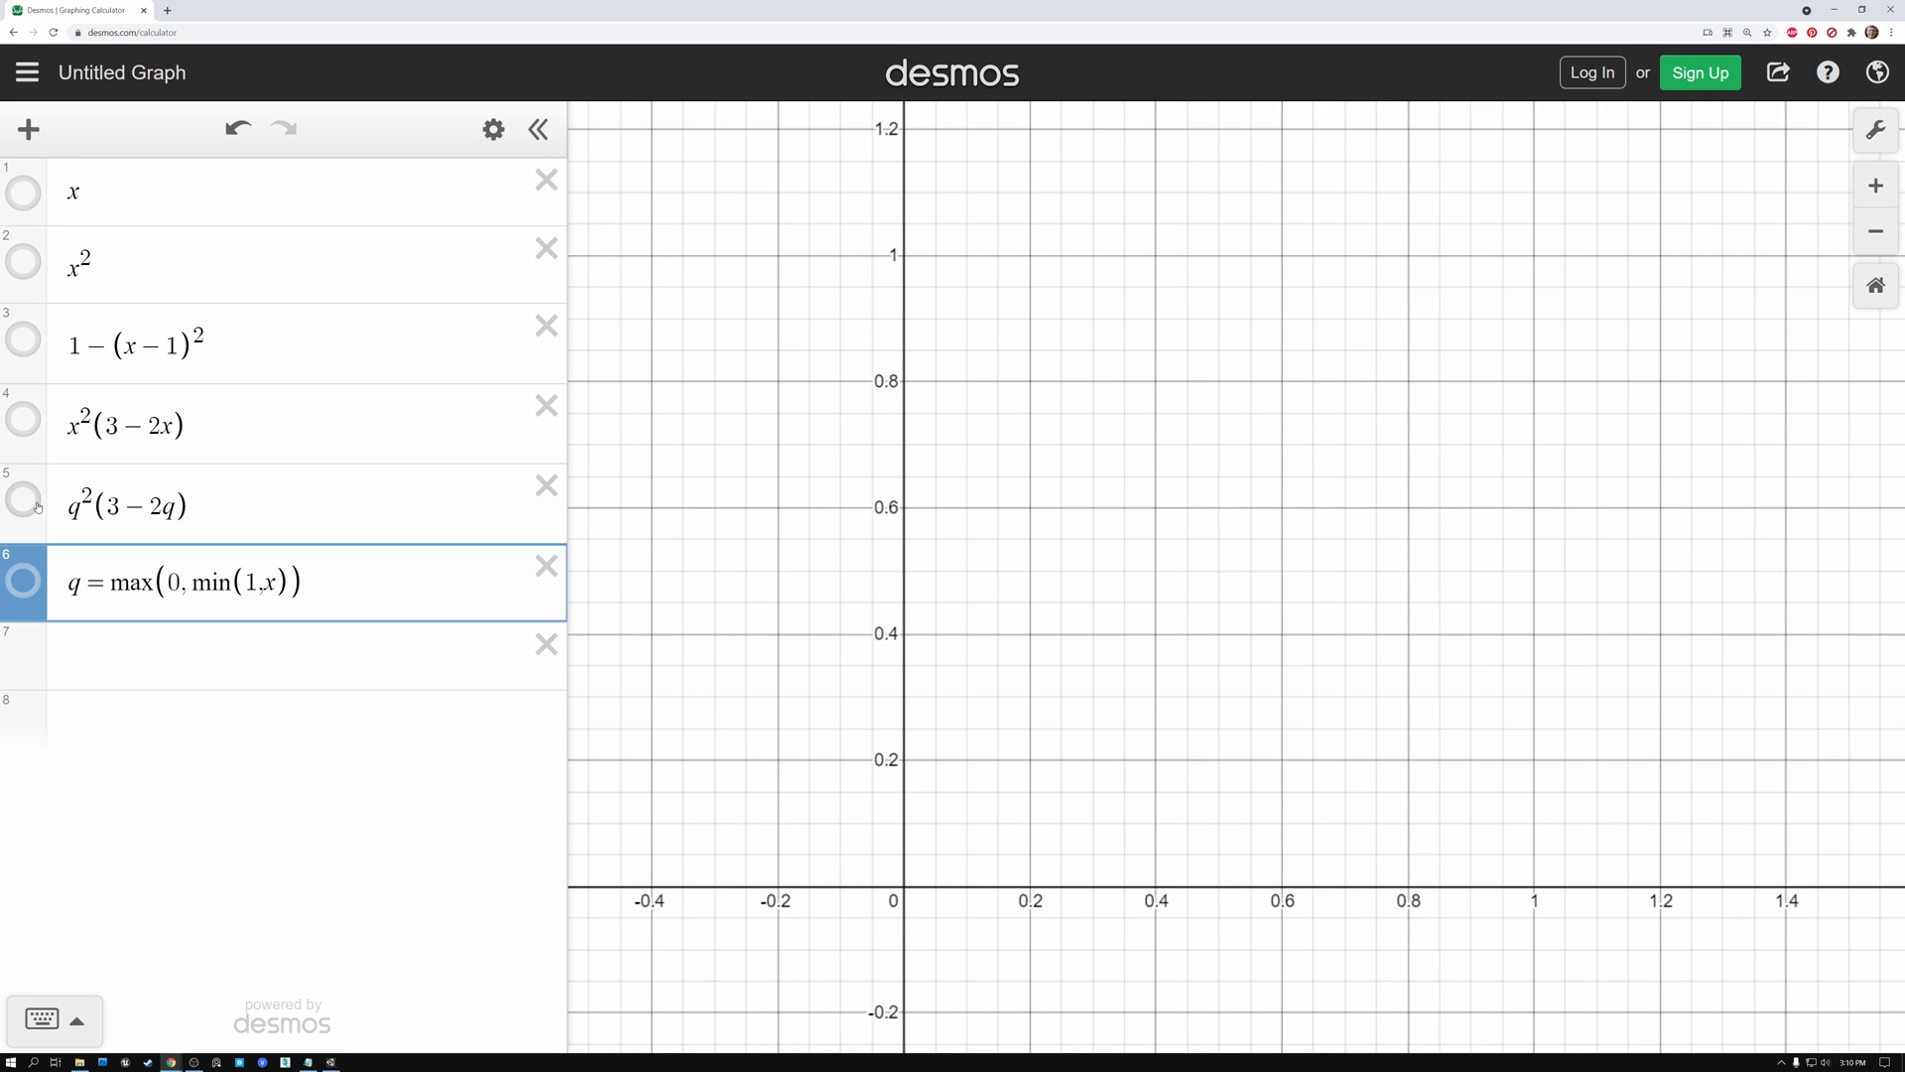
# Show the clamped smoothstep curve q²(3−2q) on the graph.
pyautogui.click(22, 484)
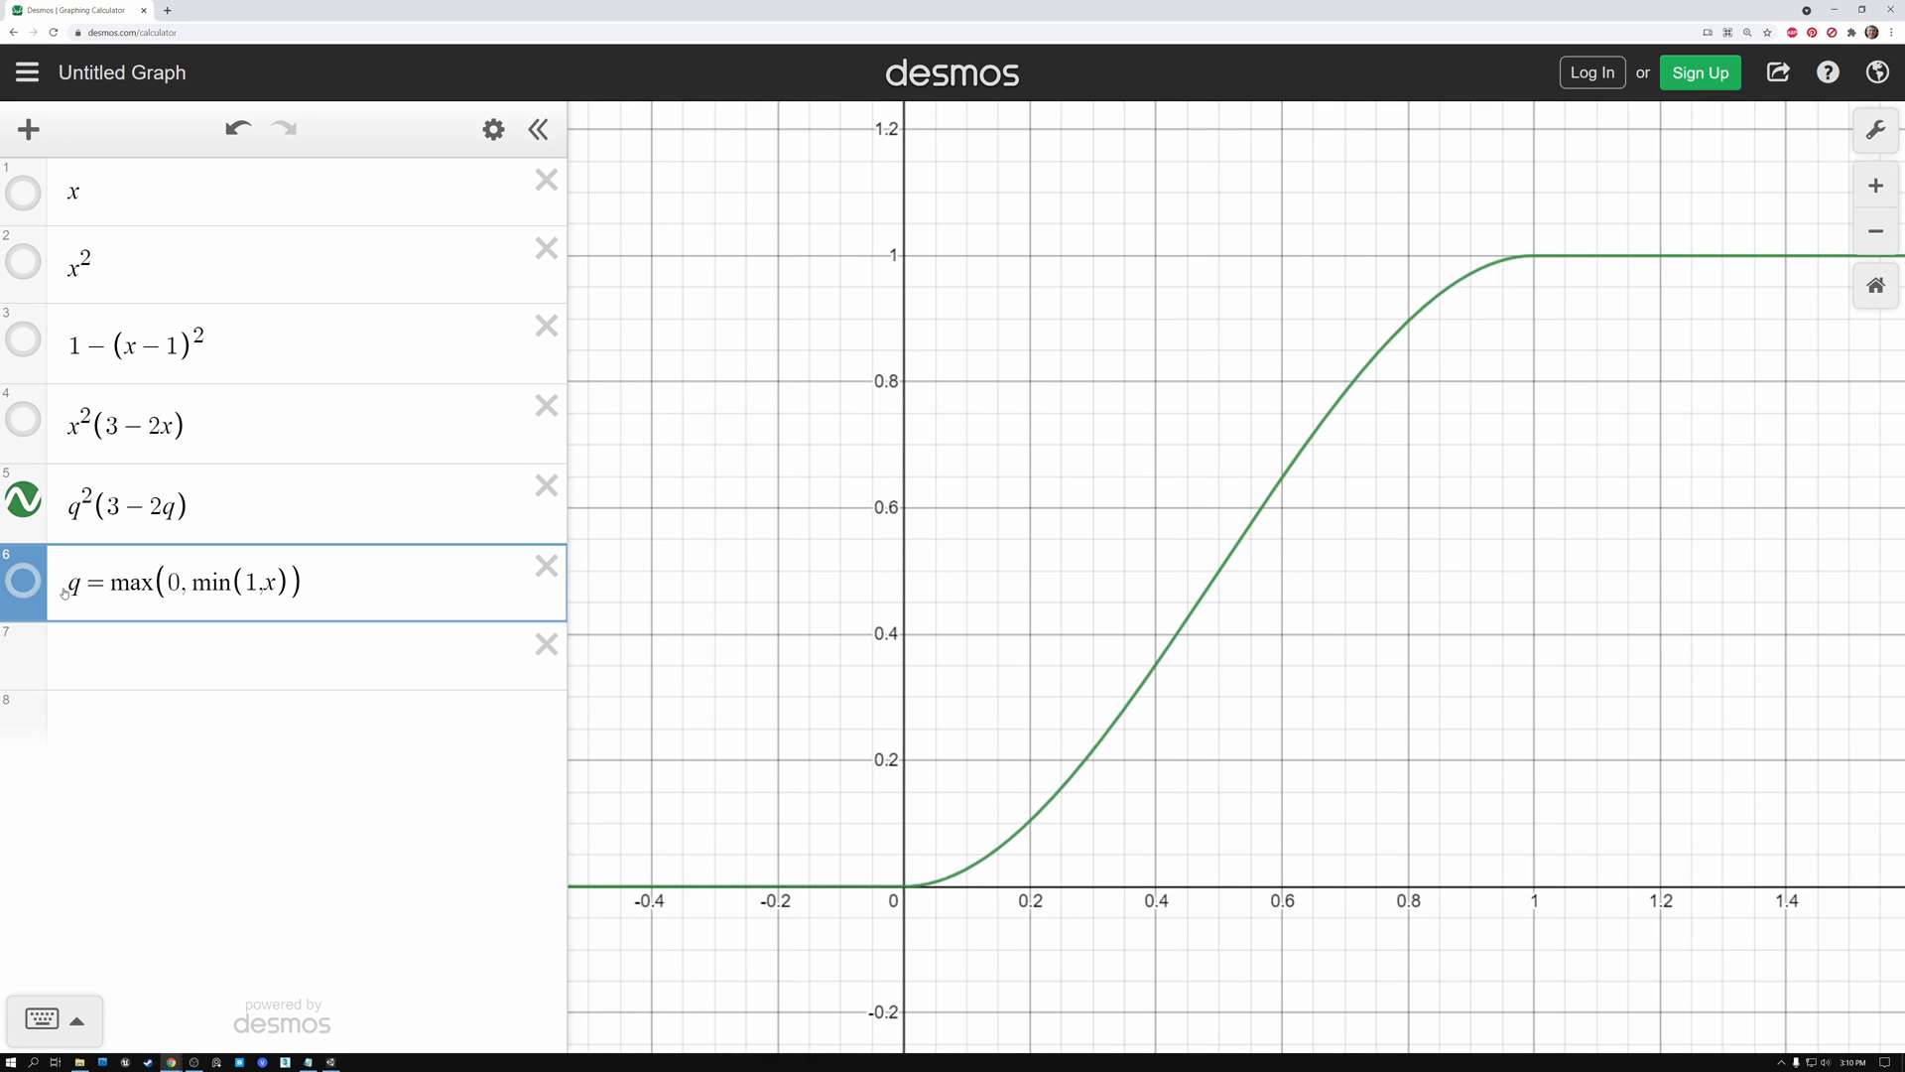
pyautogui.moveTo(621, 891)
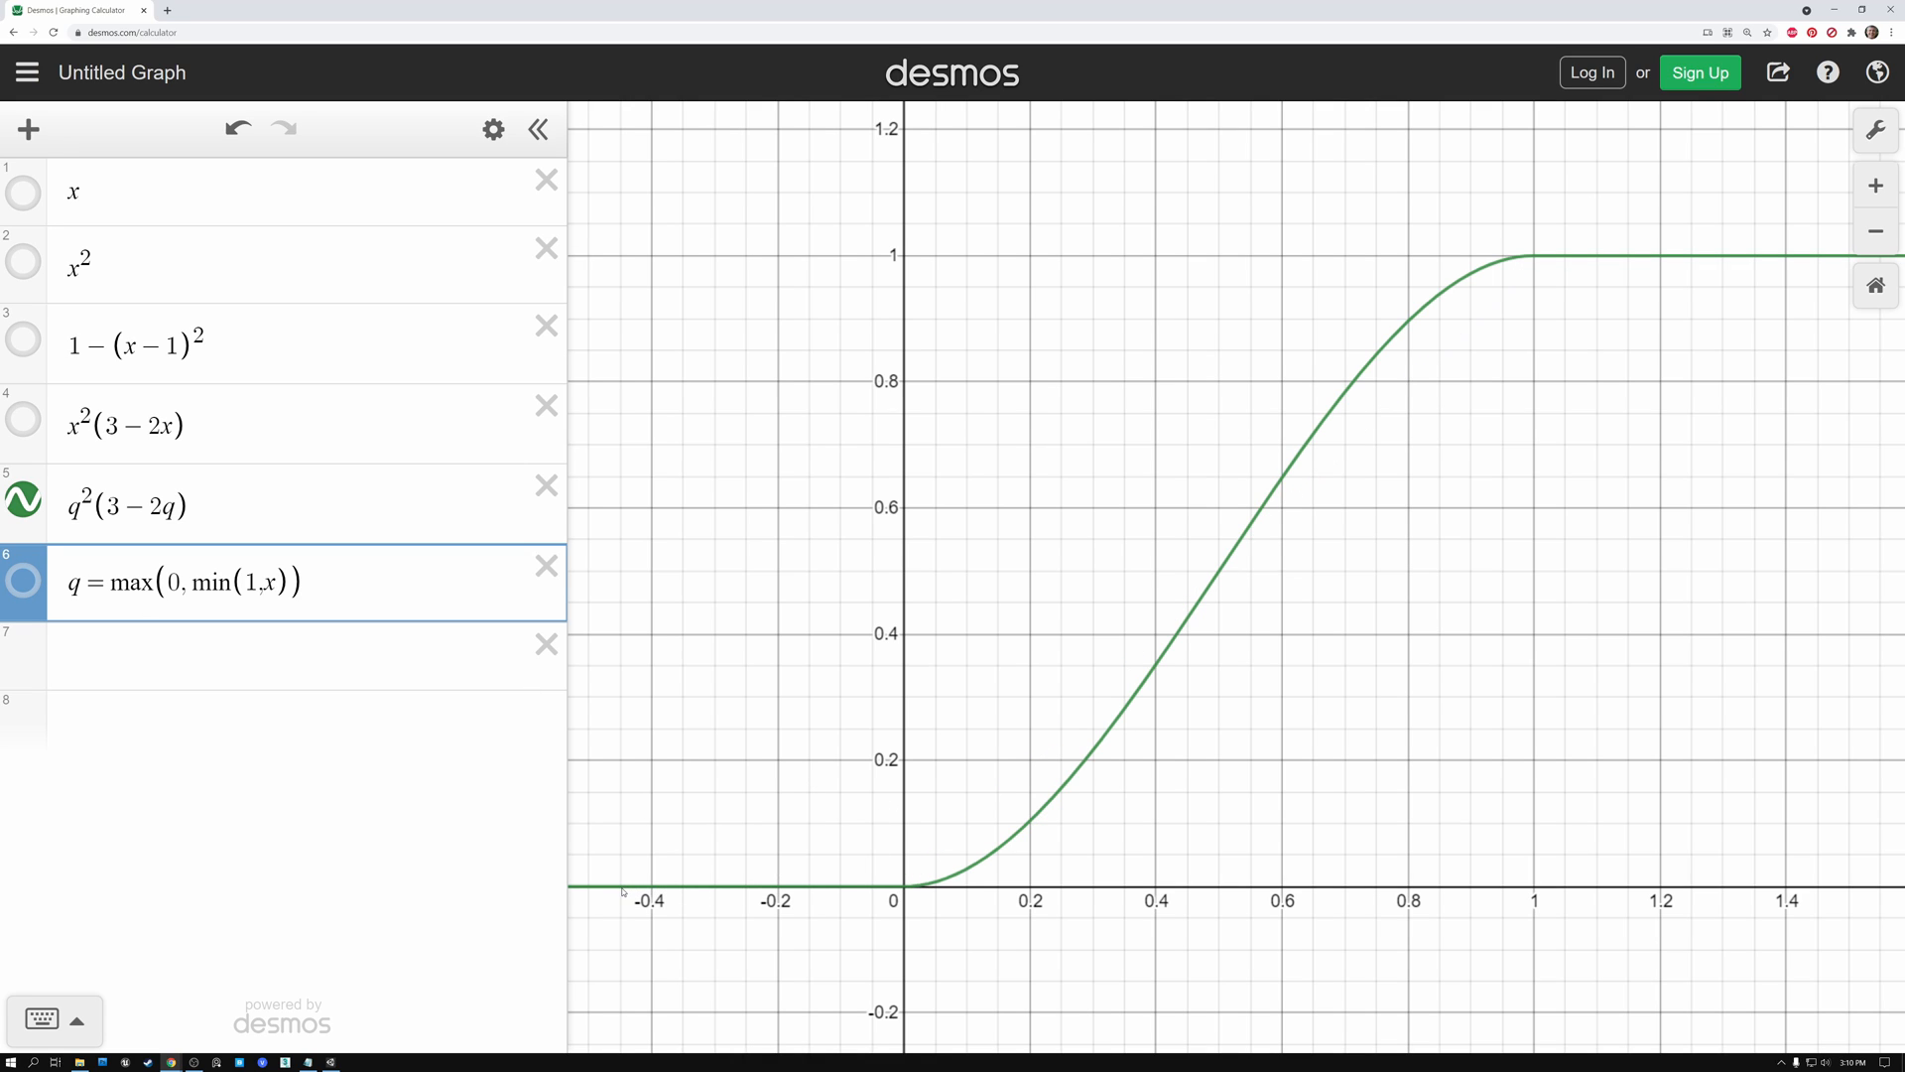
pyautogui.moveTo(851, 889)
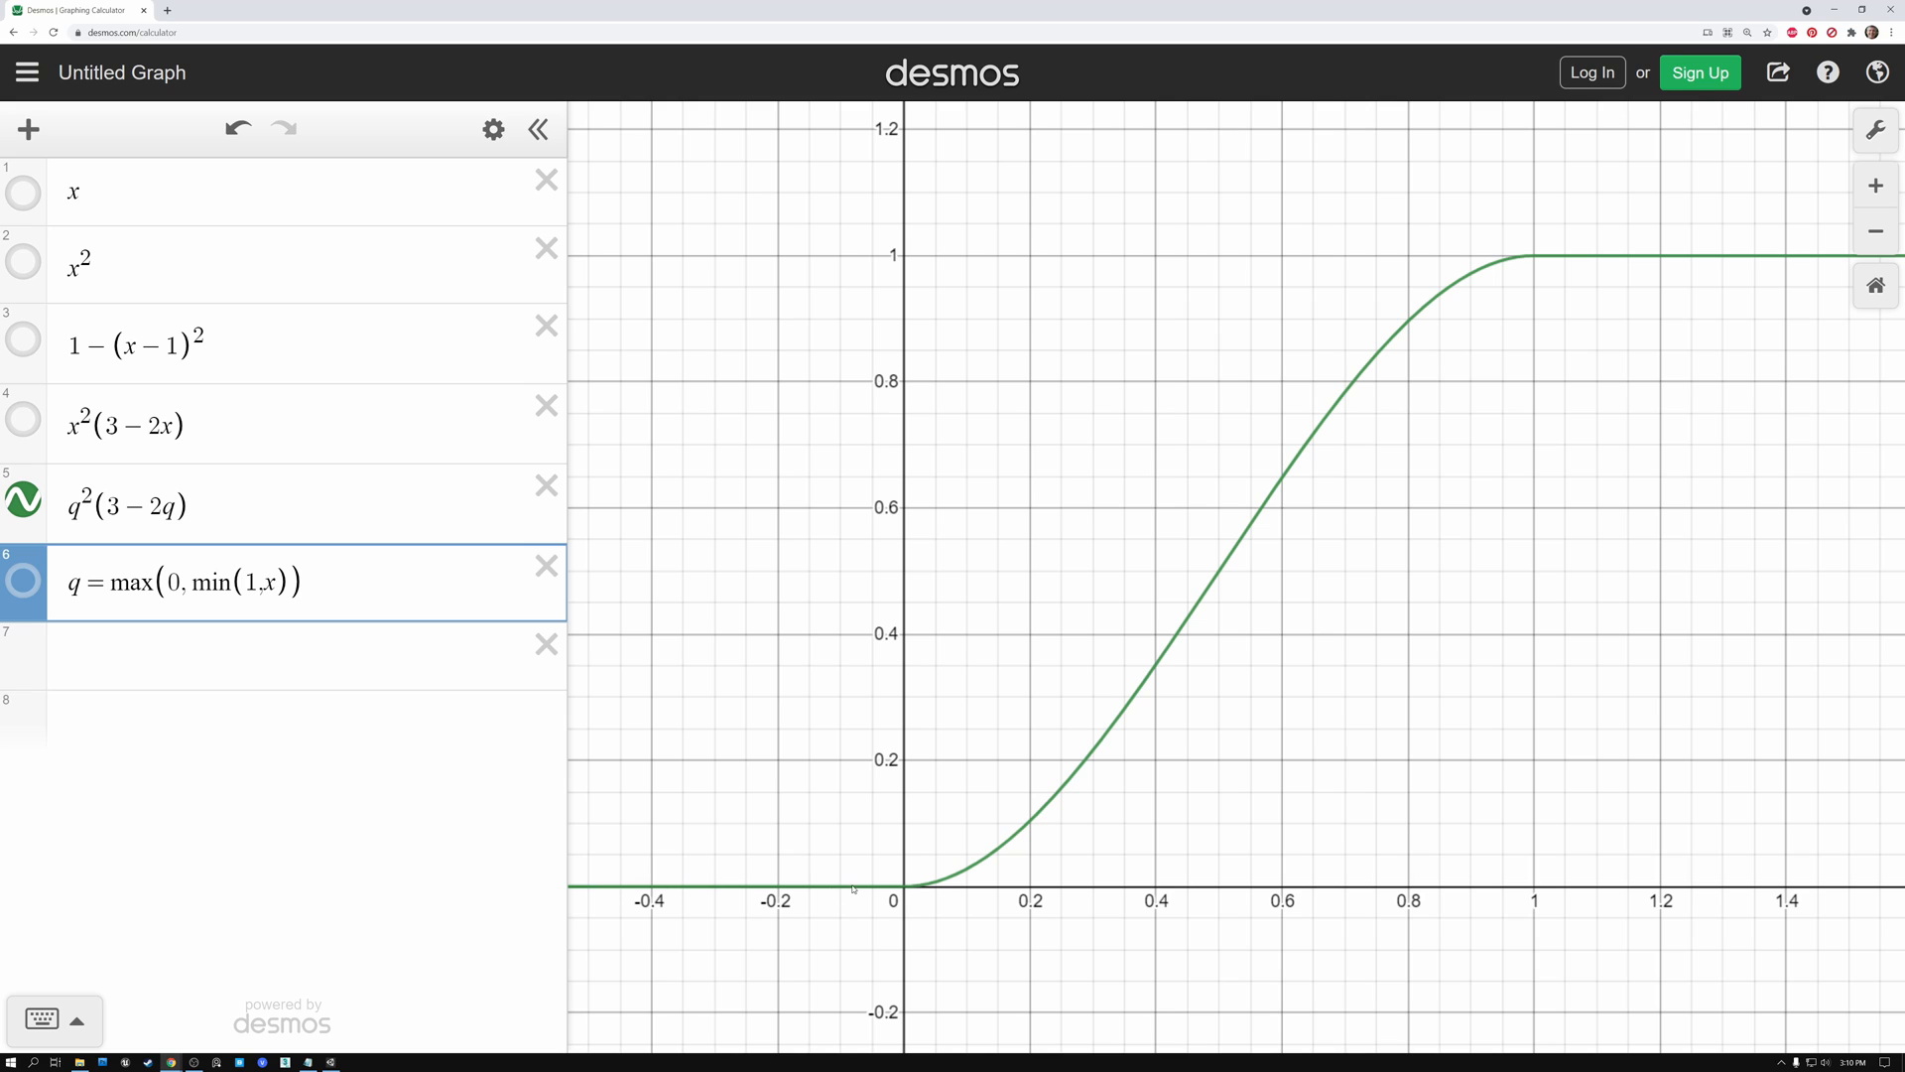
pyautogui.moveTo(919, 887)
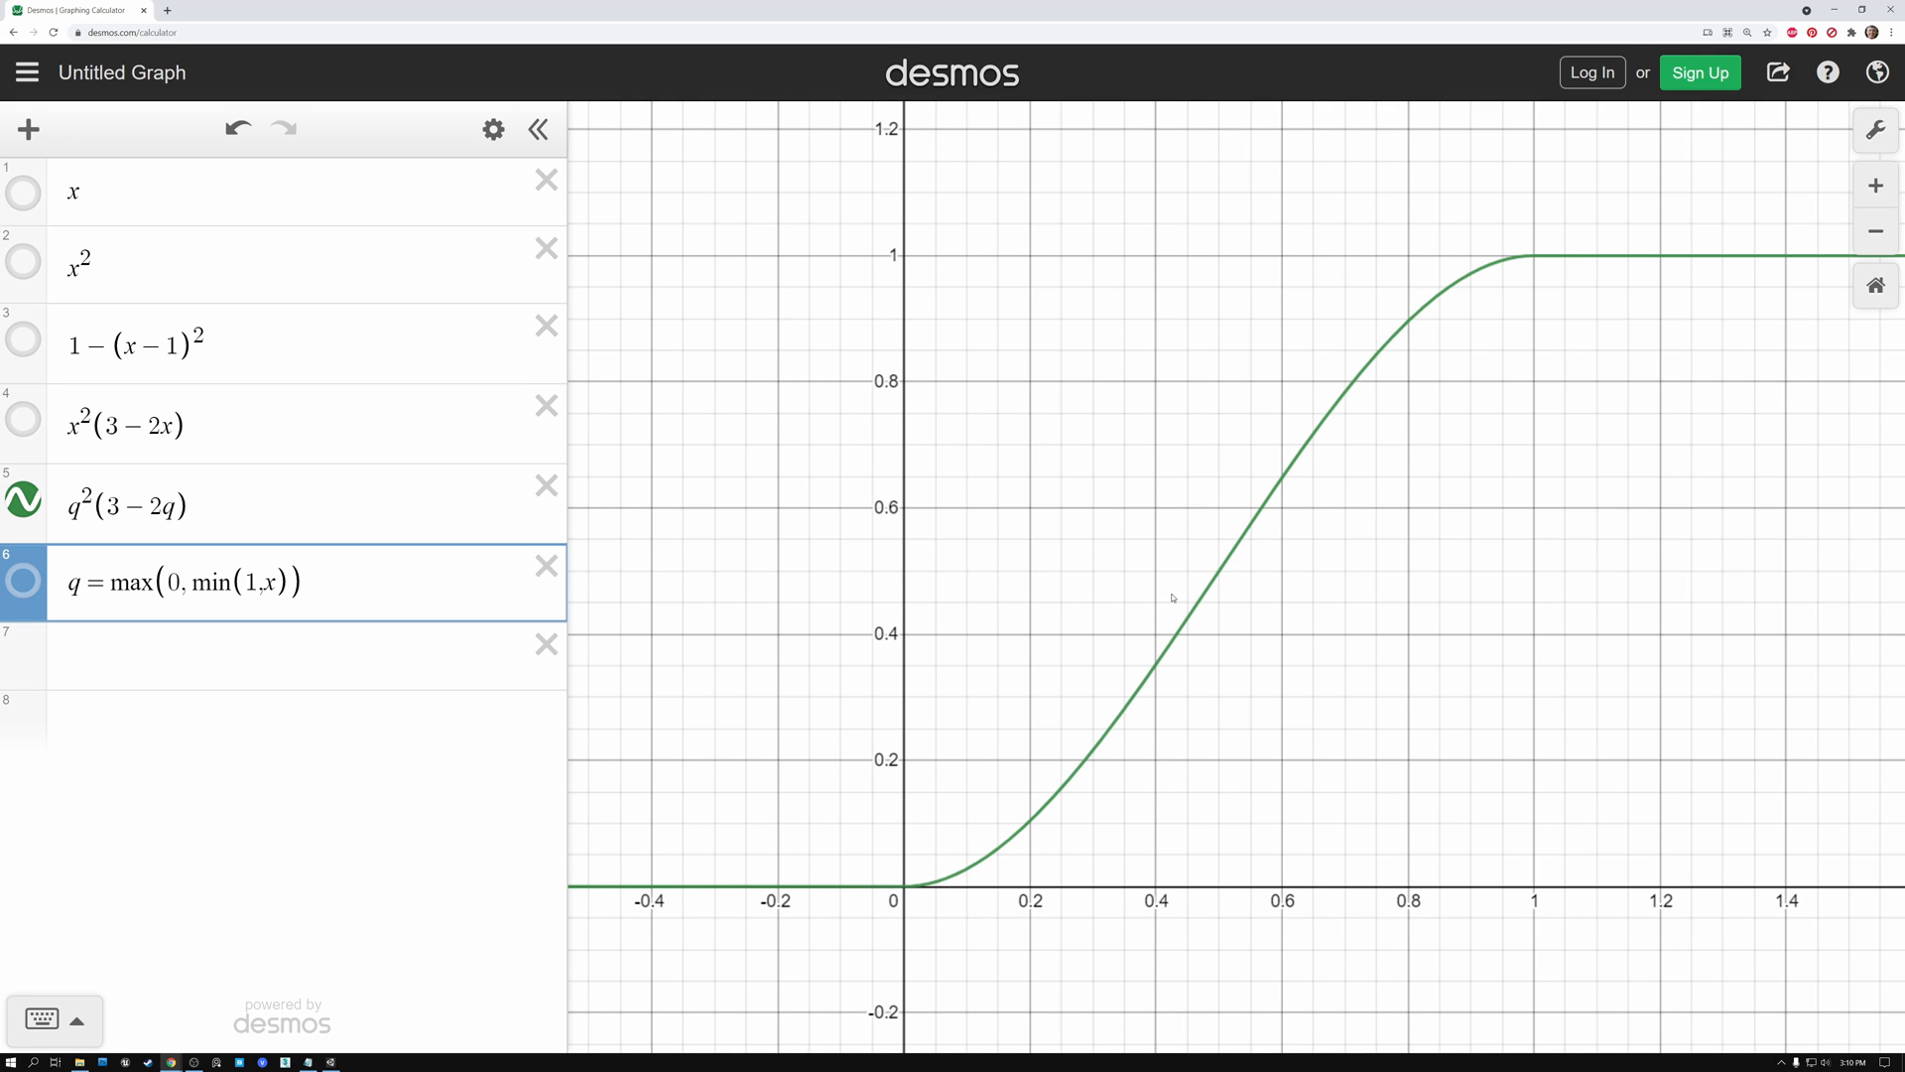
pyautogui.moveTo(1349, 347)
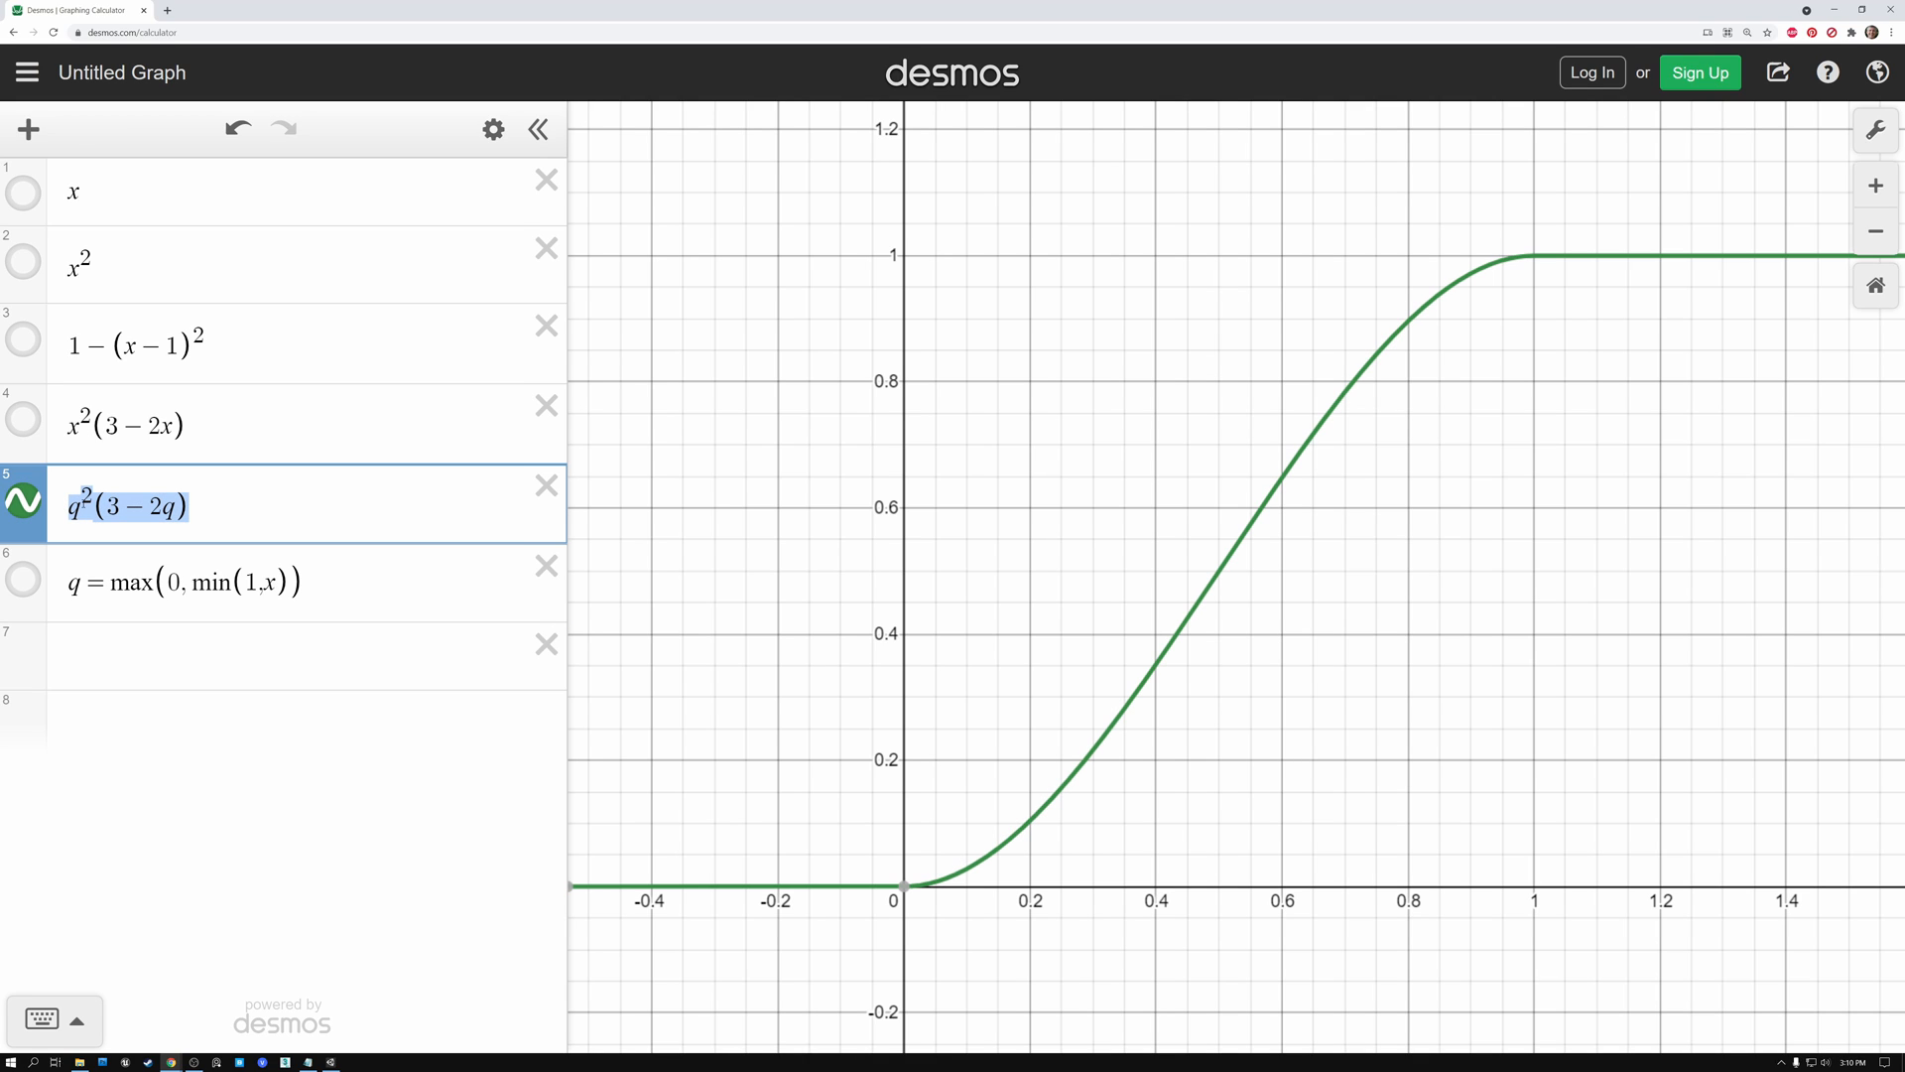
pyautogui.click(182, 581)
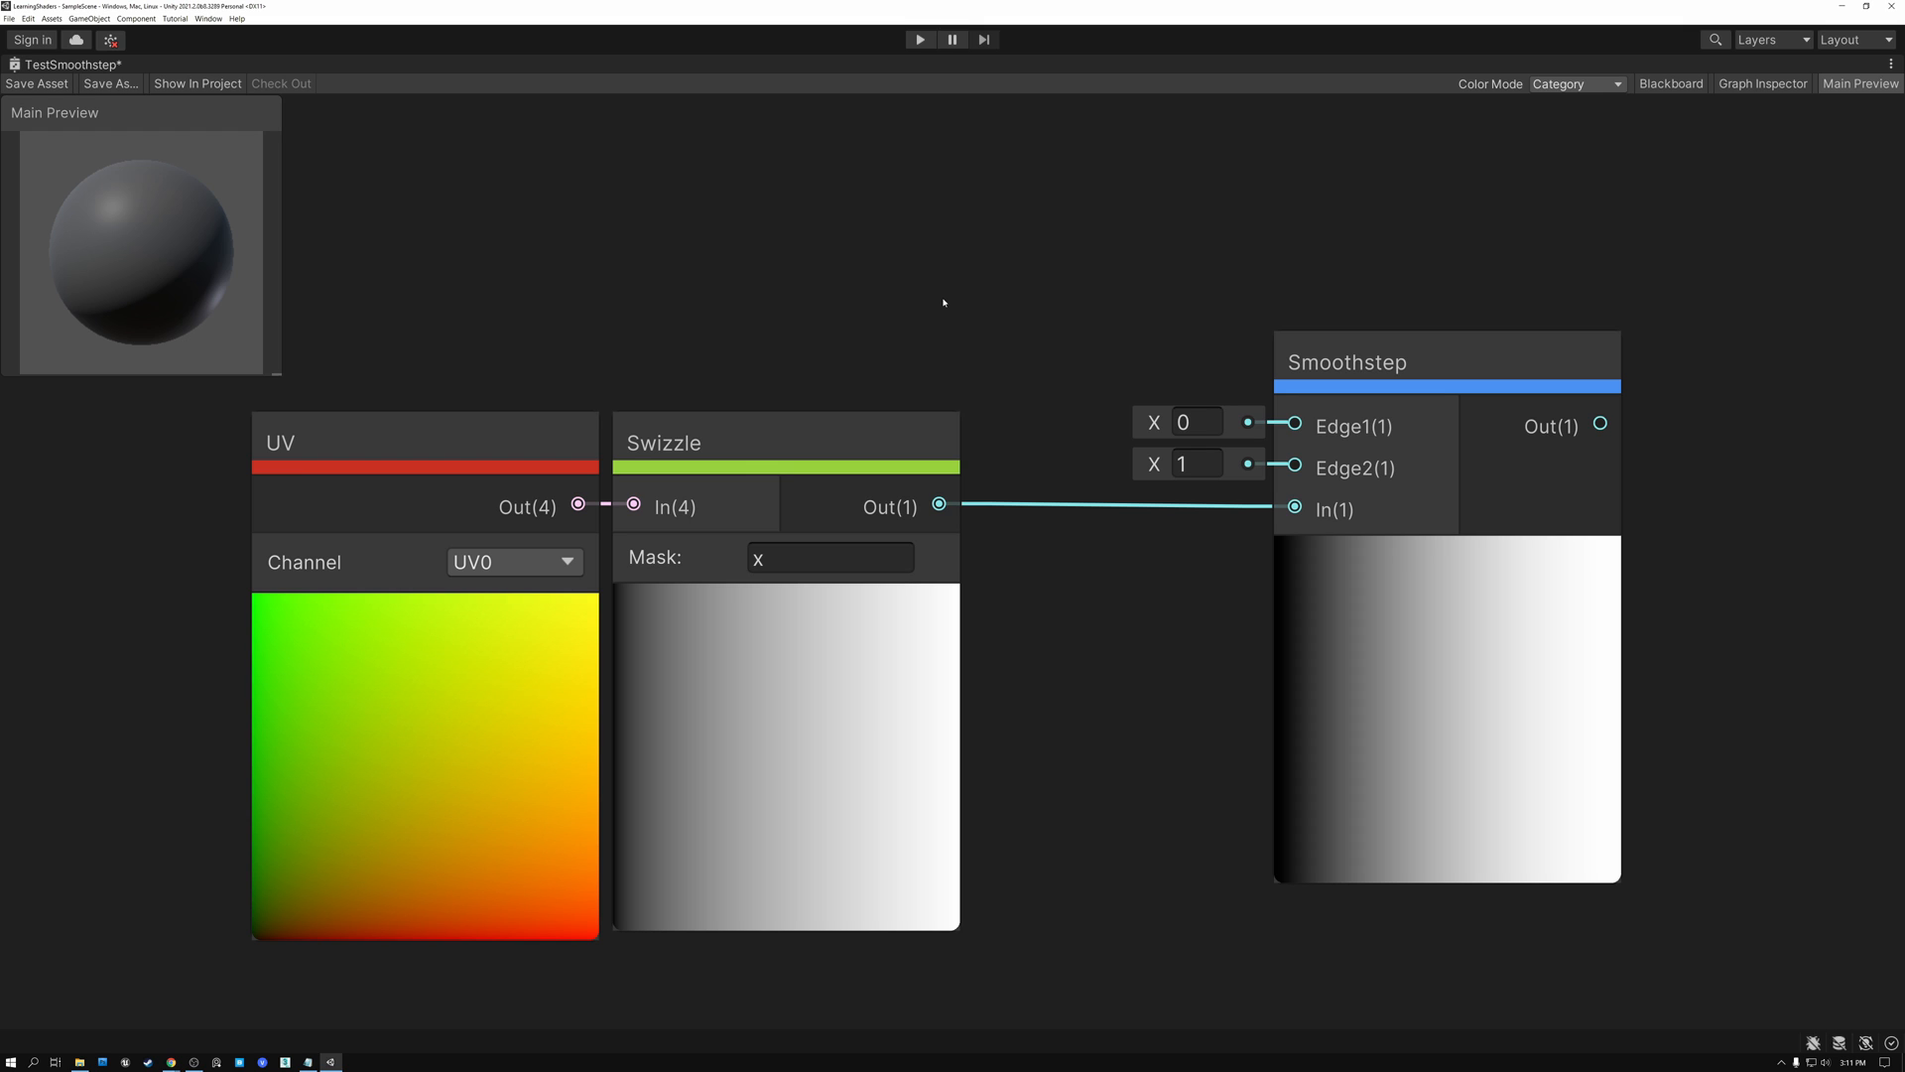
pyautogui.click(395, 441)
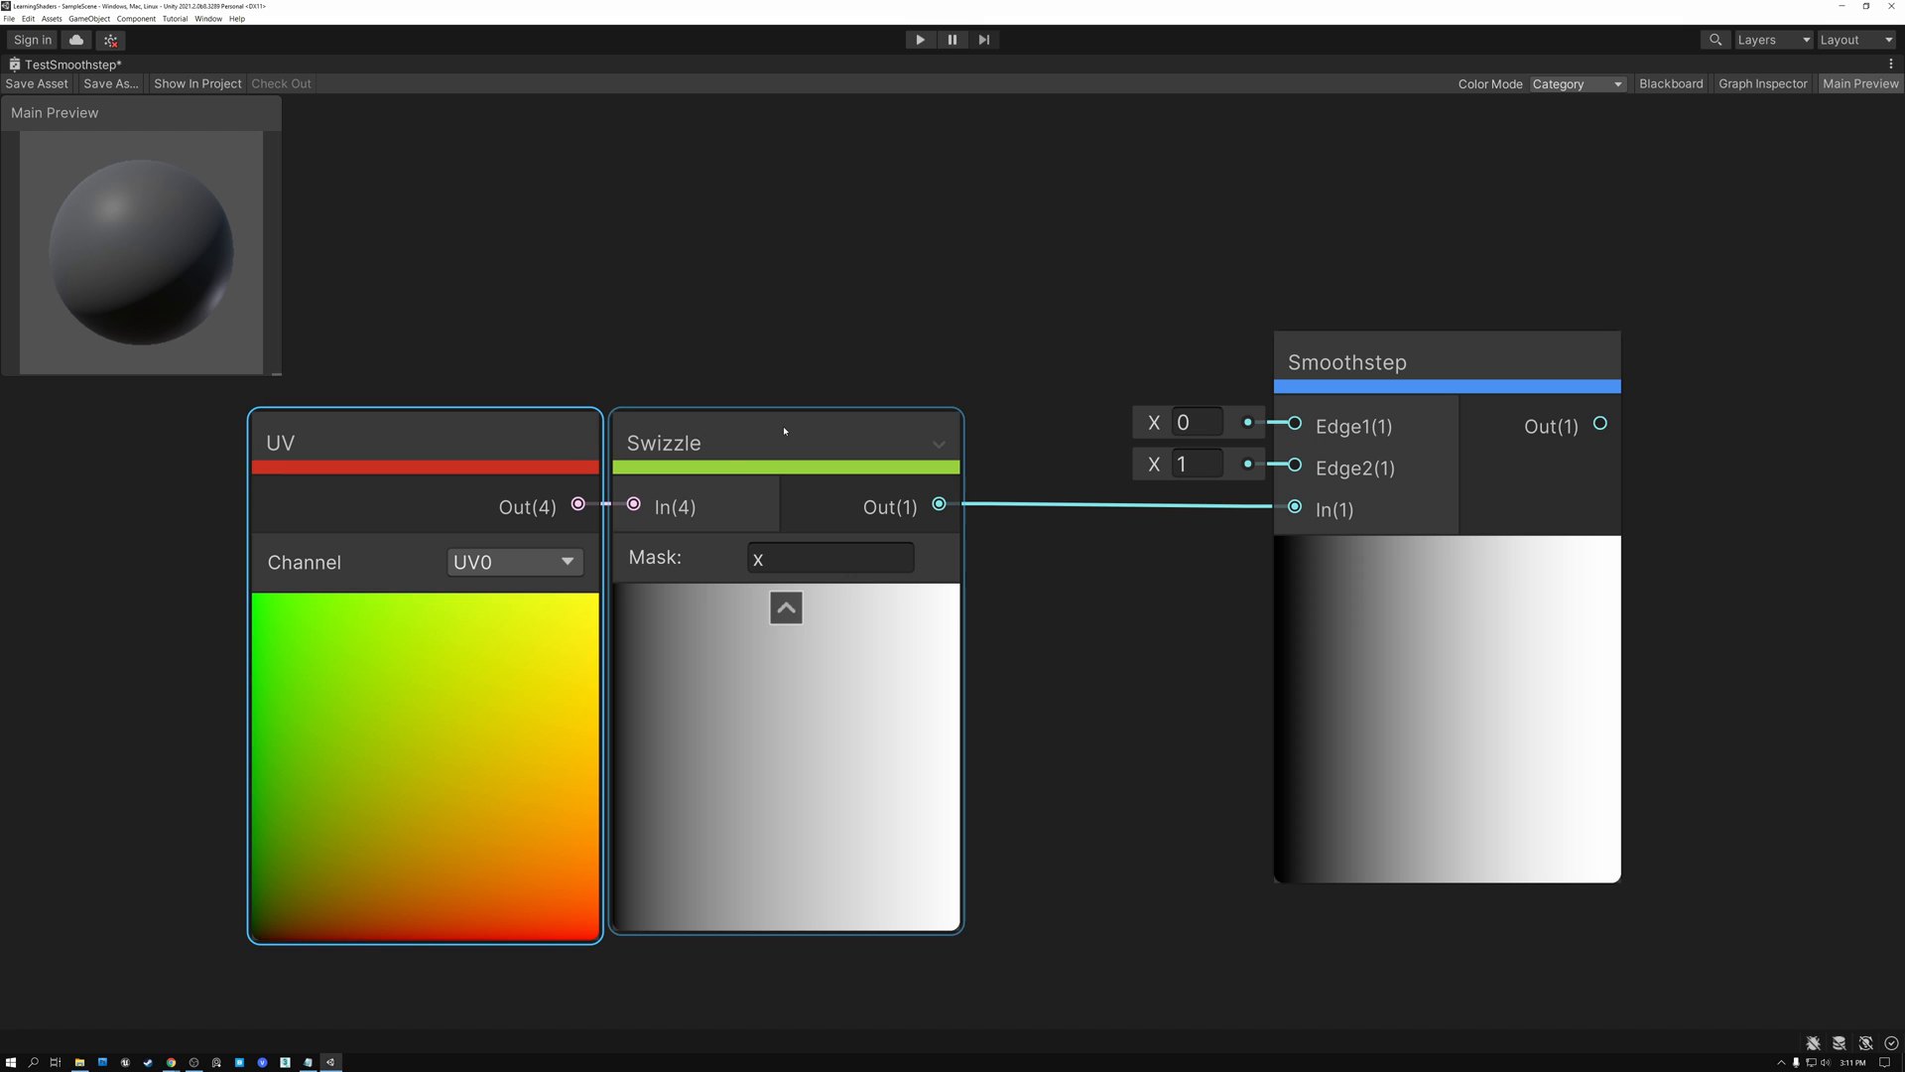
pyautogui.click(829, 556)
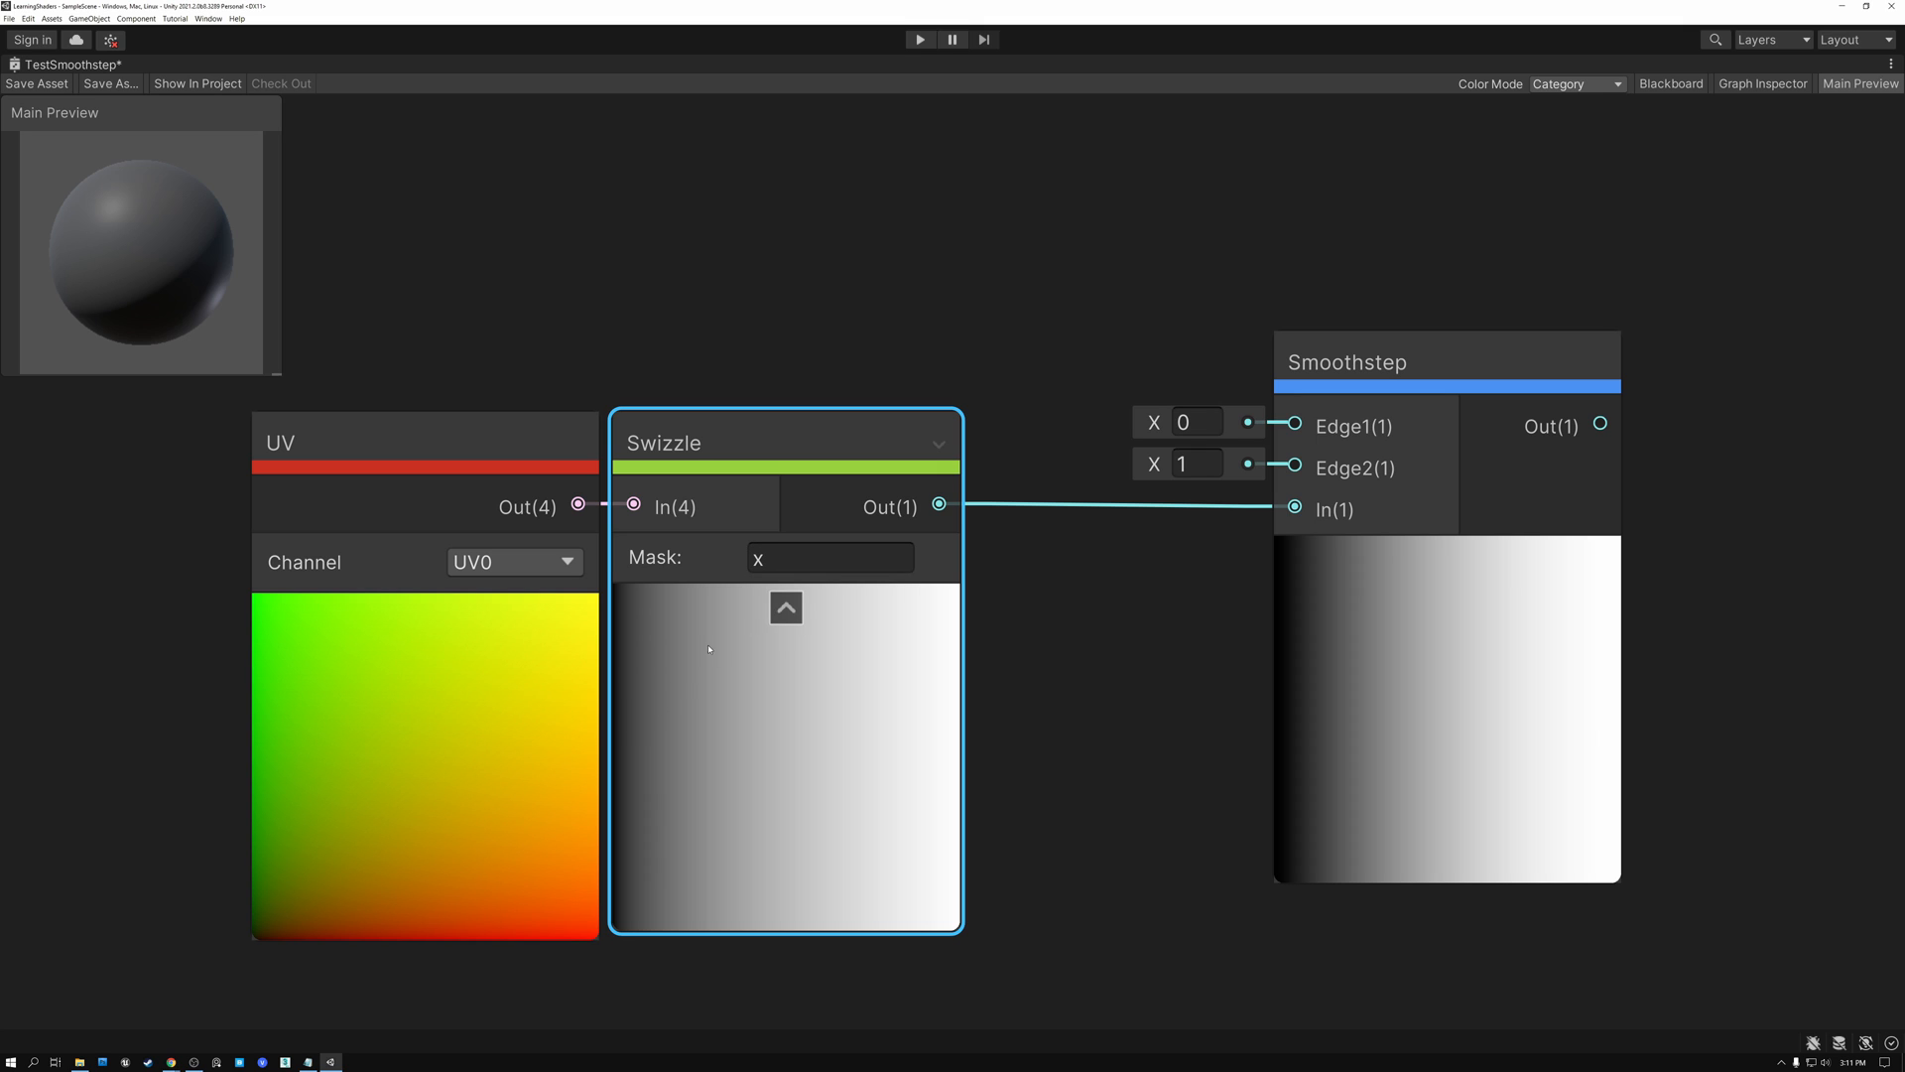
pyautogui.moveTo(931, 717)
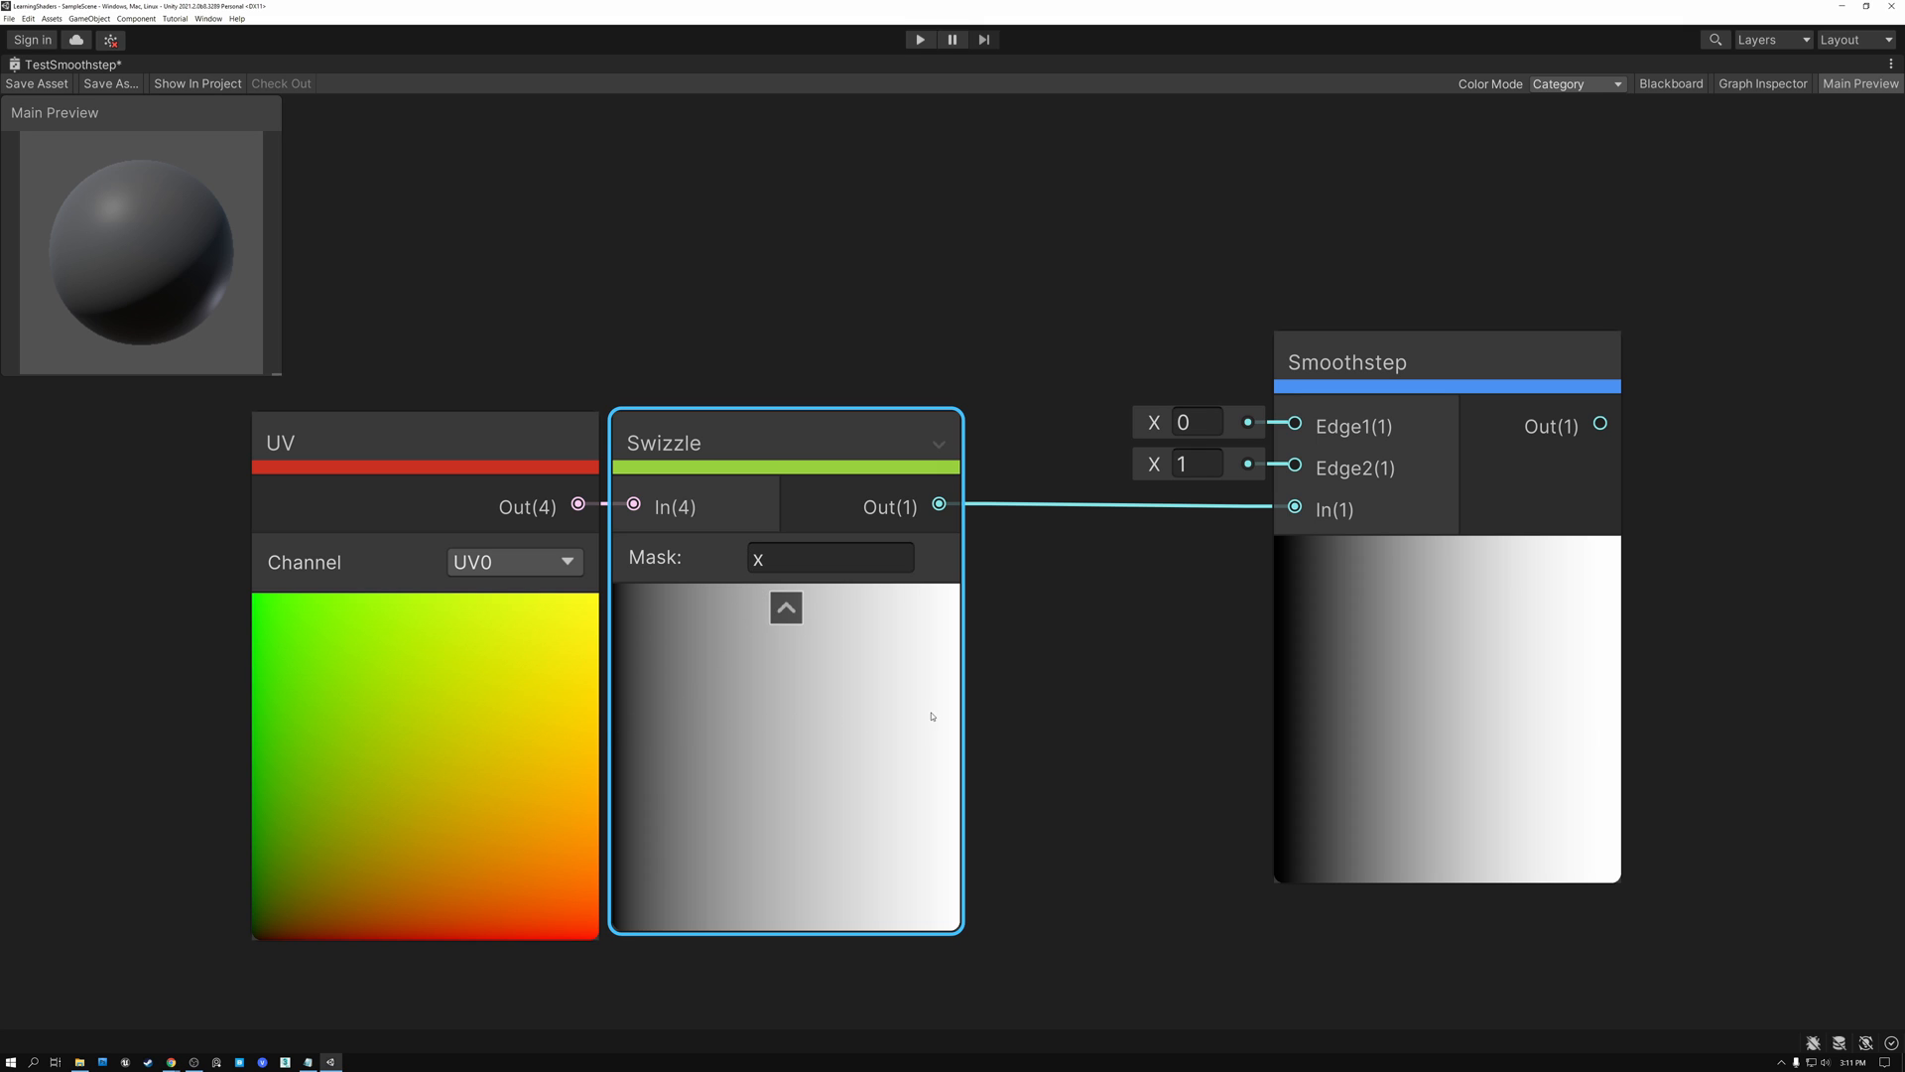
pyautogui.moveTo(897, 738)
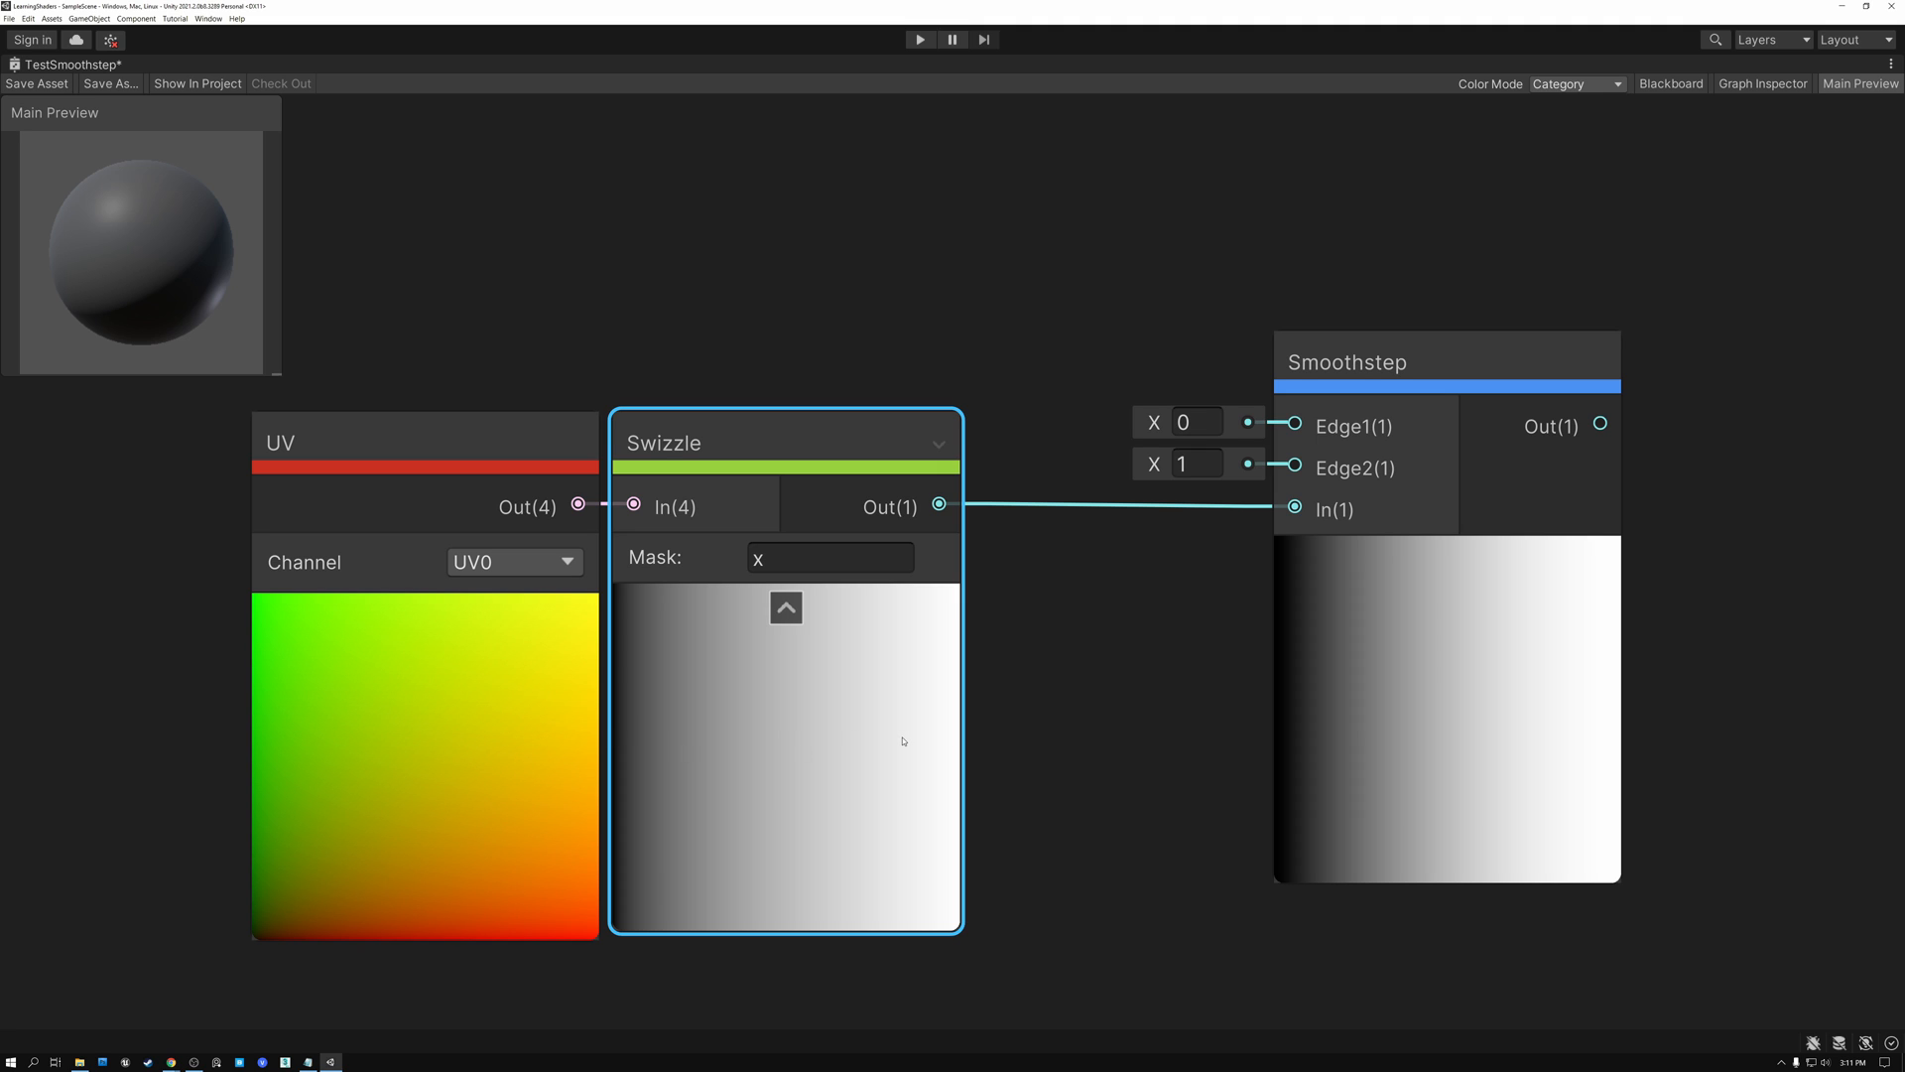
pyautogui.moveTo(617, 728)
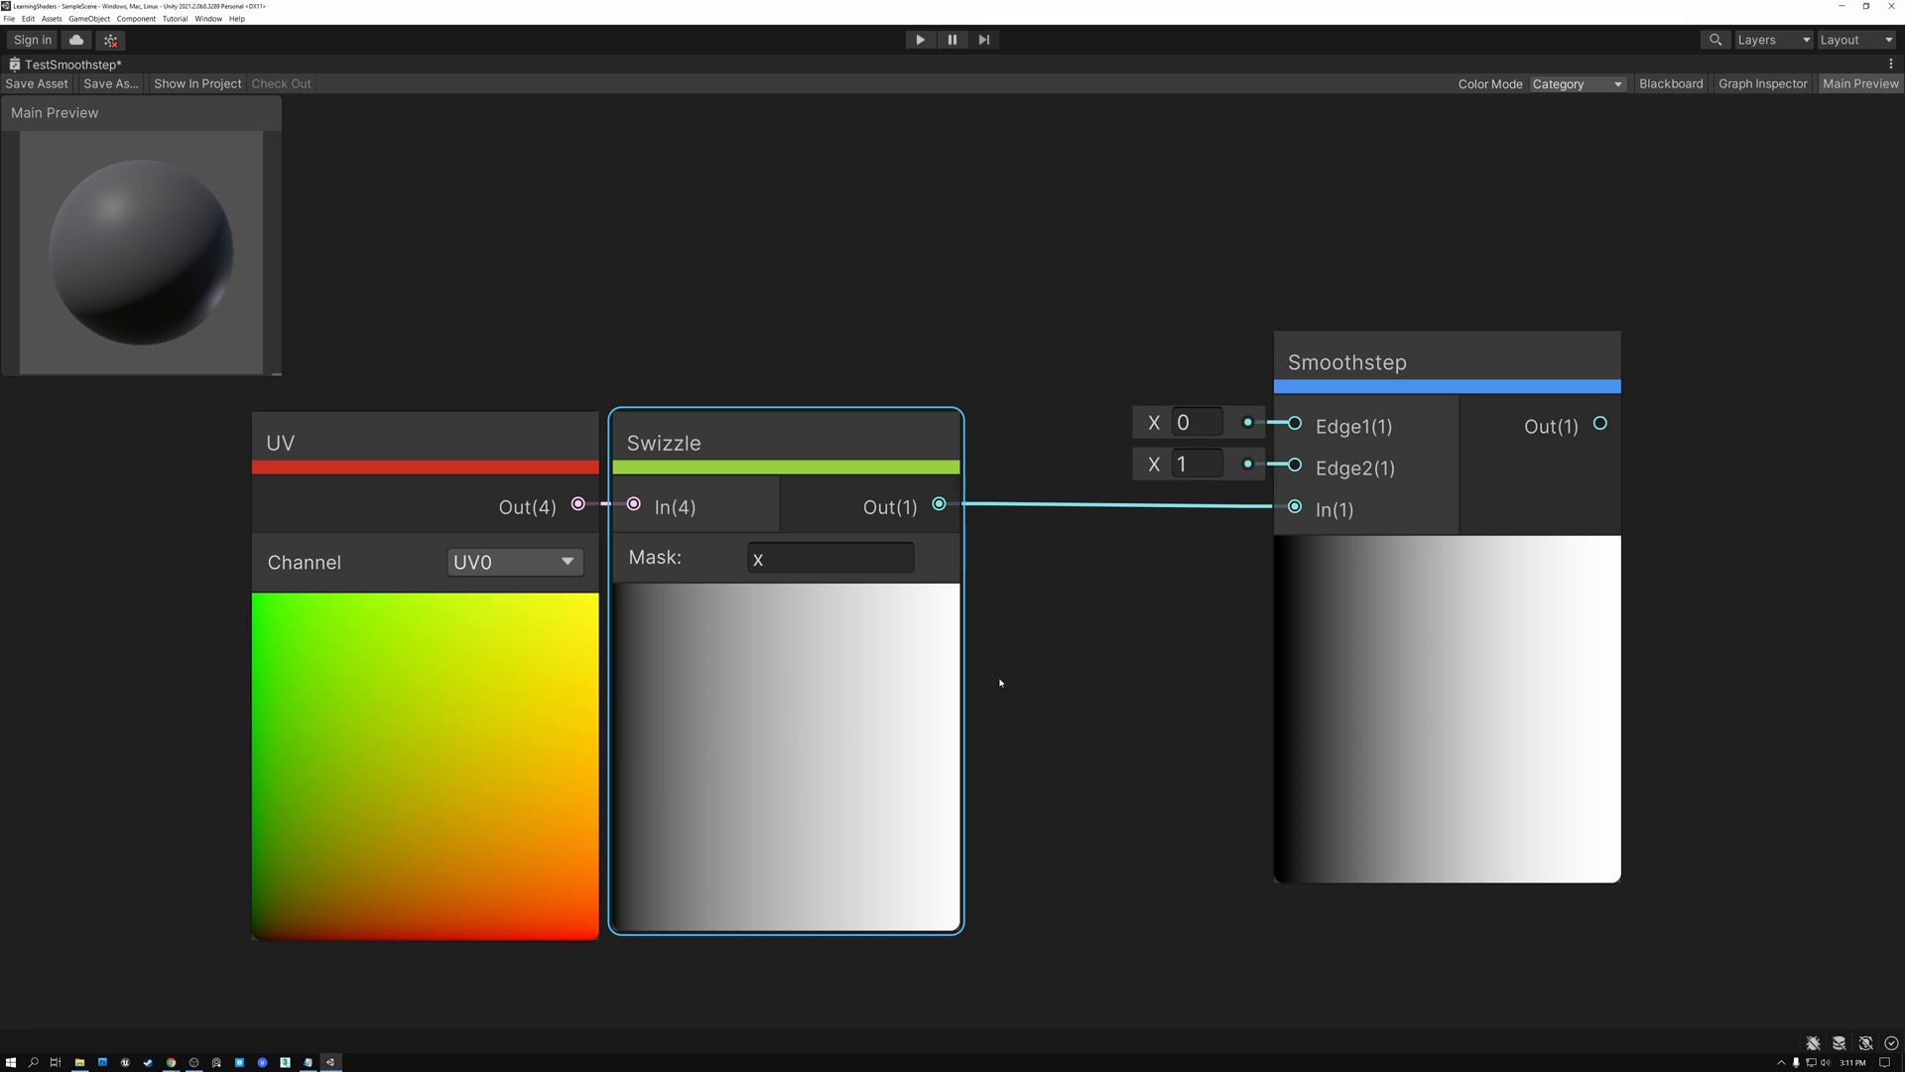
pyautogui.moveTo(1164, 668)
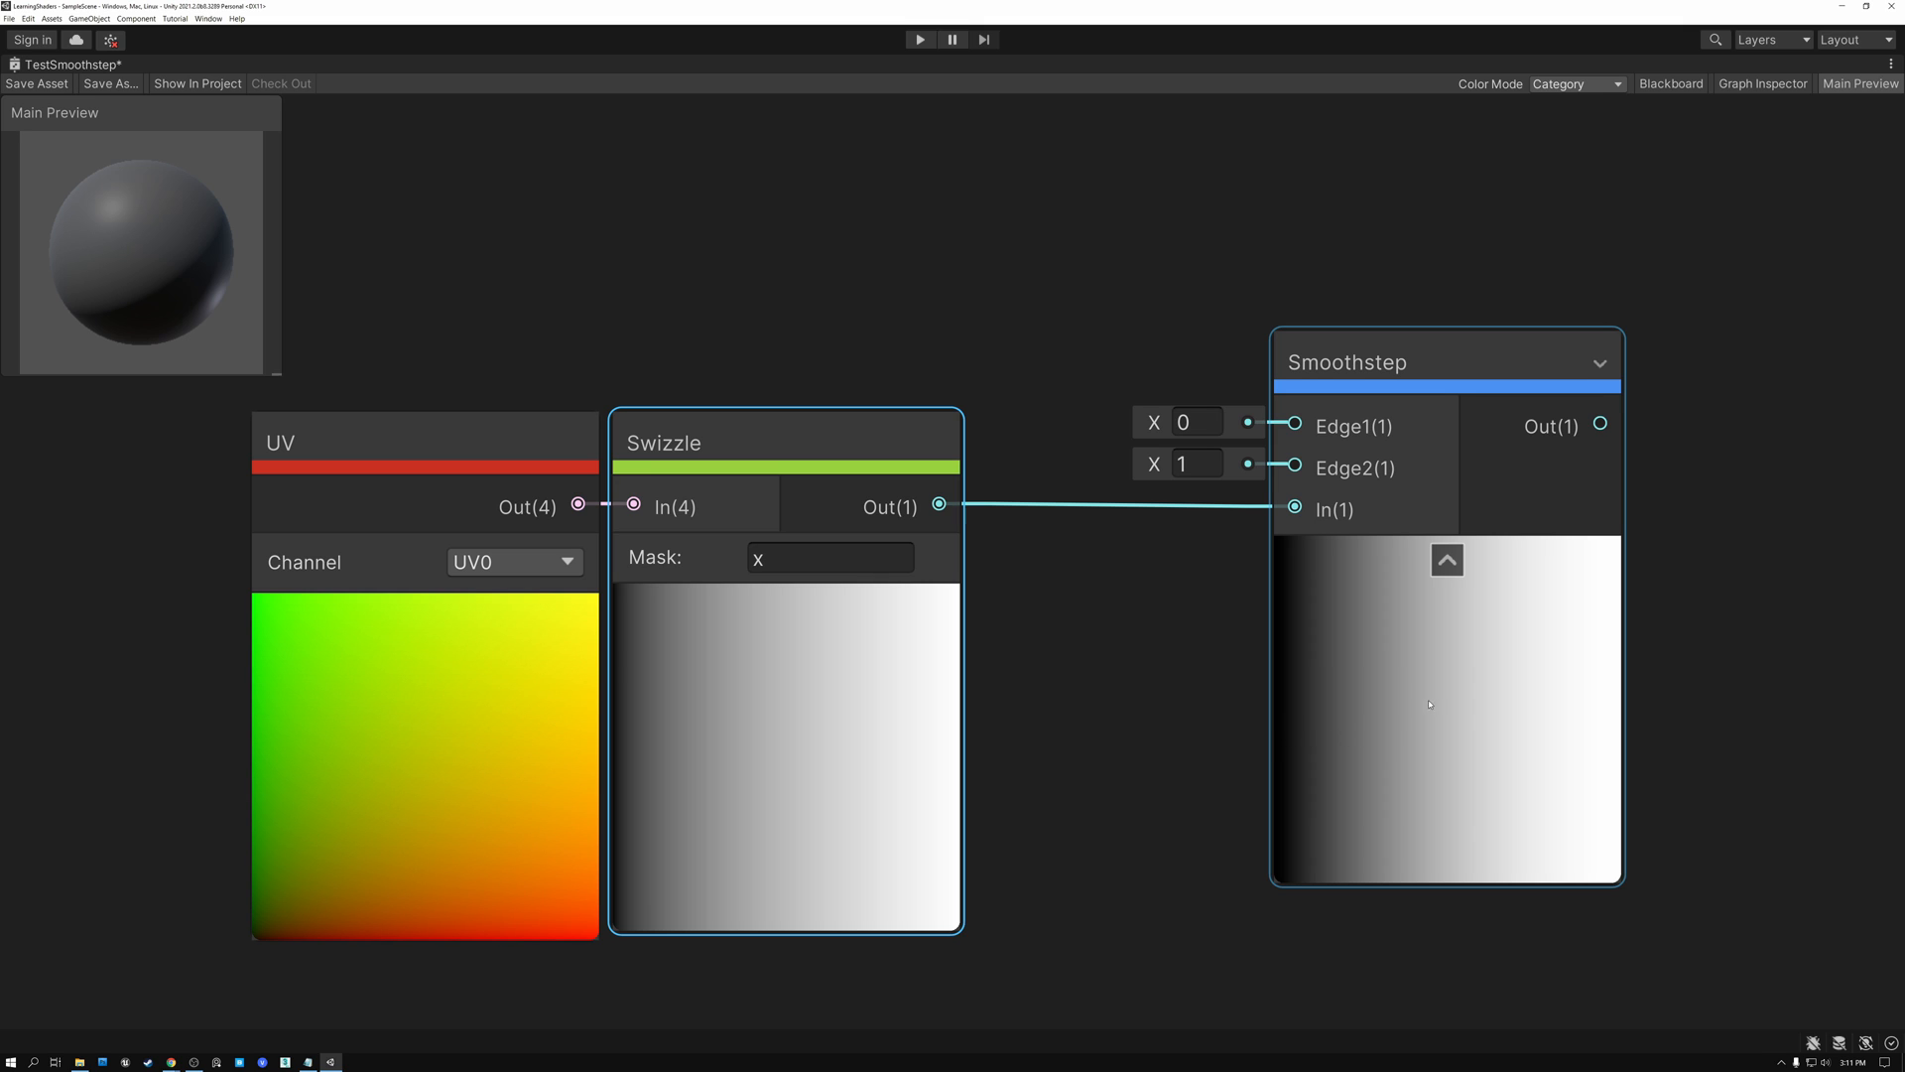
pyautogui.moveTo(1512, 657)
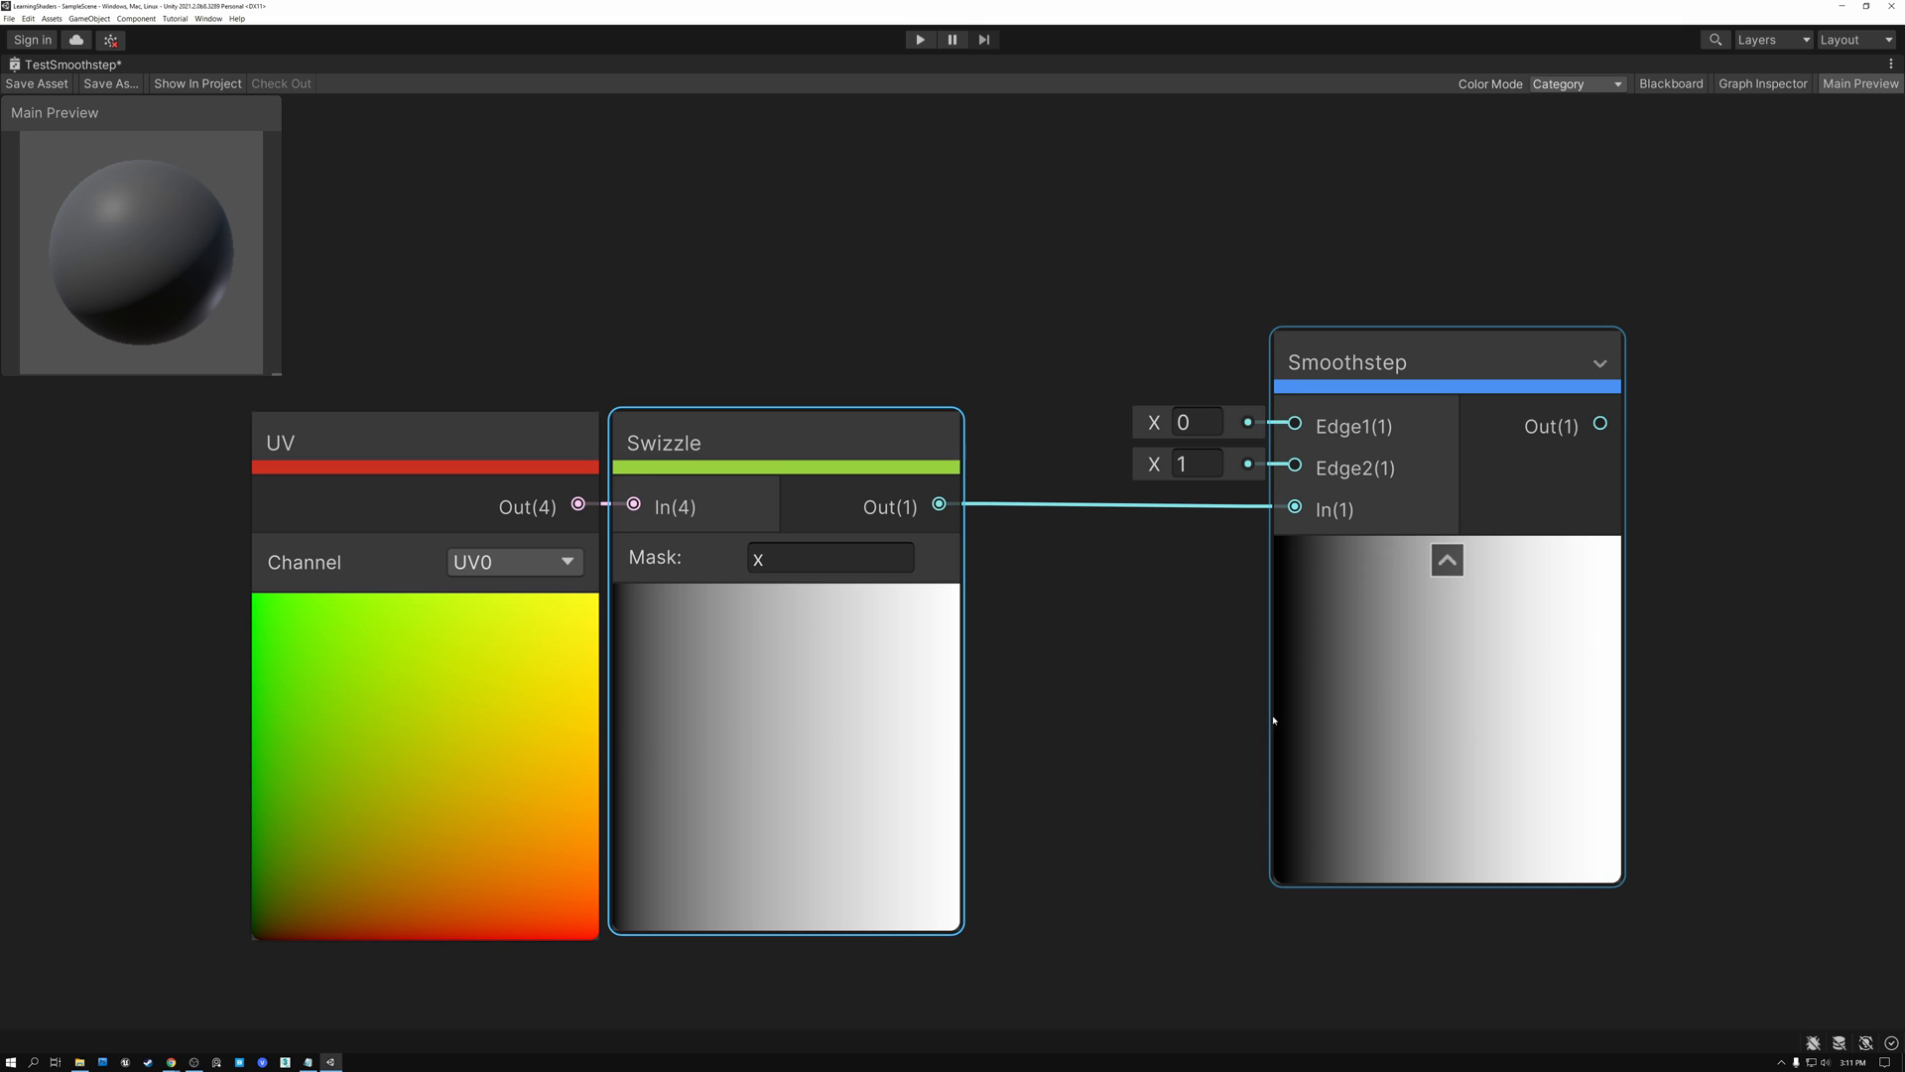
pyautogui.moveTo(1399, 717)
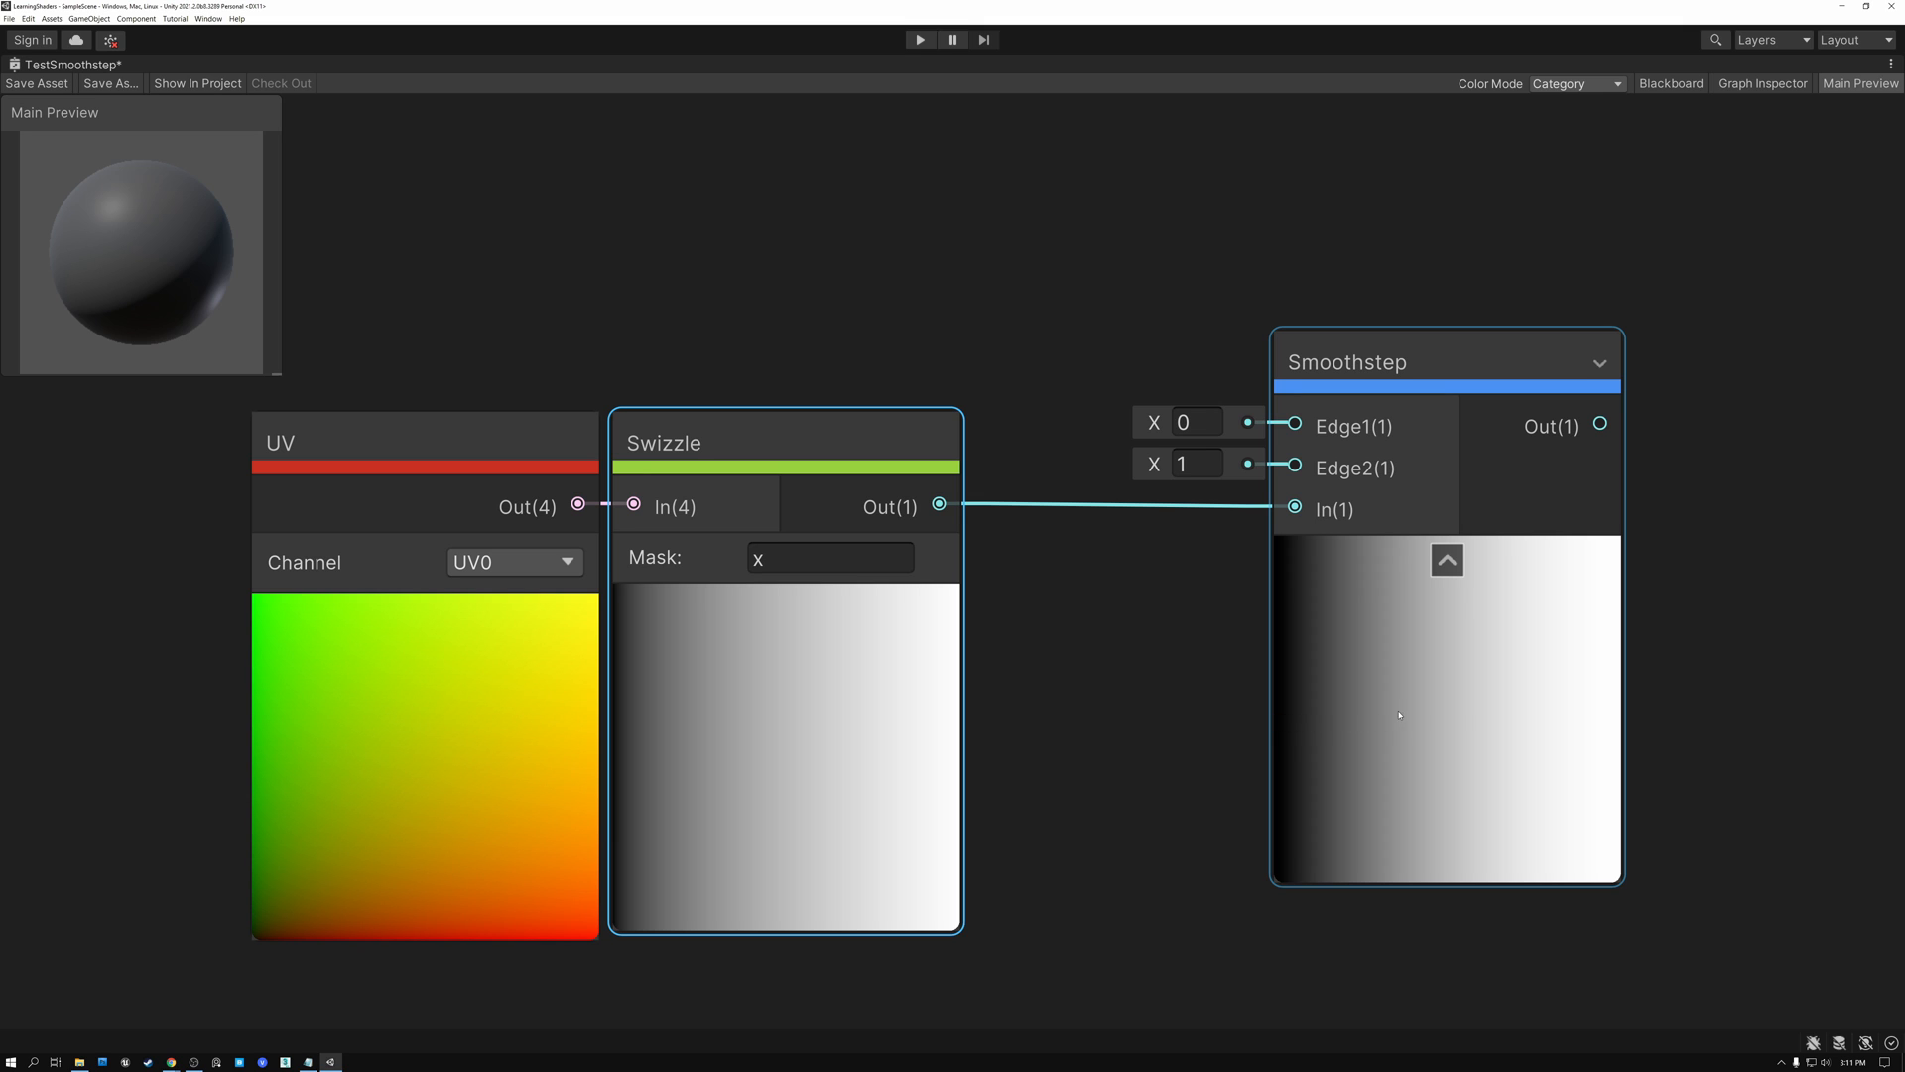
pyautogui.moveTo(1510, 641)
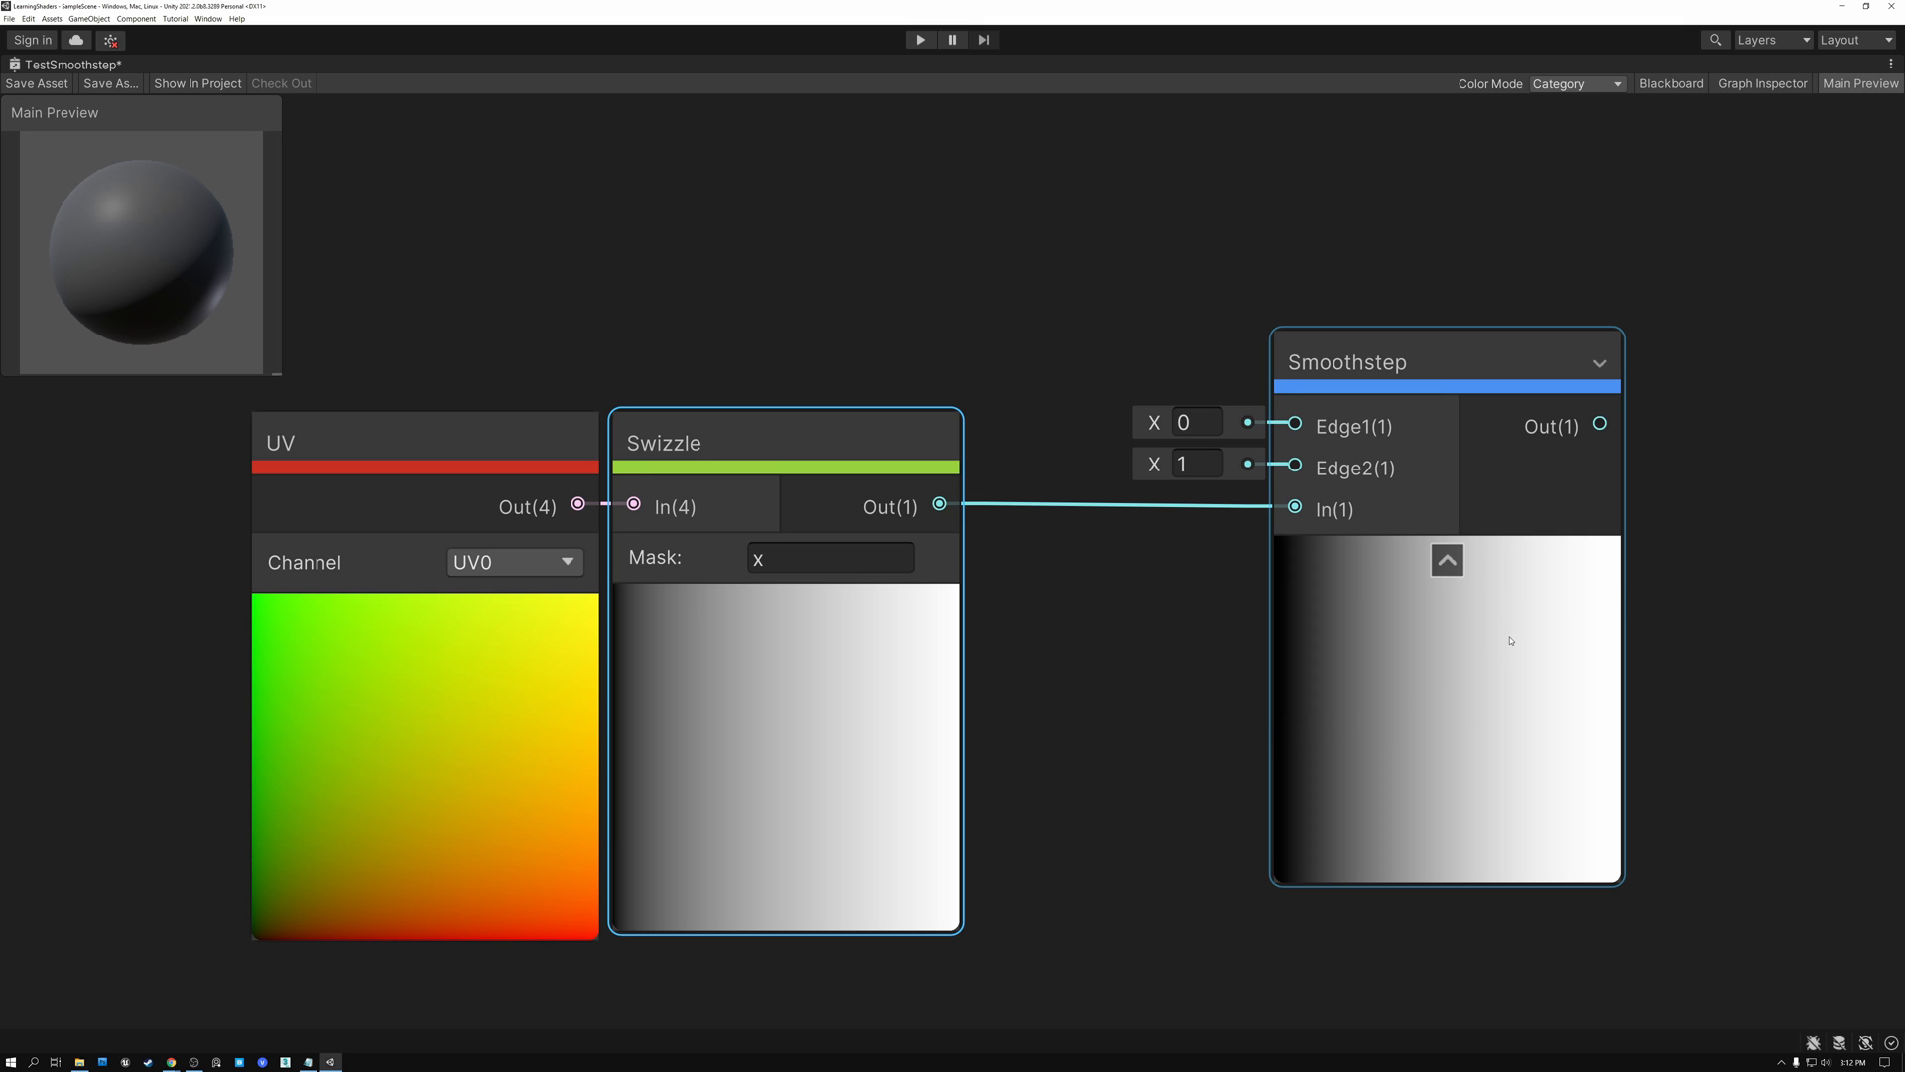
pyautogui.moveTo(1578, 615)
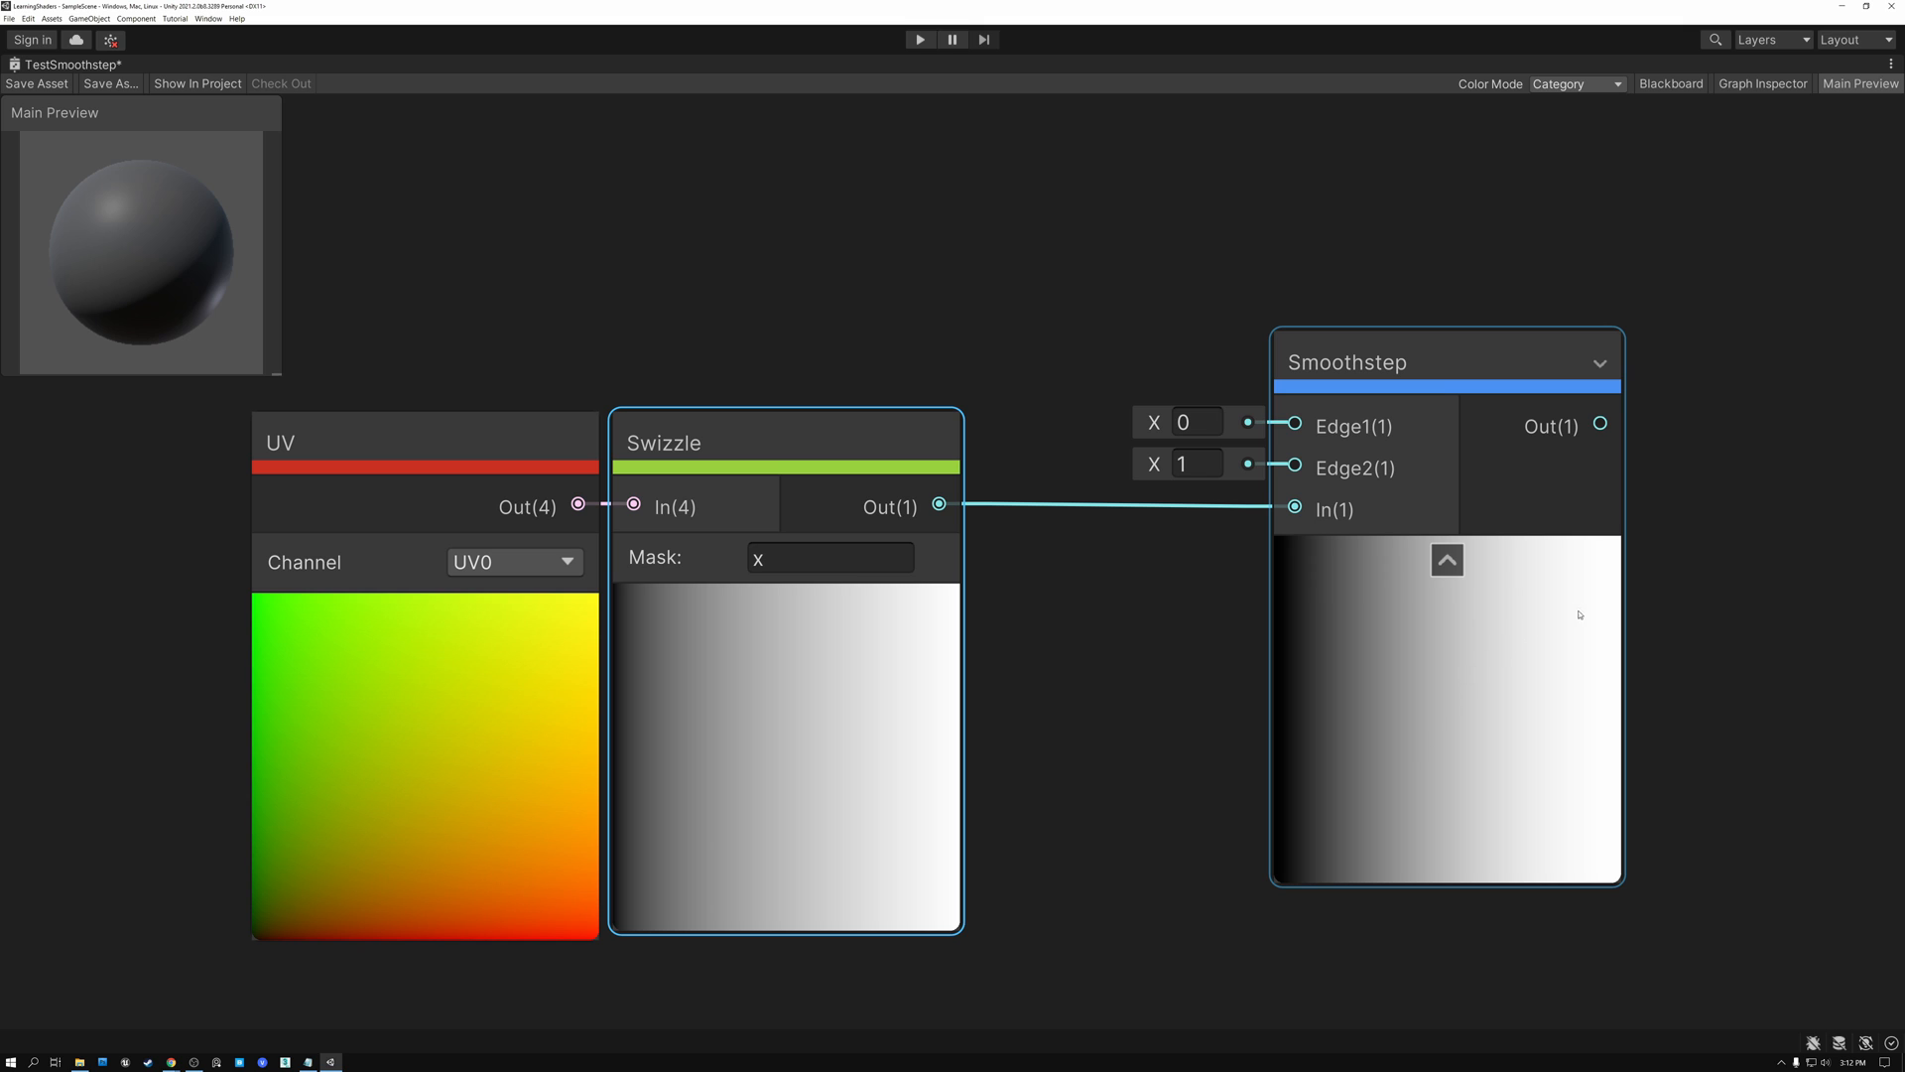
pyautogui.moveTo(1294, 728)
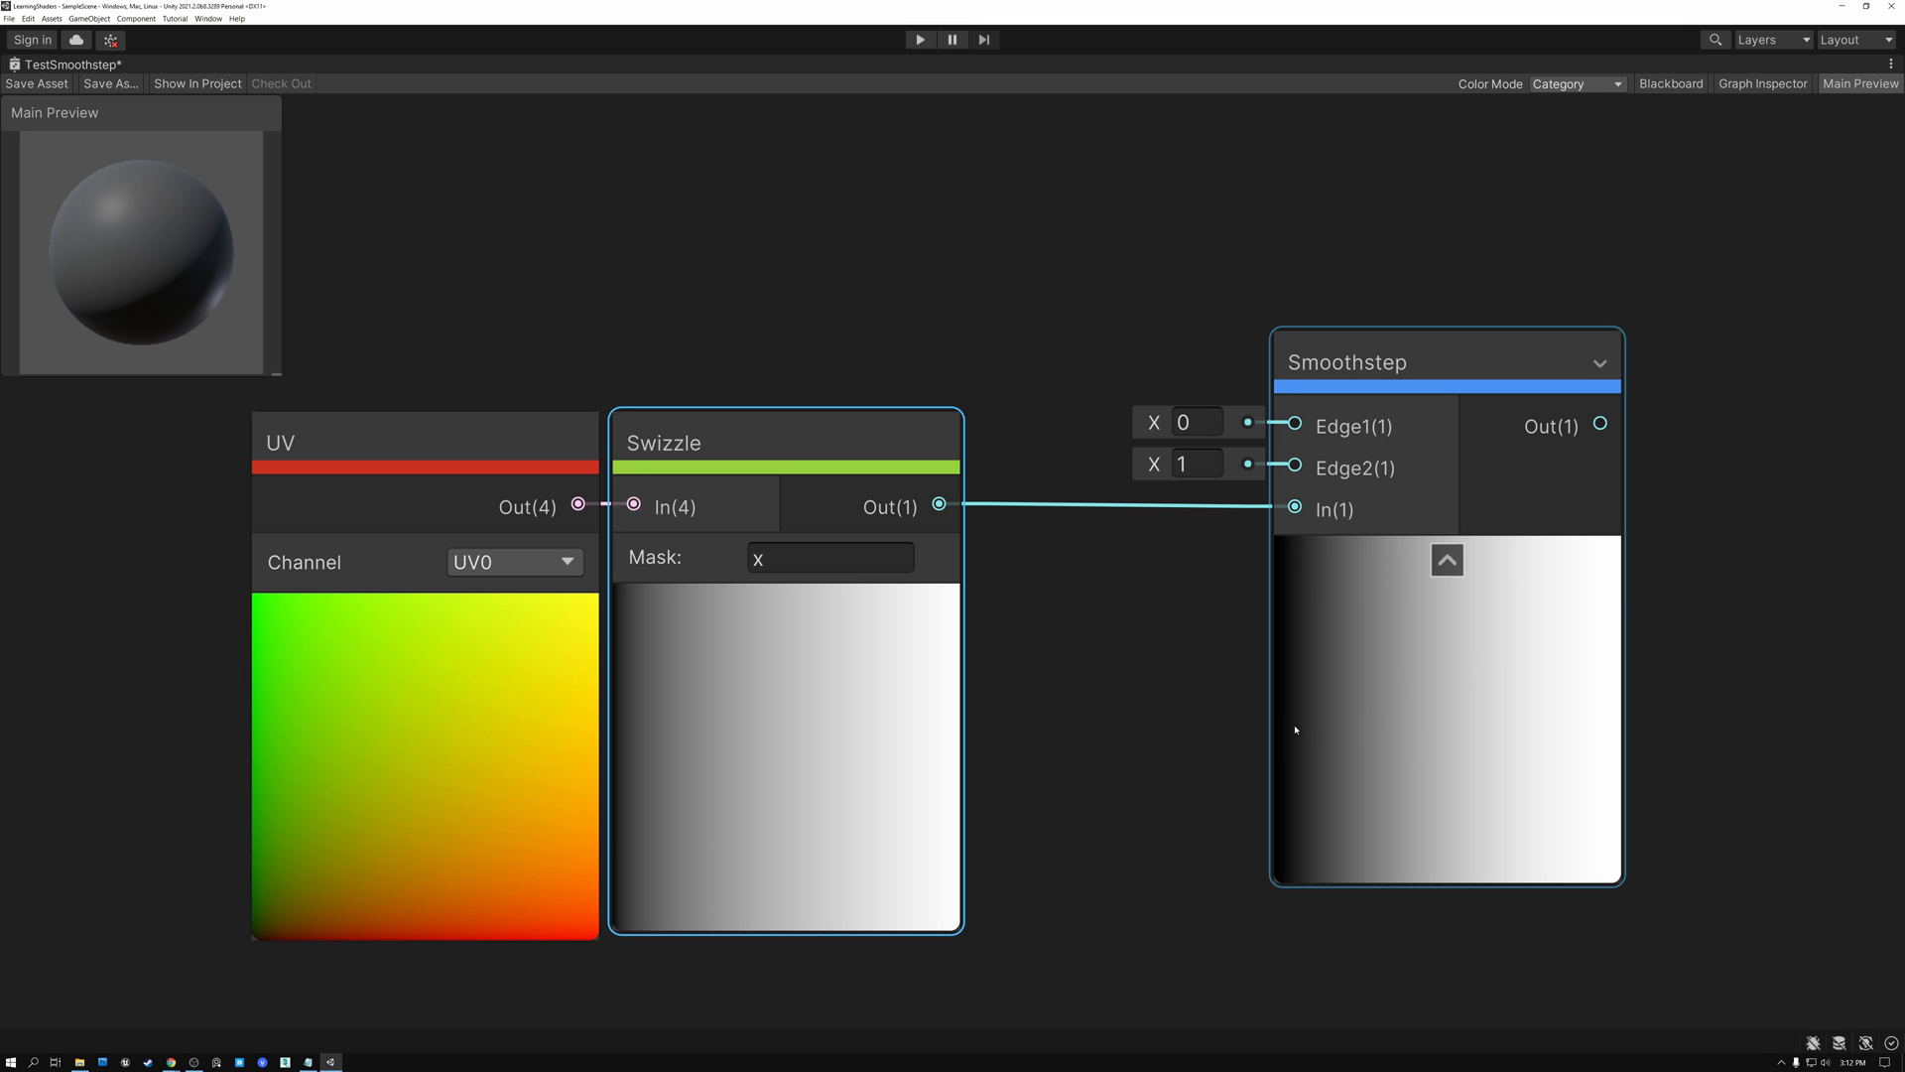
pyautogui.moveTo(1308, 635)
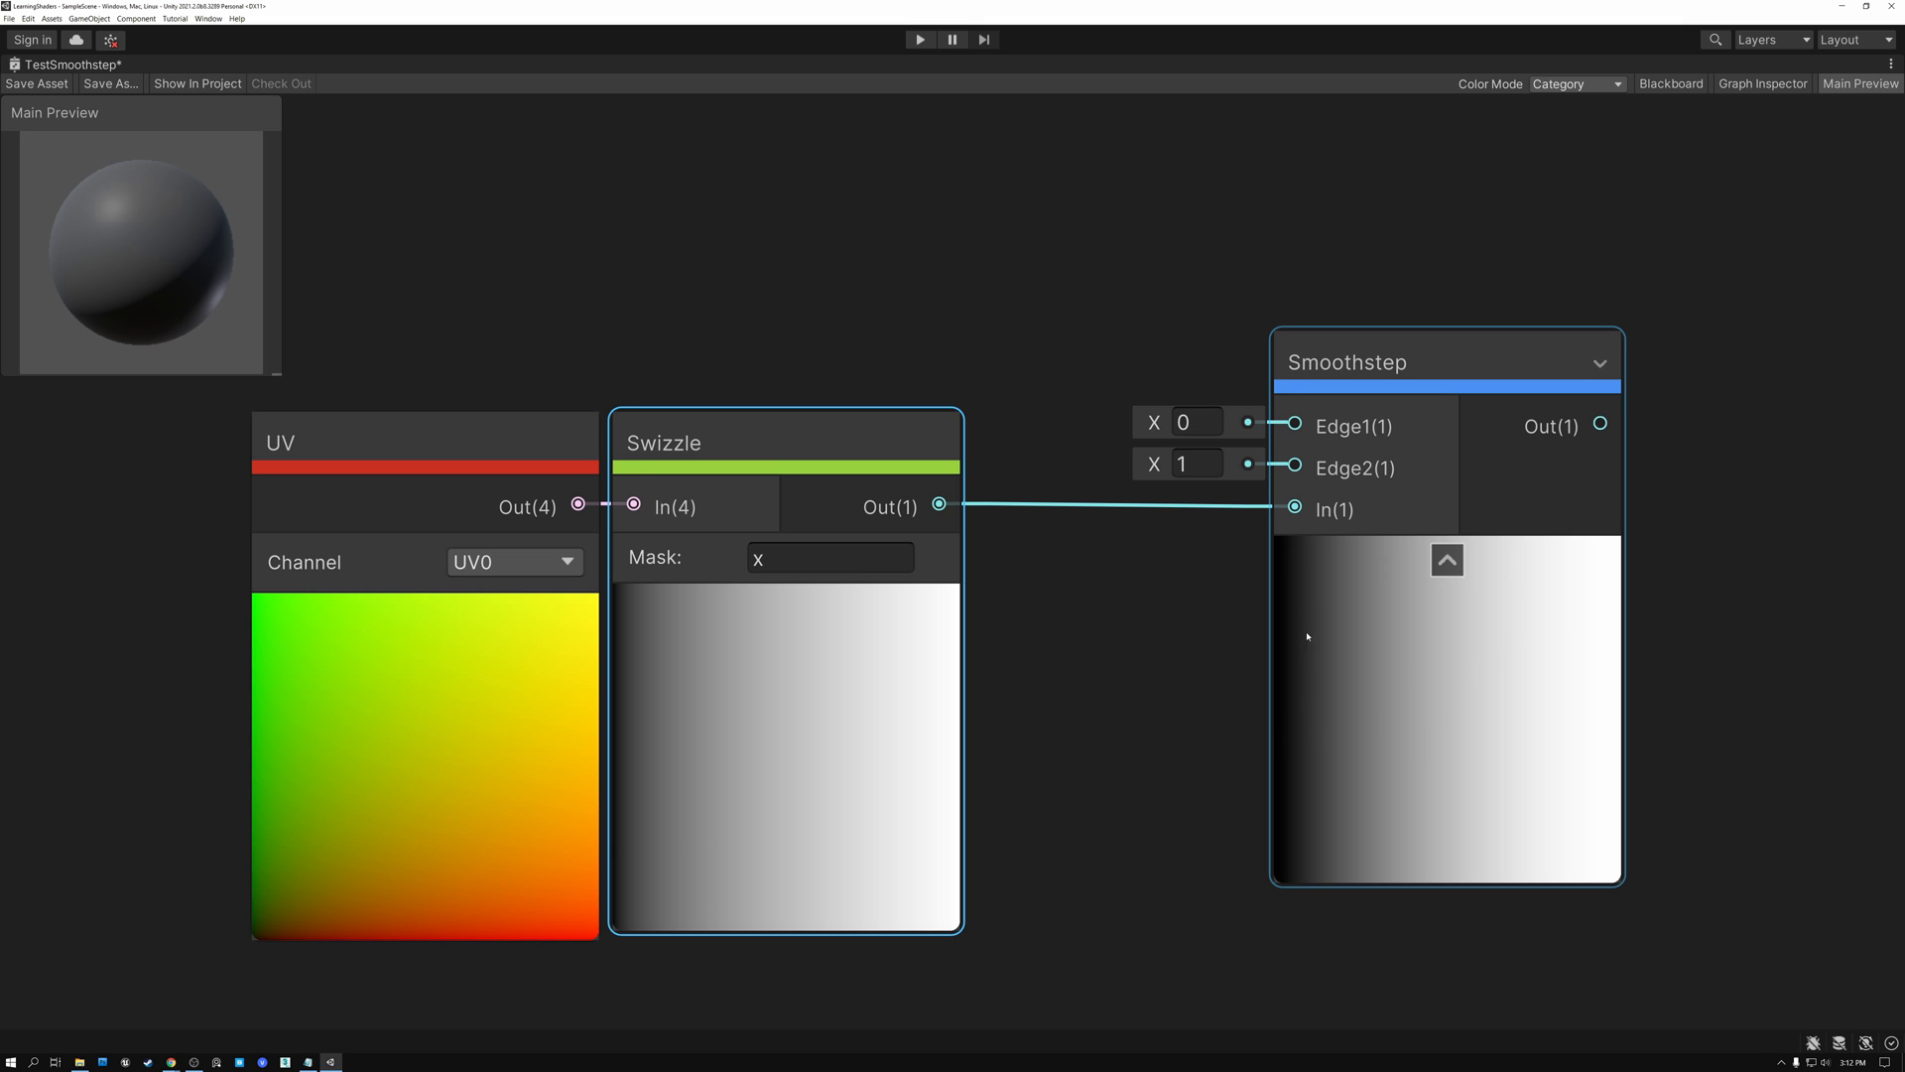
pyautogui.click(1197, 421)
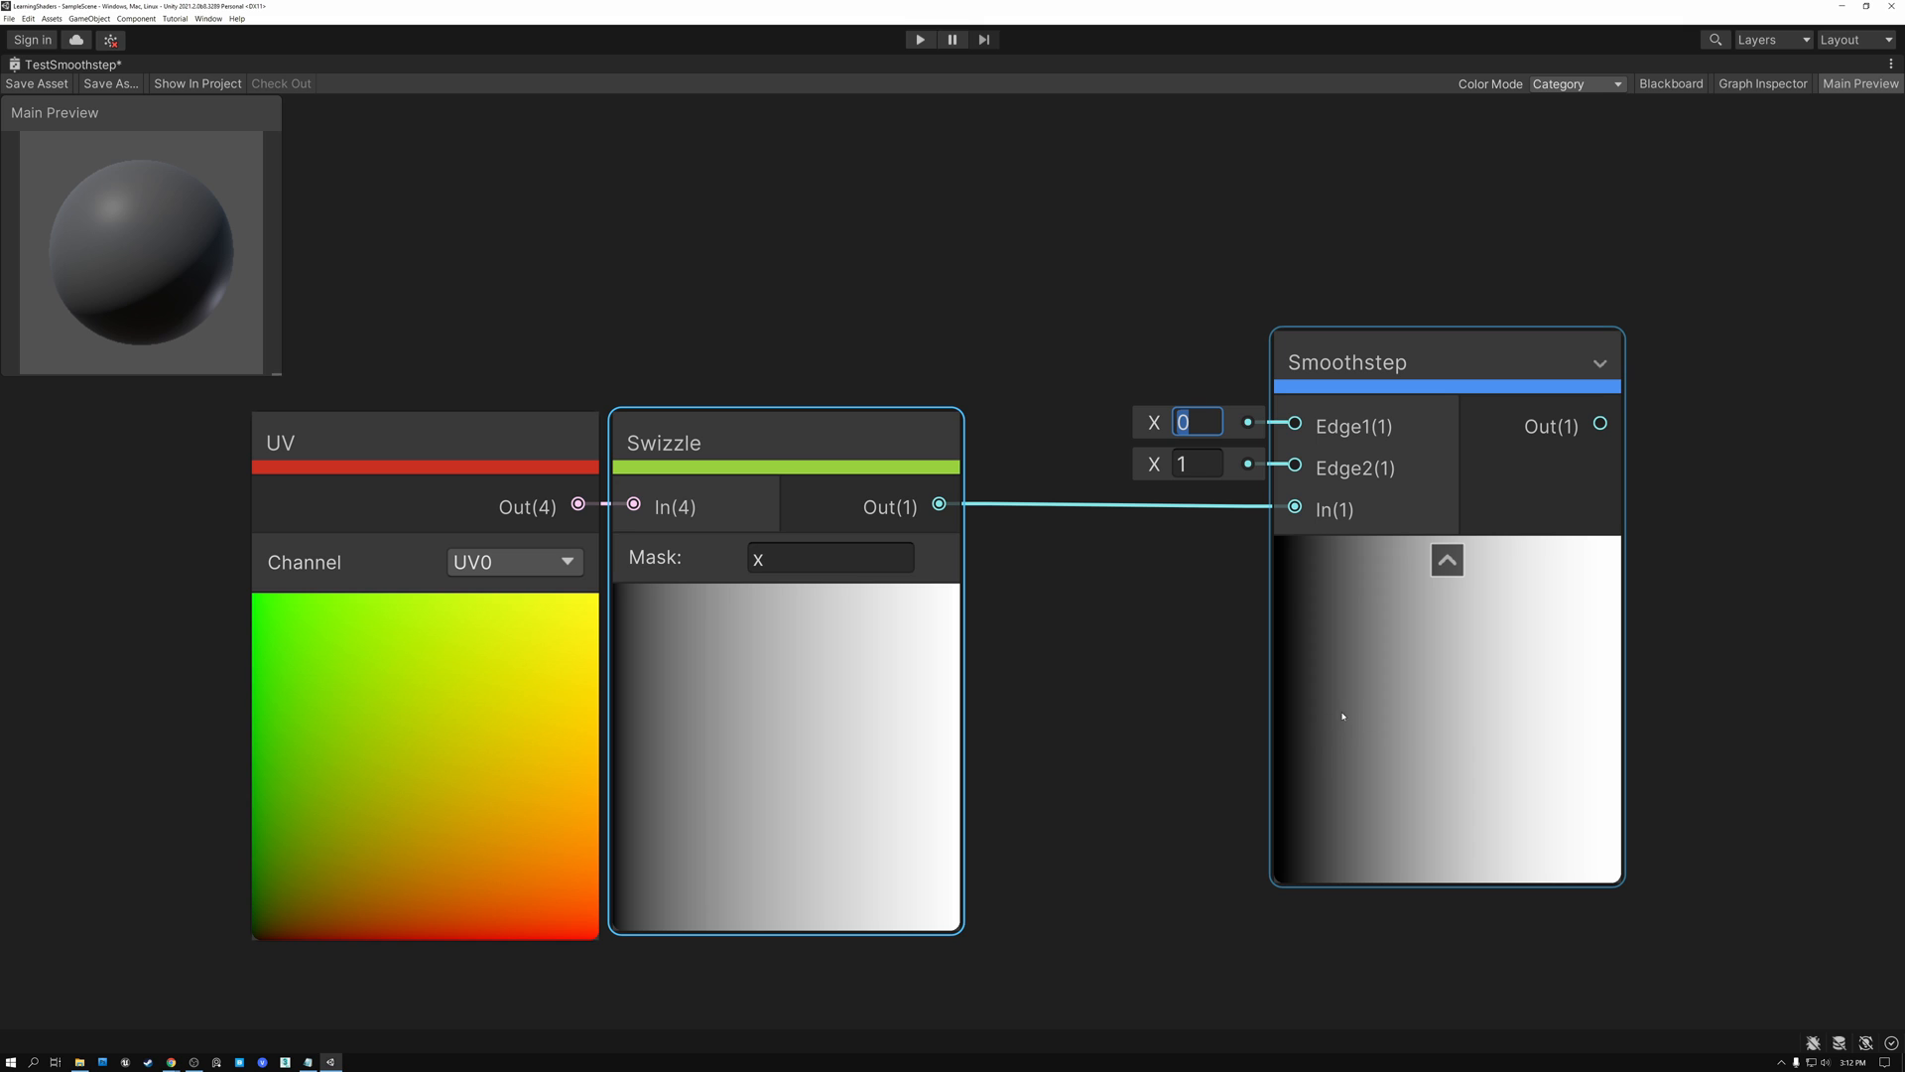
pyautogui.moveTo(1344, 685)
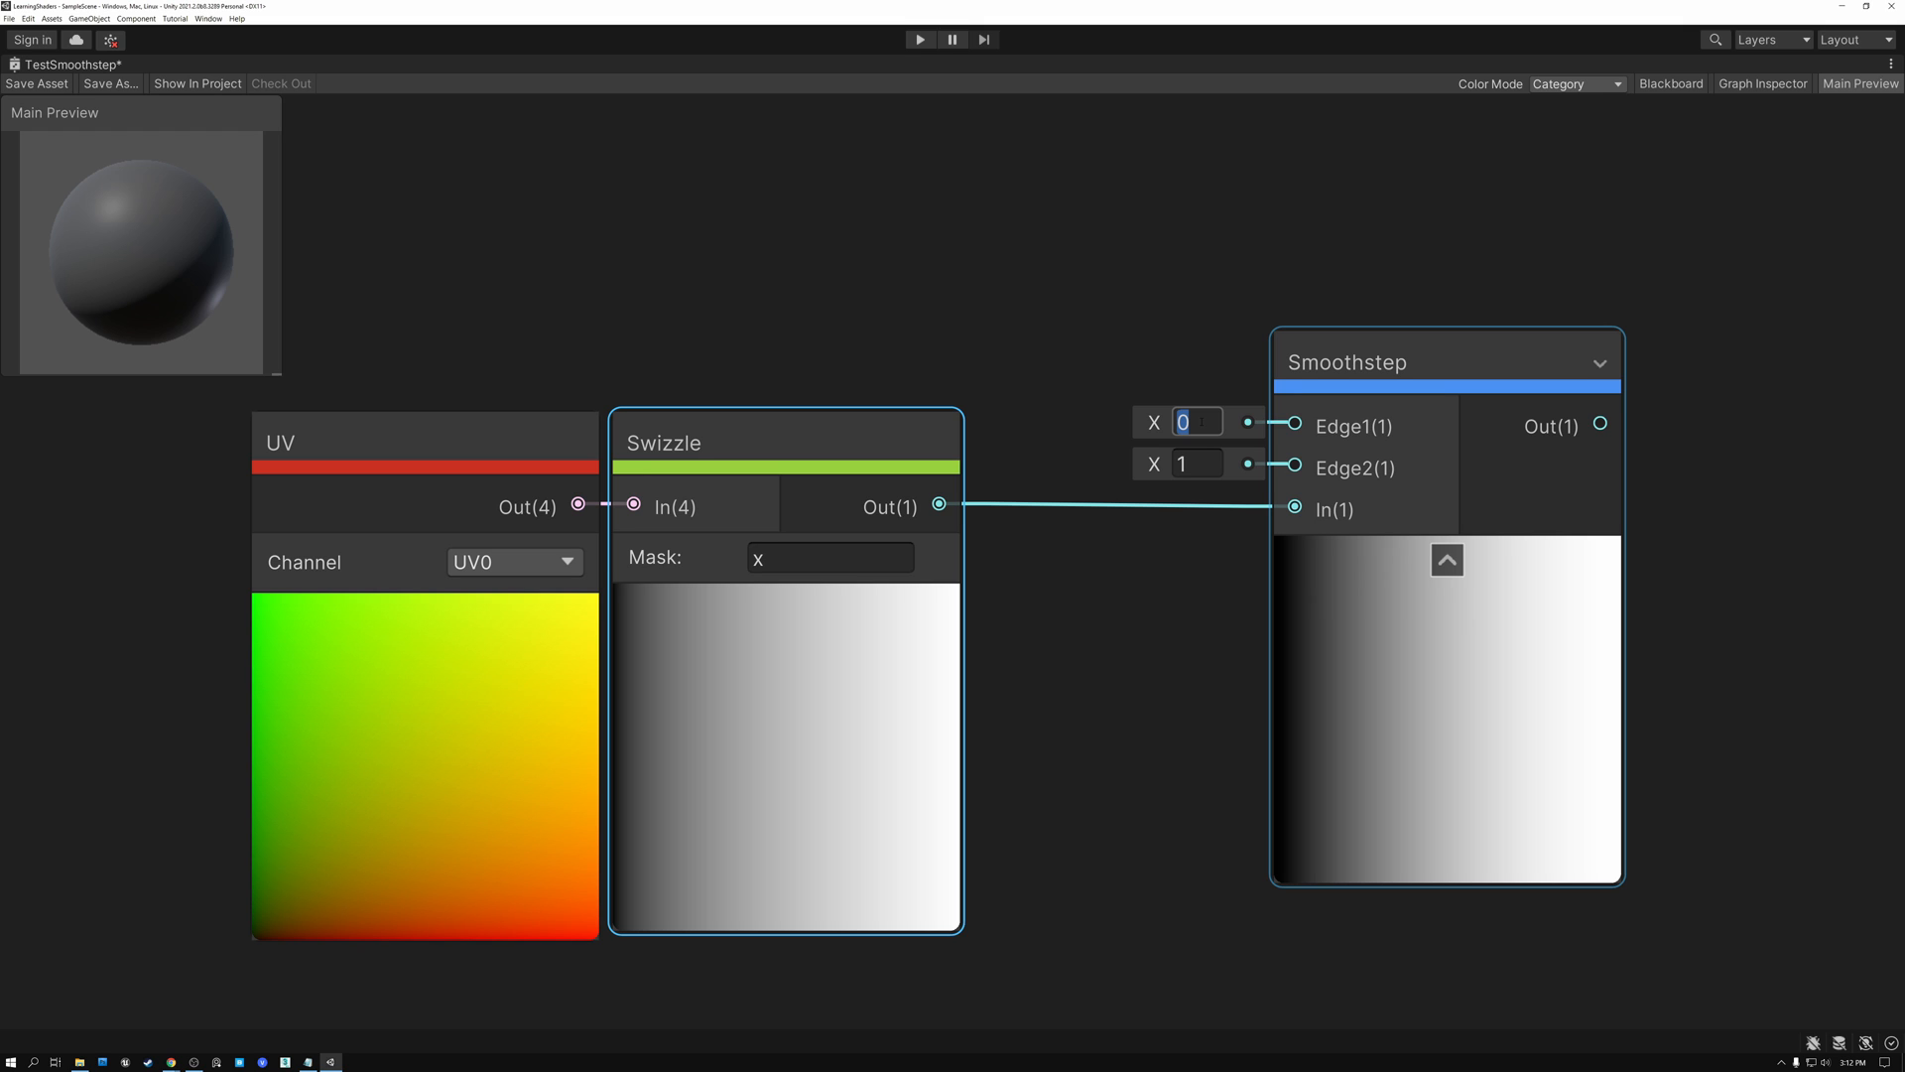
# Enter Smoothstep edges 0.4 and 0.5 and compare the Smoothstep and Swizzle previews.
pyautogui.write('.4')
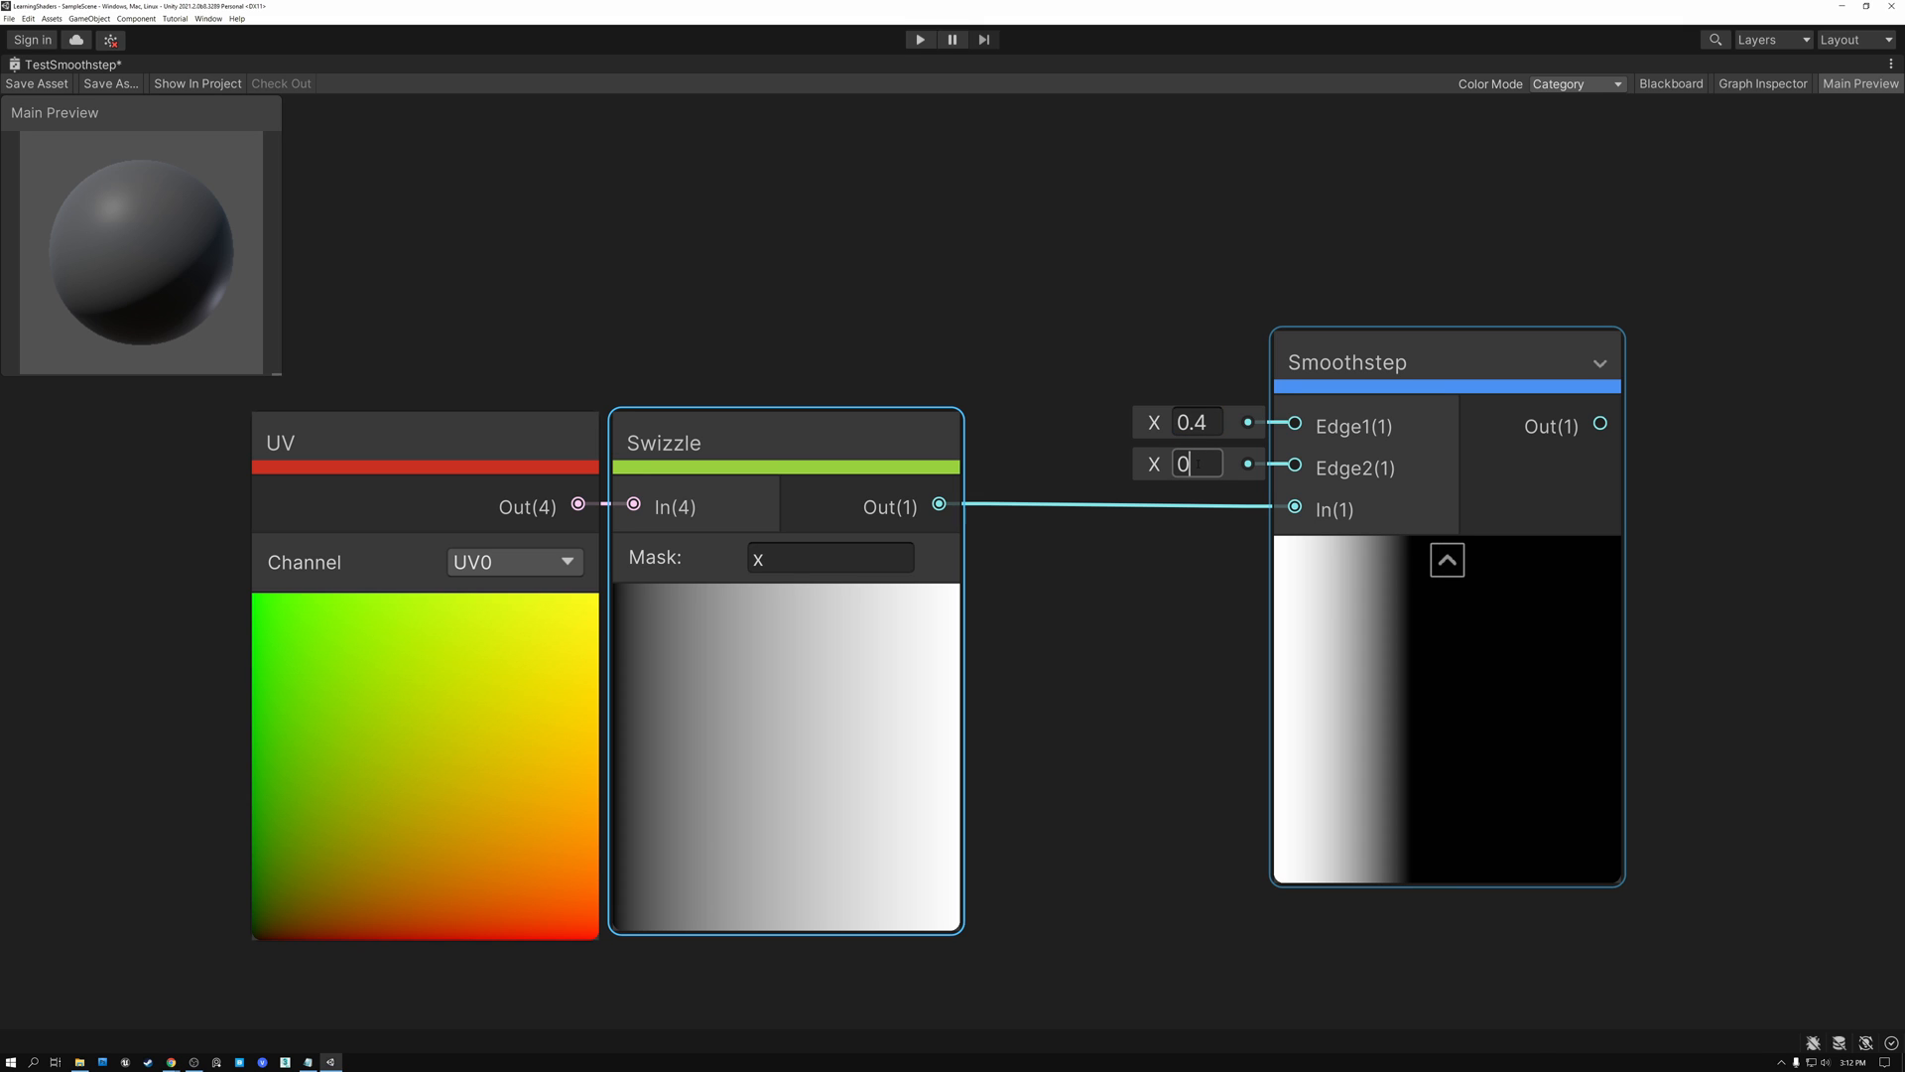
pyautogui.write('0.5')
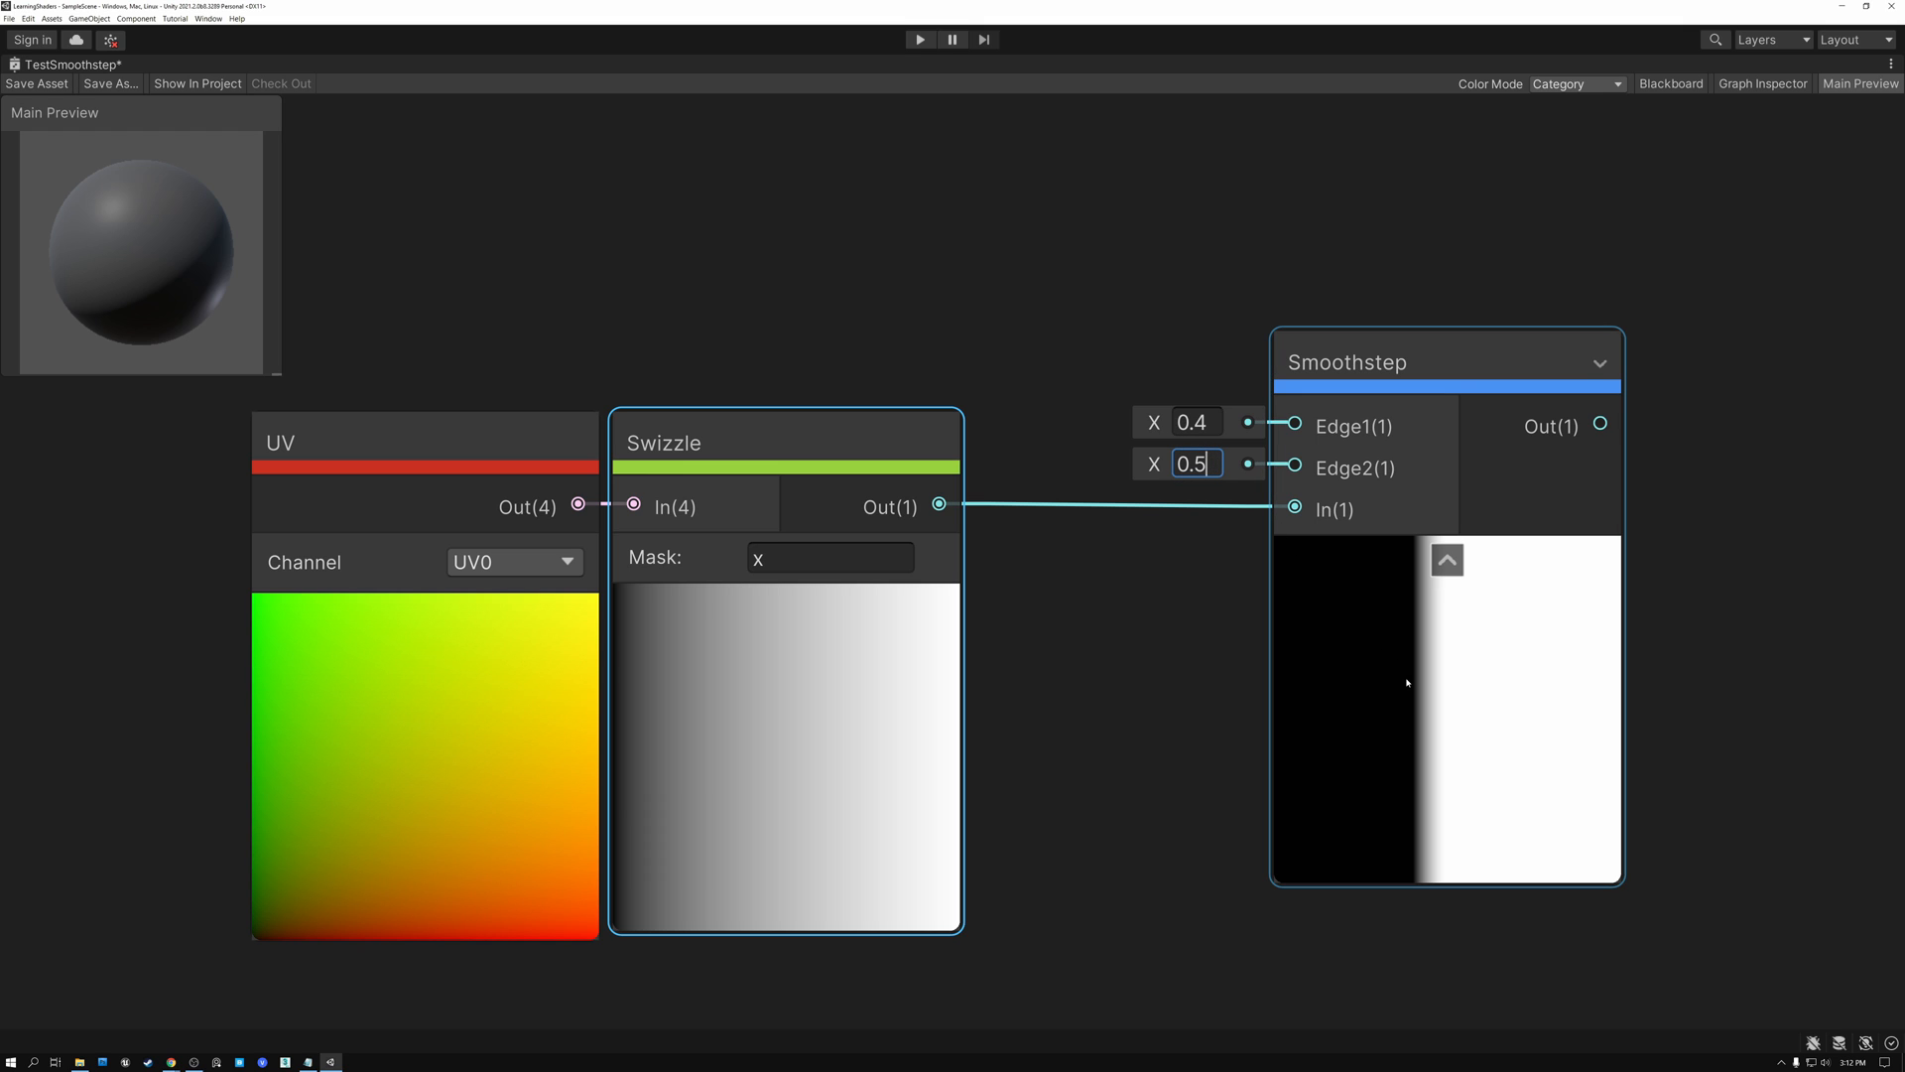
pyautogui.moveTo(1413, 710)
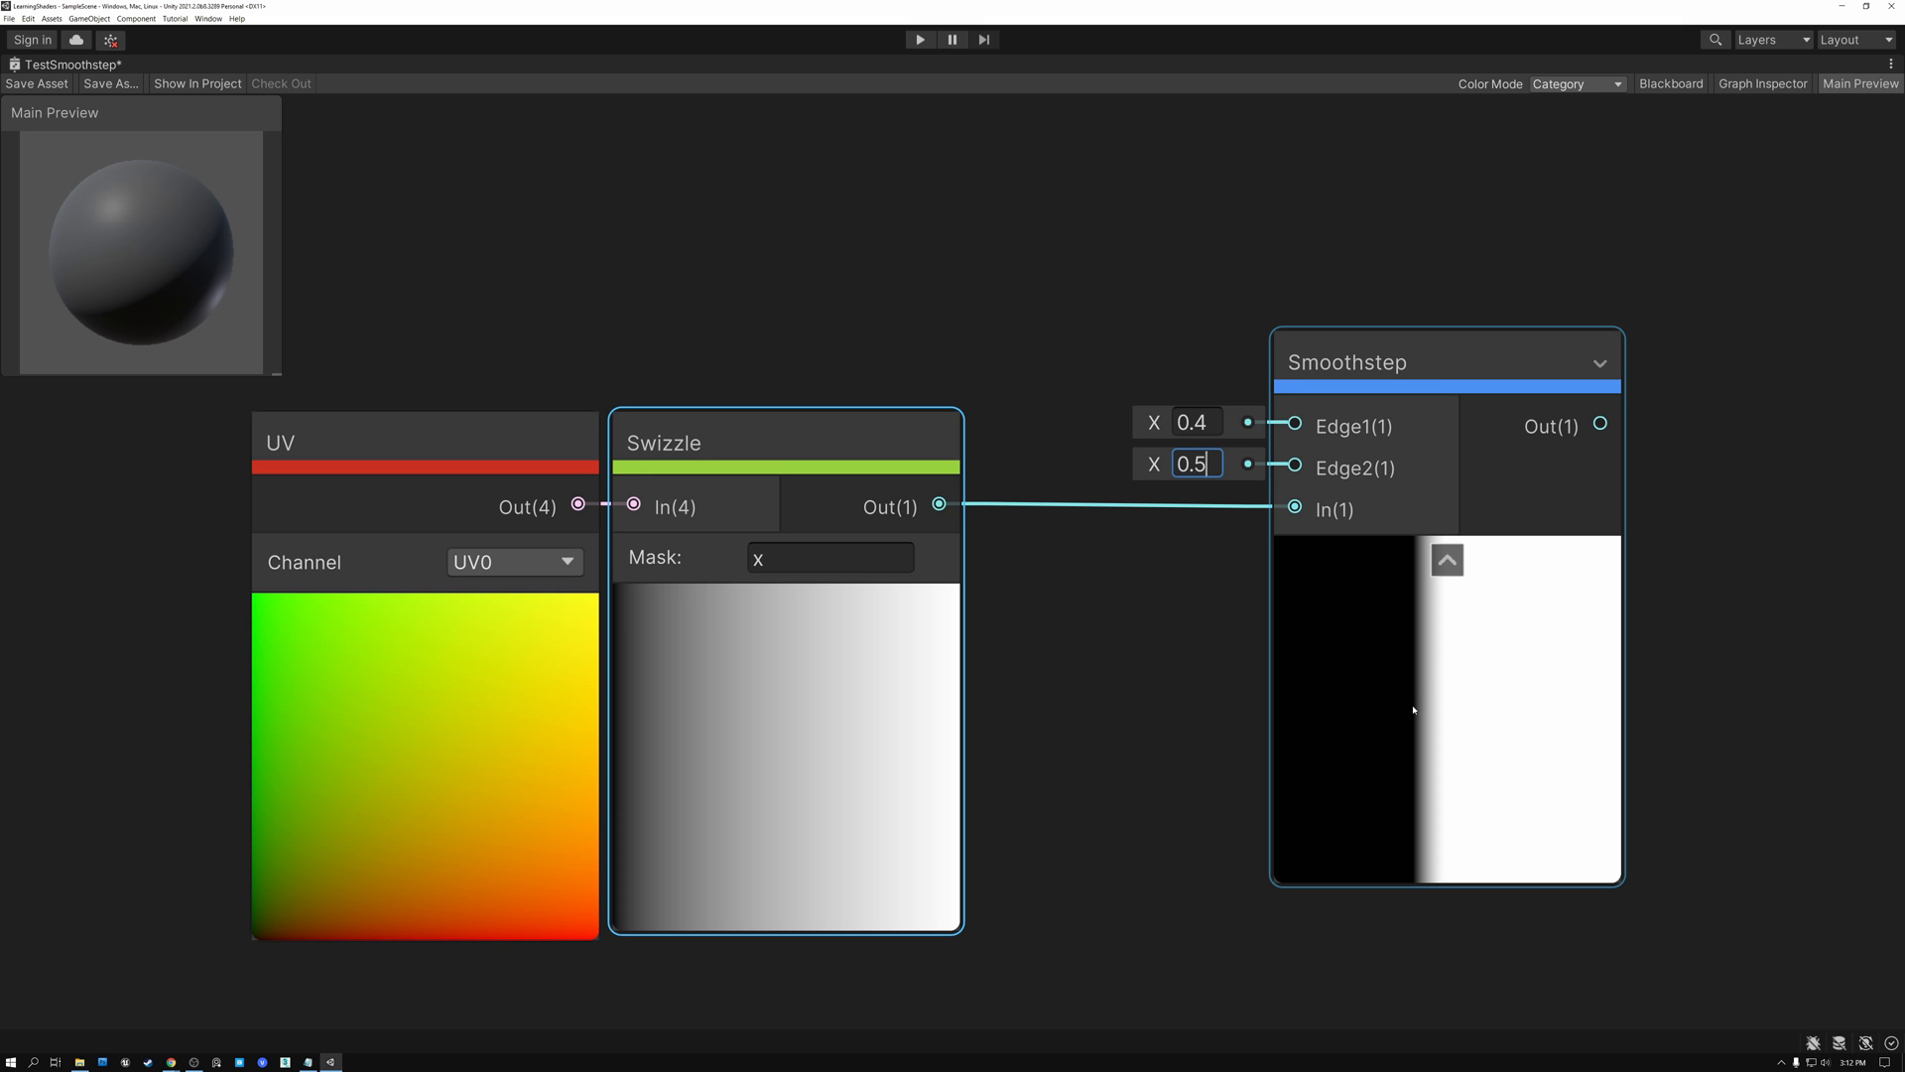
pyautogui.moveTo(1274, 714)
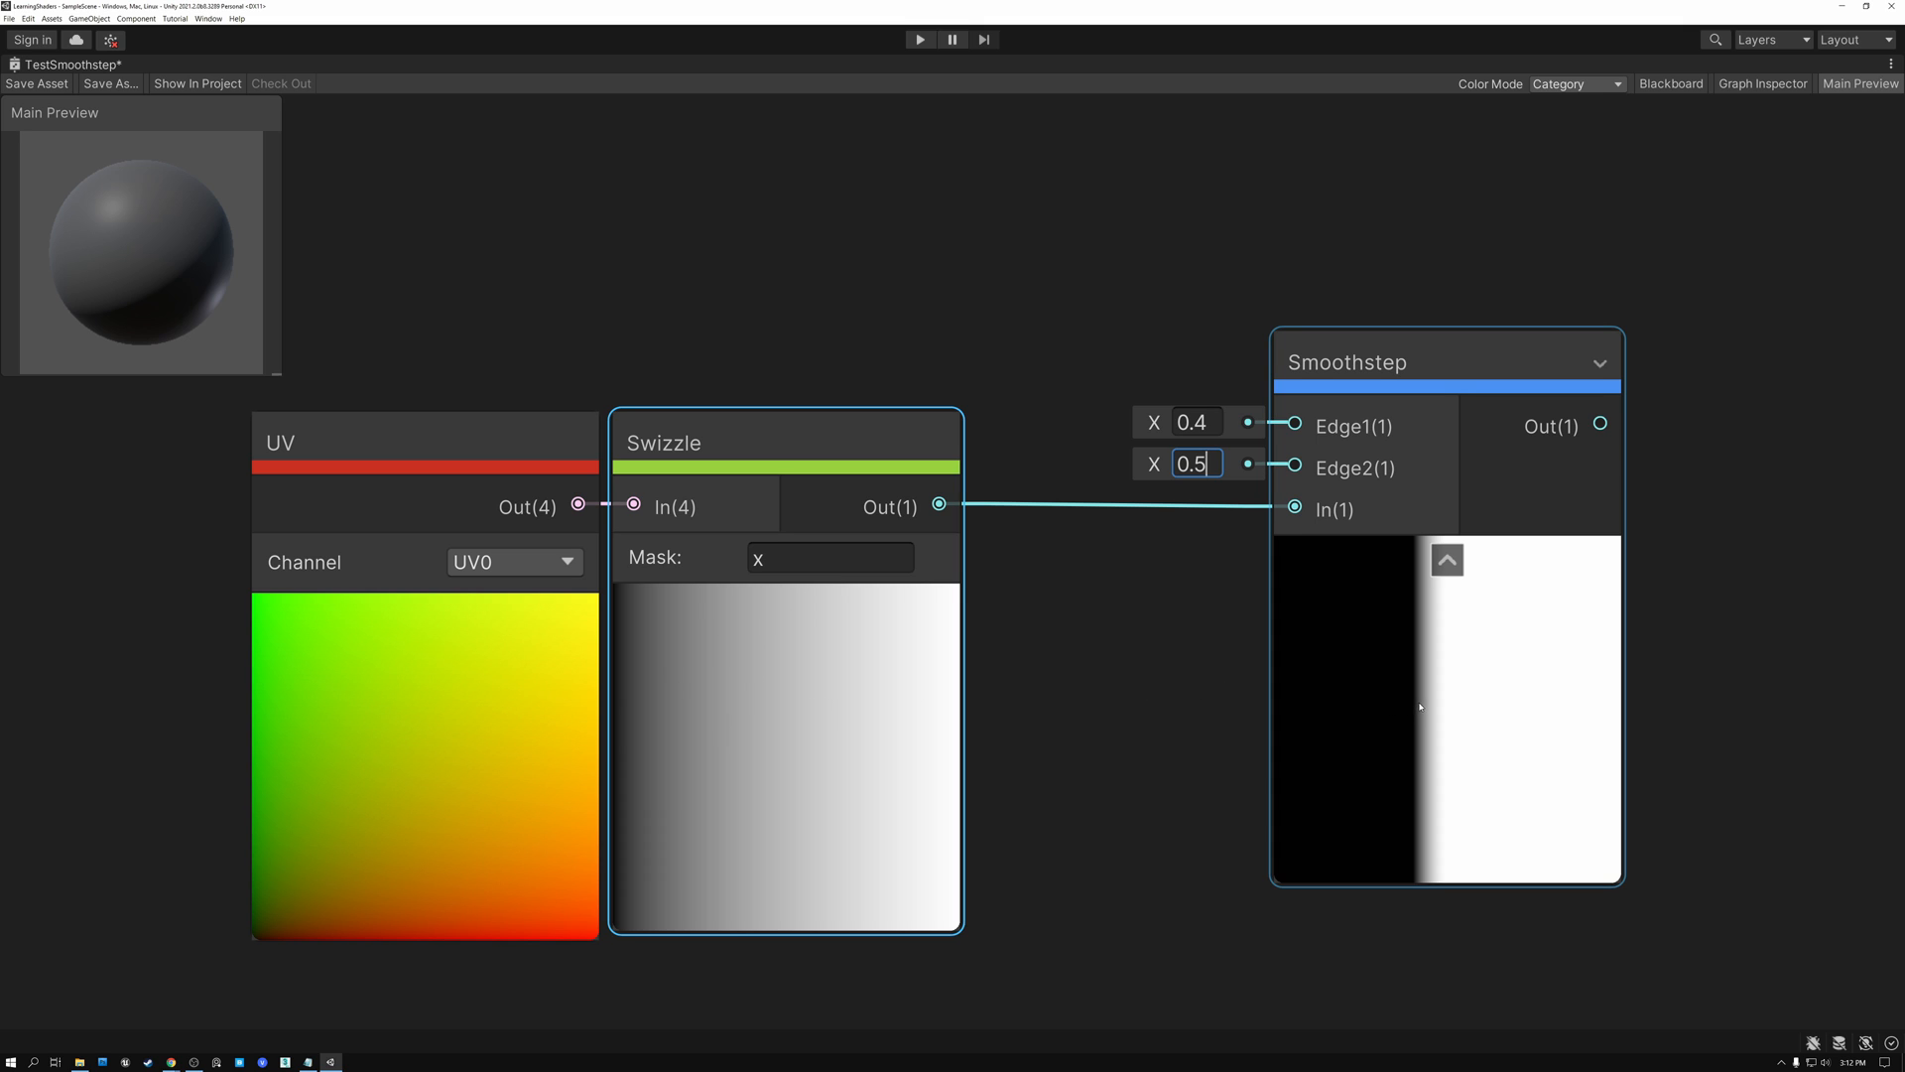
pyautogui.moveTo(1415, 719)
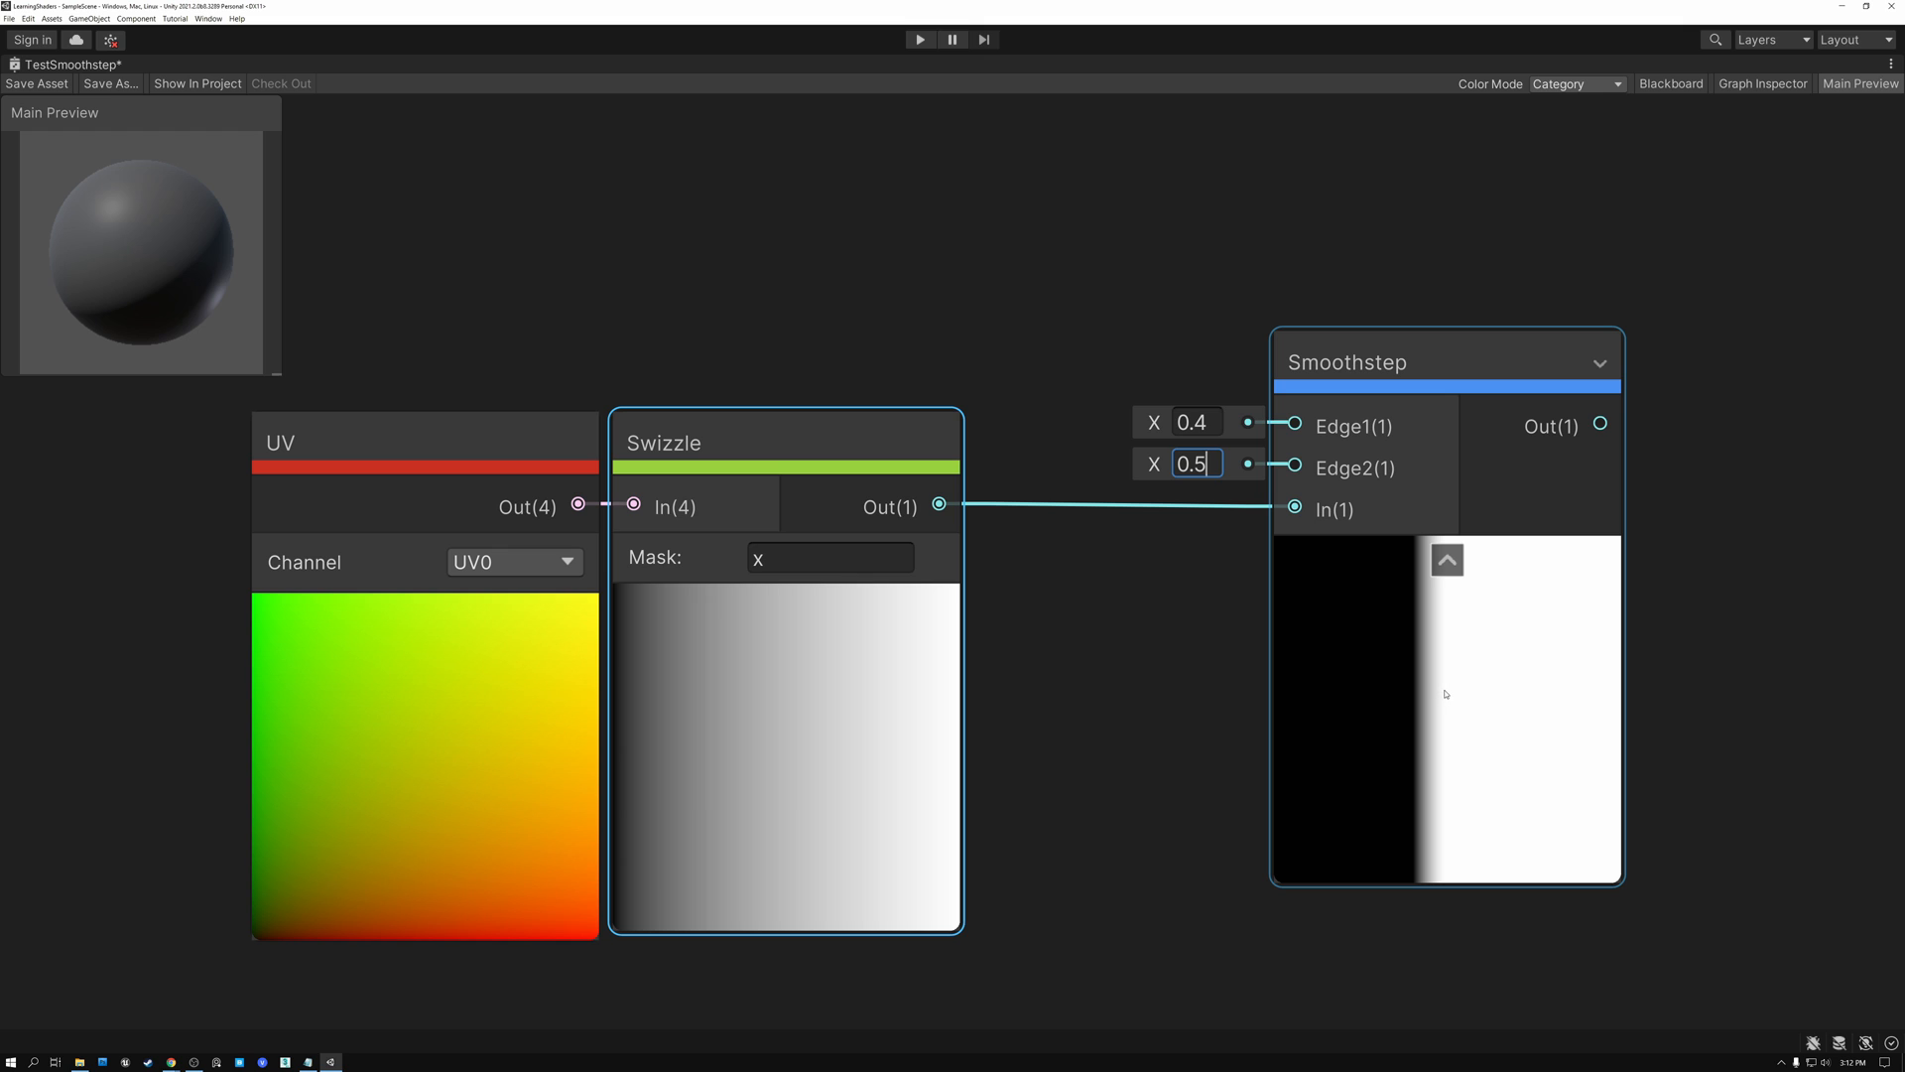
pyautogui.moveTo(1596, 688)
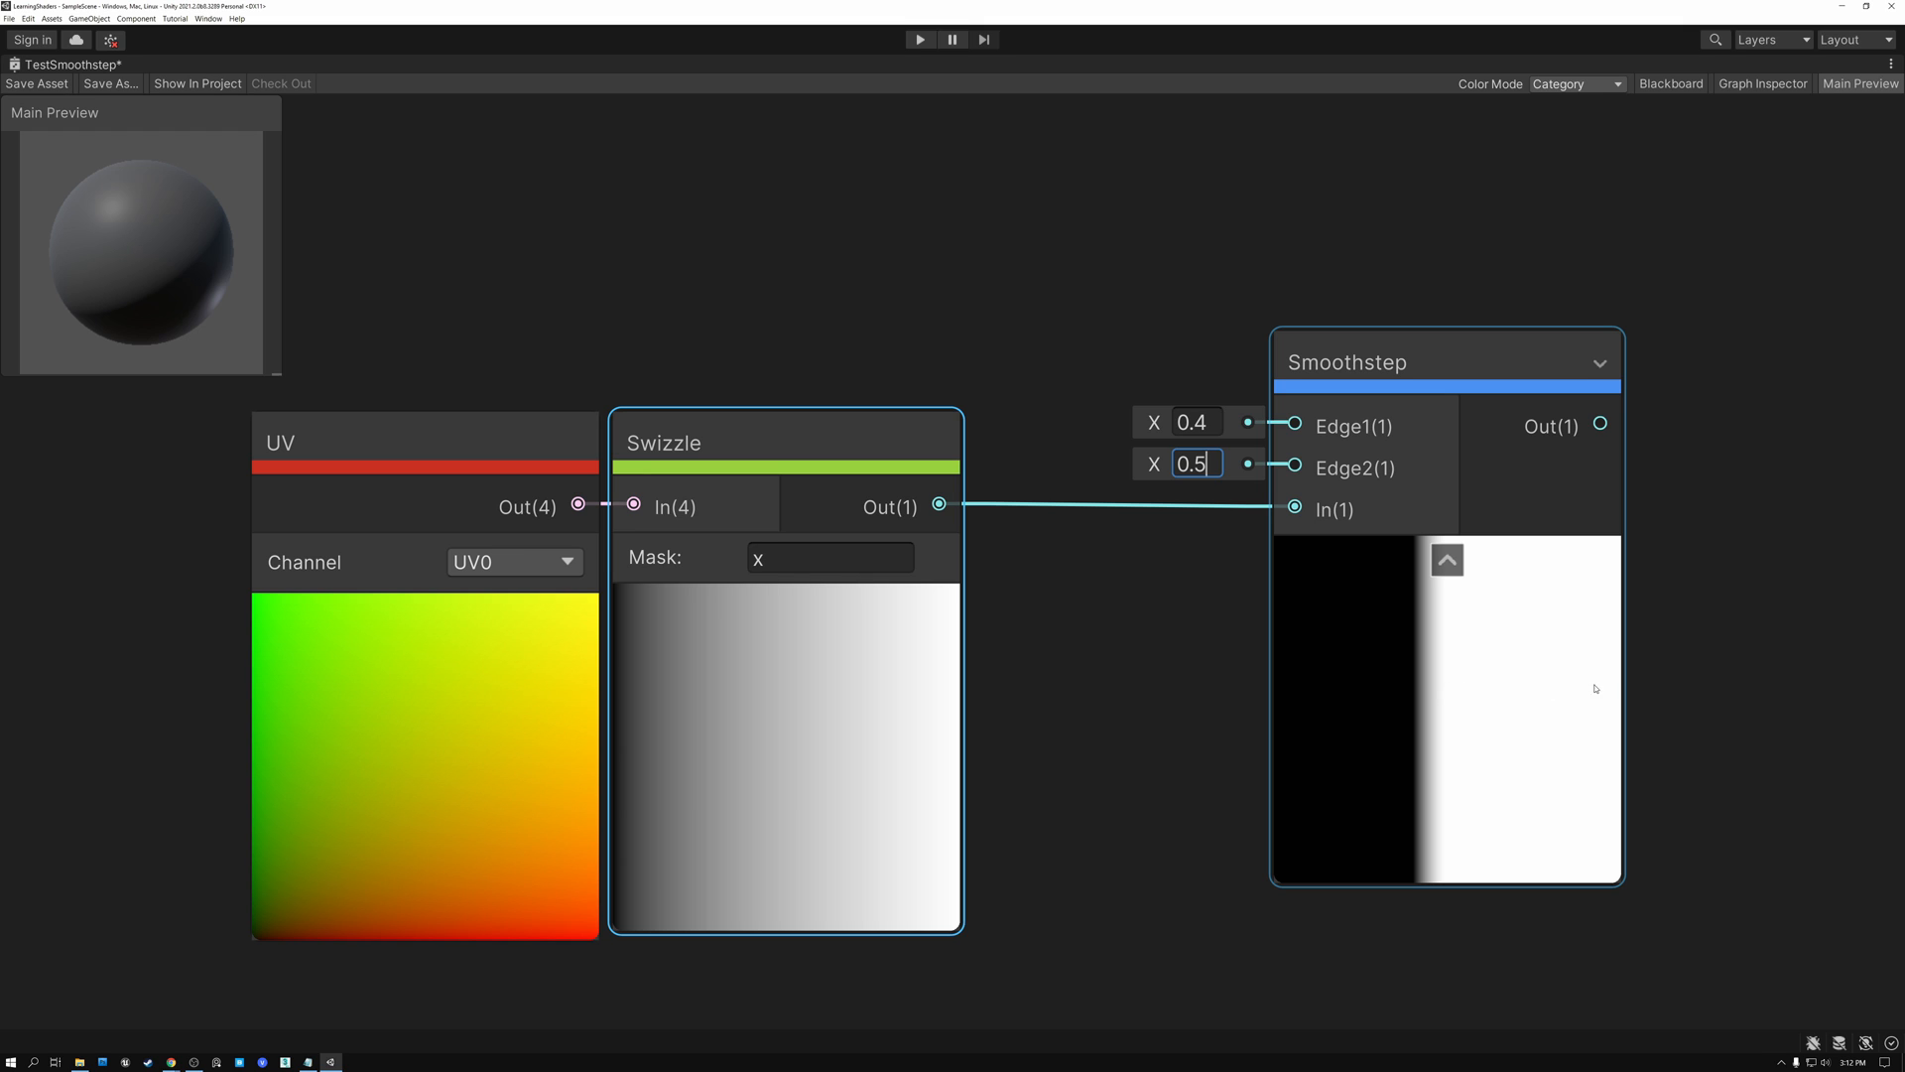
pyautogui.moveTo(1549, 697)
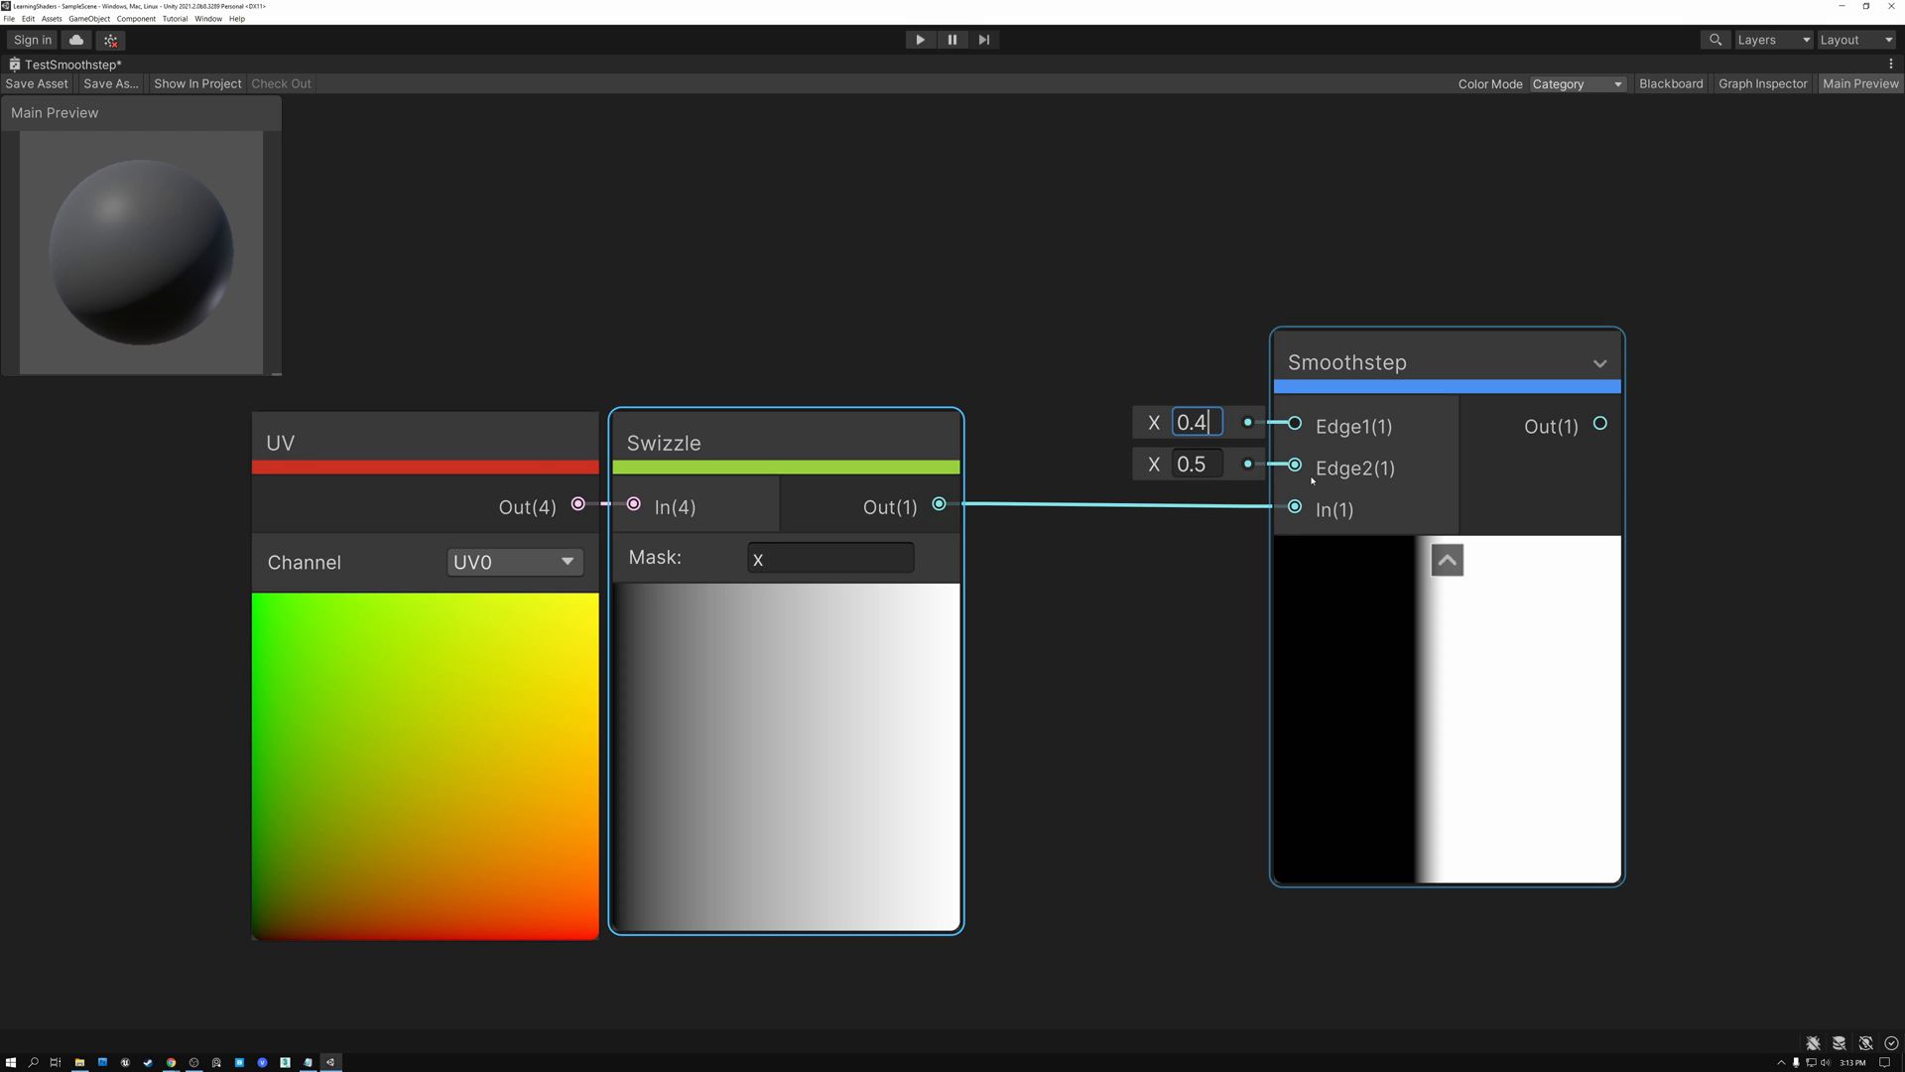
pyautogui.click(1446, 361)
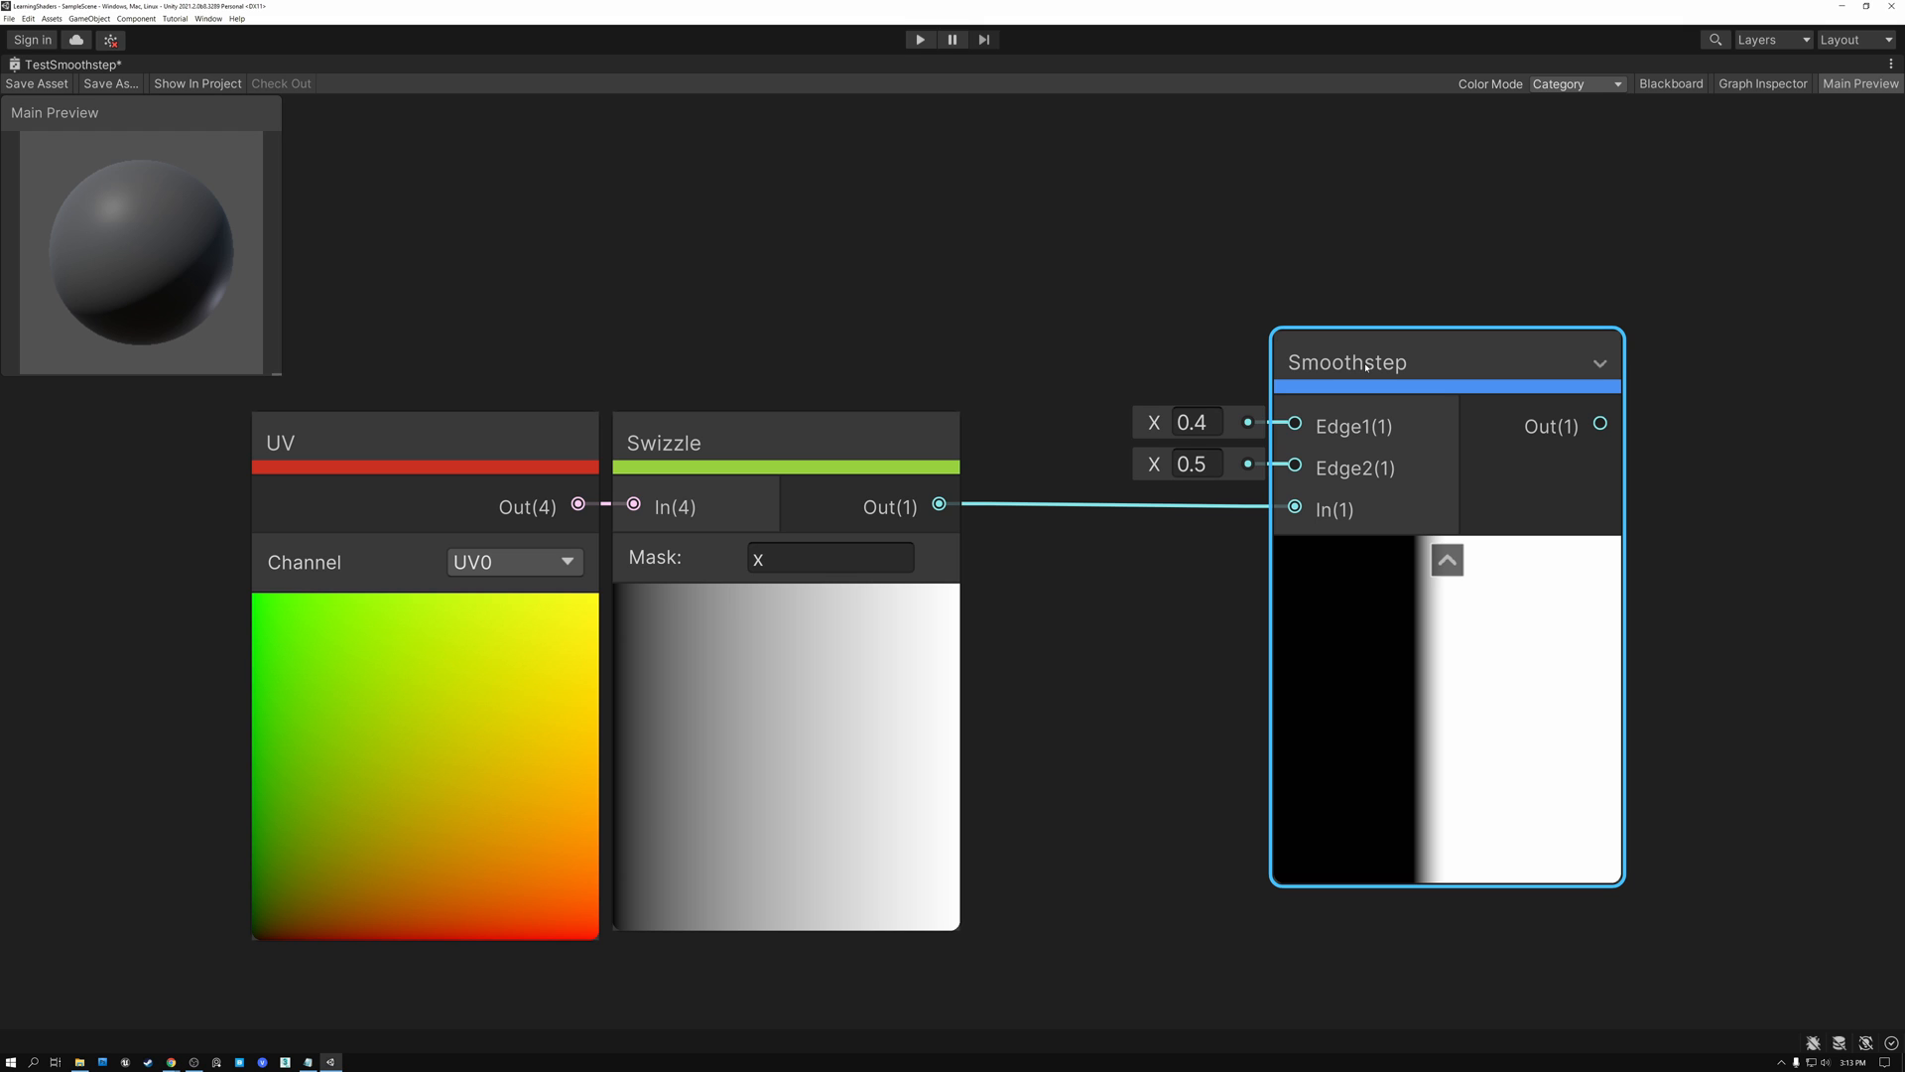
pyautogui.click(783, 441)
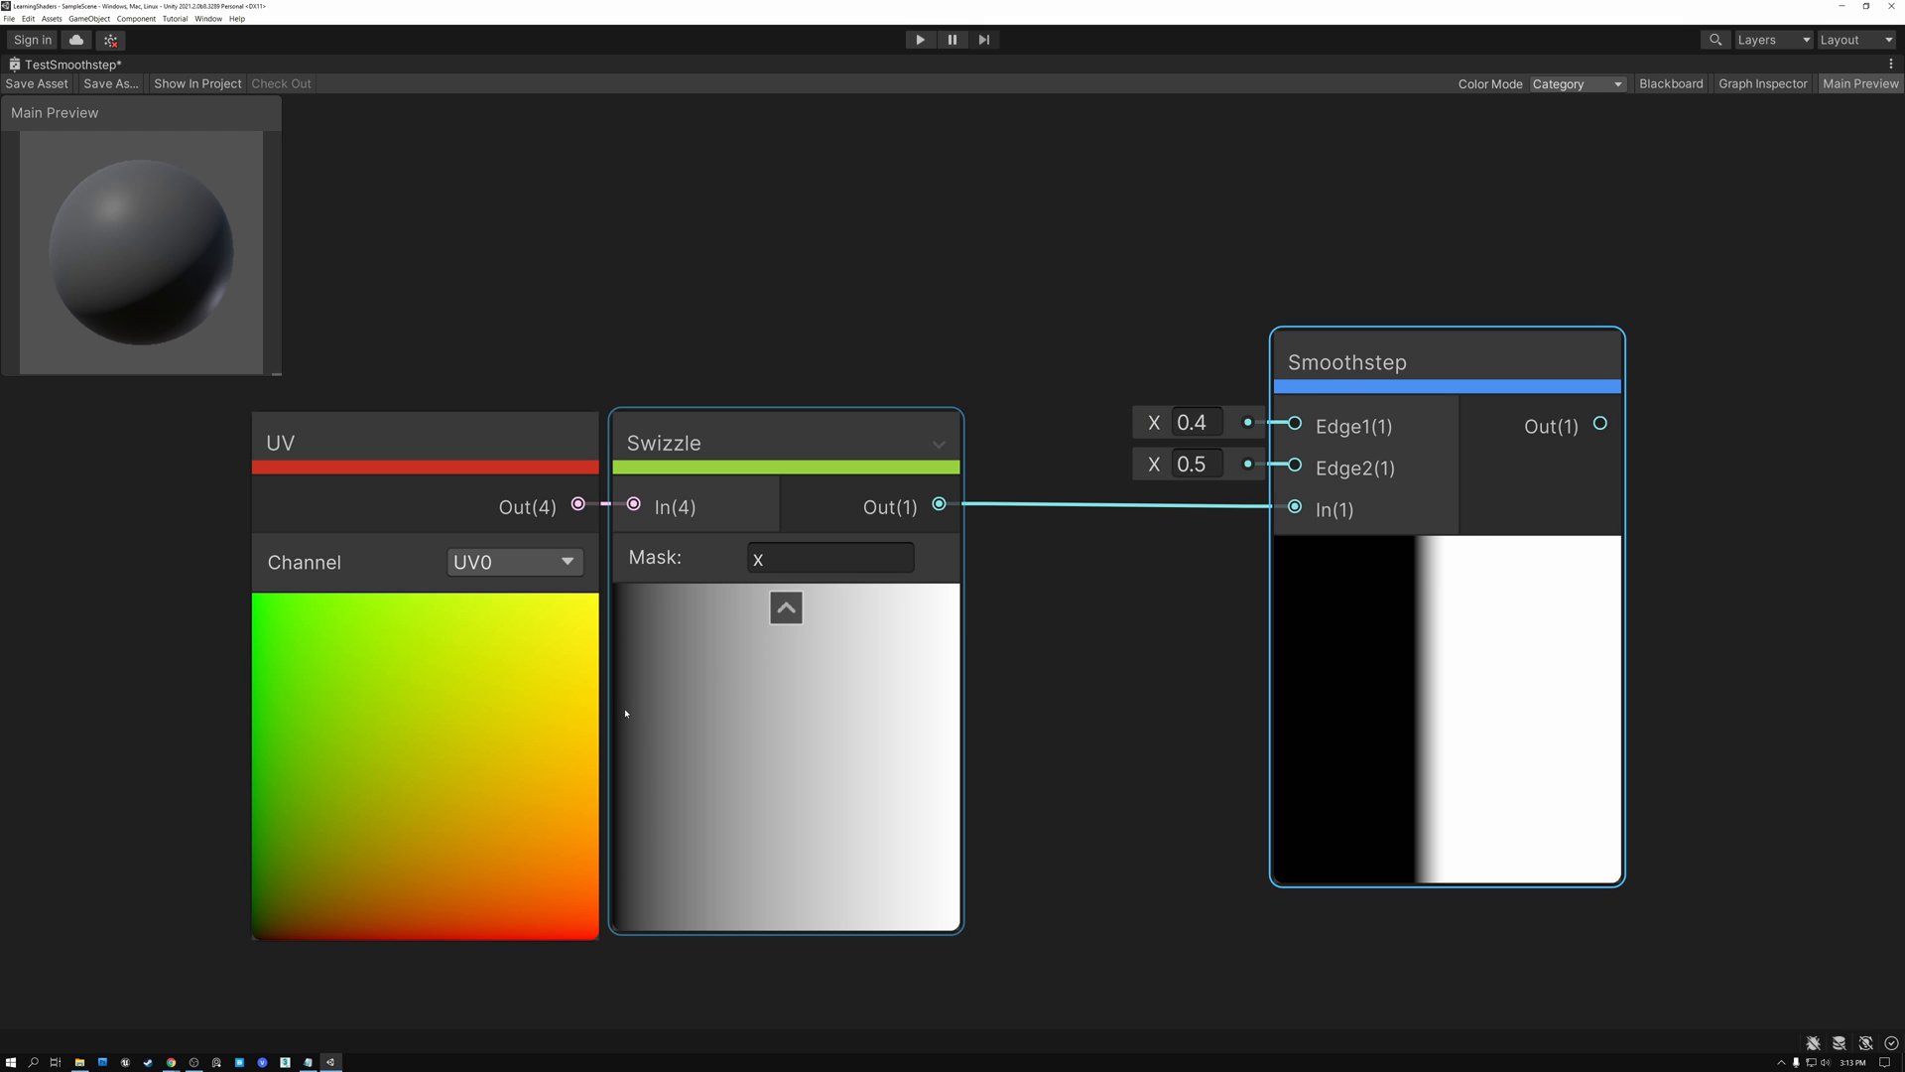
pyautogui.click(1447, 361)
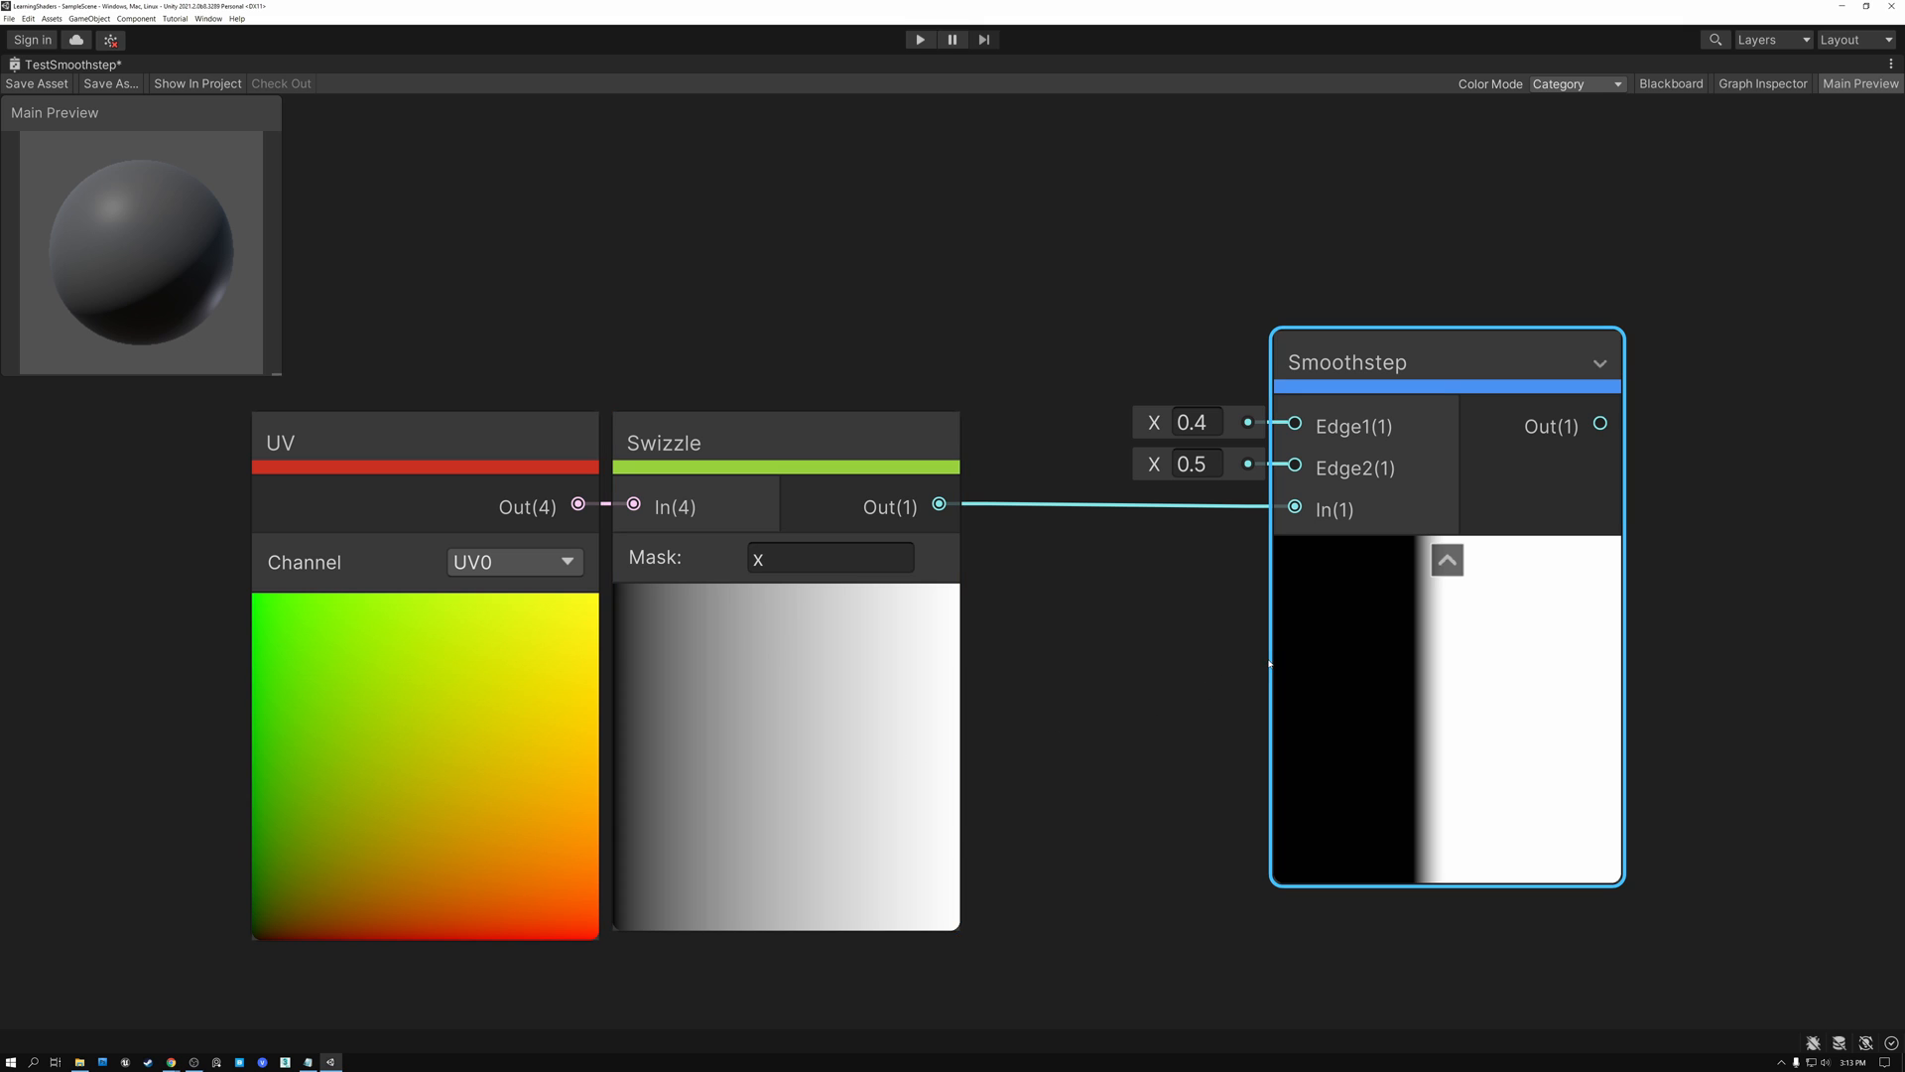
pyautogui.moveTo(1397, 667)
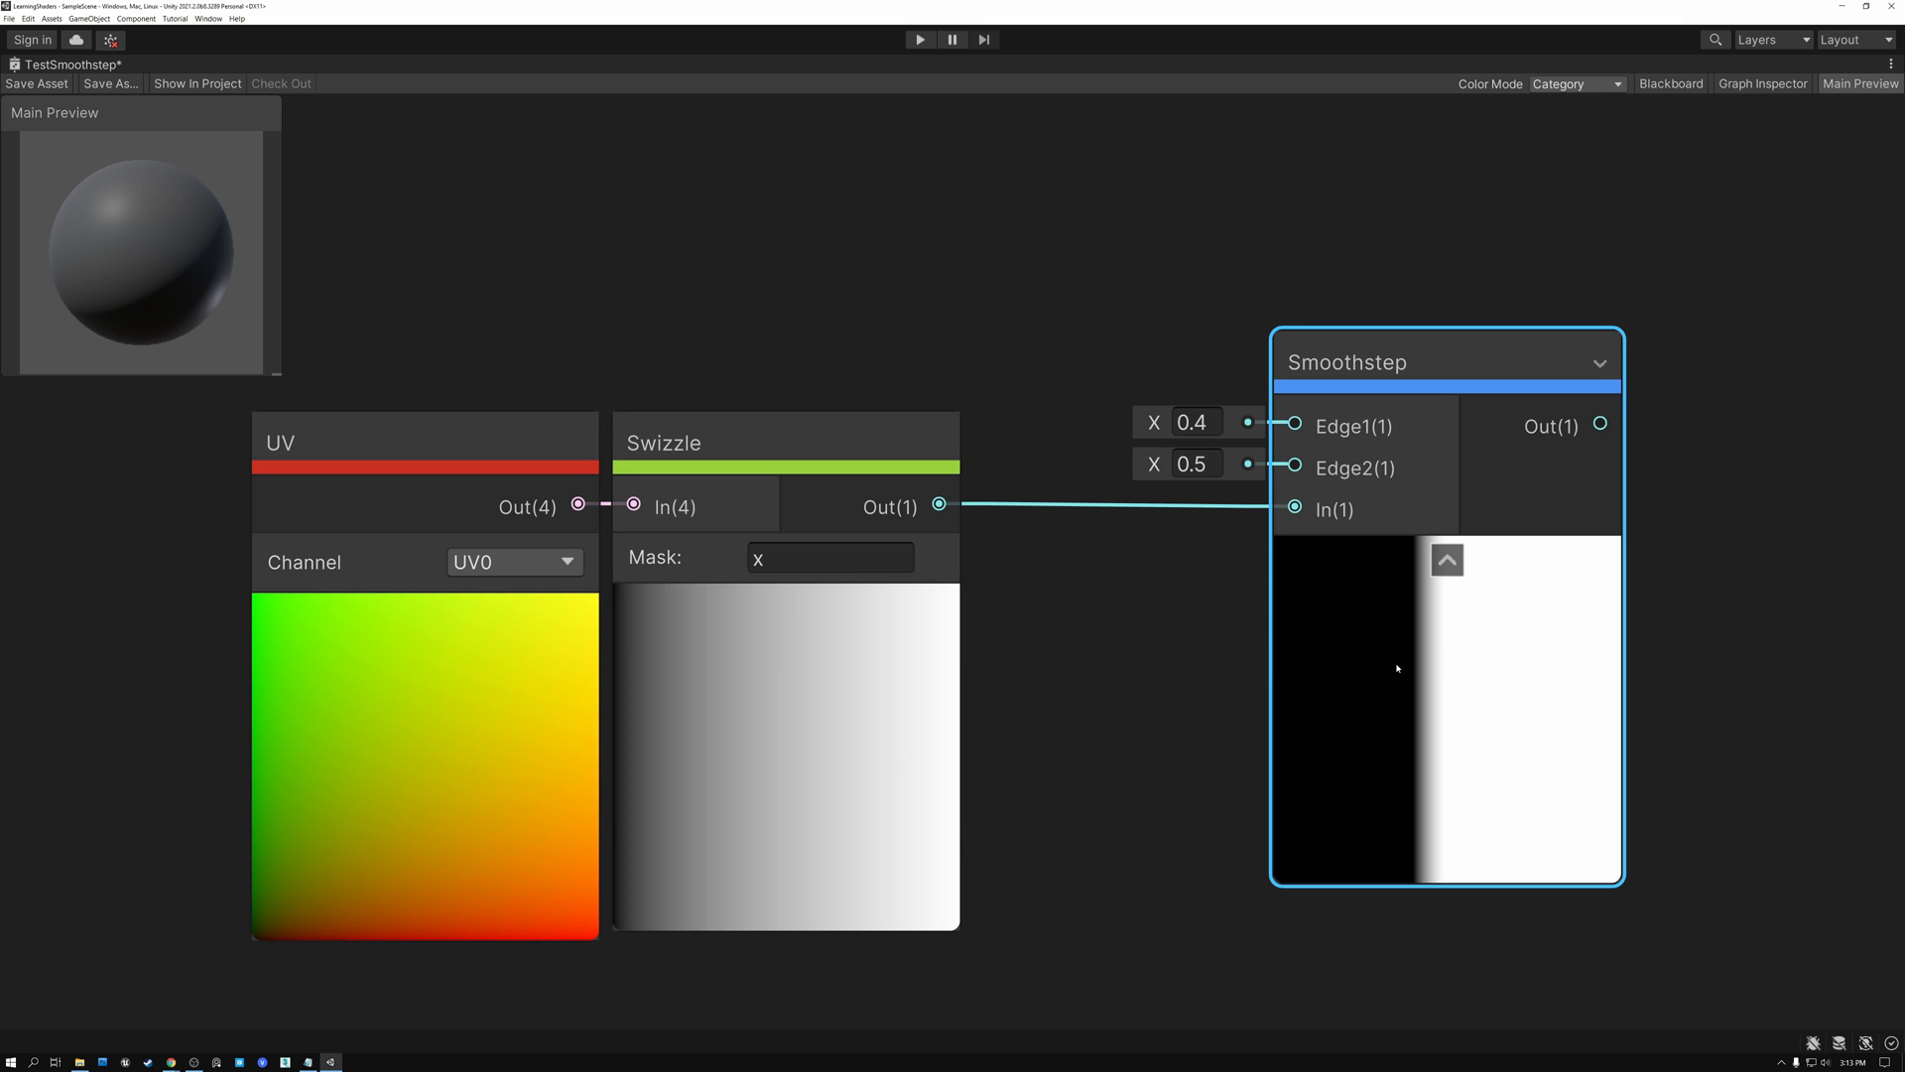
pyautogui.moveTo(1427, 669)
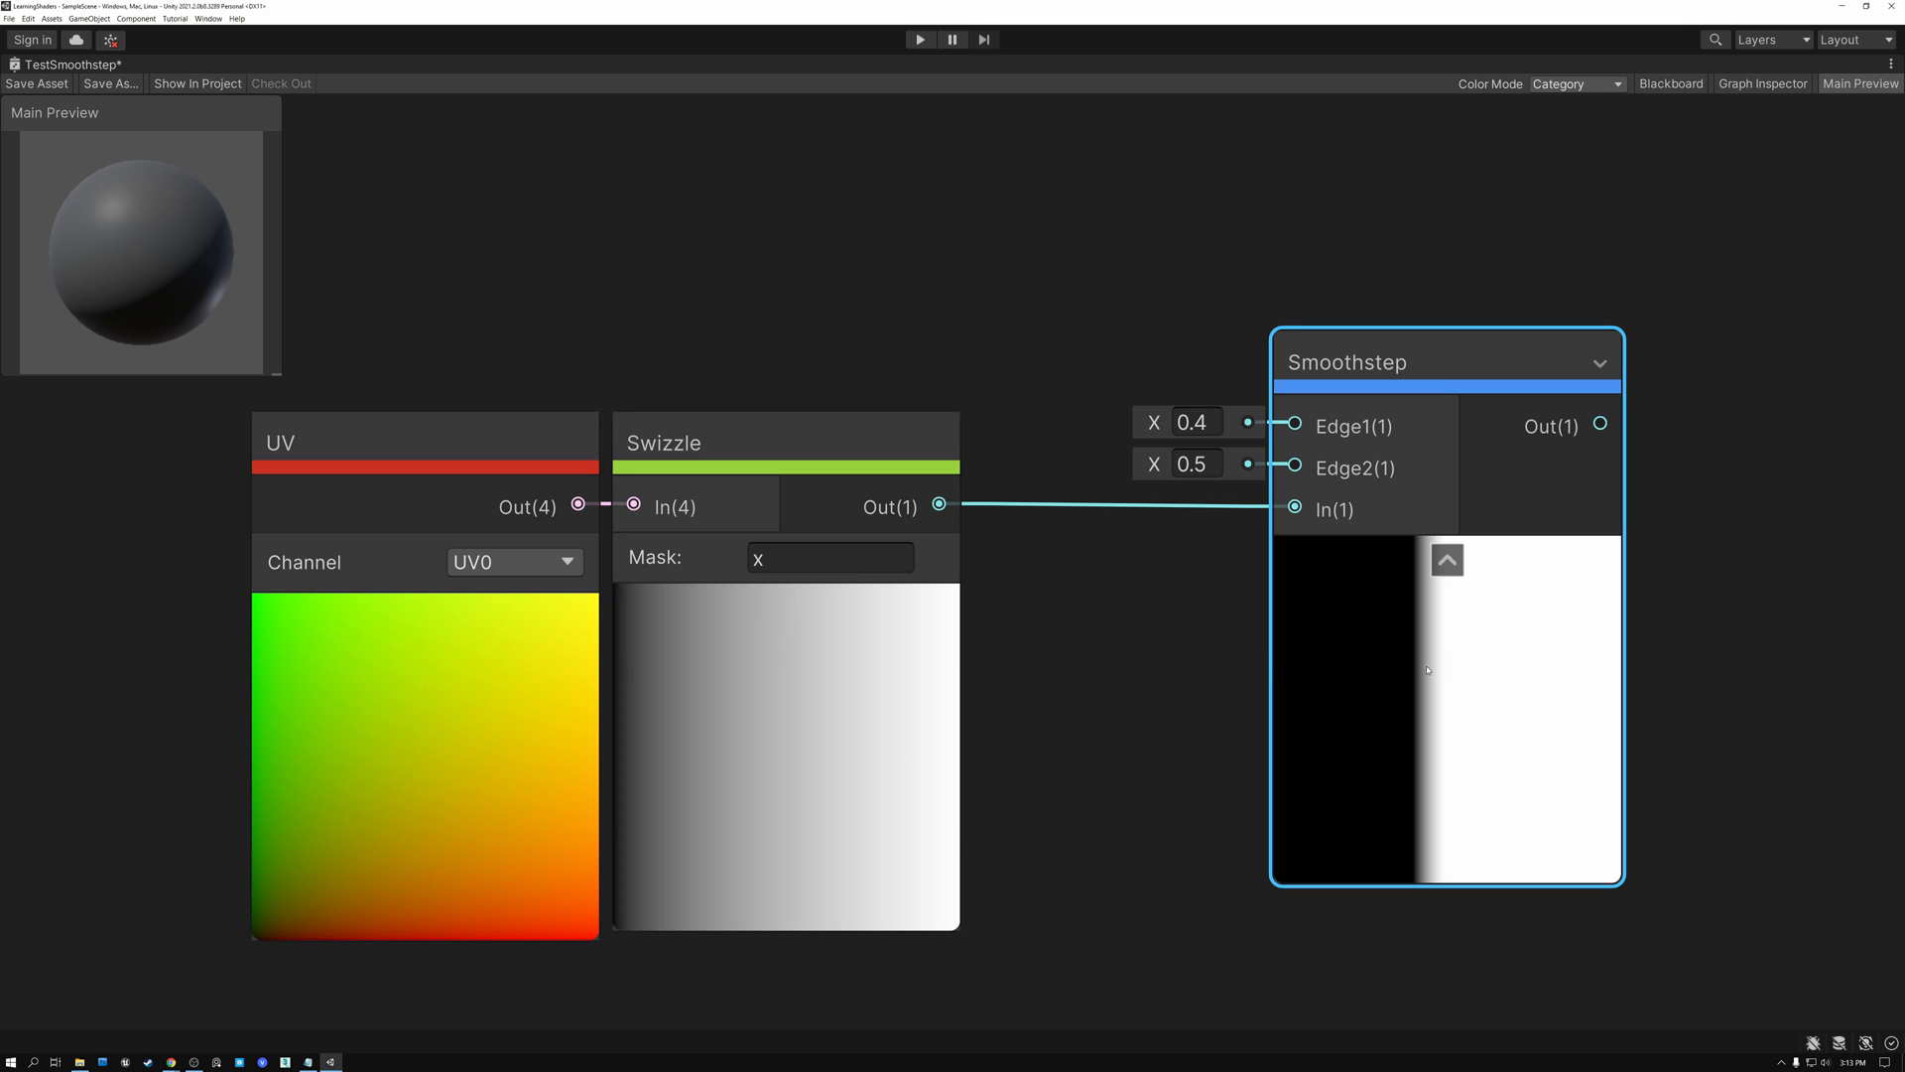
pyautogui.moveTo(1432, 684)
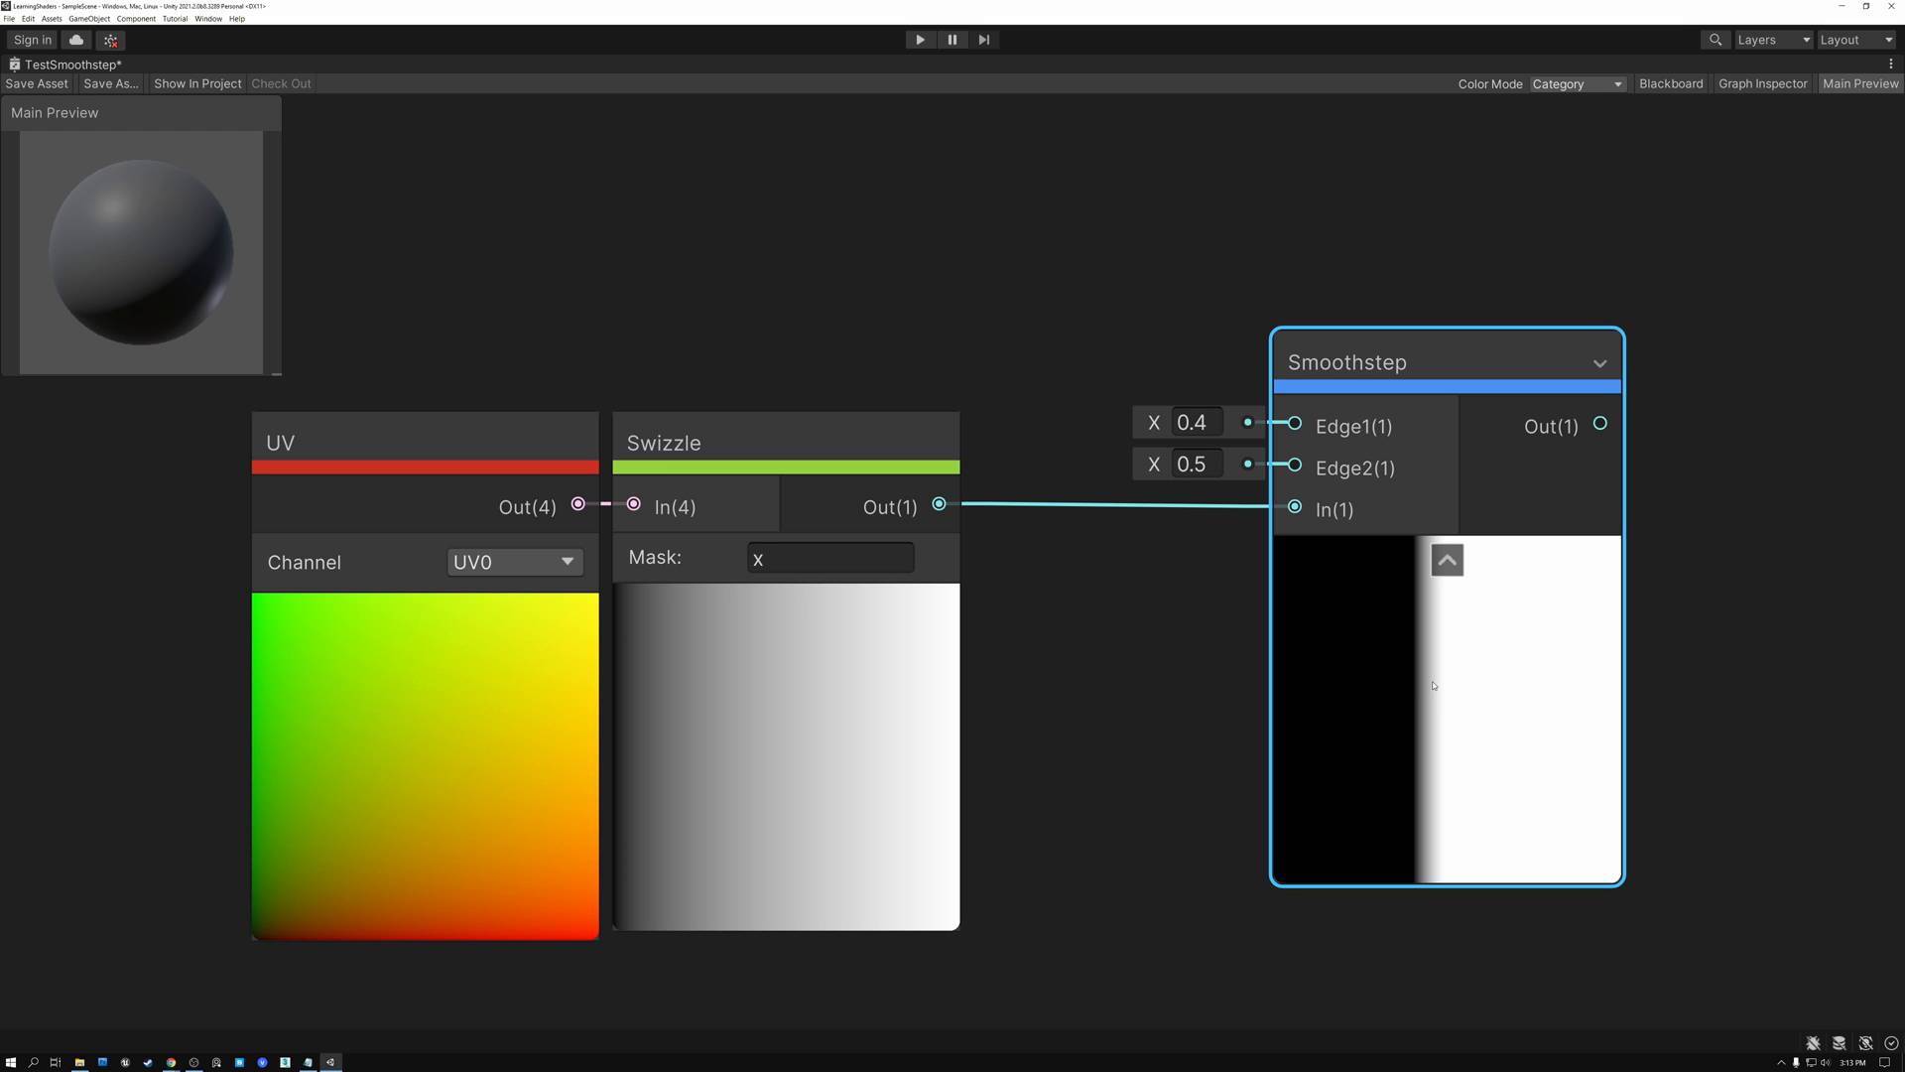
pyautogui.moveTo(1431, 683)
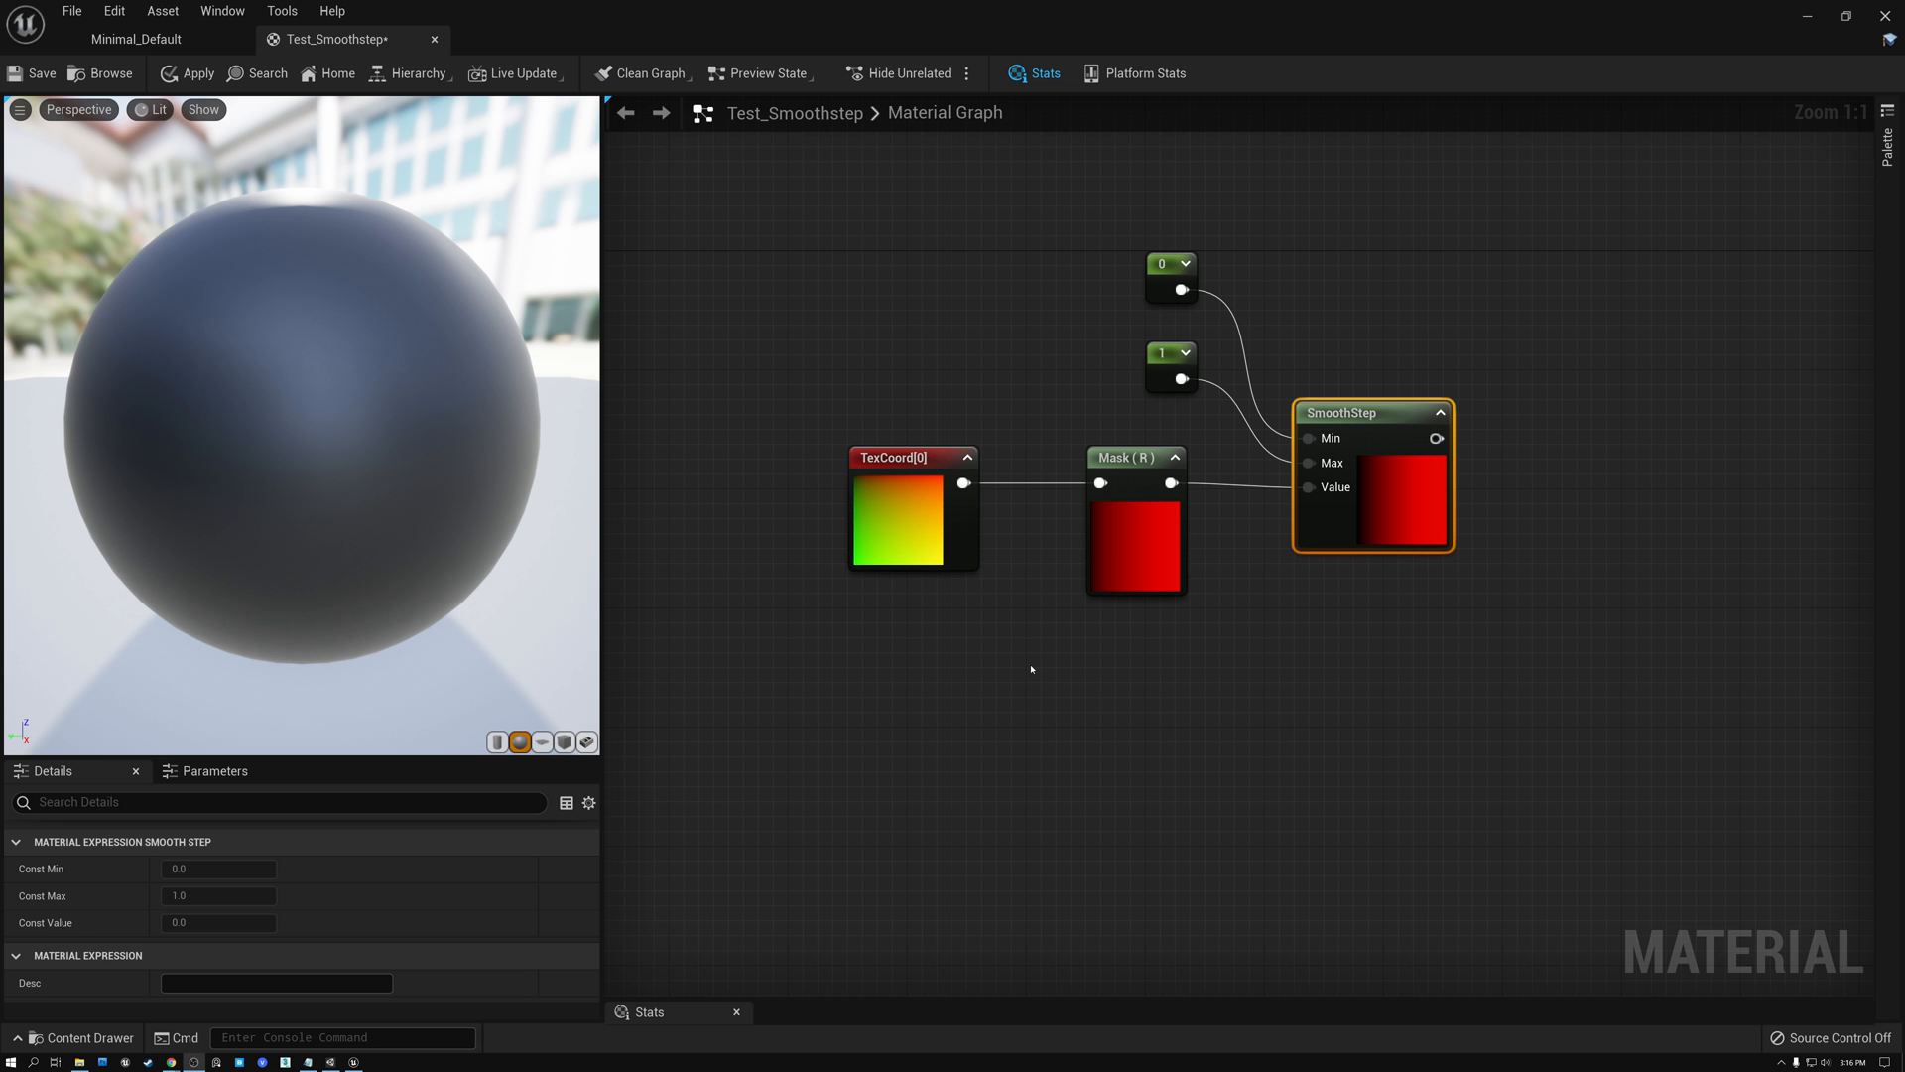
# Inspect TexCoord, Mask (R) and SmoothStep nodes, moving Mask (R) closer to TexCoord[0].
pyautogui.click(912, 456)
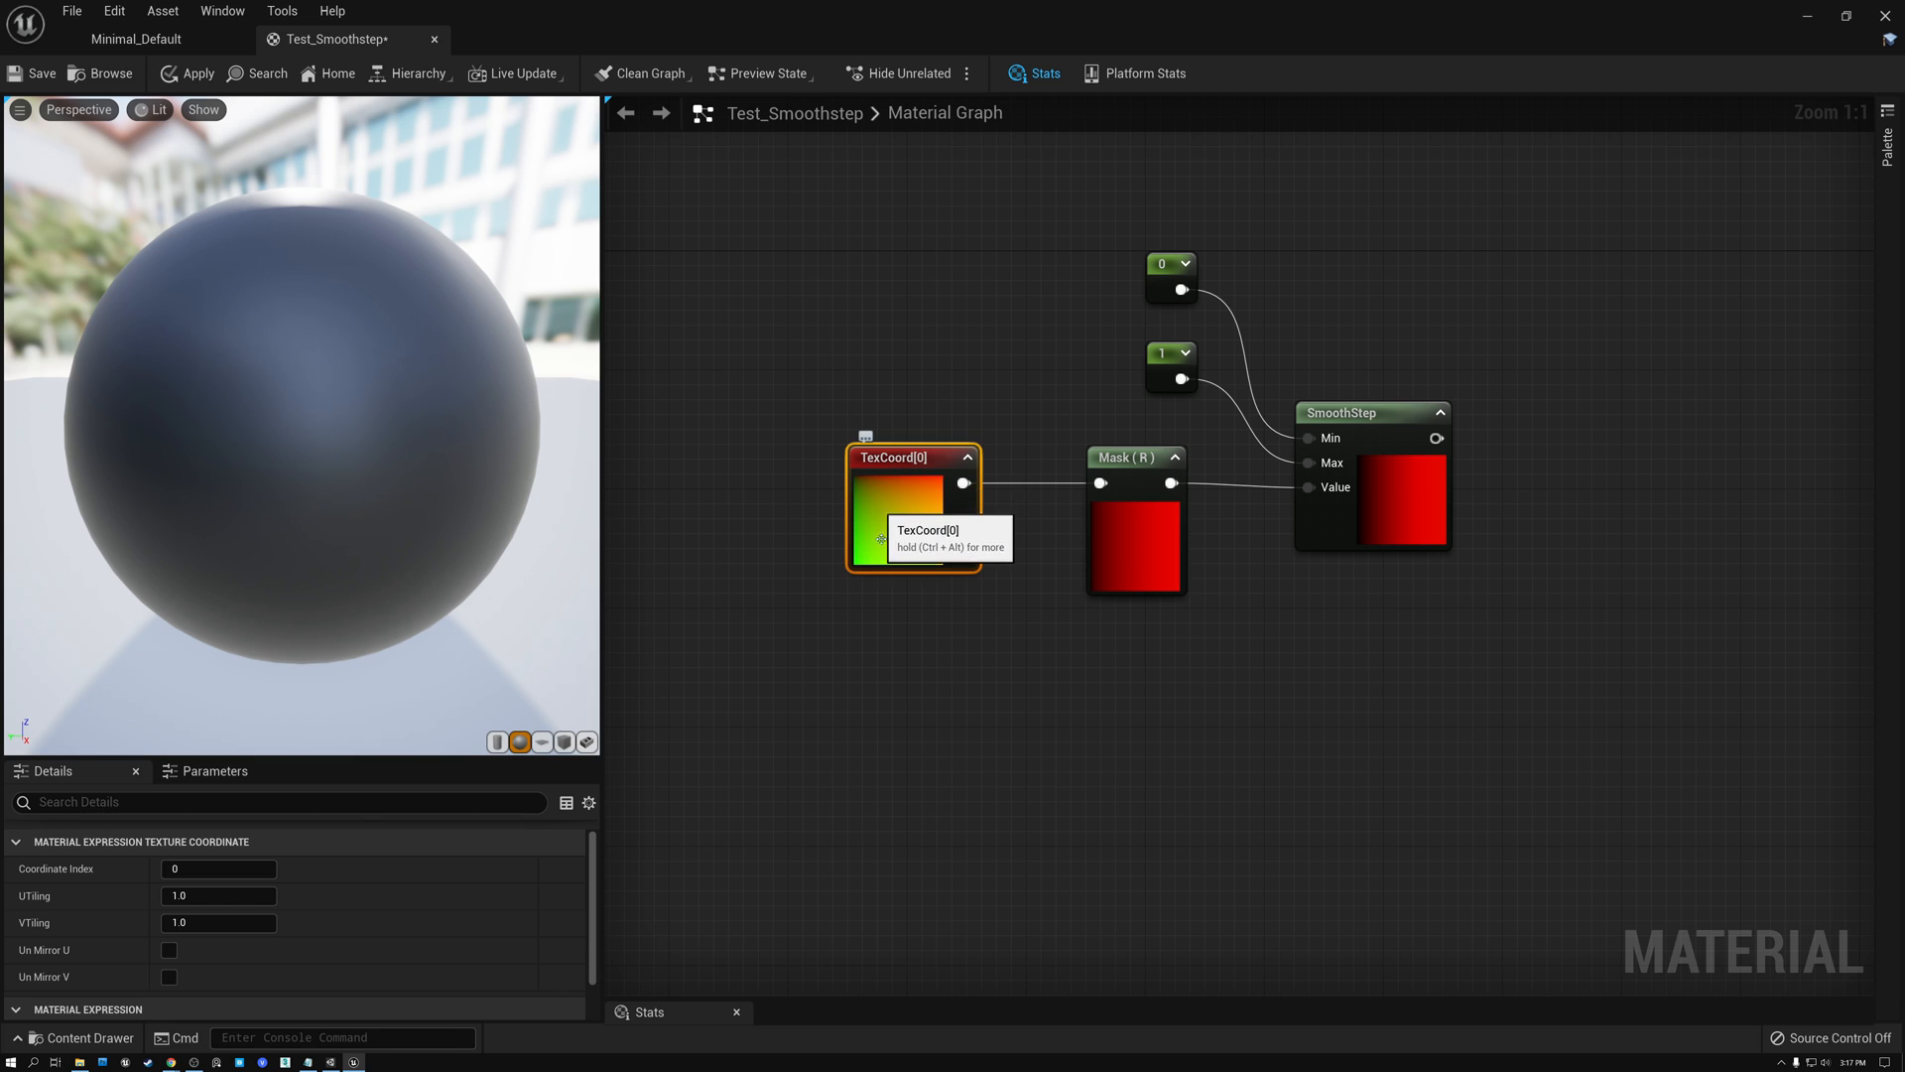
pyautogui.click(1135, 457)
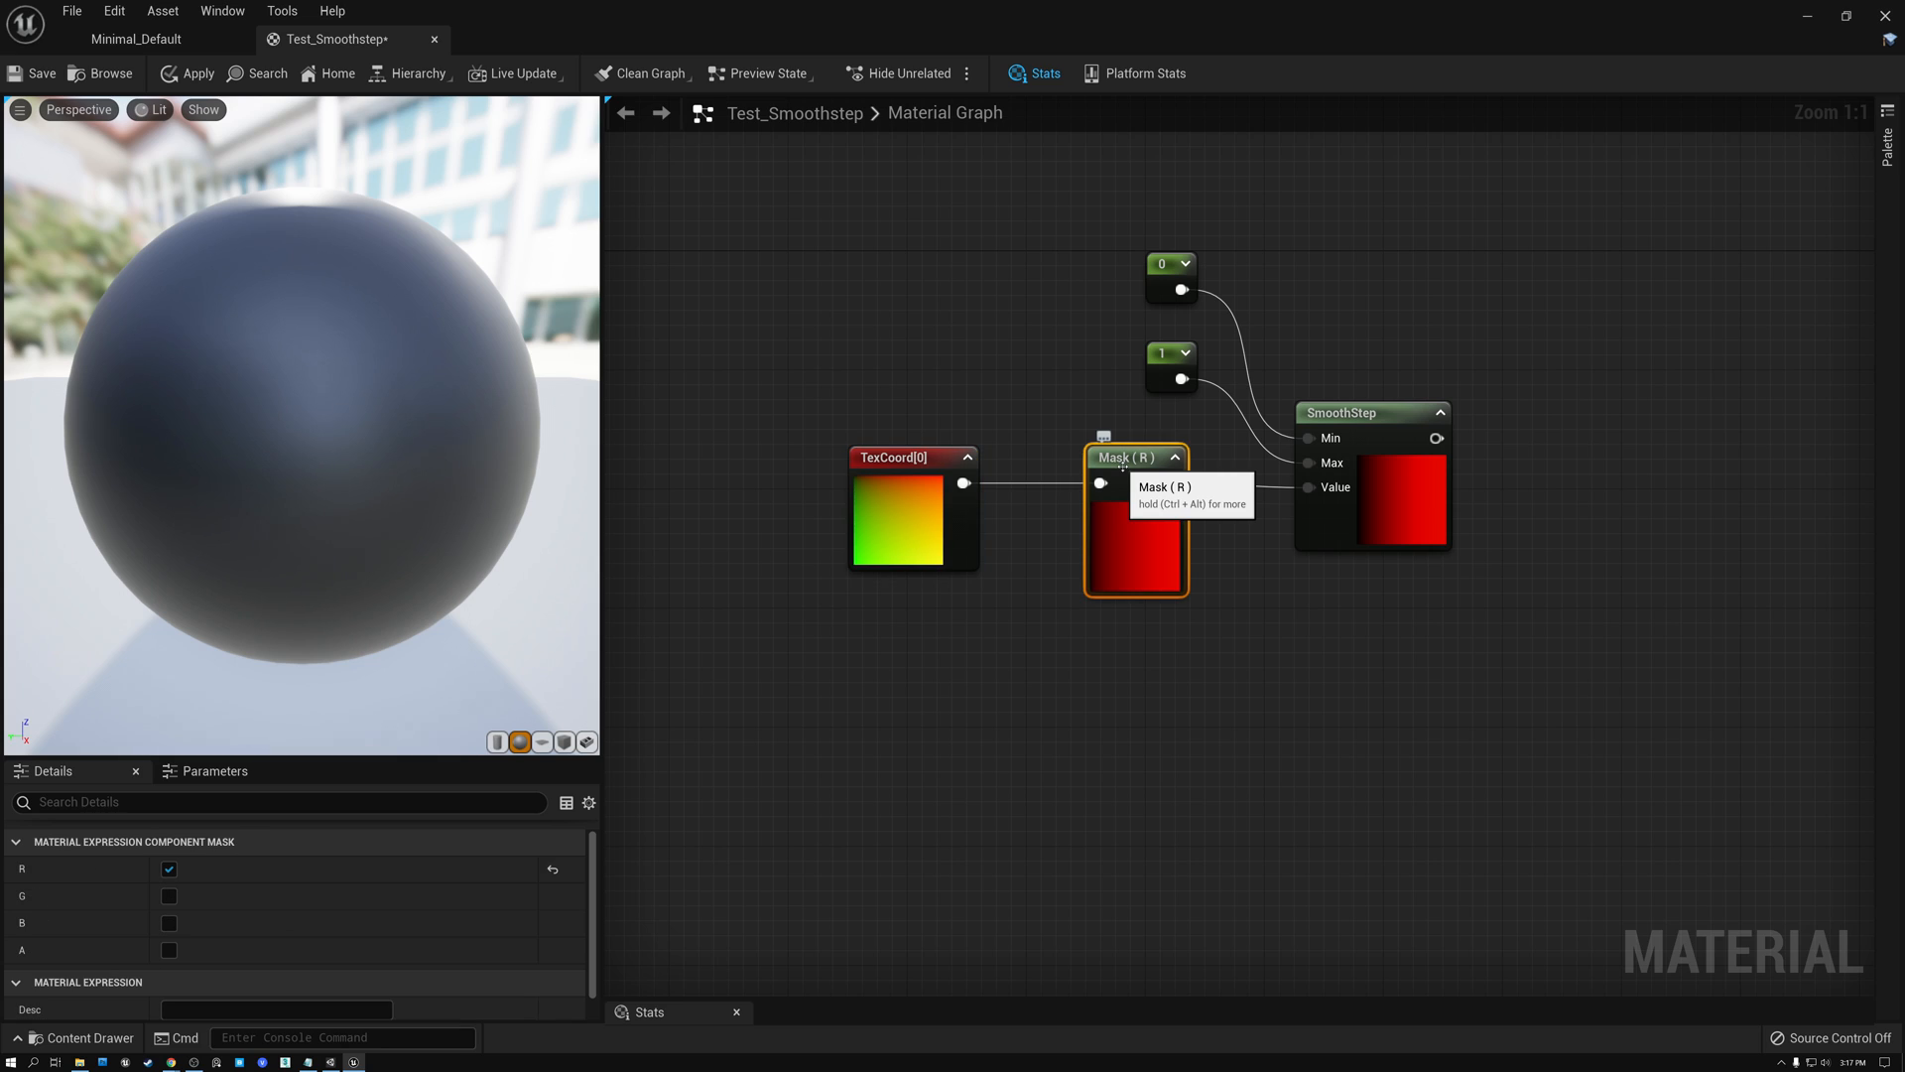
pyautogui.moveTo(1129, 458)
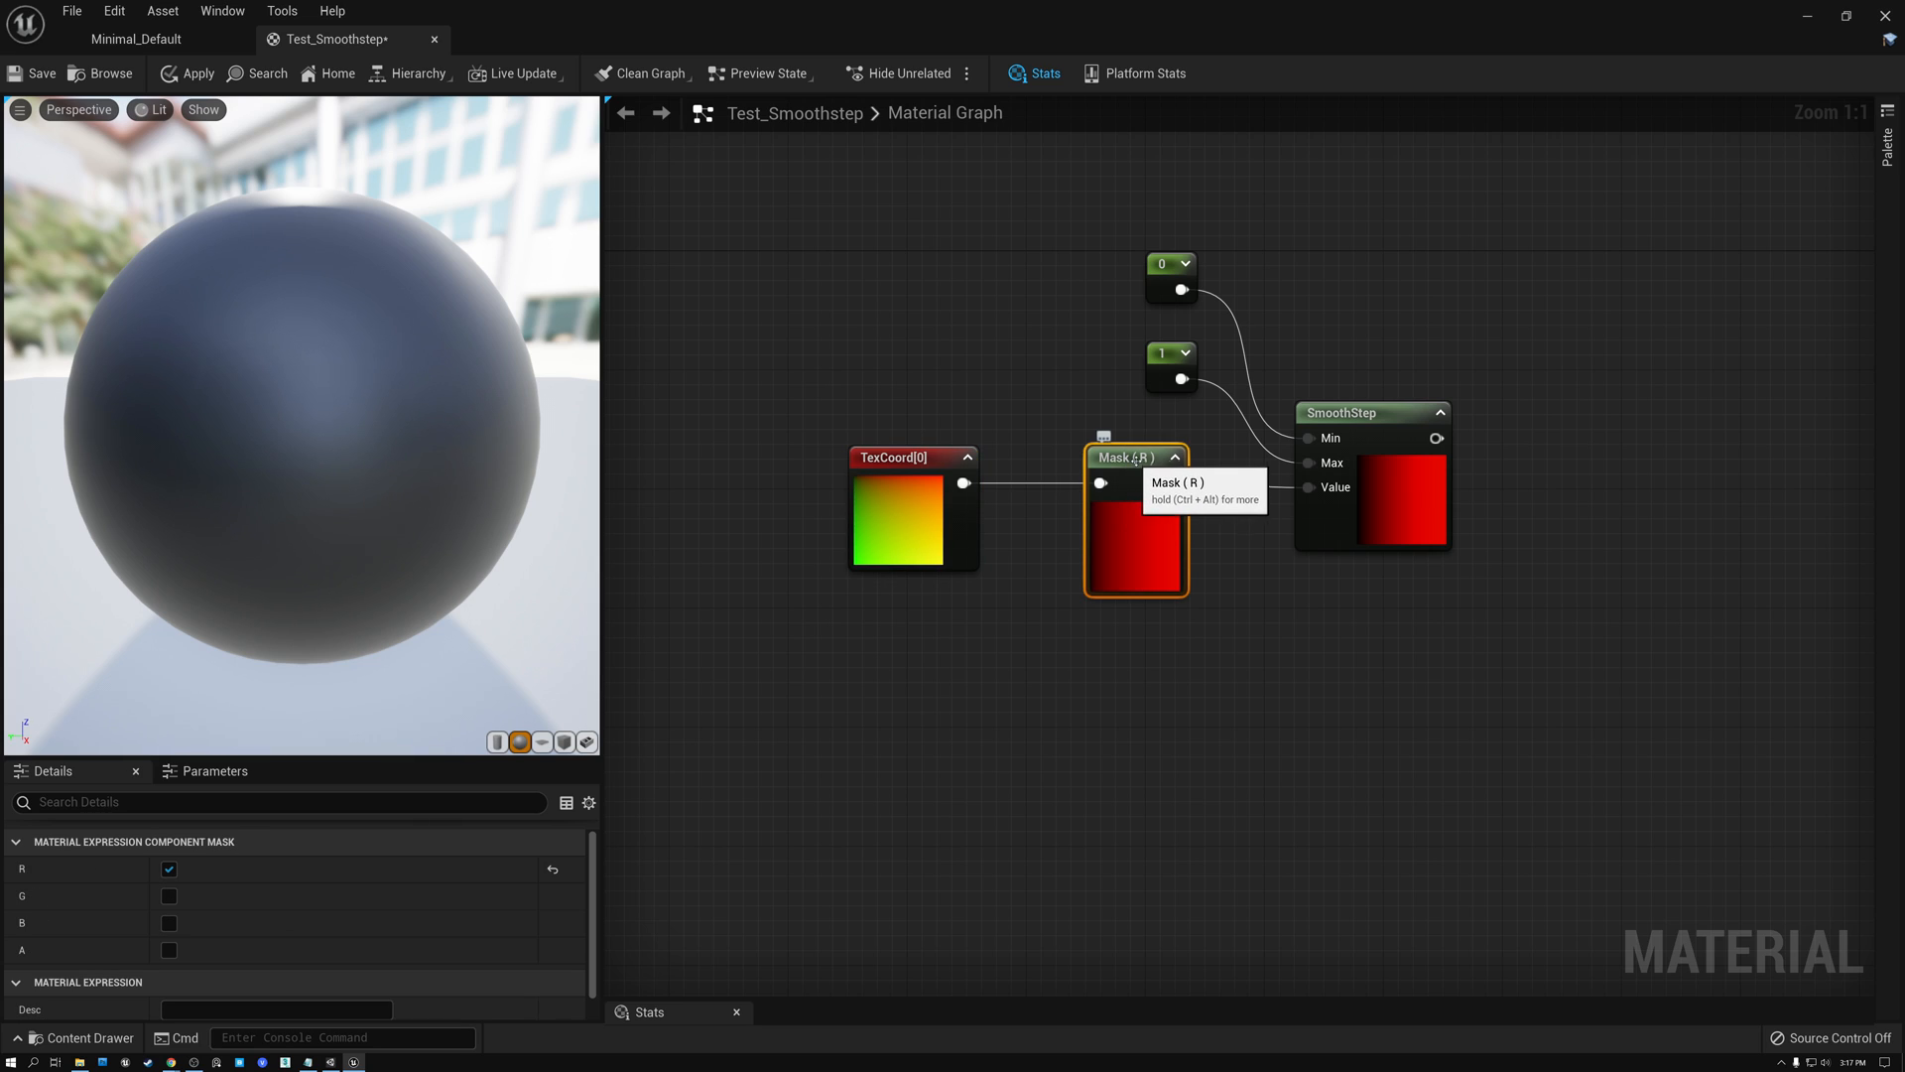
pyautogui.moveTo(1135, 522); pyautogui.dragTo(1076, 522)
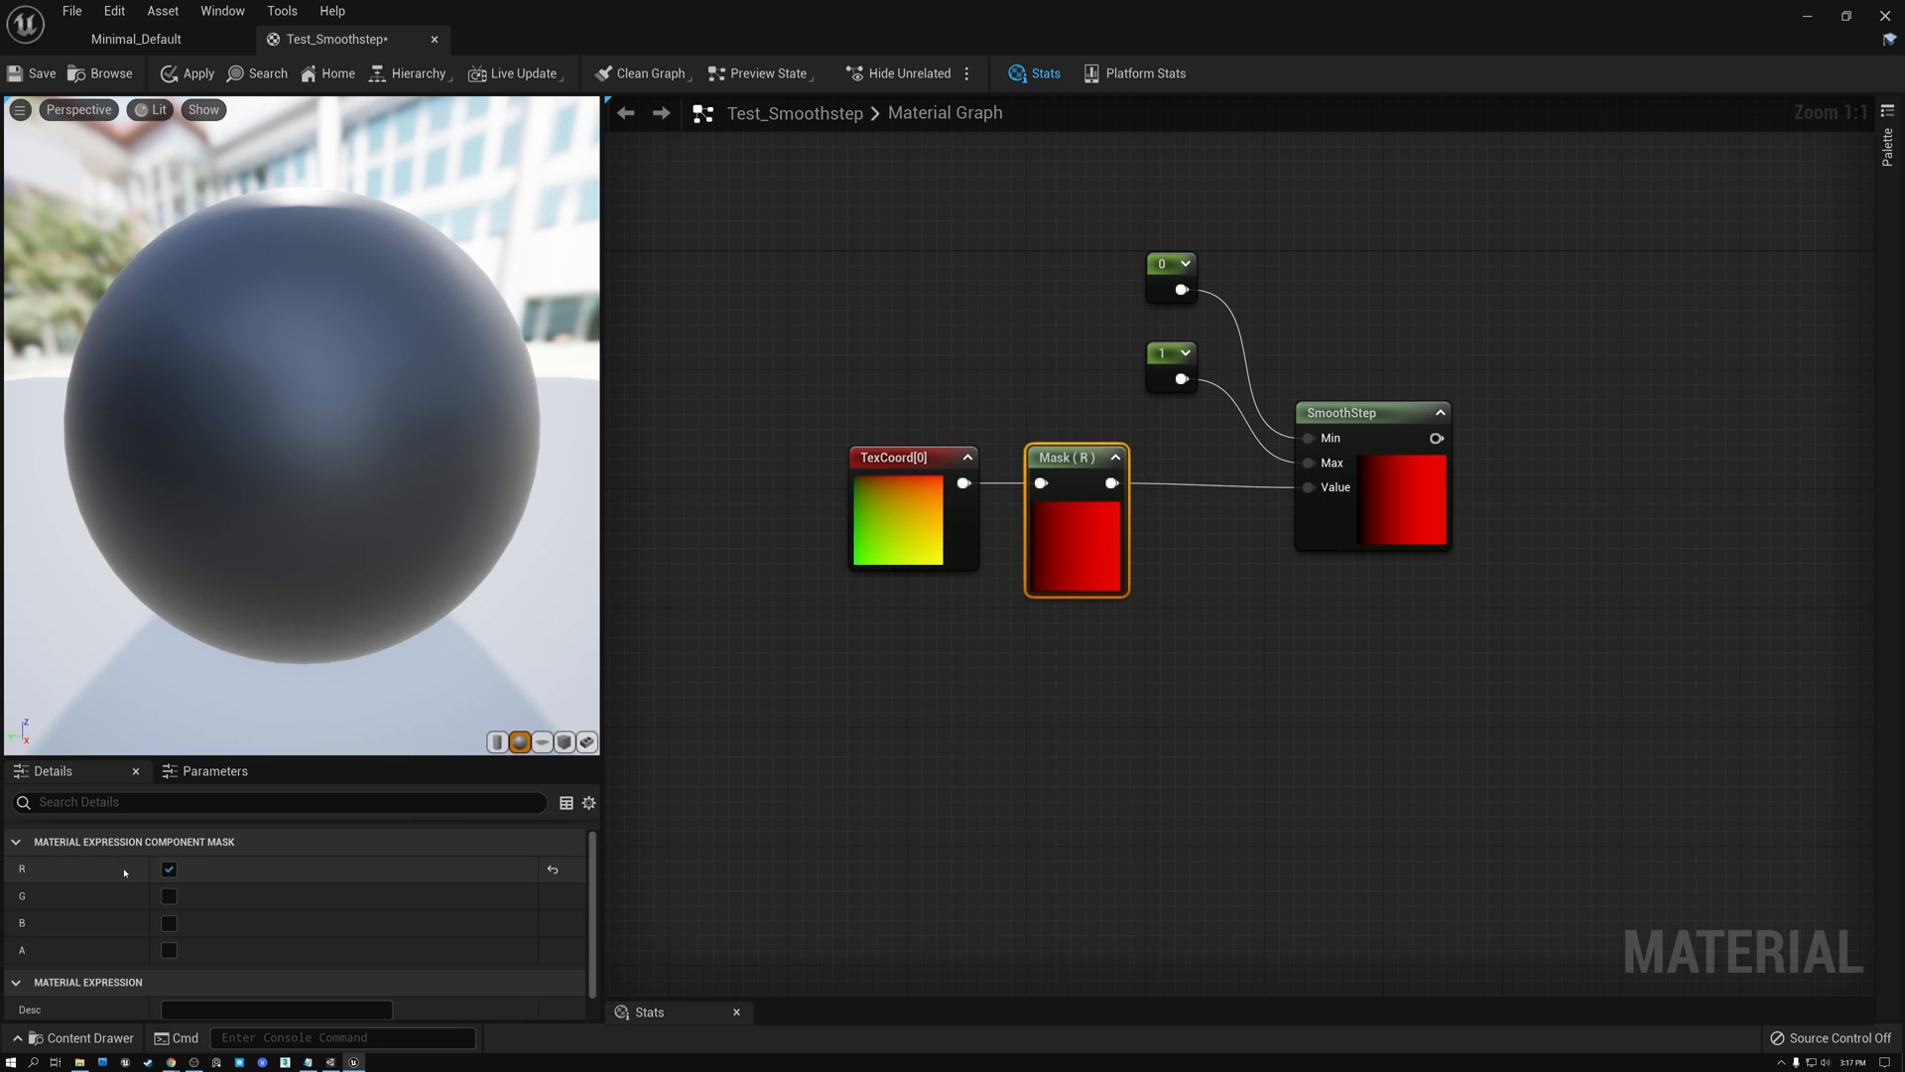
pyautogui.moveTo(214, 873)
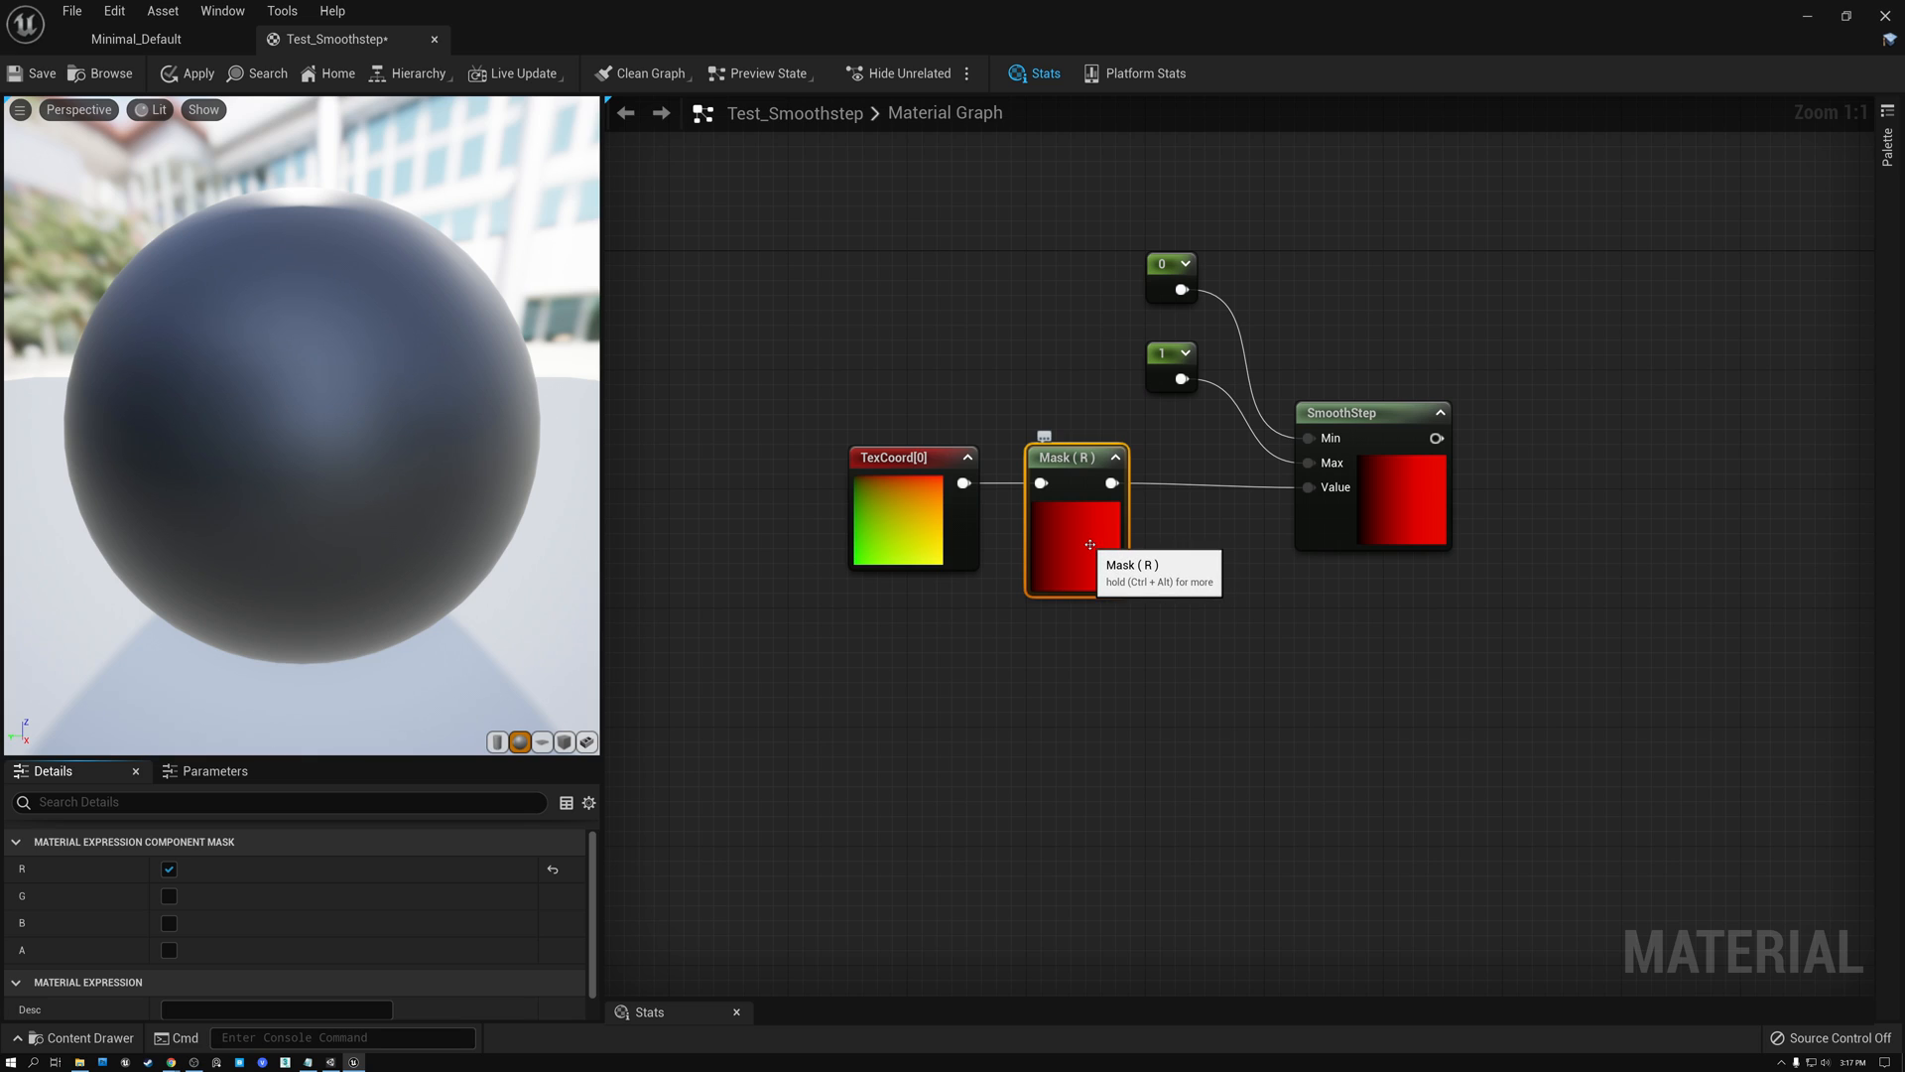
pyautogui.click(1340, 412)
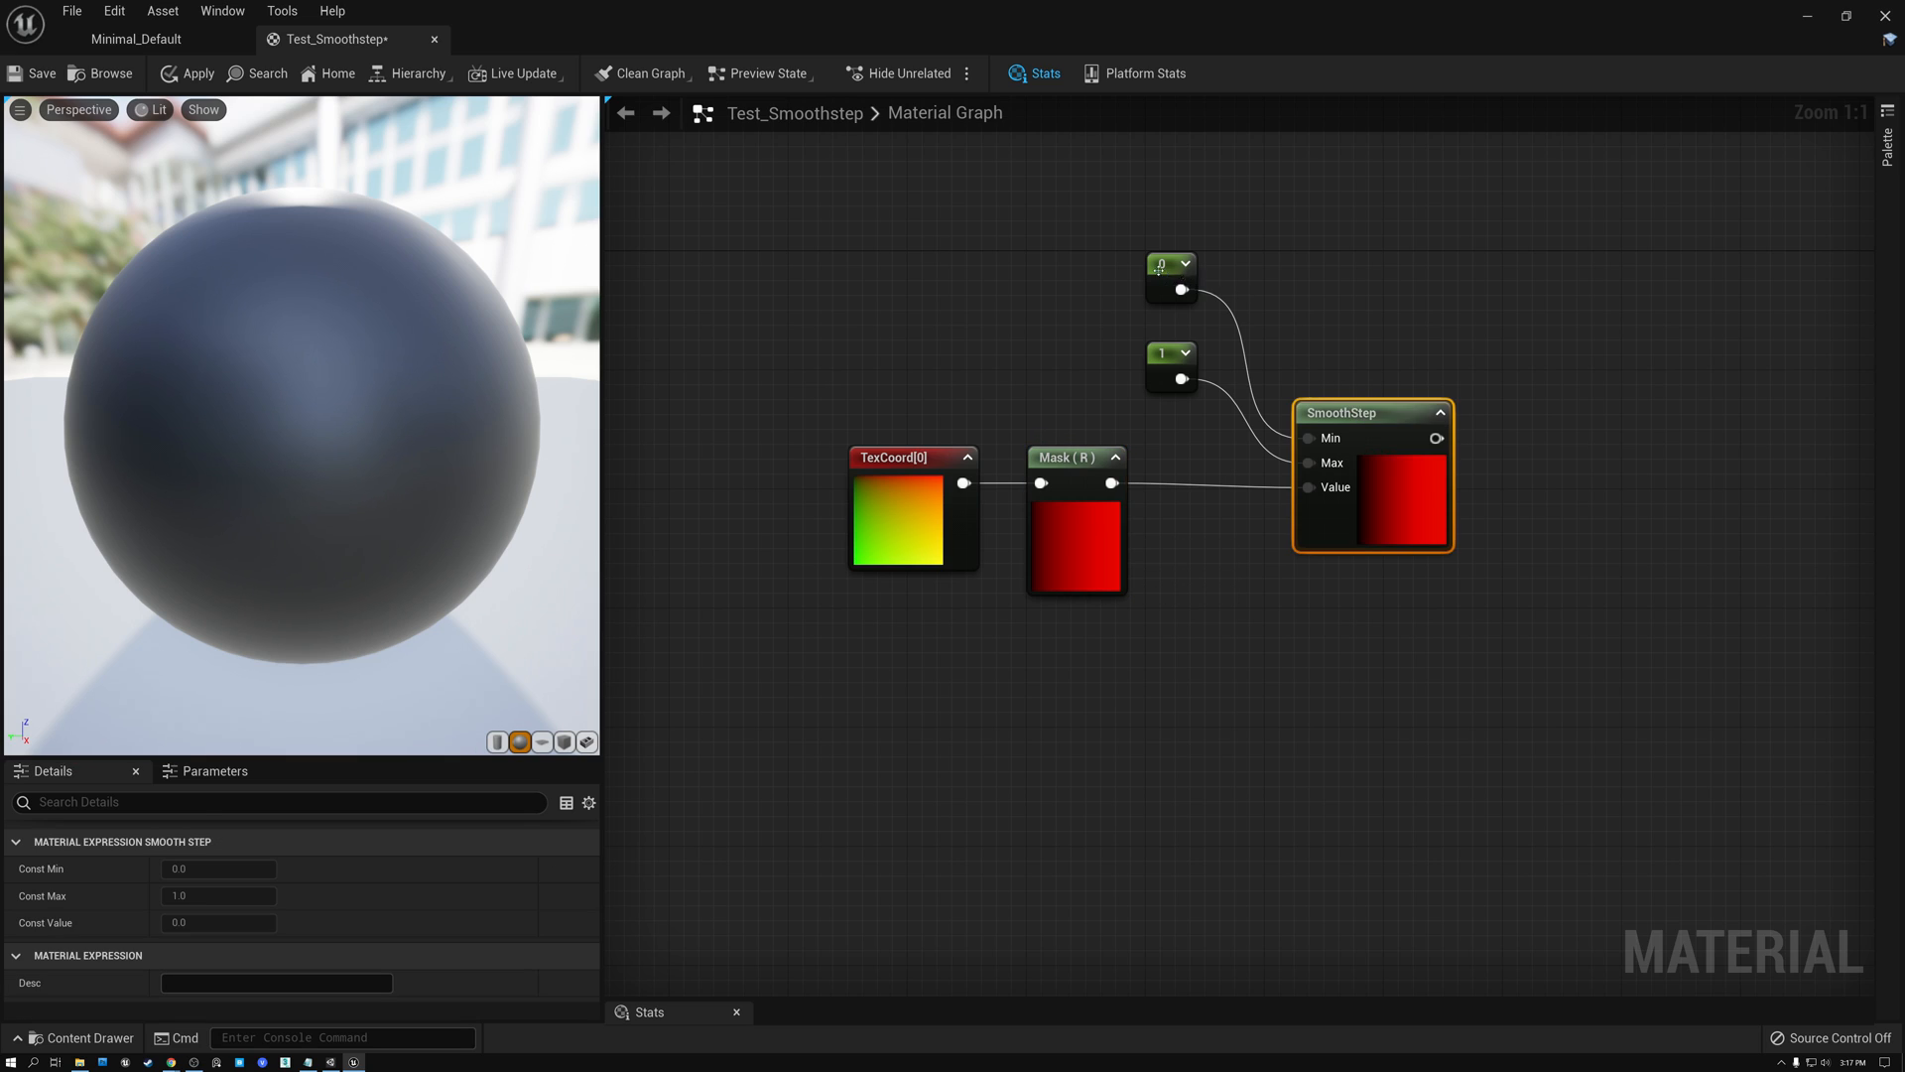
pyautogui.click(1167, 361)
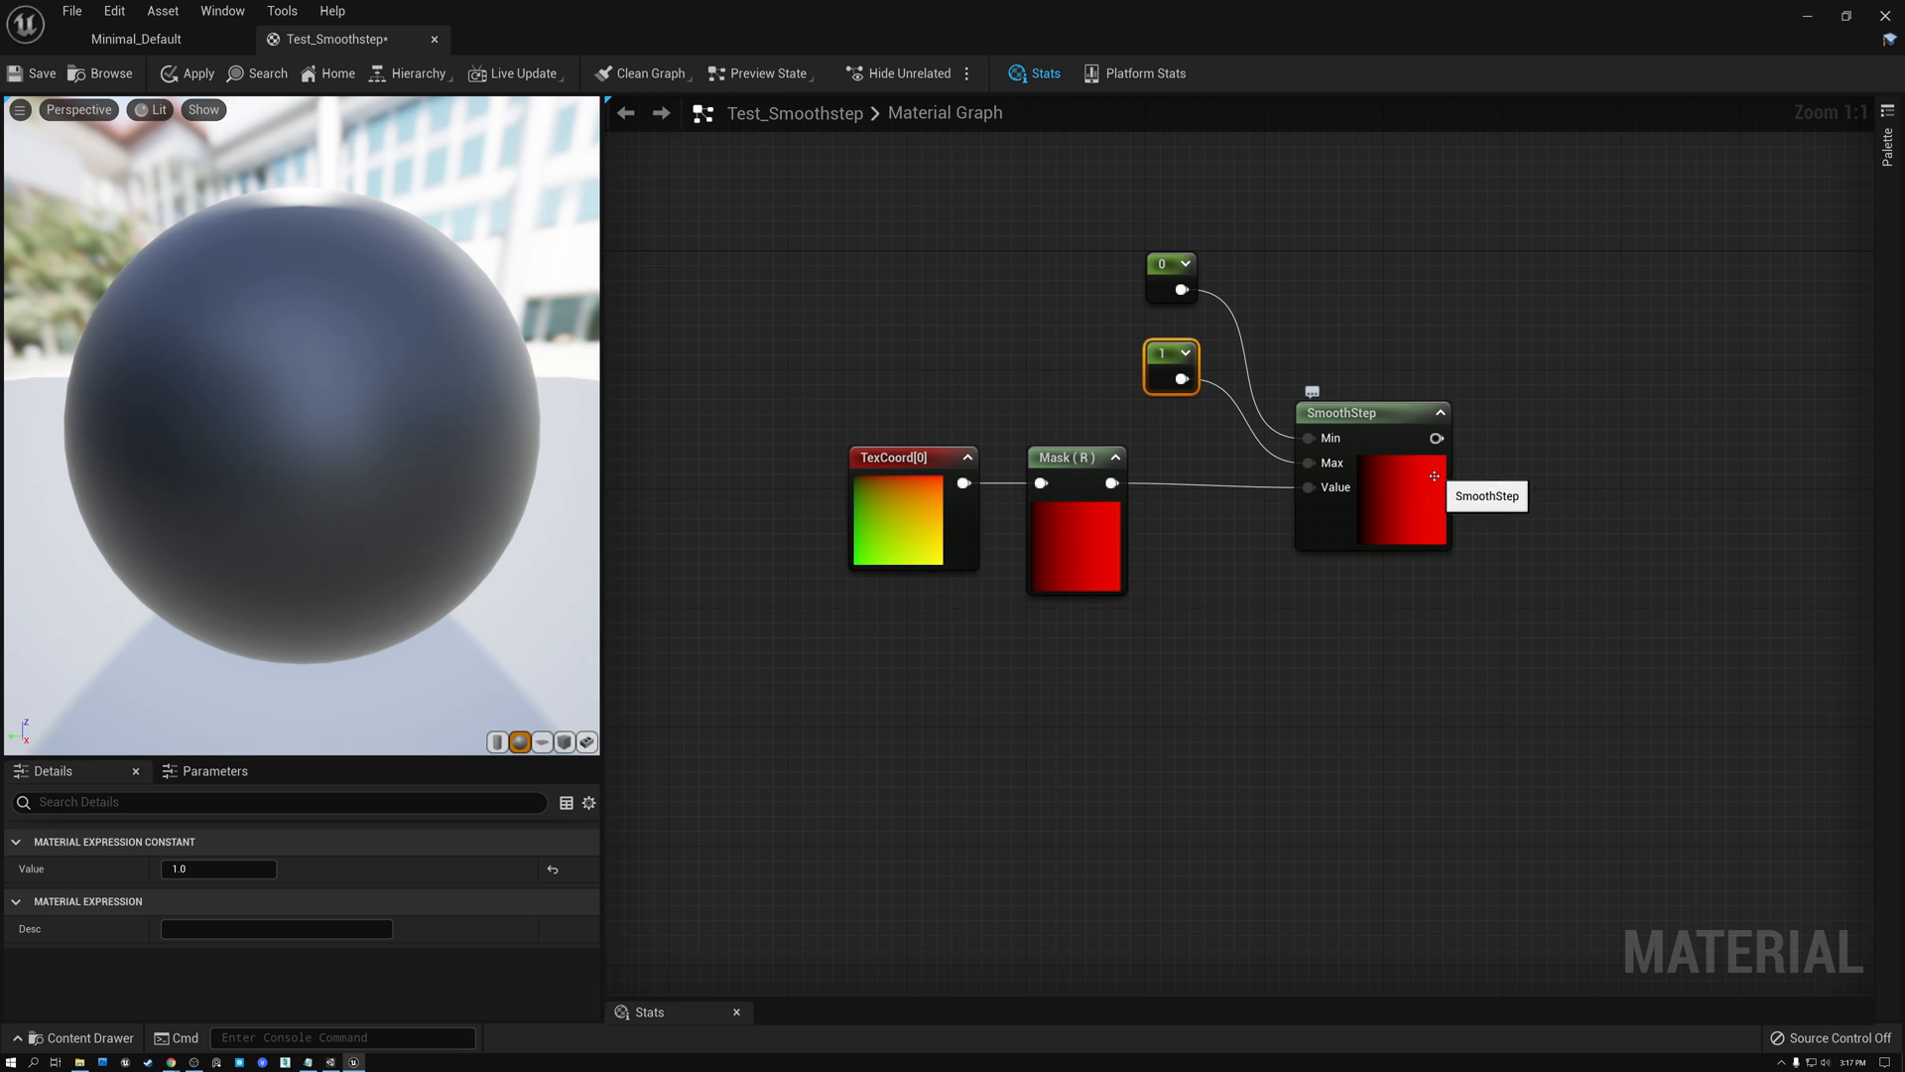
# Set the SmoothStep min and max constants to 0.6 and 0.7.
pyautogui.click(1161, 264)
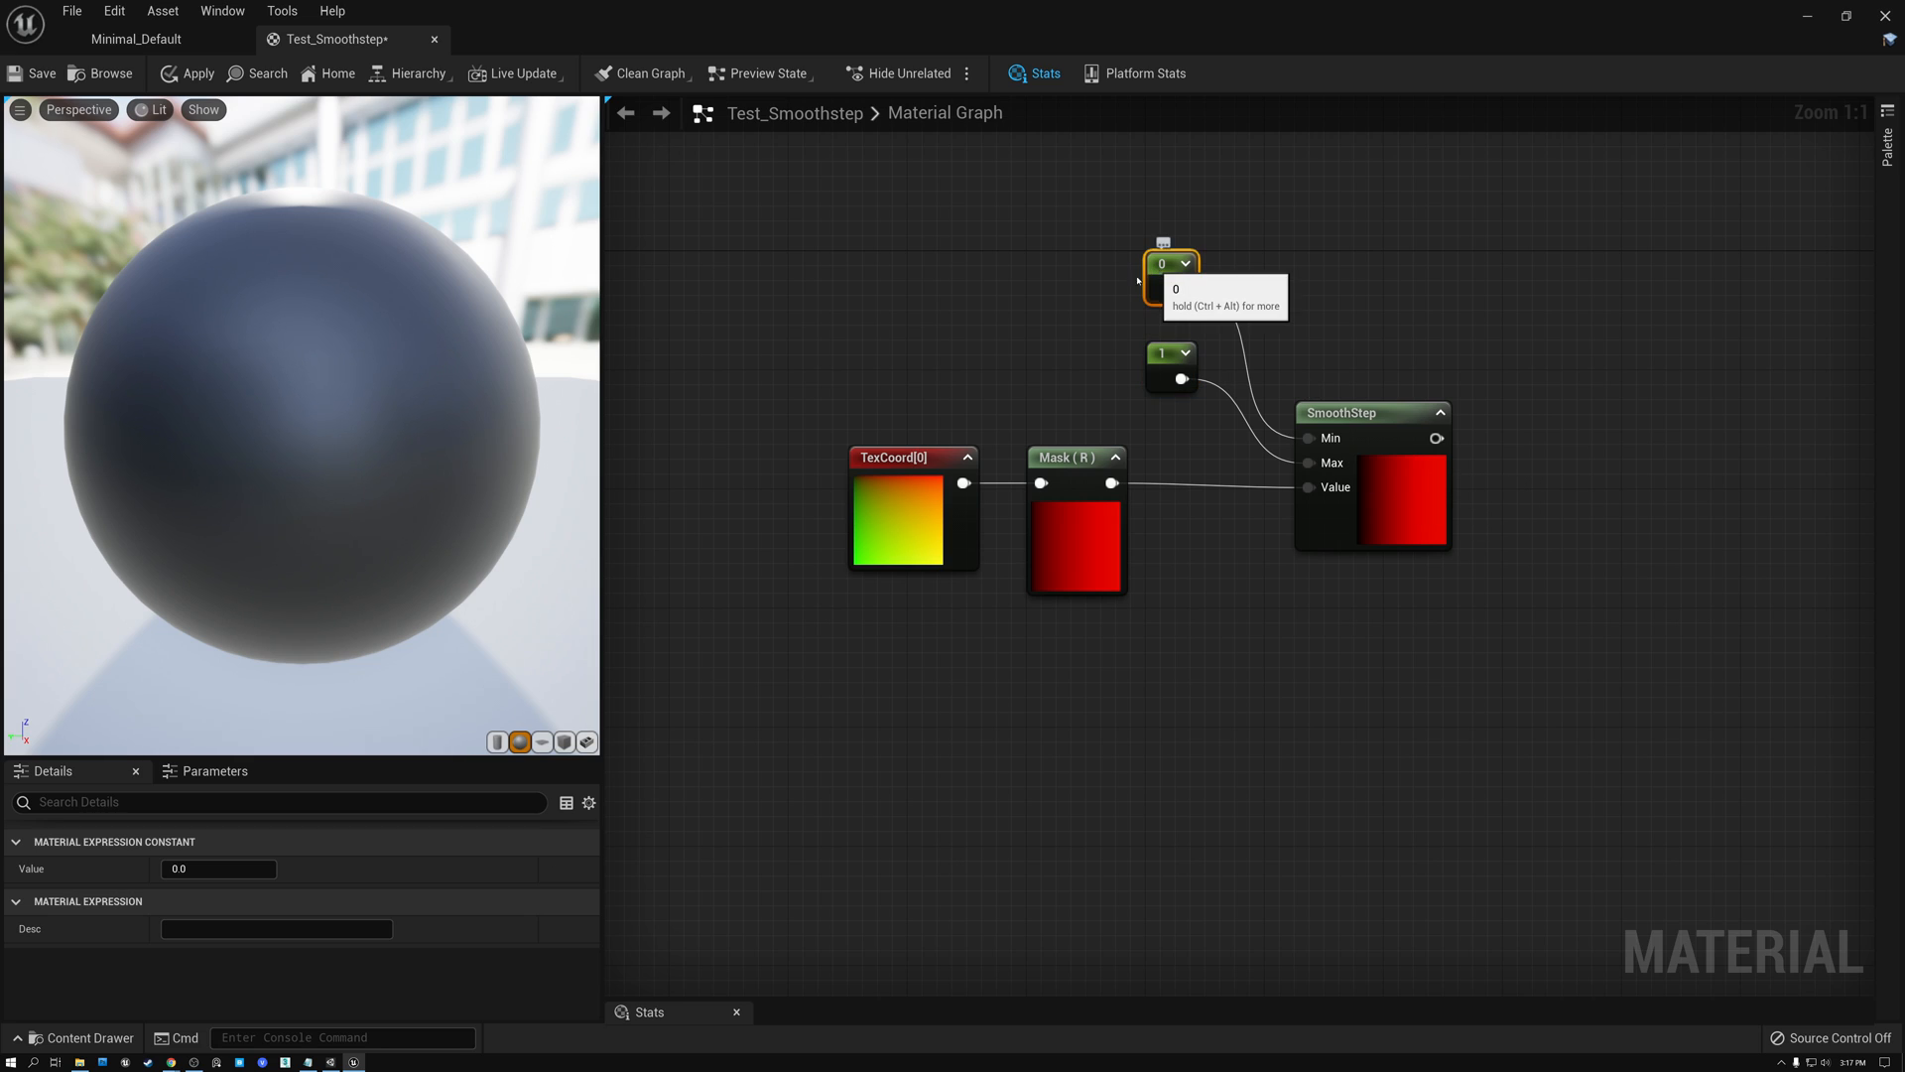
pyautogui.click(219, 867)
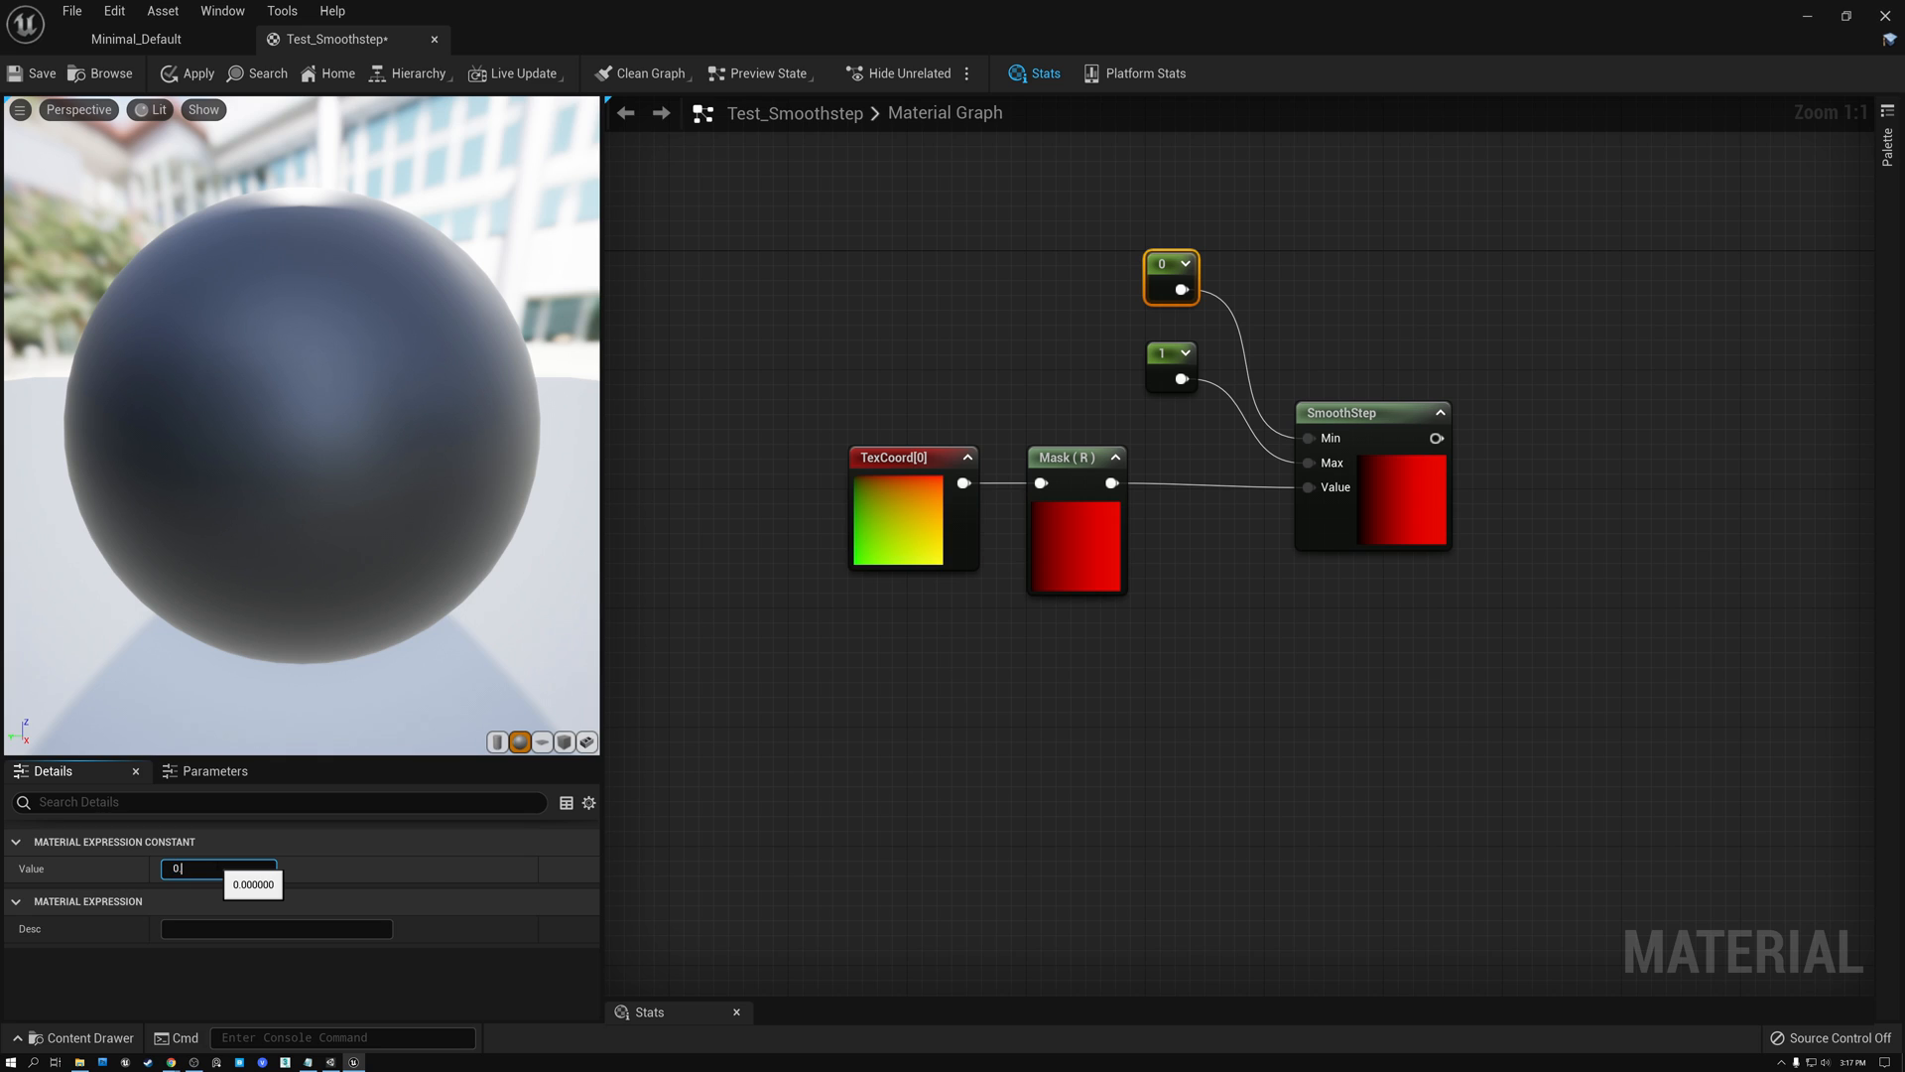
pyautogui.write('0.6')
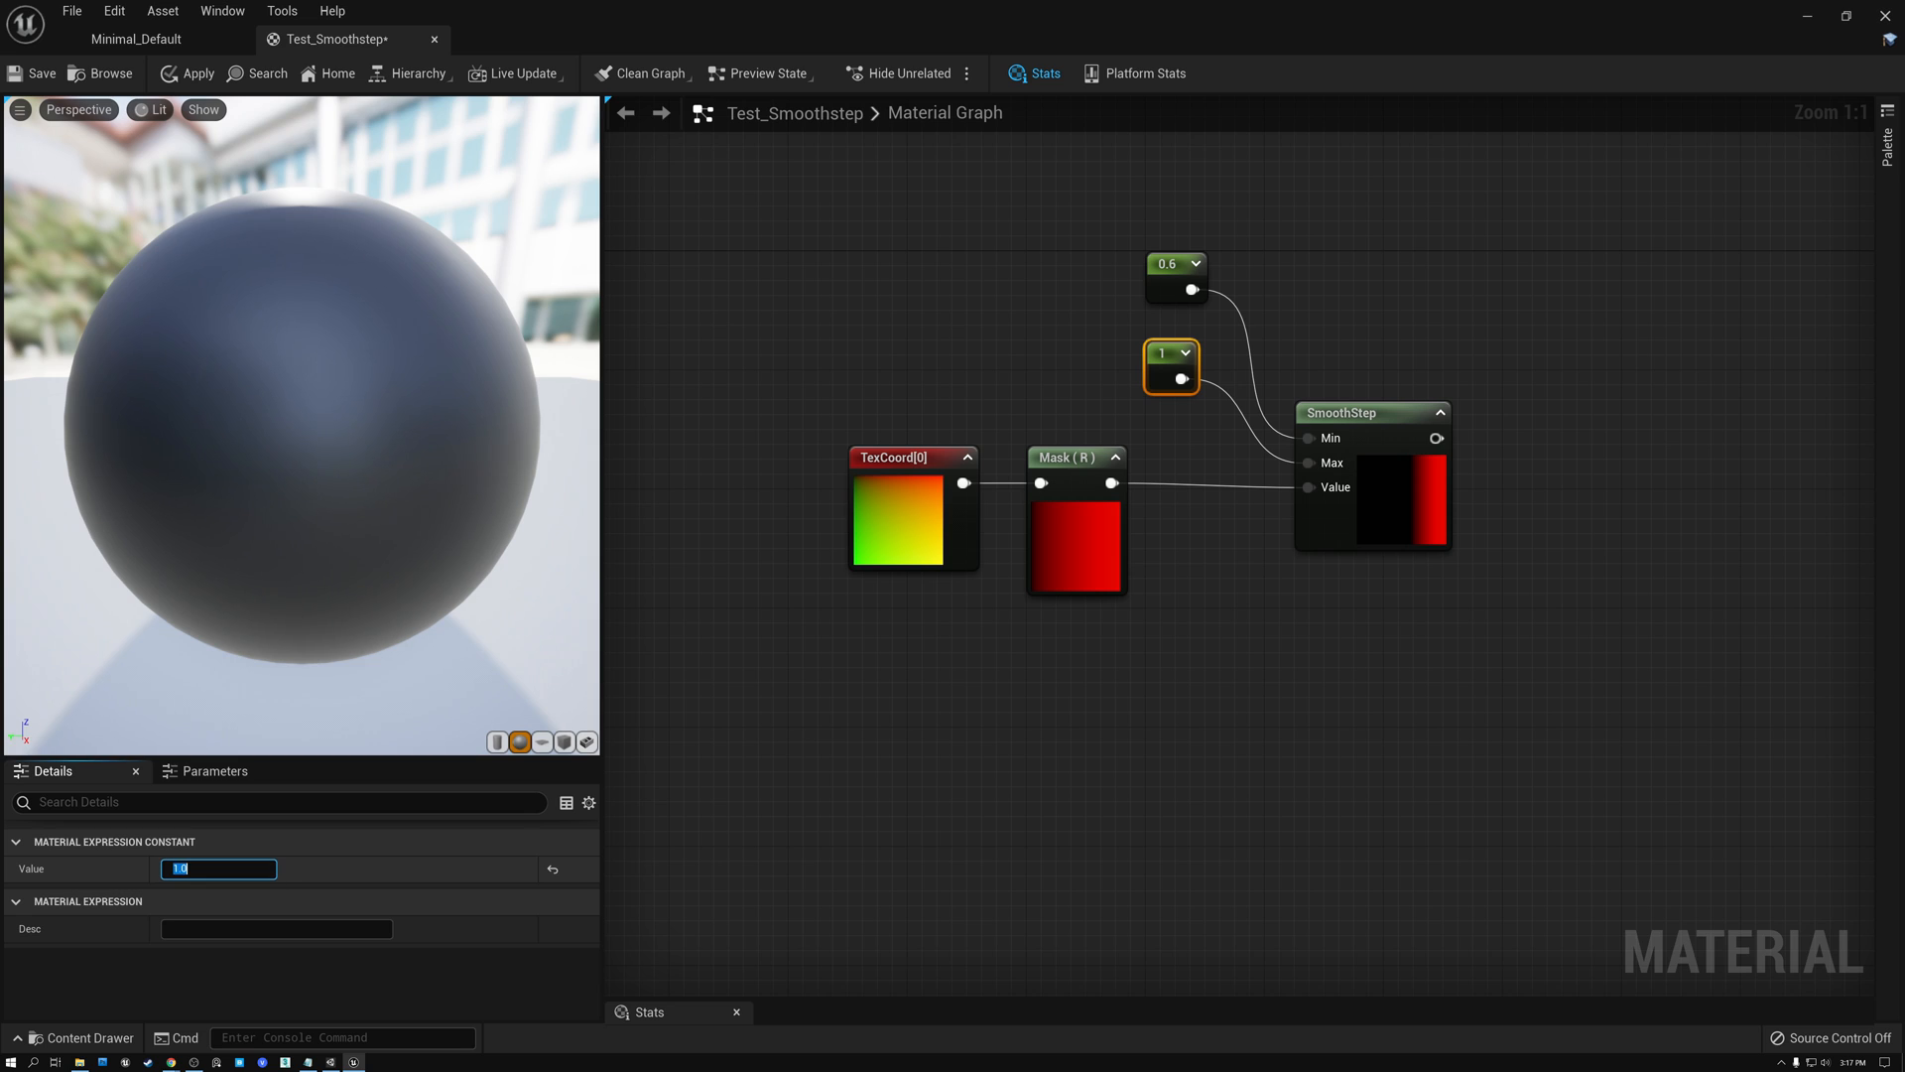
pyautogui.write('0.7')
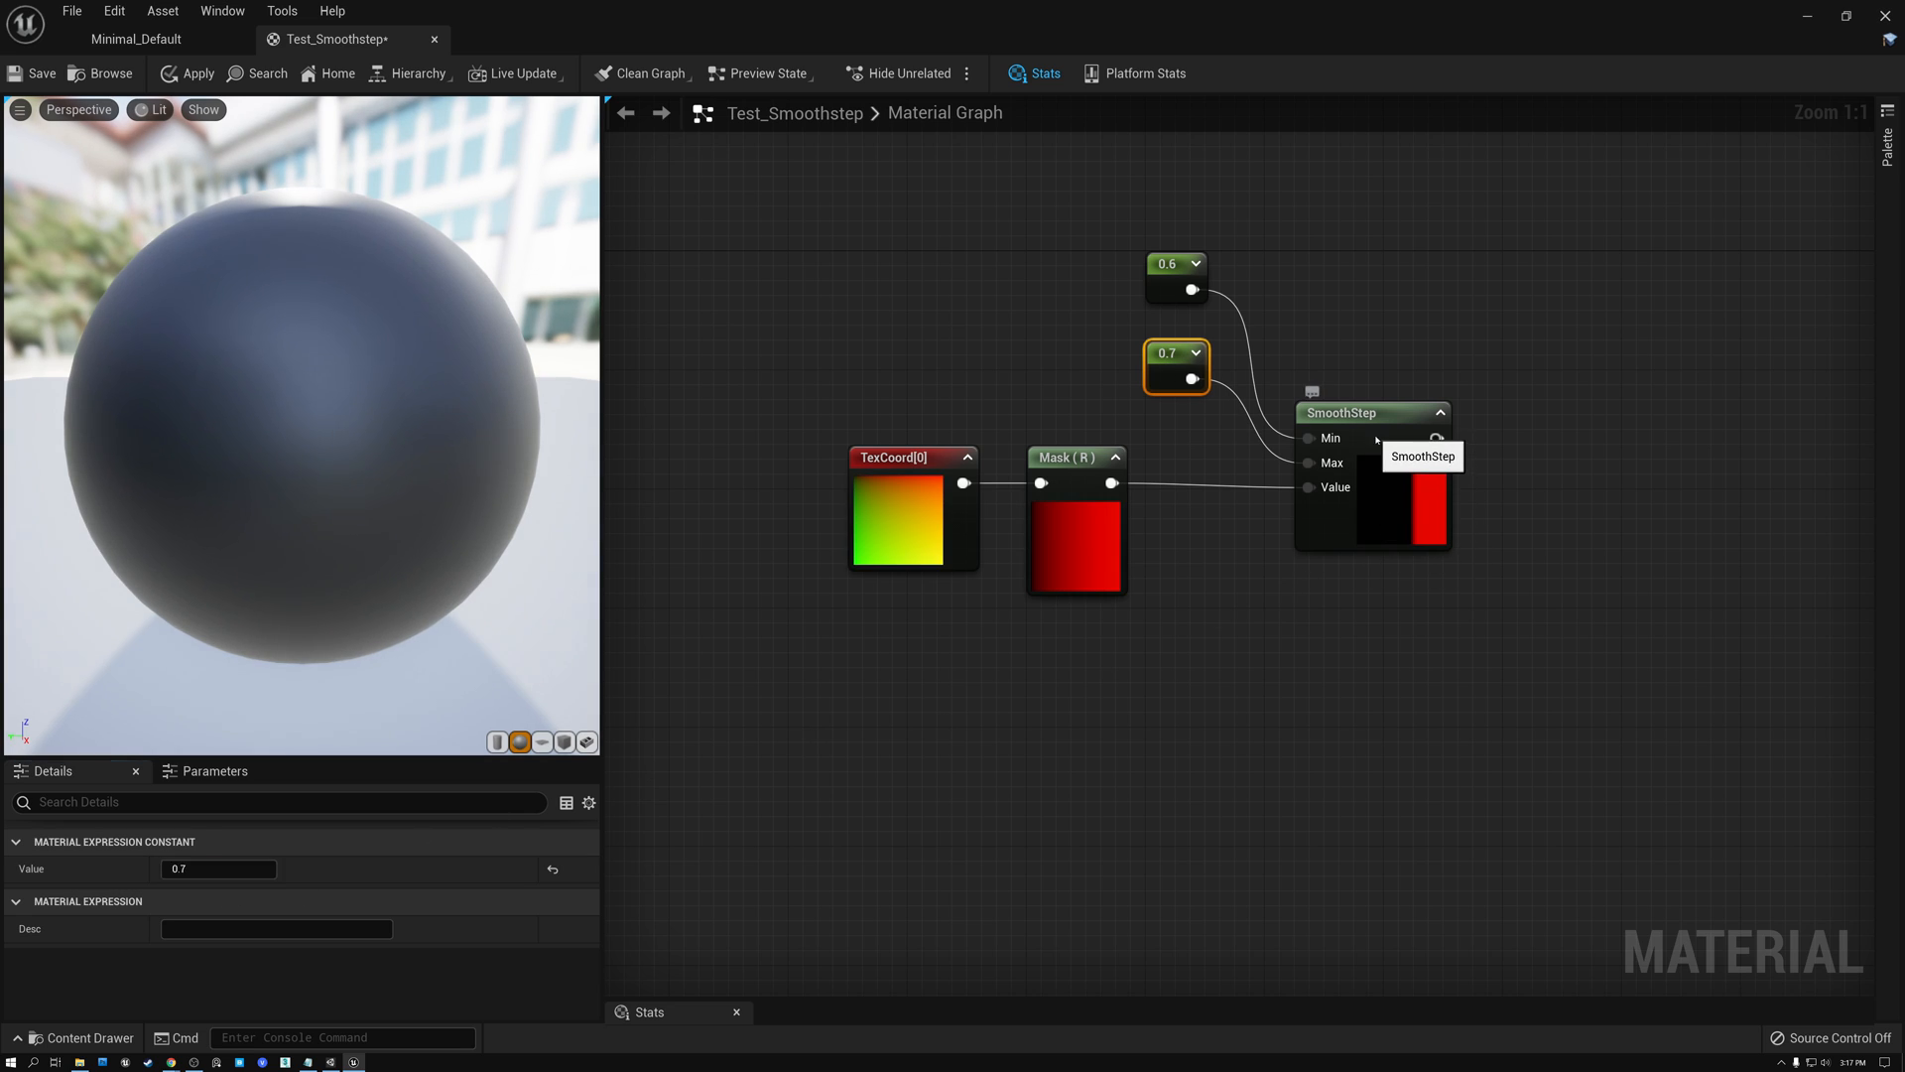
# Review the SmoothStep, Mask (R) and the 0.6 and 0.7 constant nodes.
pyautogui.click(1371, 412)
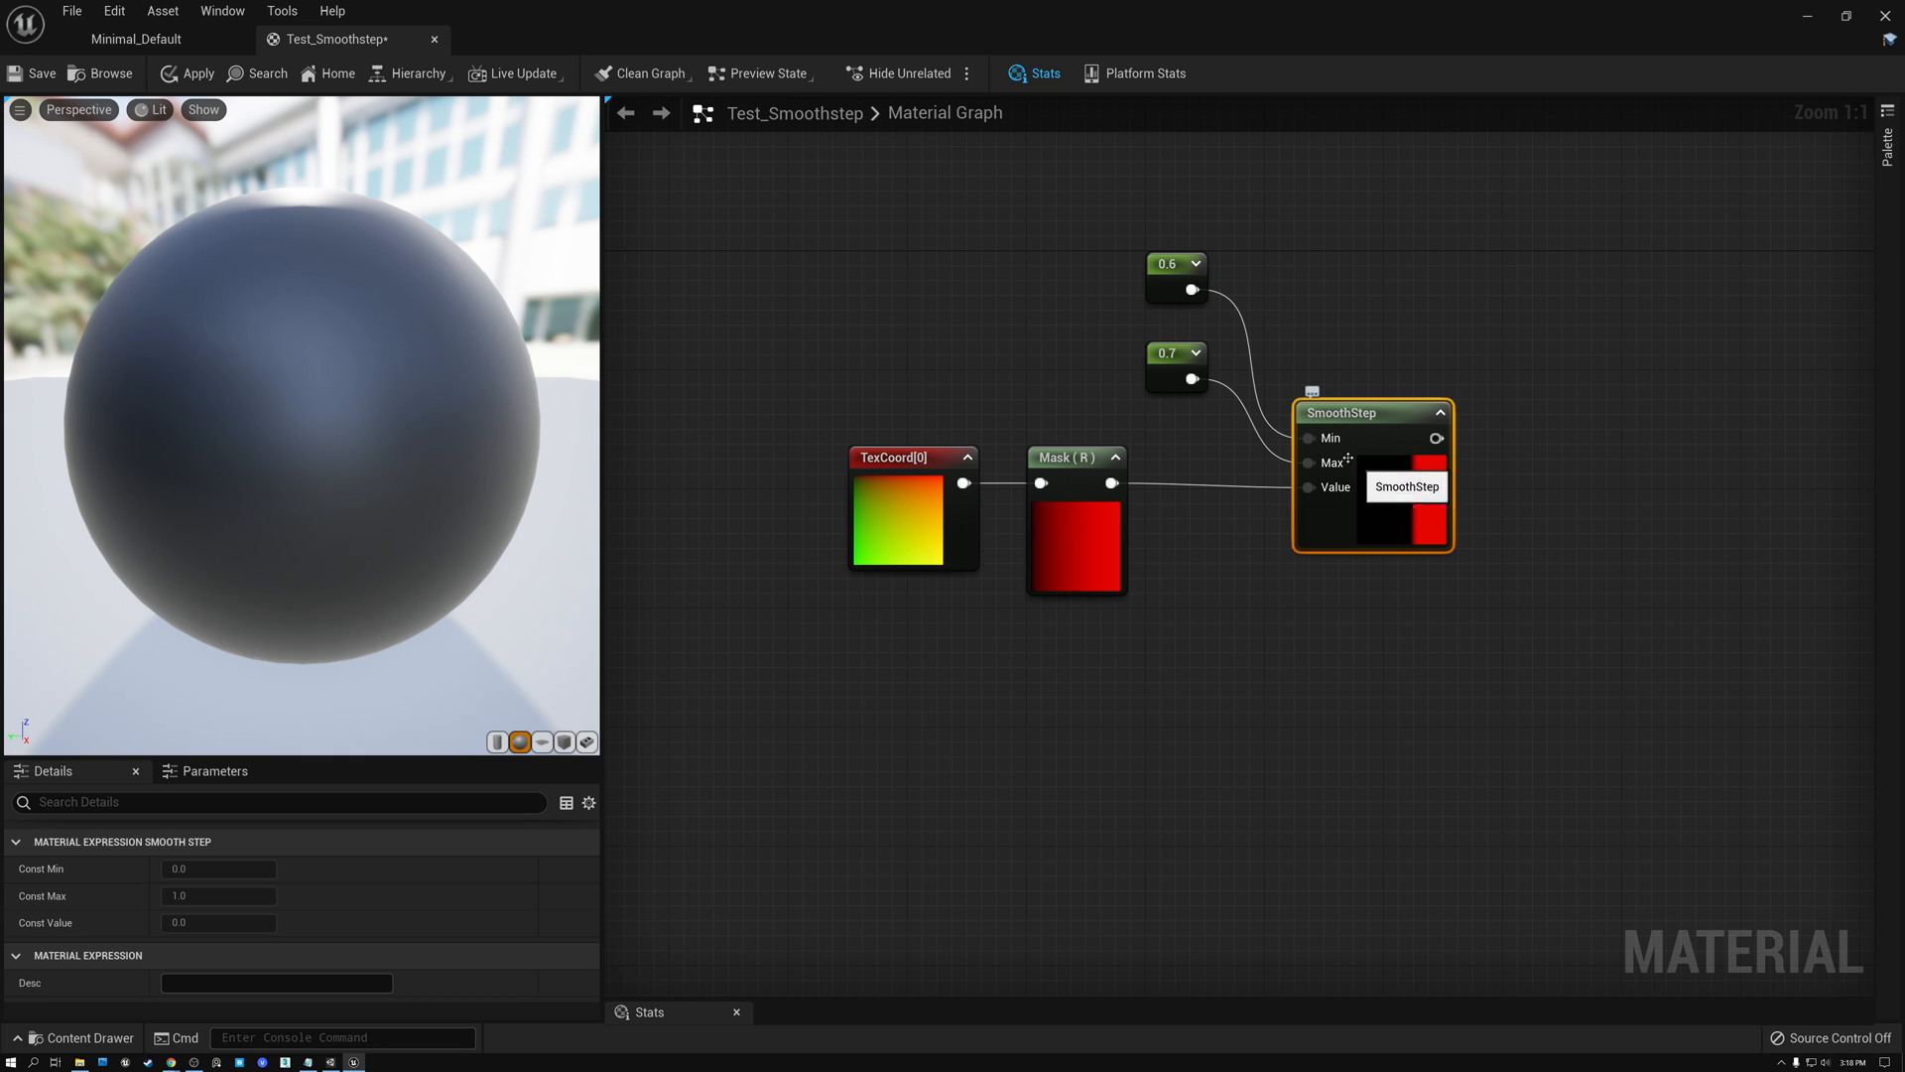
pyautogui.moveTo(1408, 502)
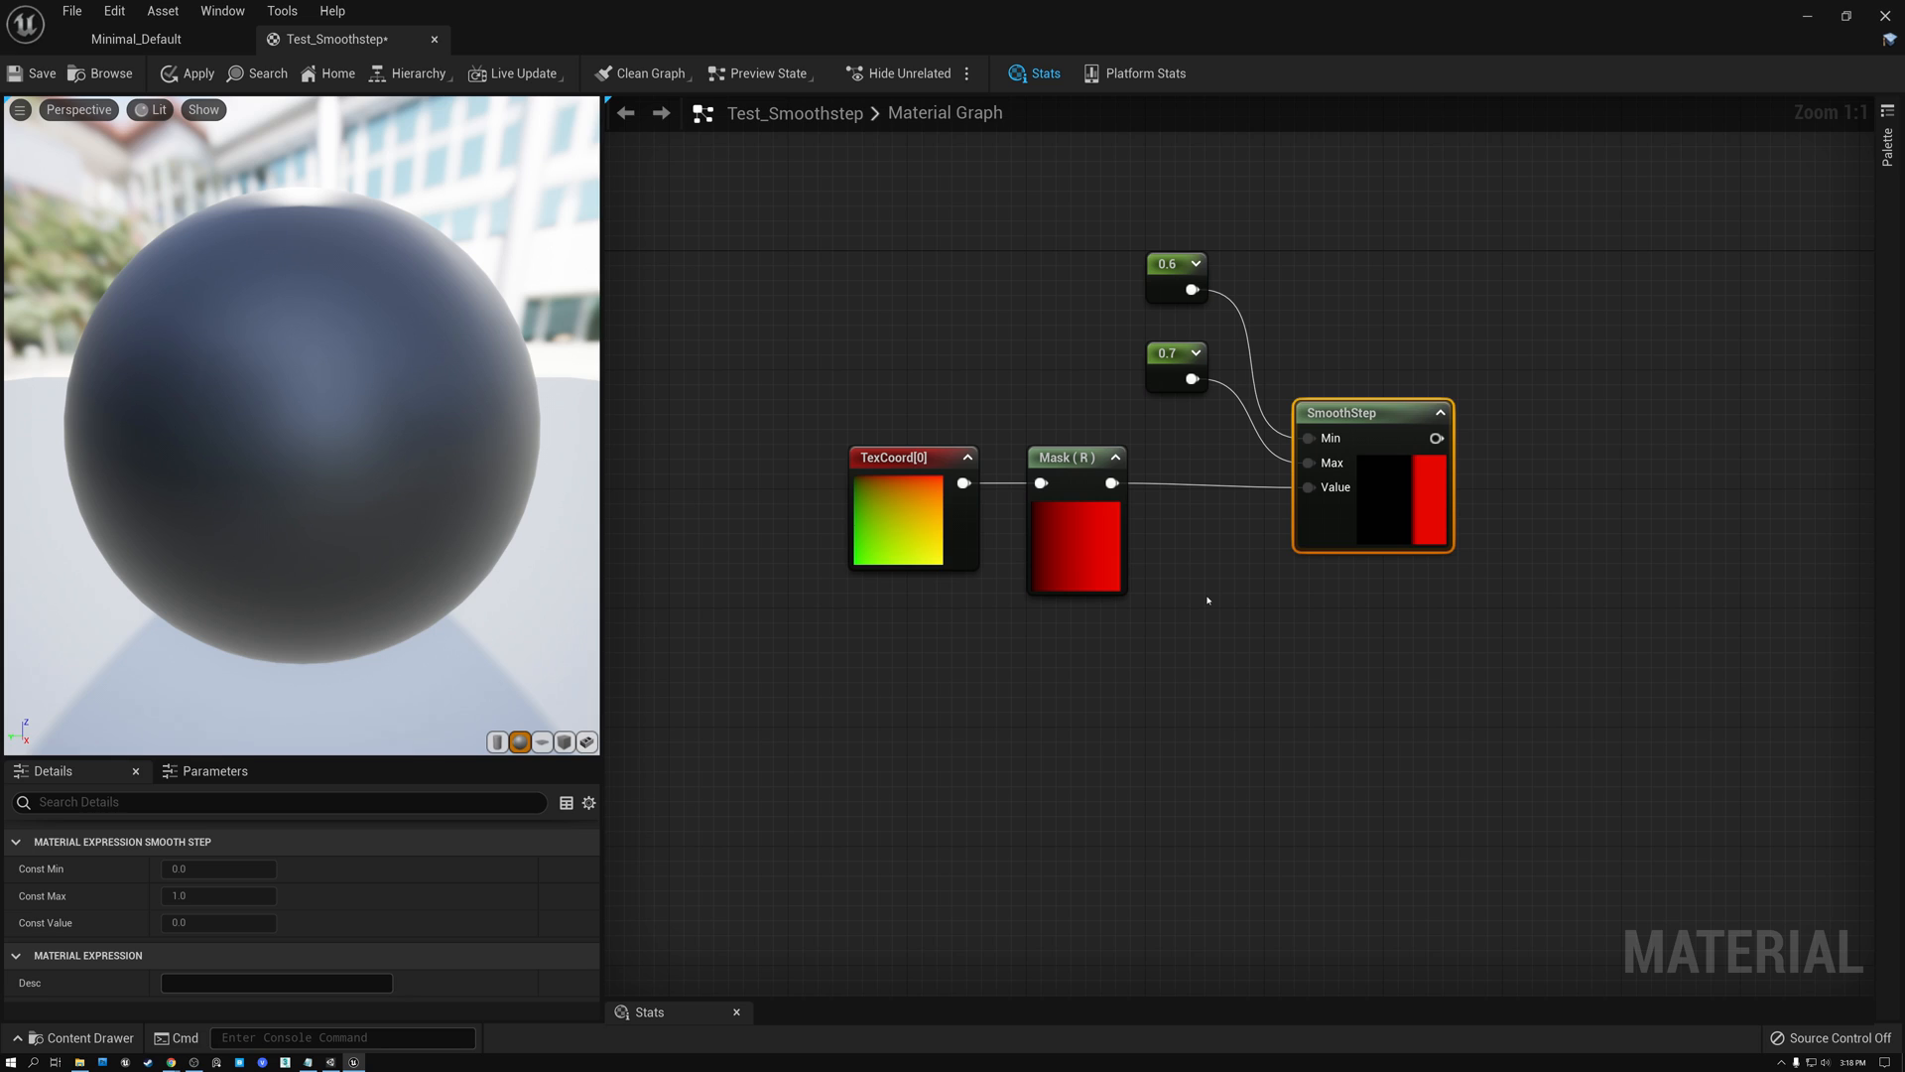
pyautogui.moveTo(1183, 592)
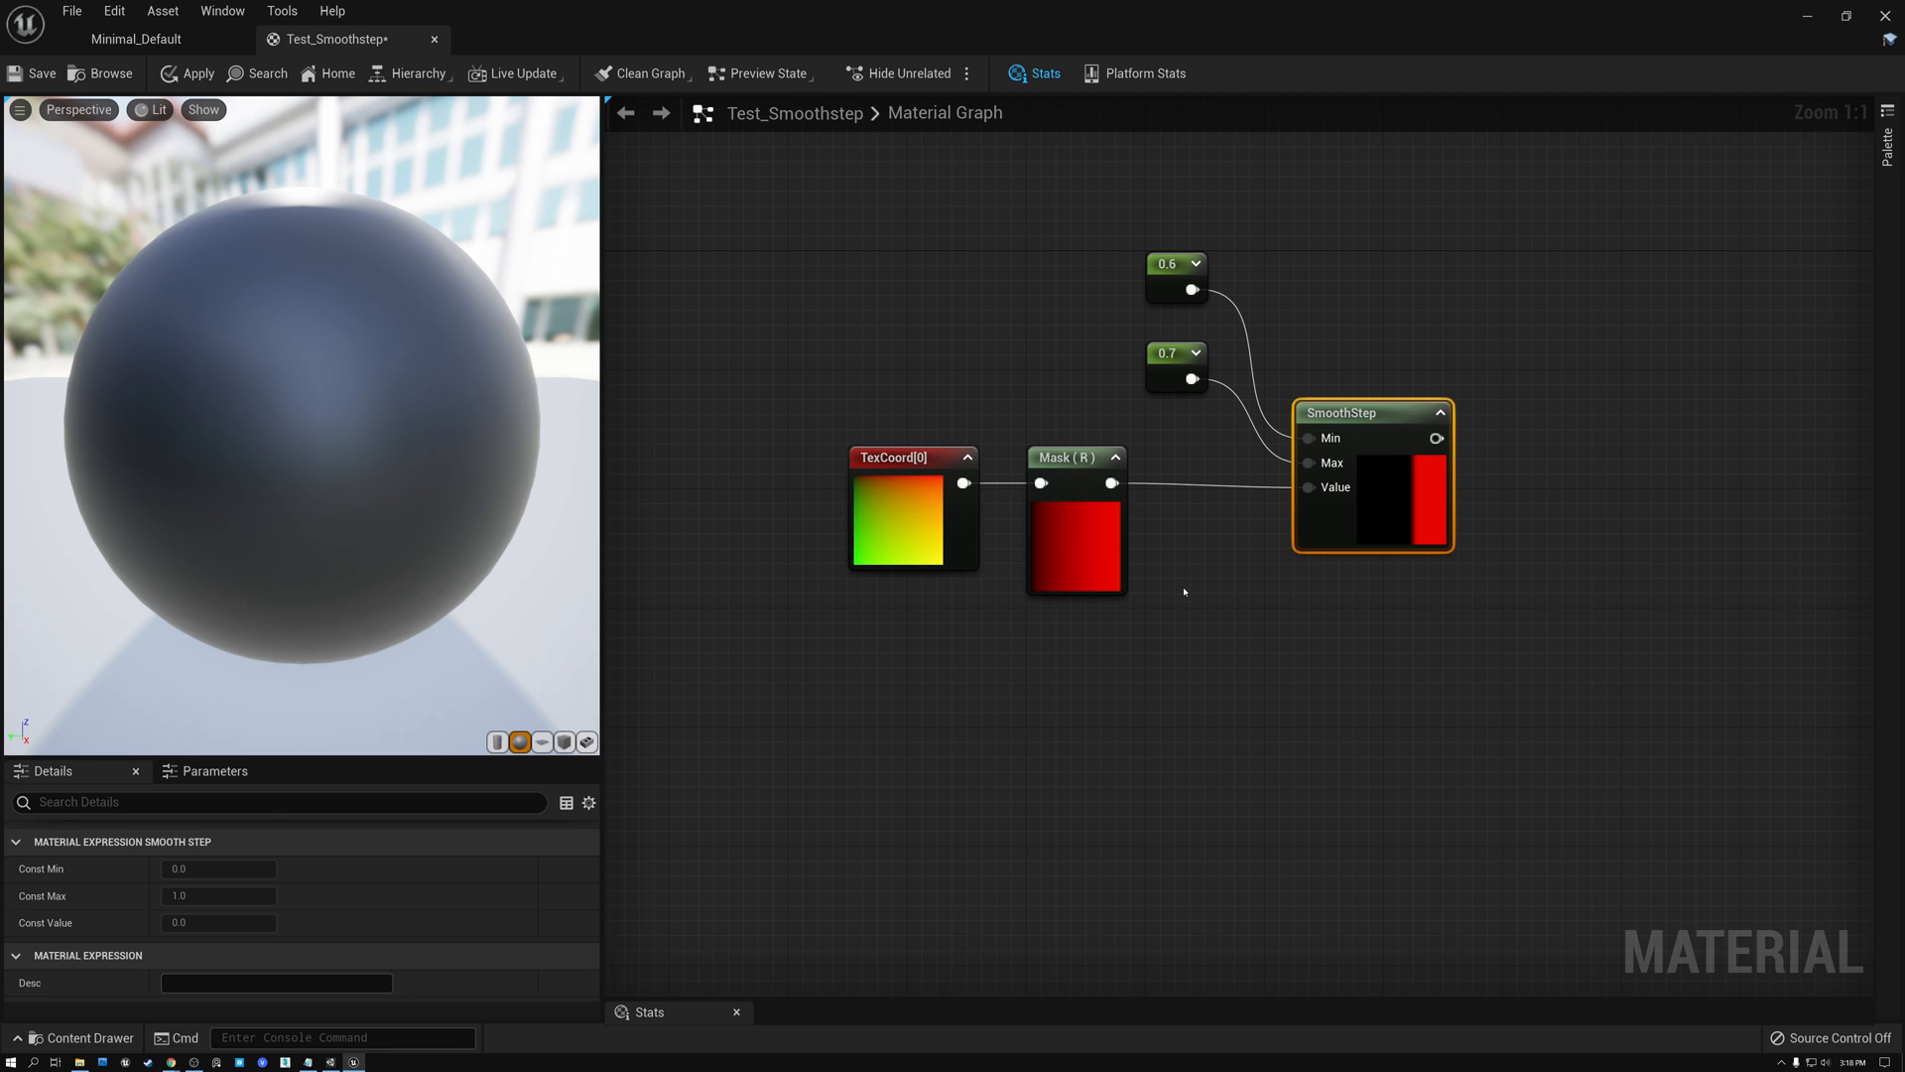
pyautogui.click(1074, 456)
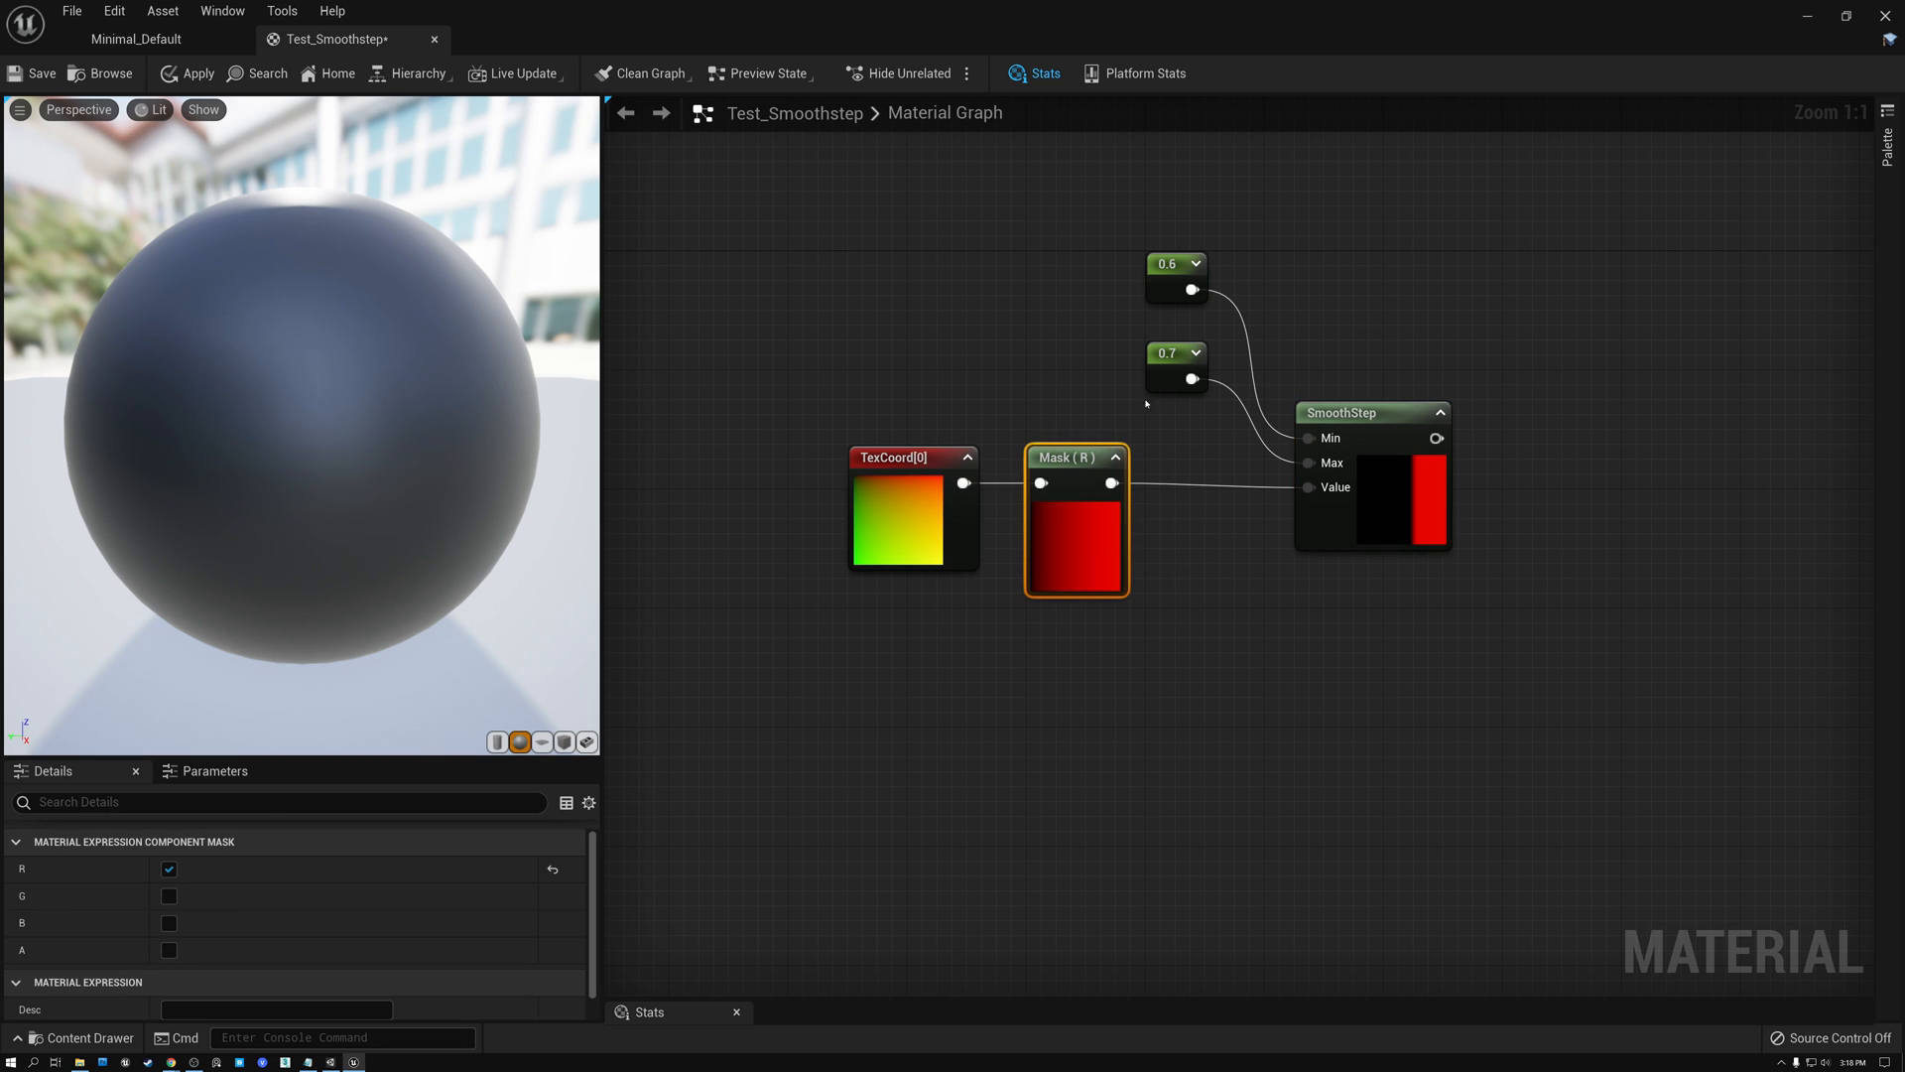
pyautogui.click(1166, 354)
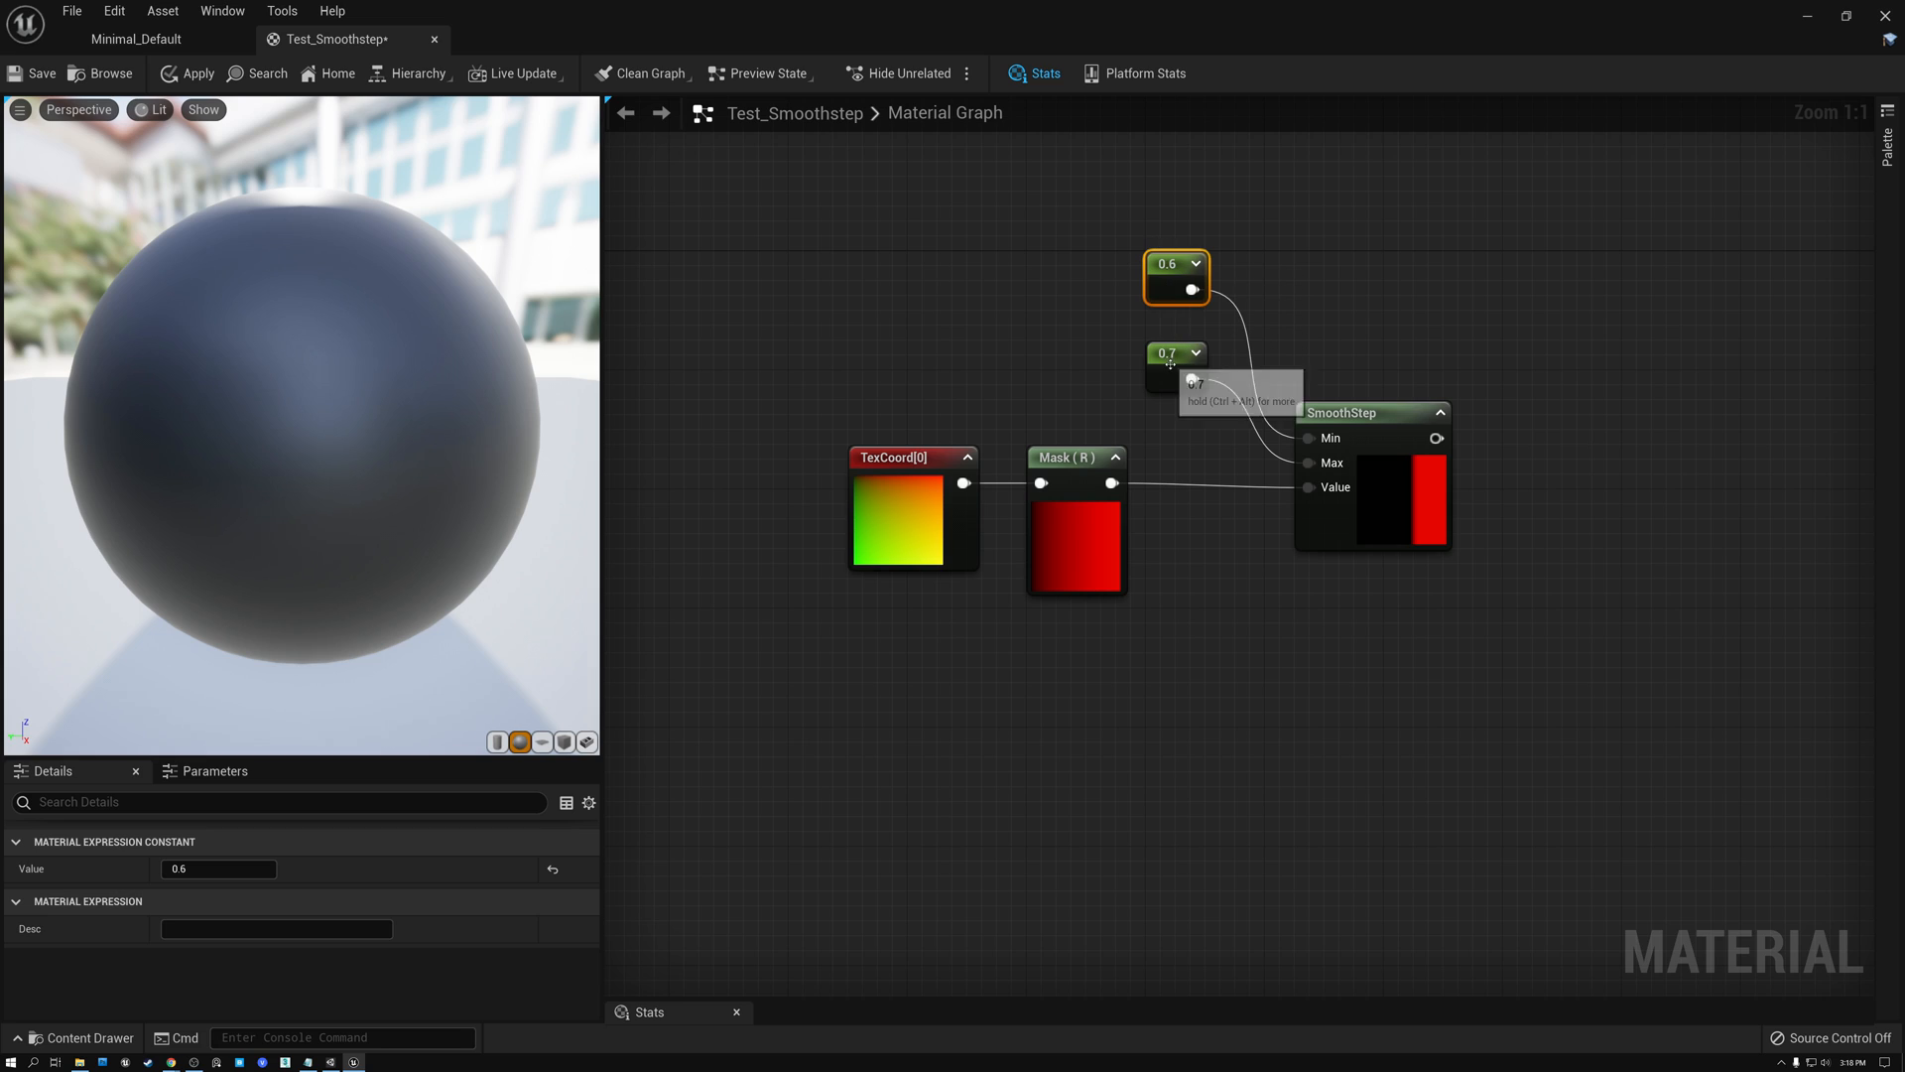
pyautogui.click(1167, 353)
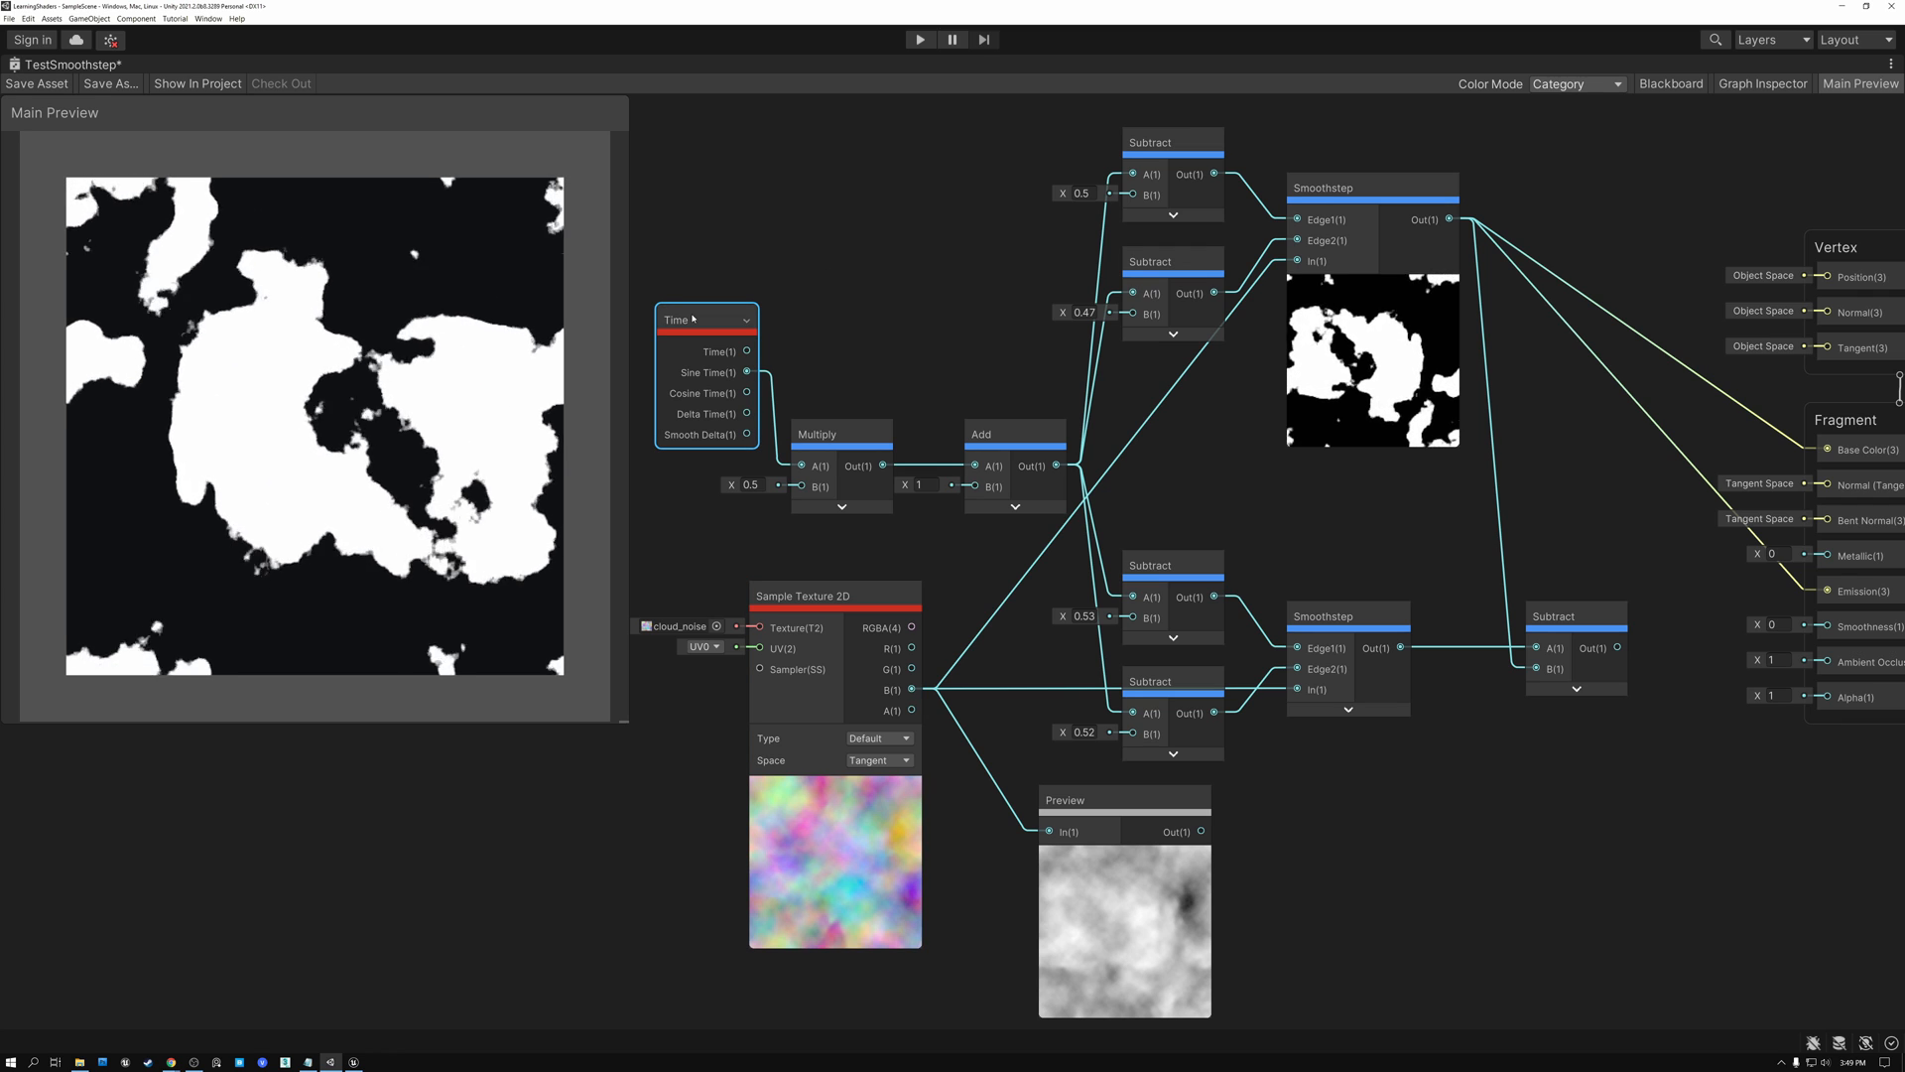
# Select the Time node driving the animated Smoothstep thresholds.
pyautogui.click(1171, 143)
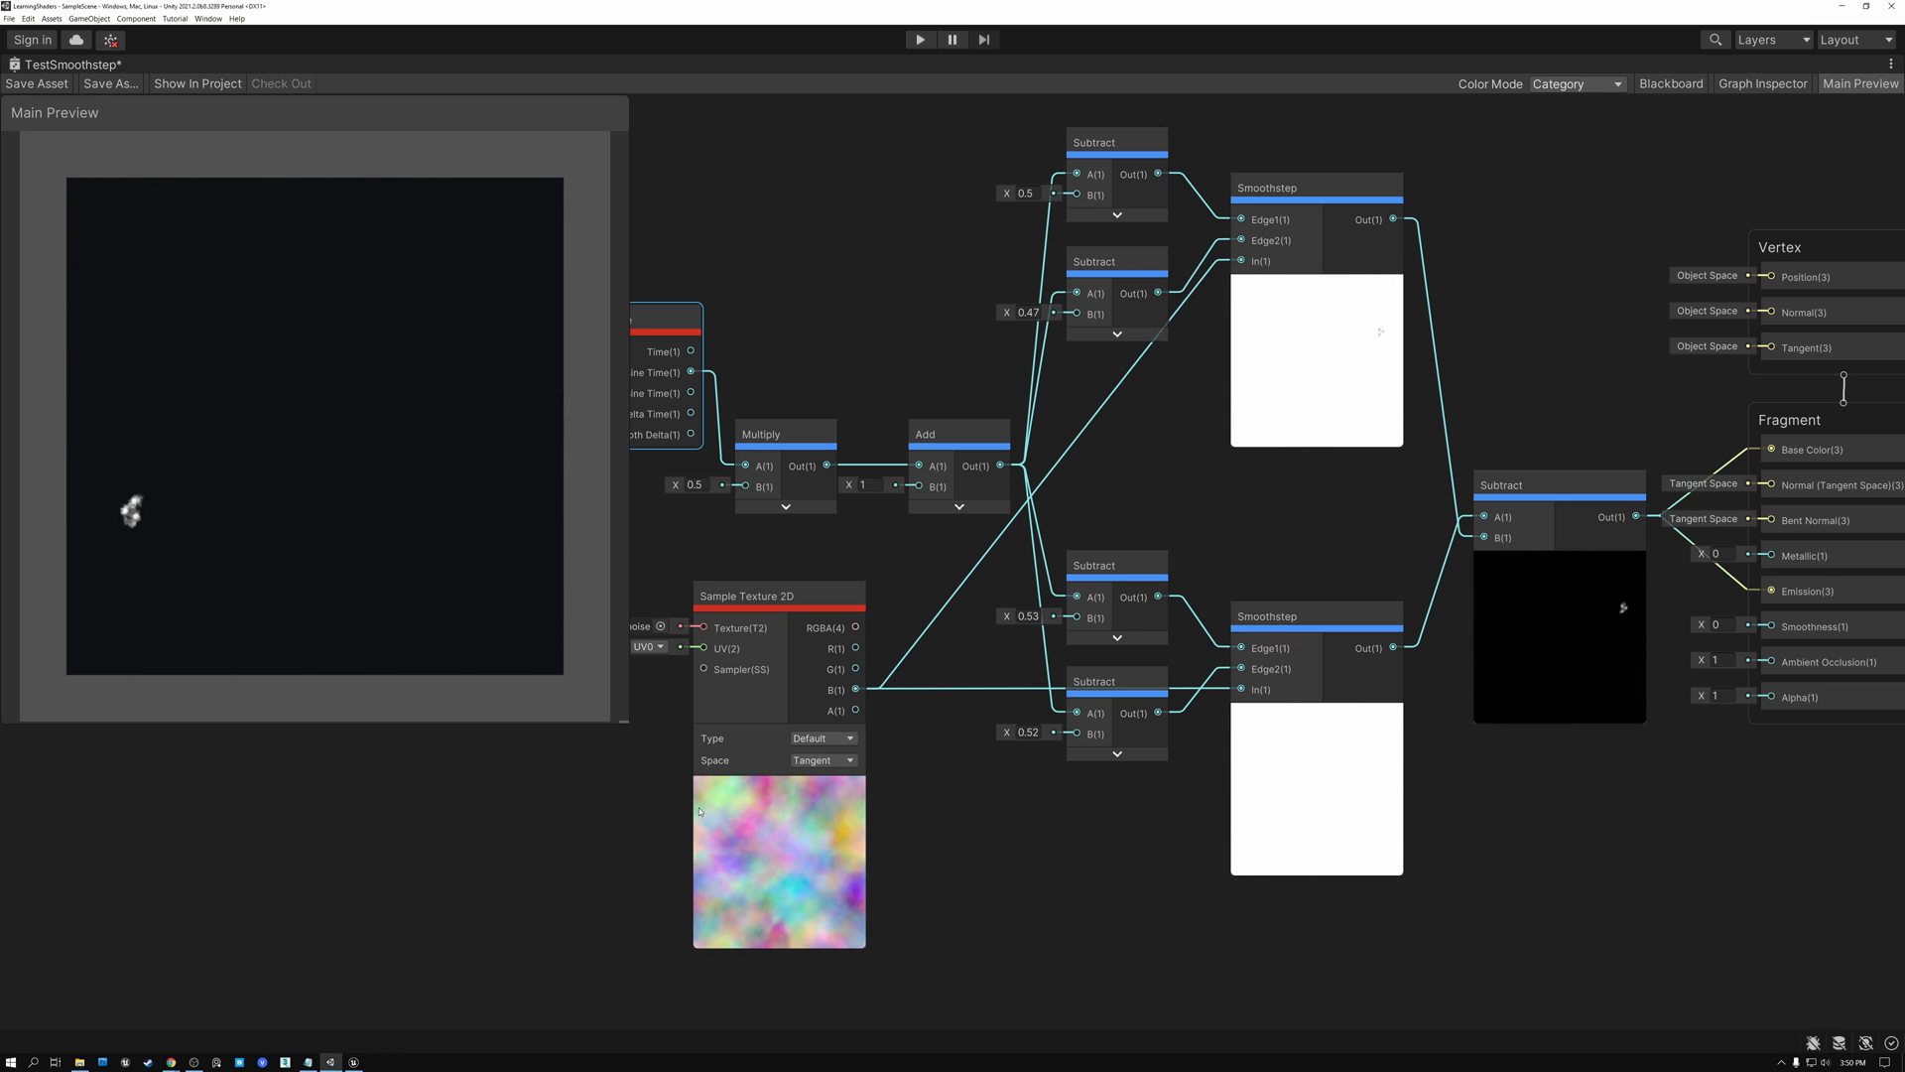
pyautogui.click(778, 595)
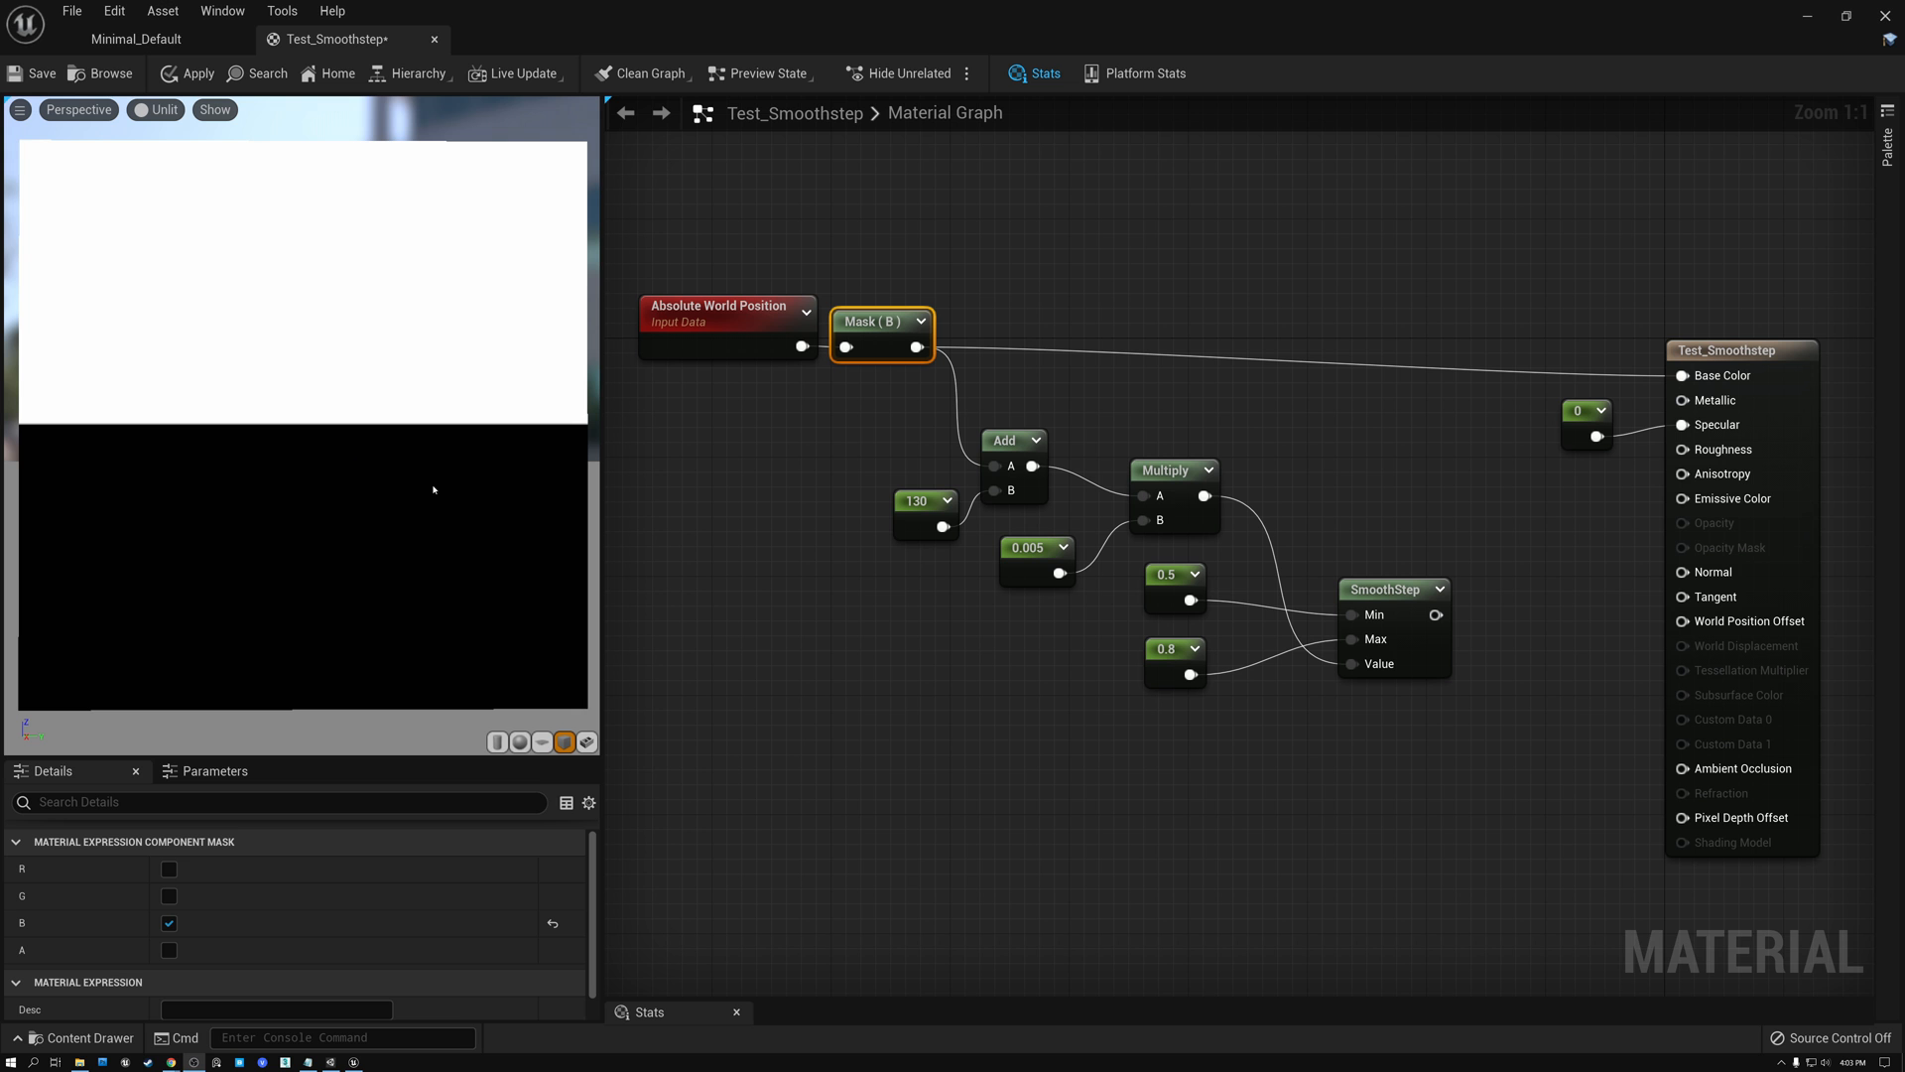
pyautogui.moveTo(429, 486)
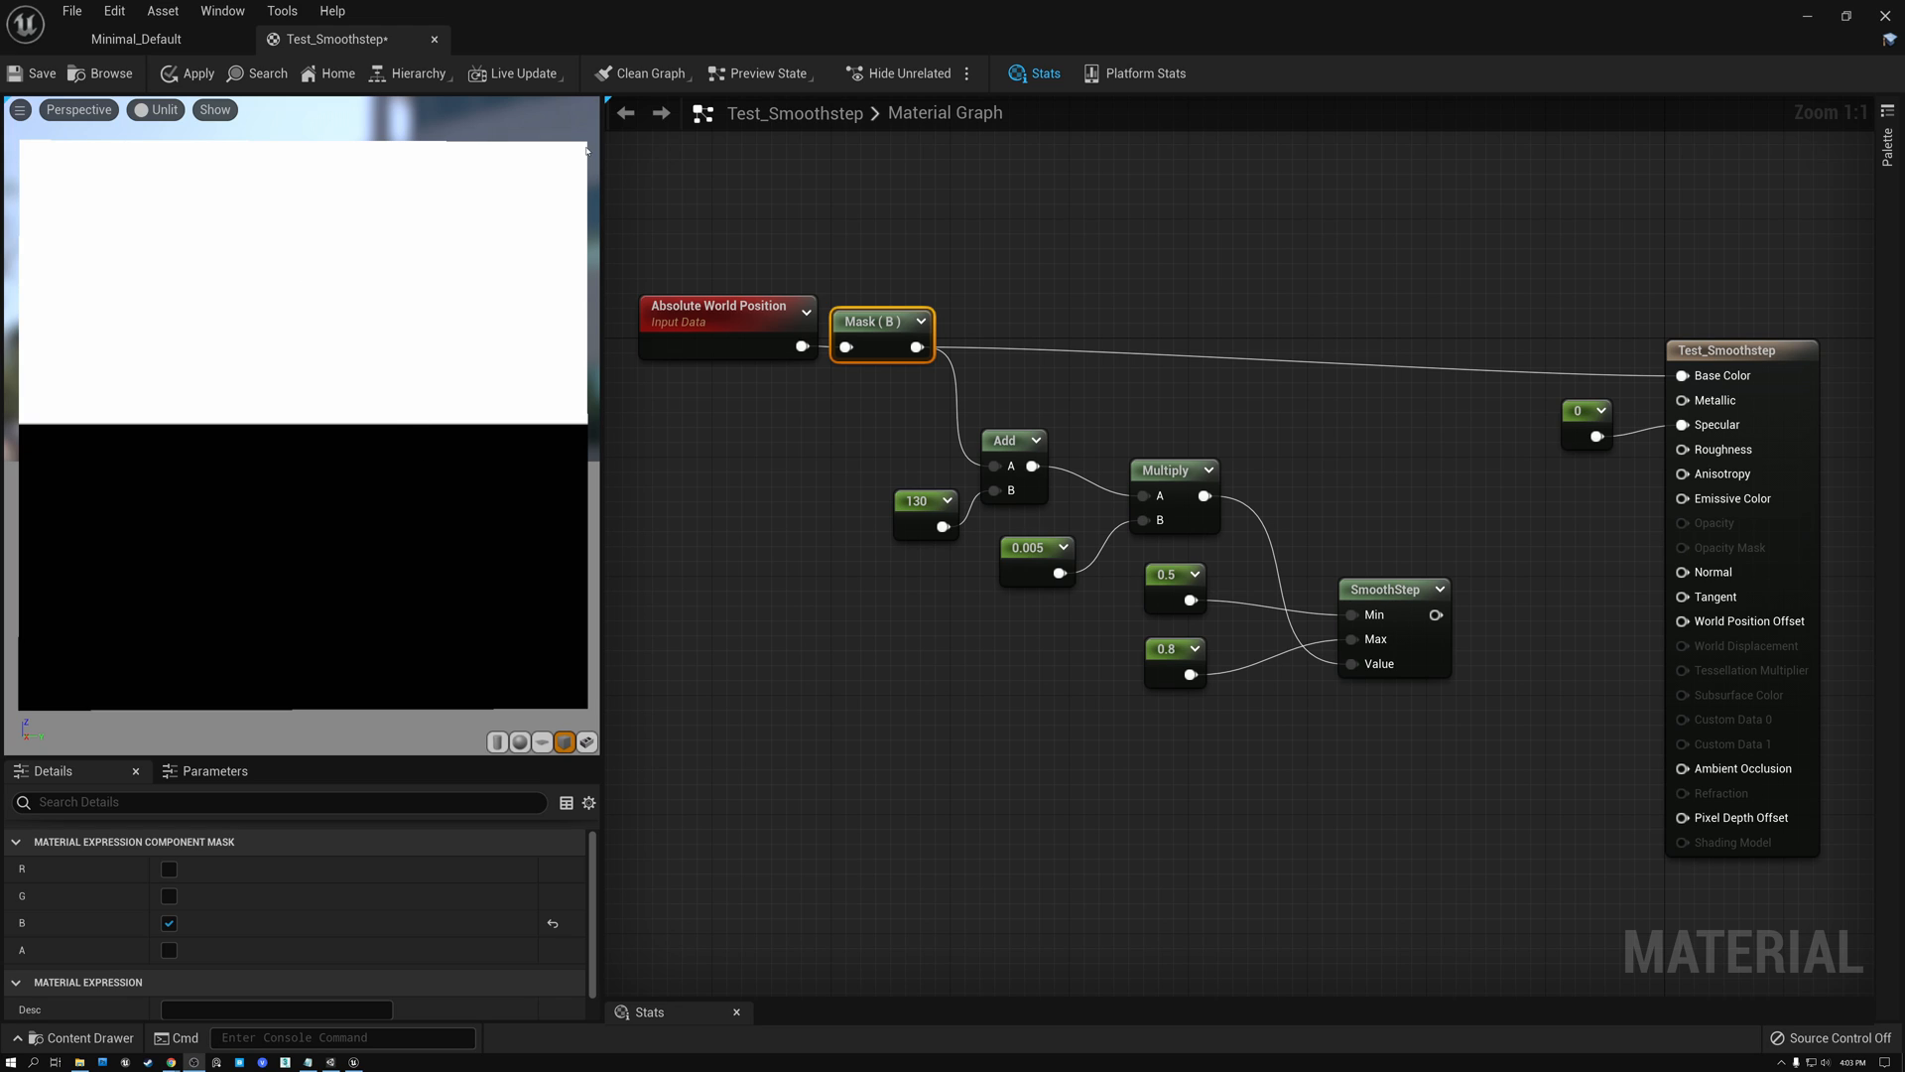
pyautogui.moveTo(190, 686)
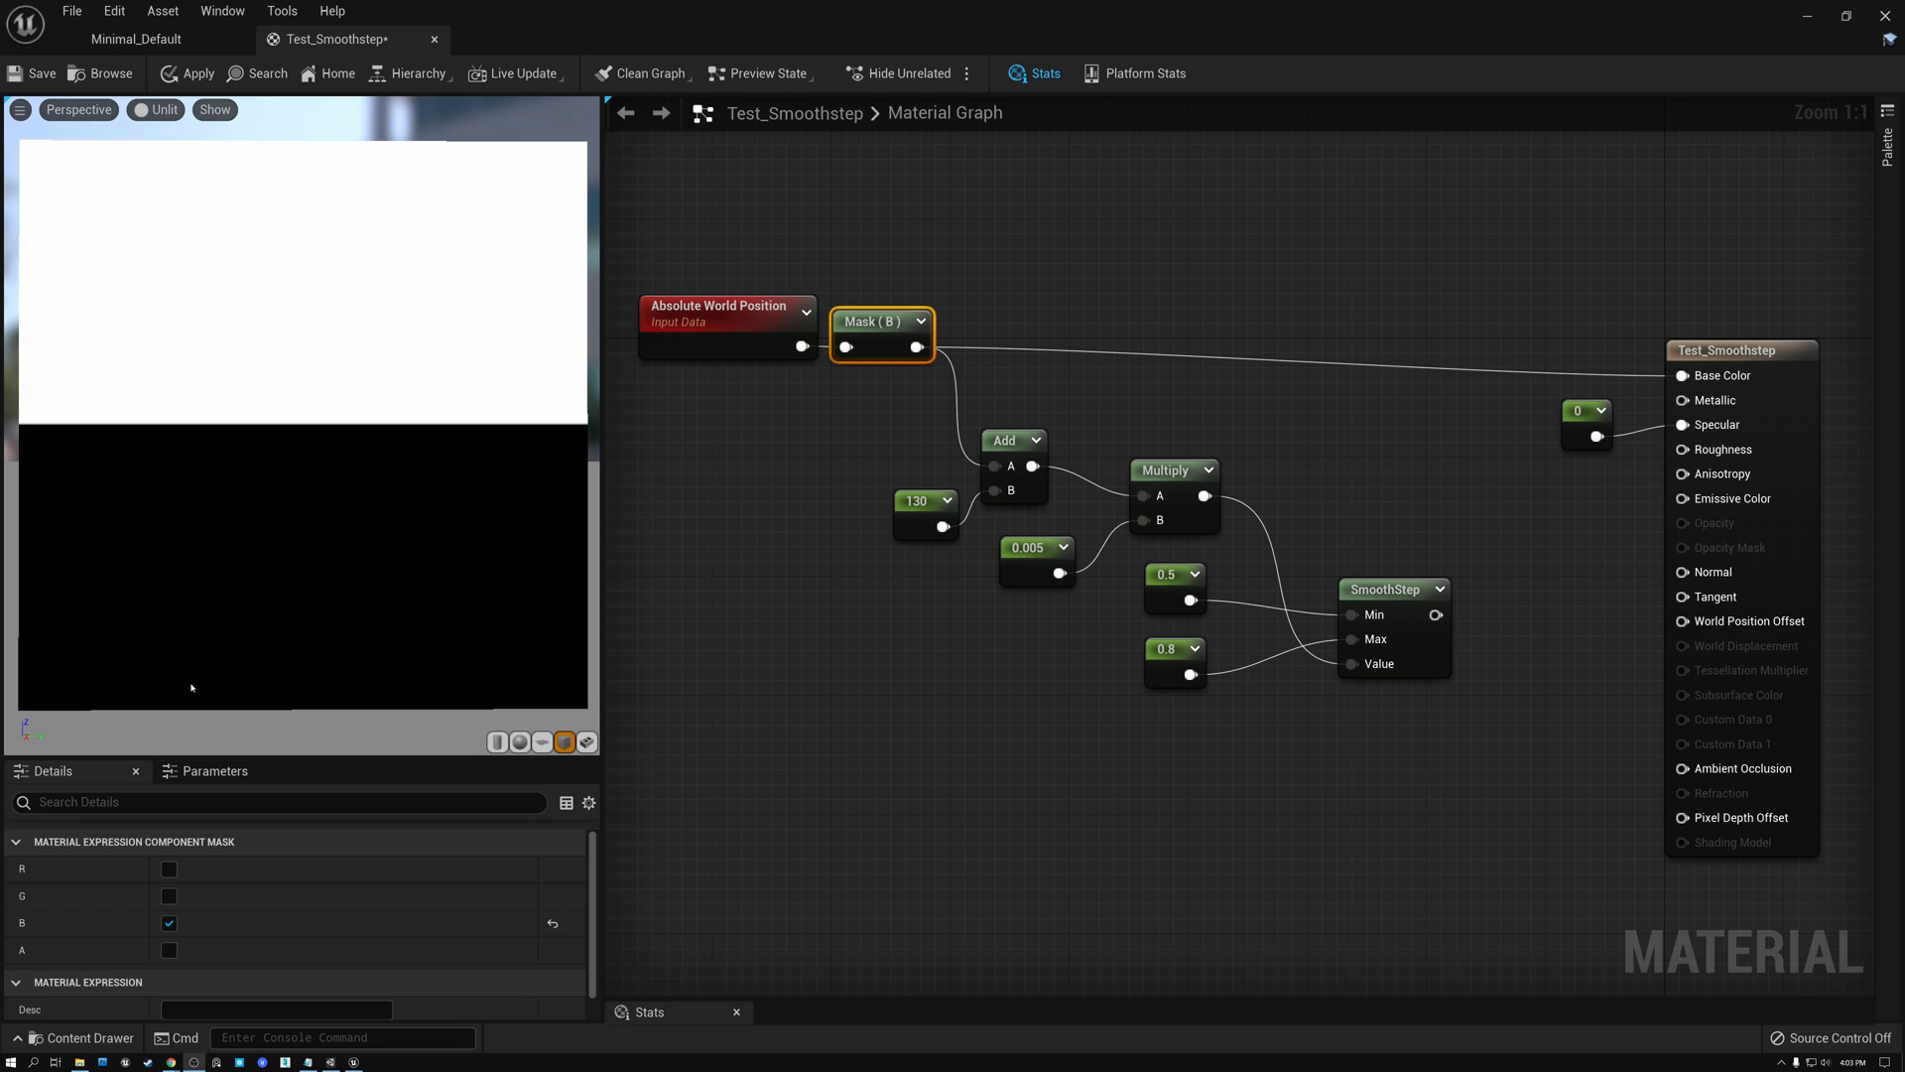
pyautogui.moveTo(271, 621)
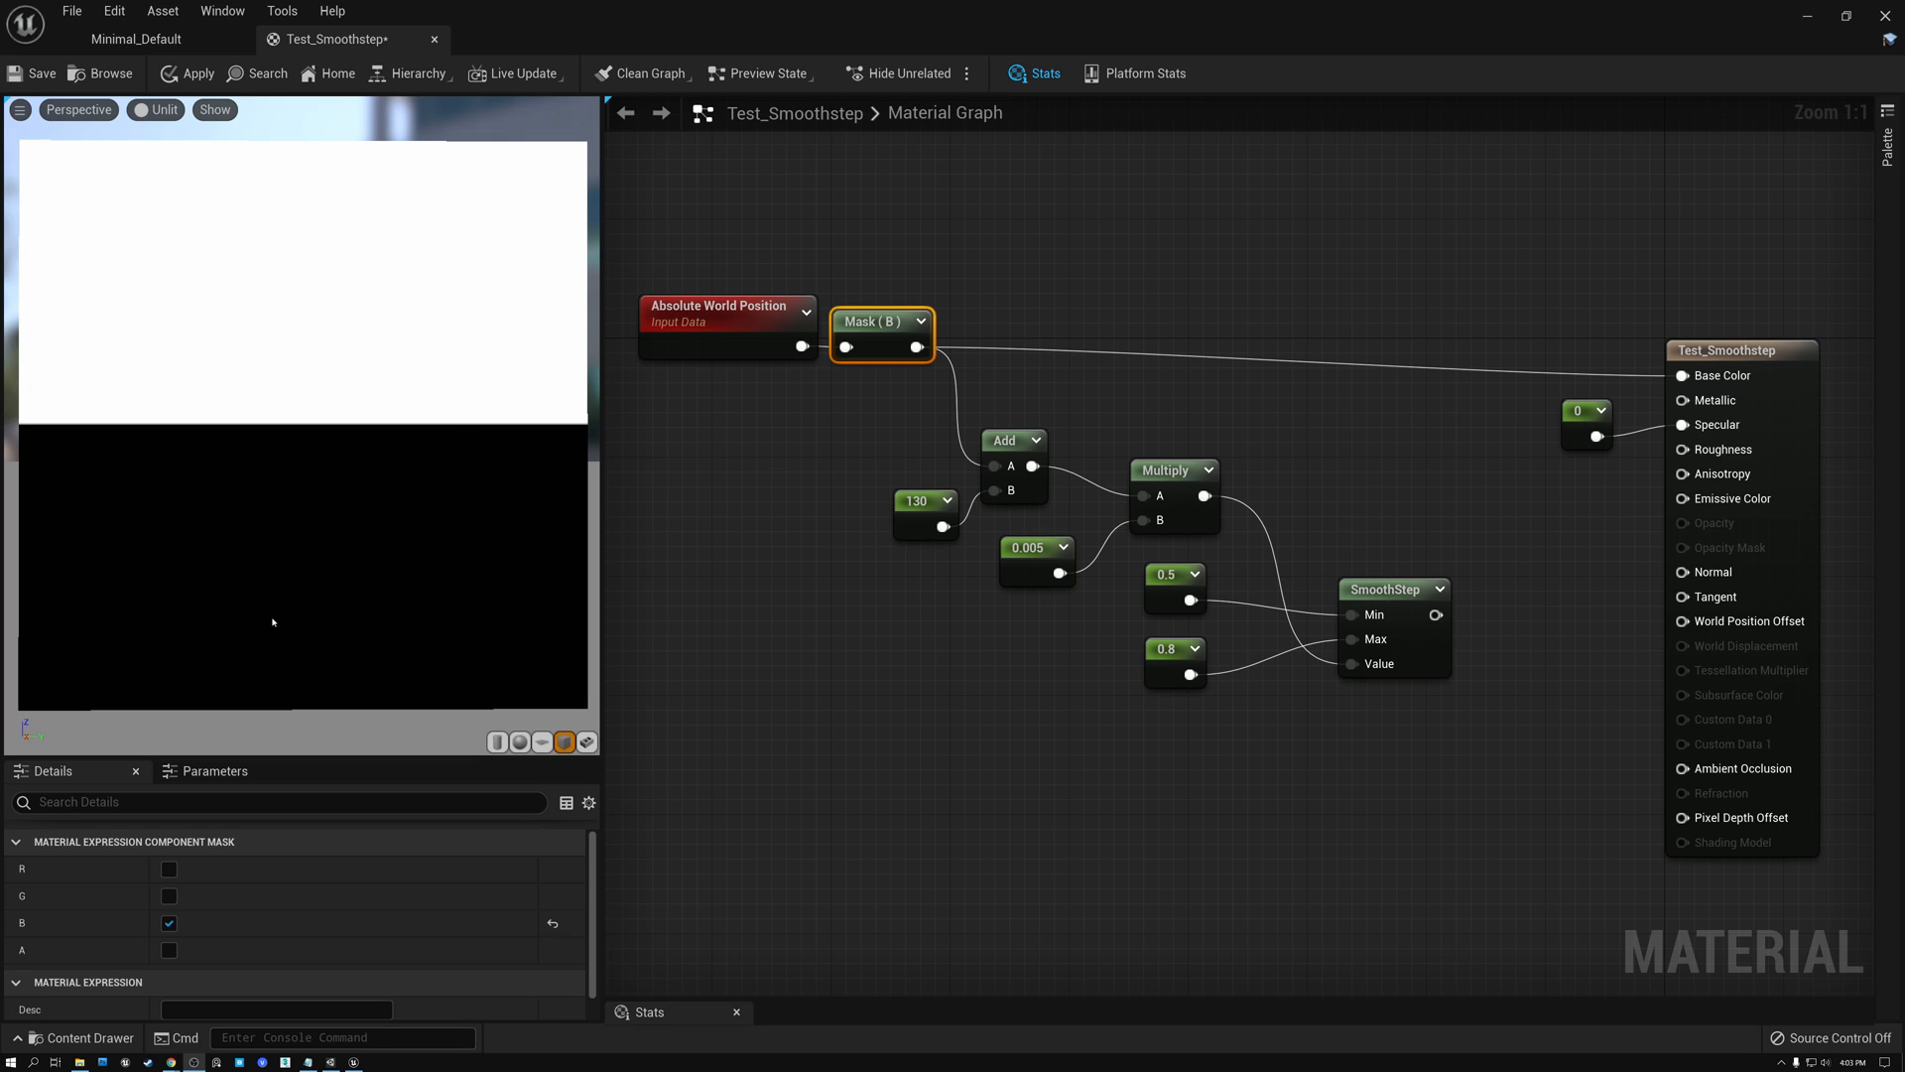
pyautogui.click(726, 311)
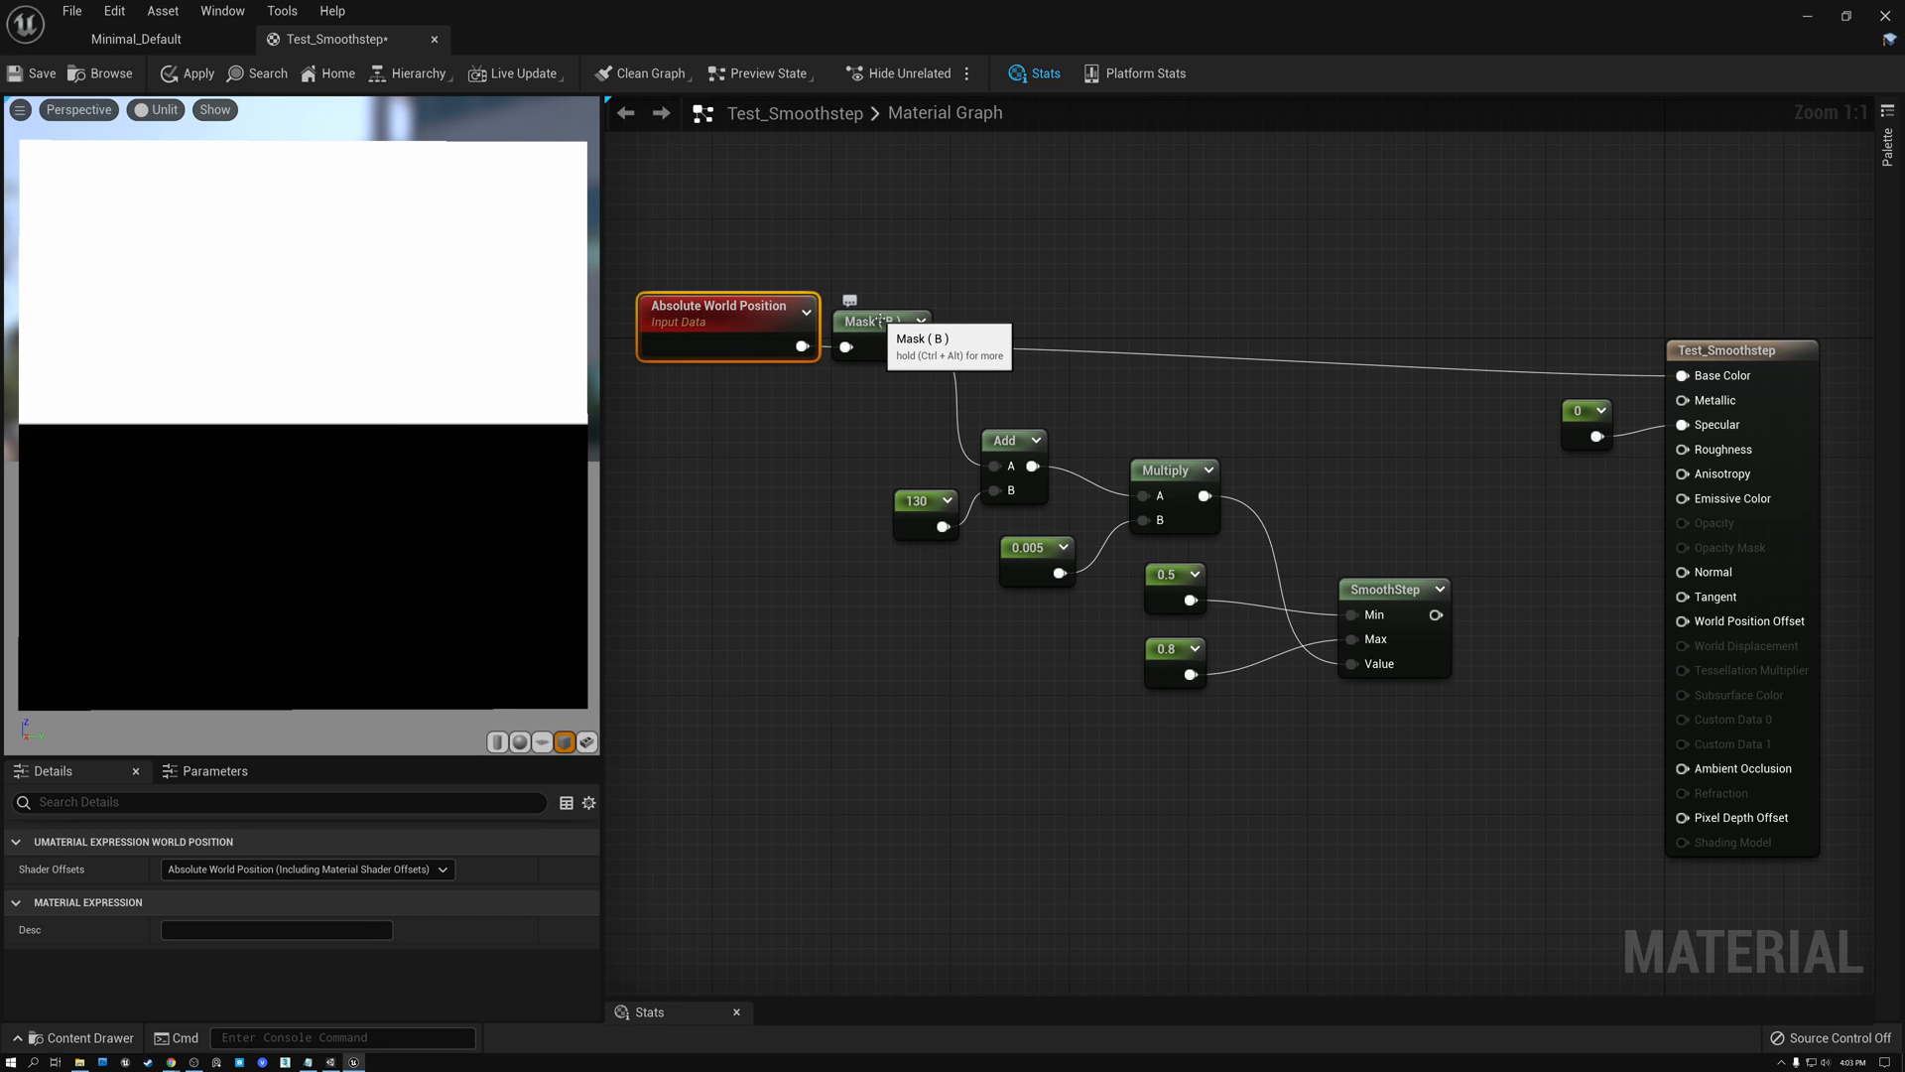
pyautogui.click(871, 321)
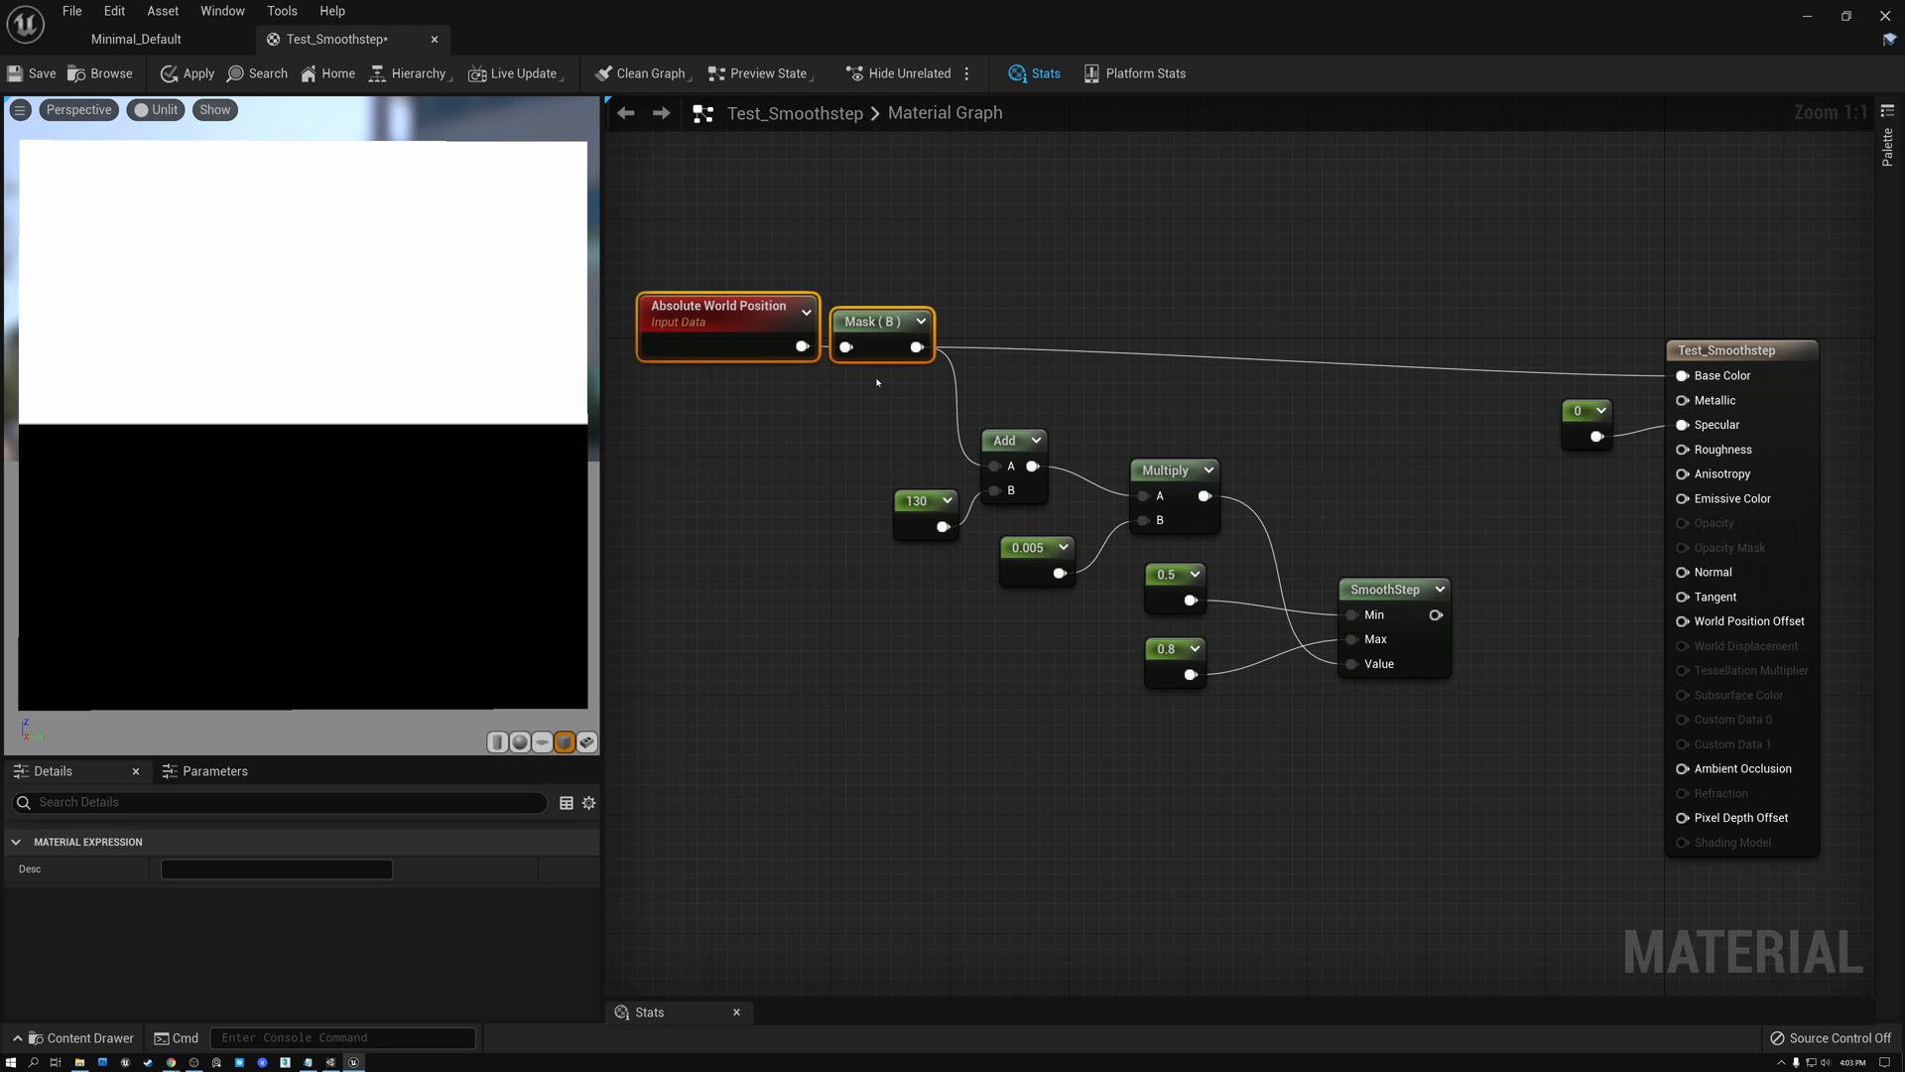
pyautogui.moveTo(680, 385)
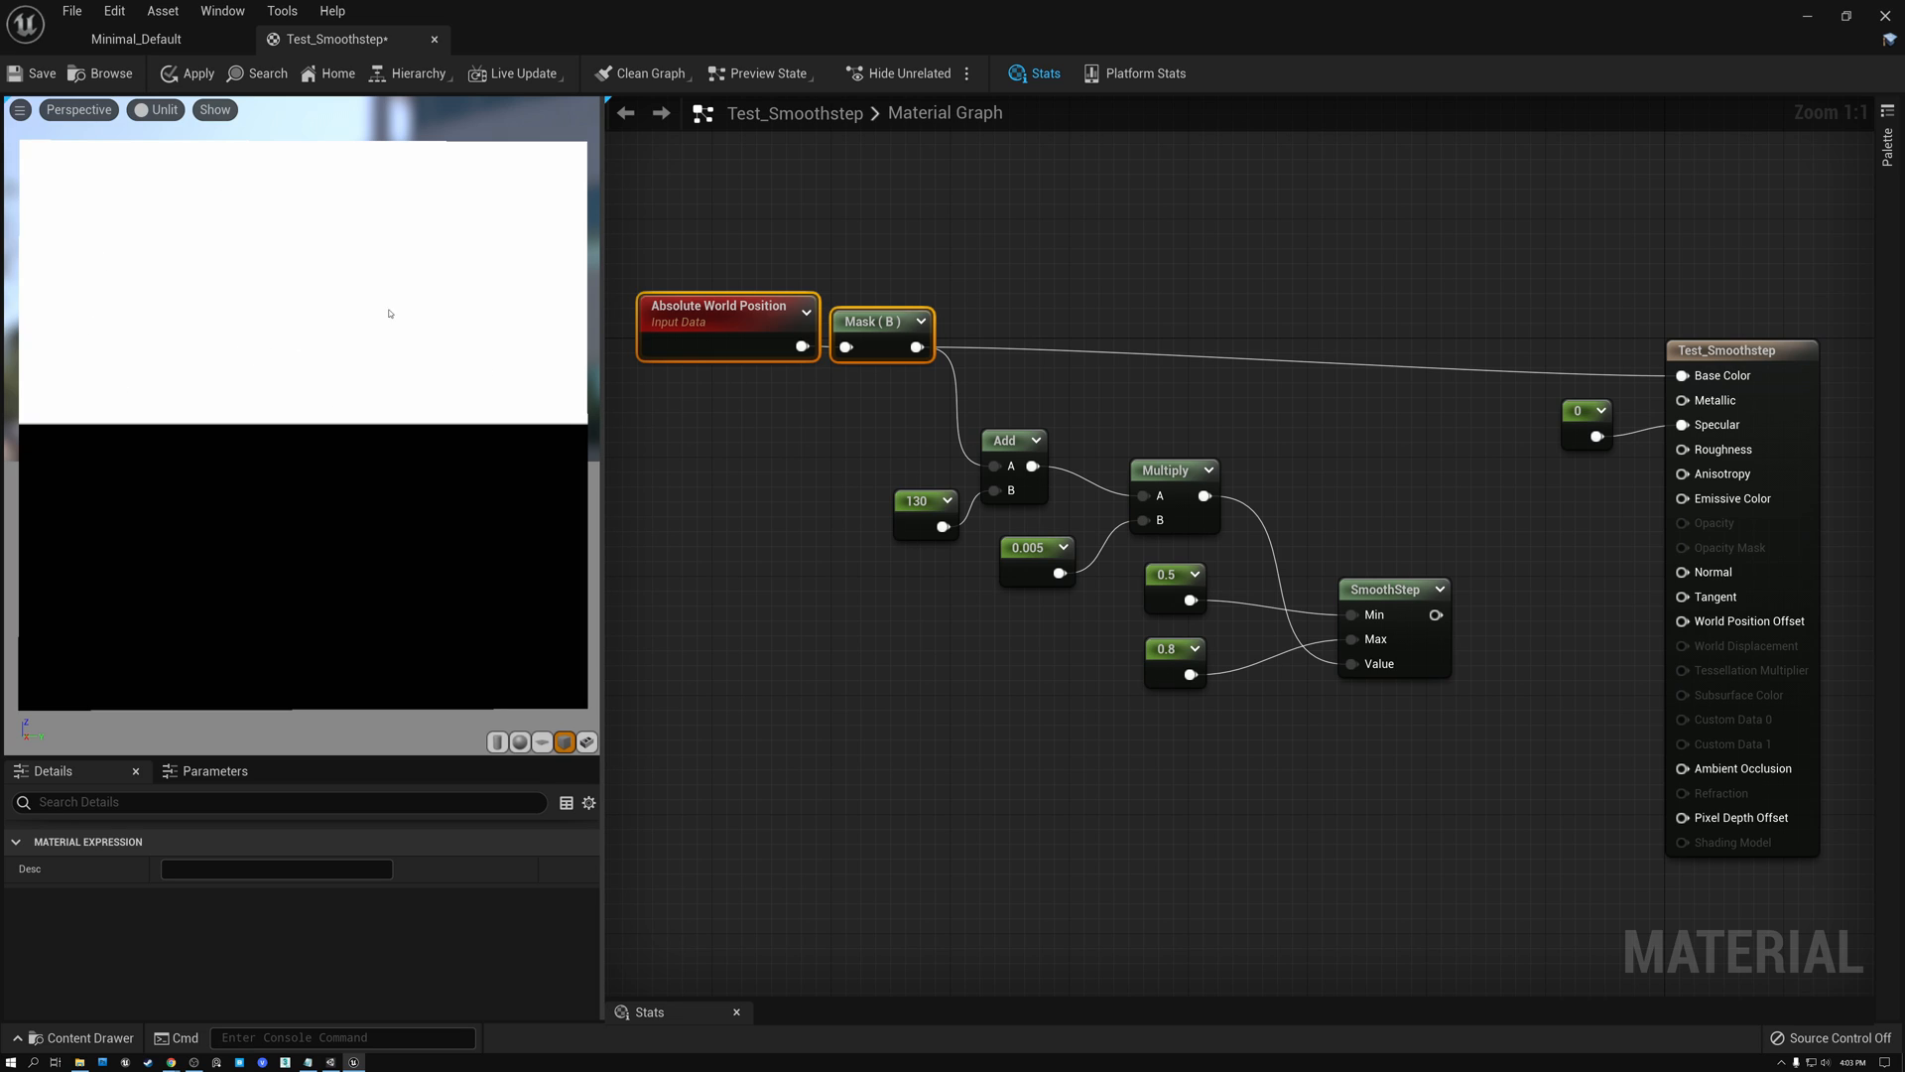
pyautogui.moveTo(300, 306)
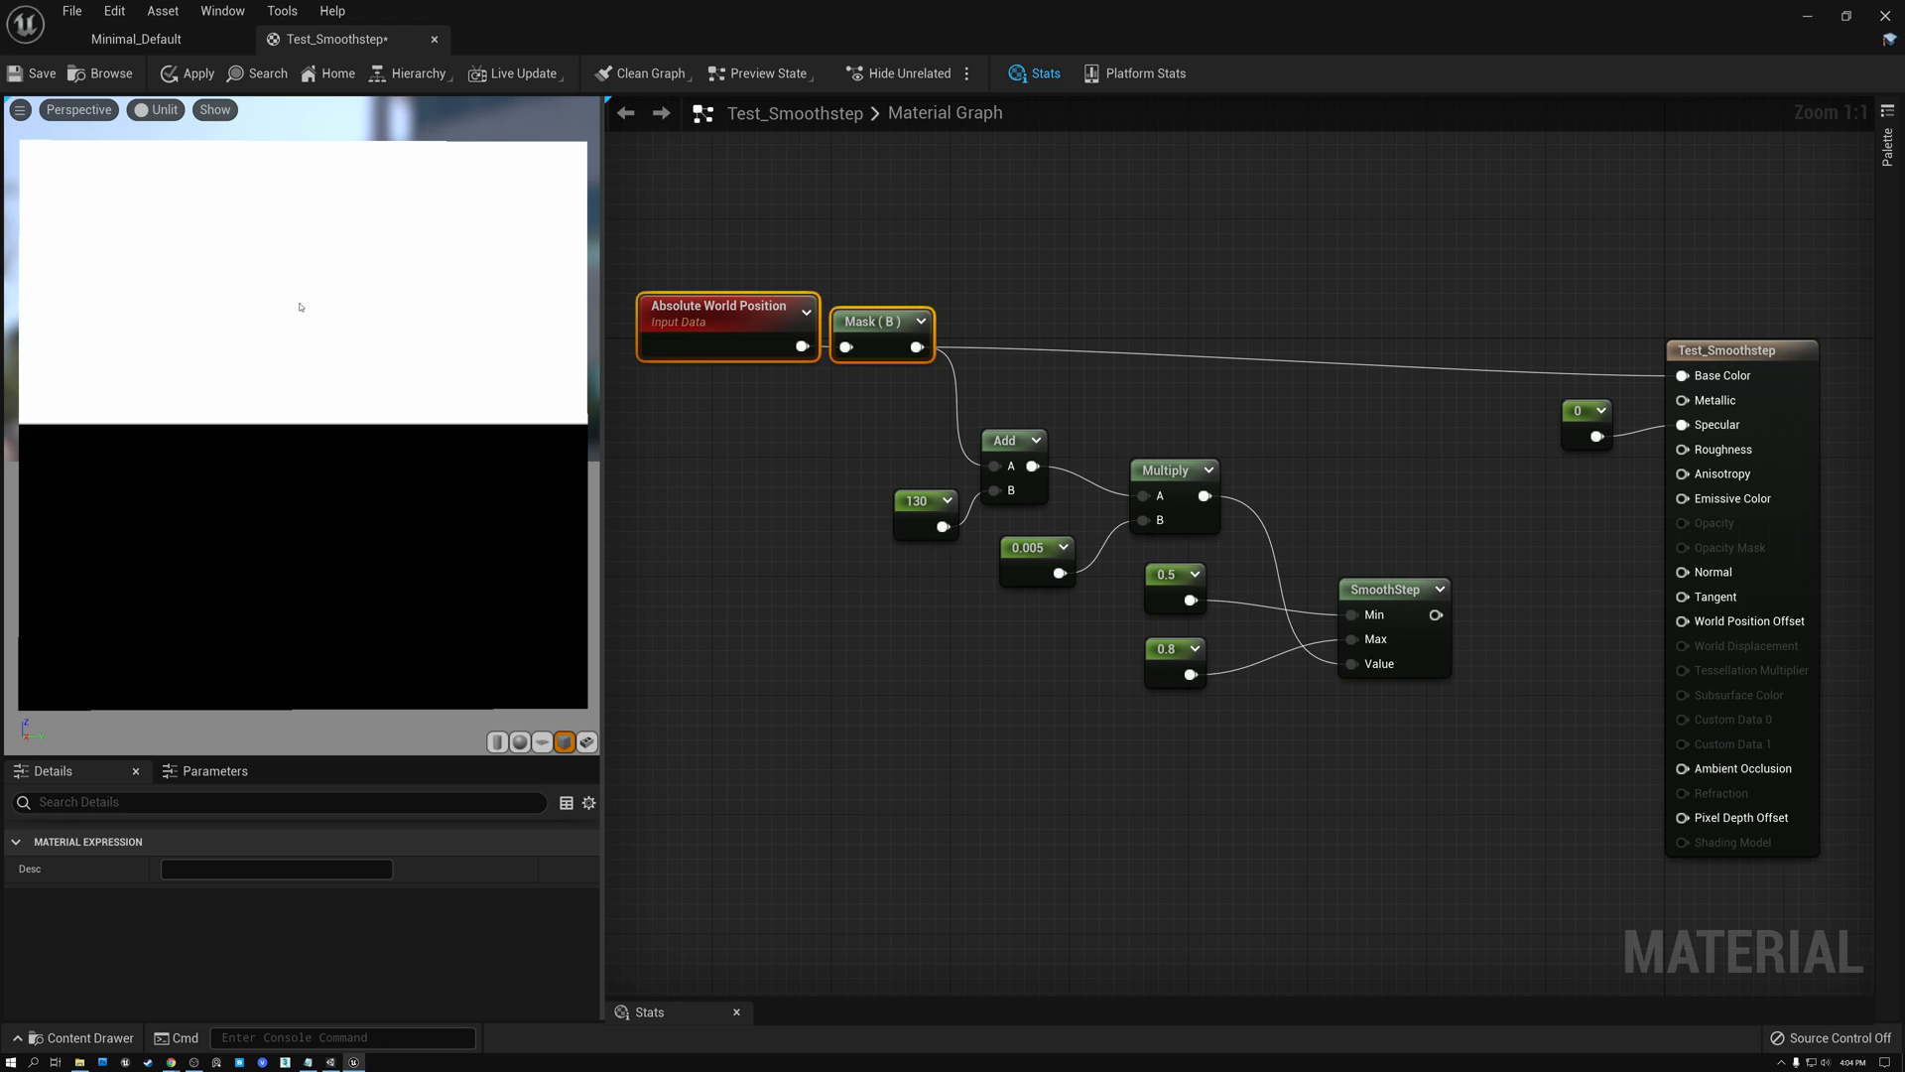
pyautogui.moveTo(319, 308)
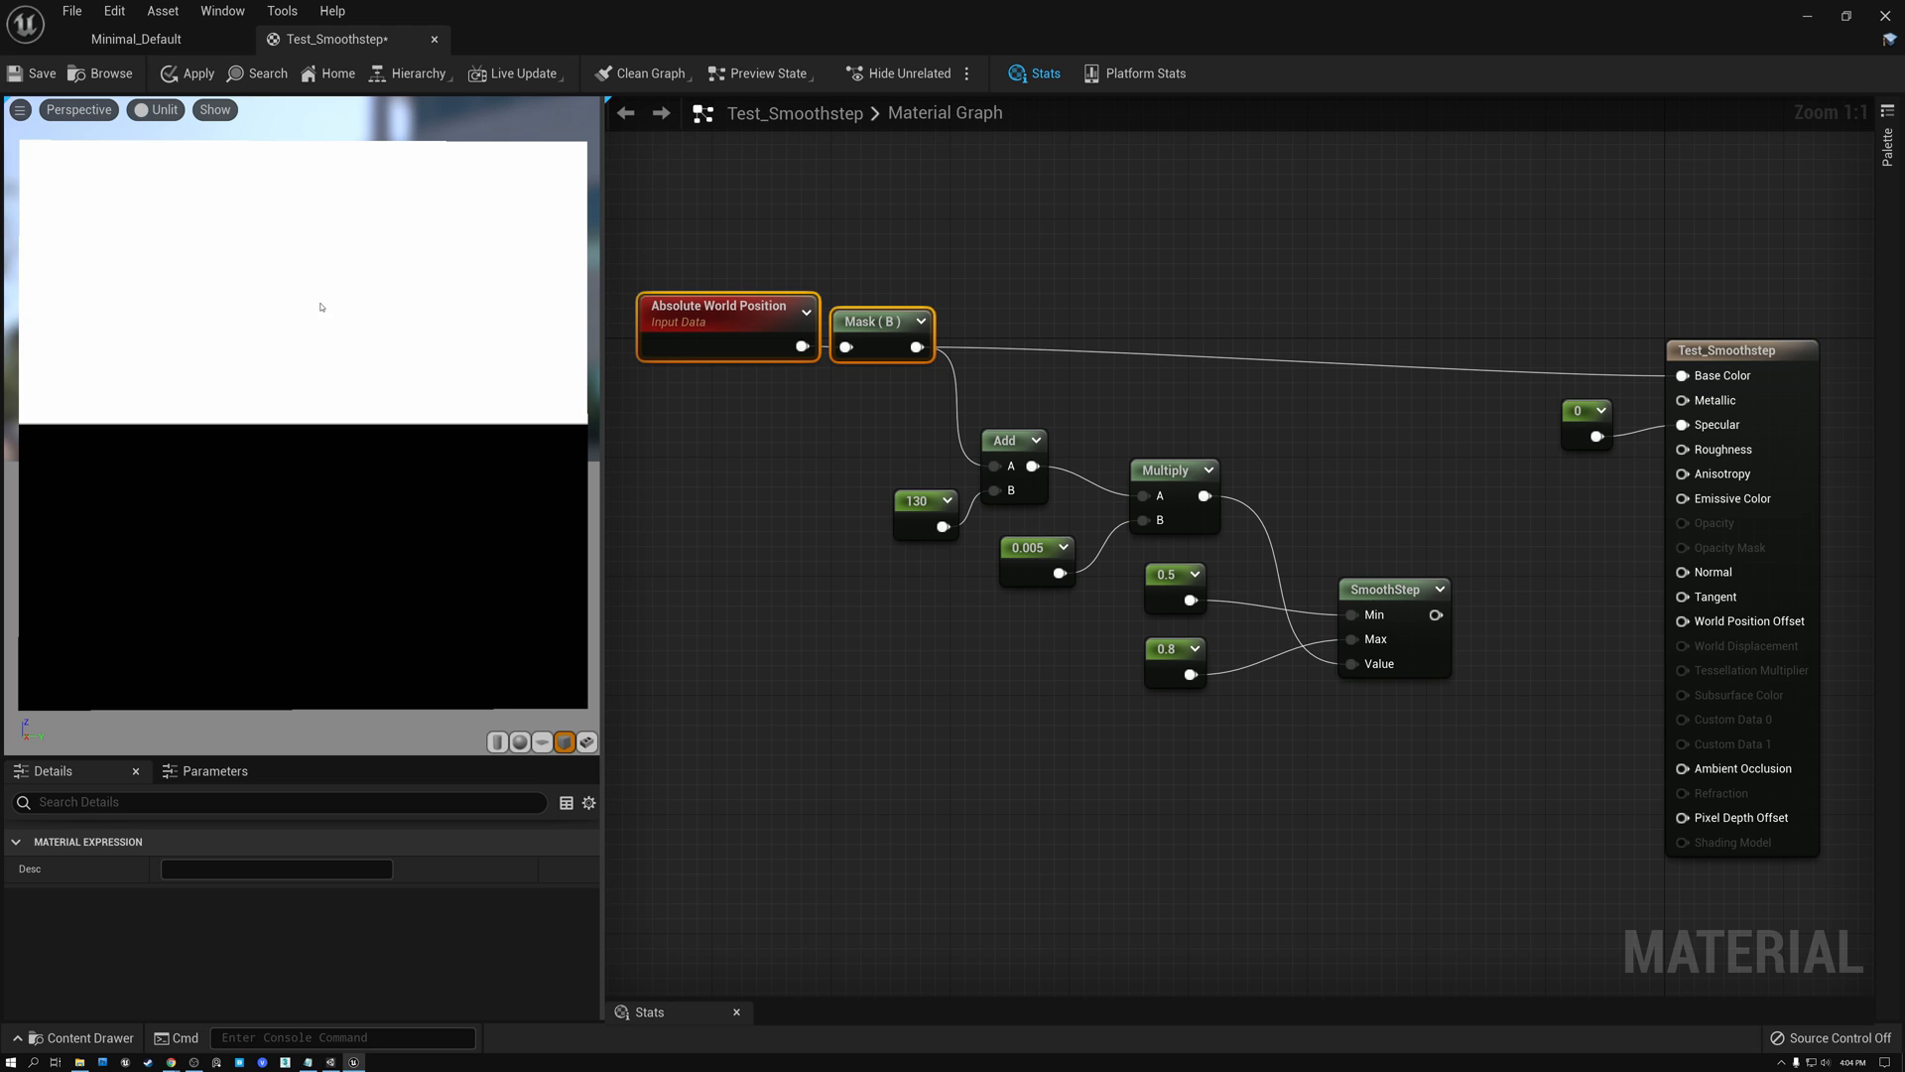
pyautogui.moveTo(766, 434)
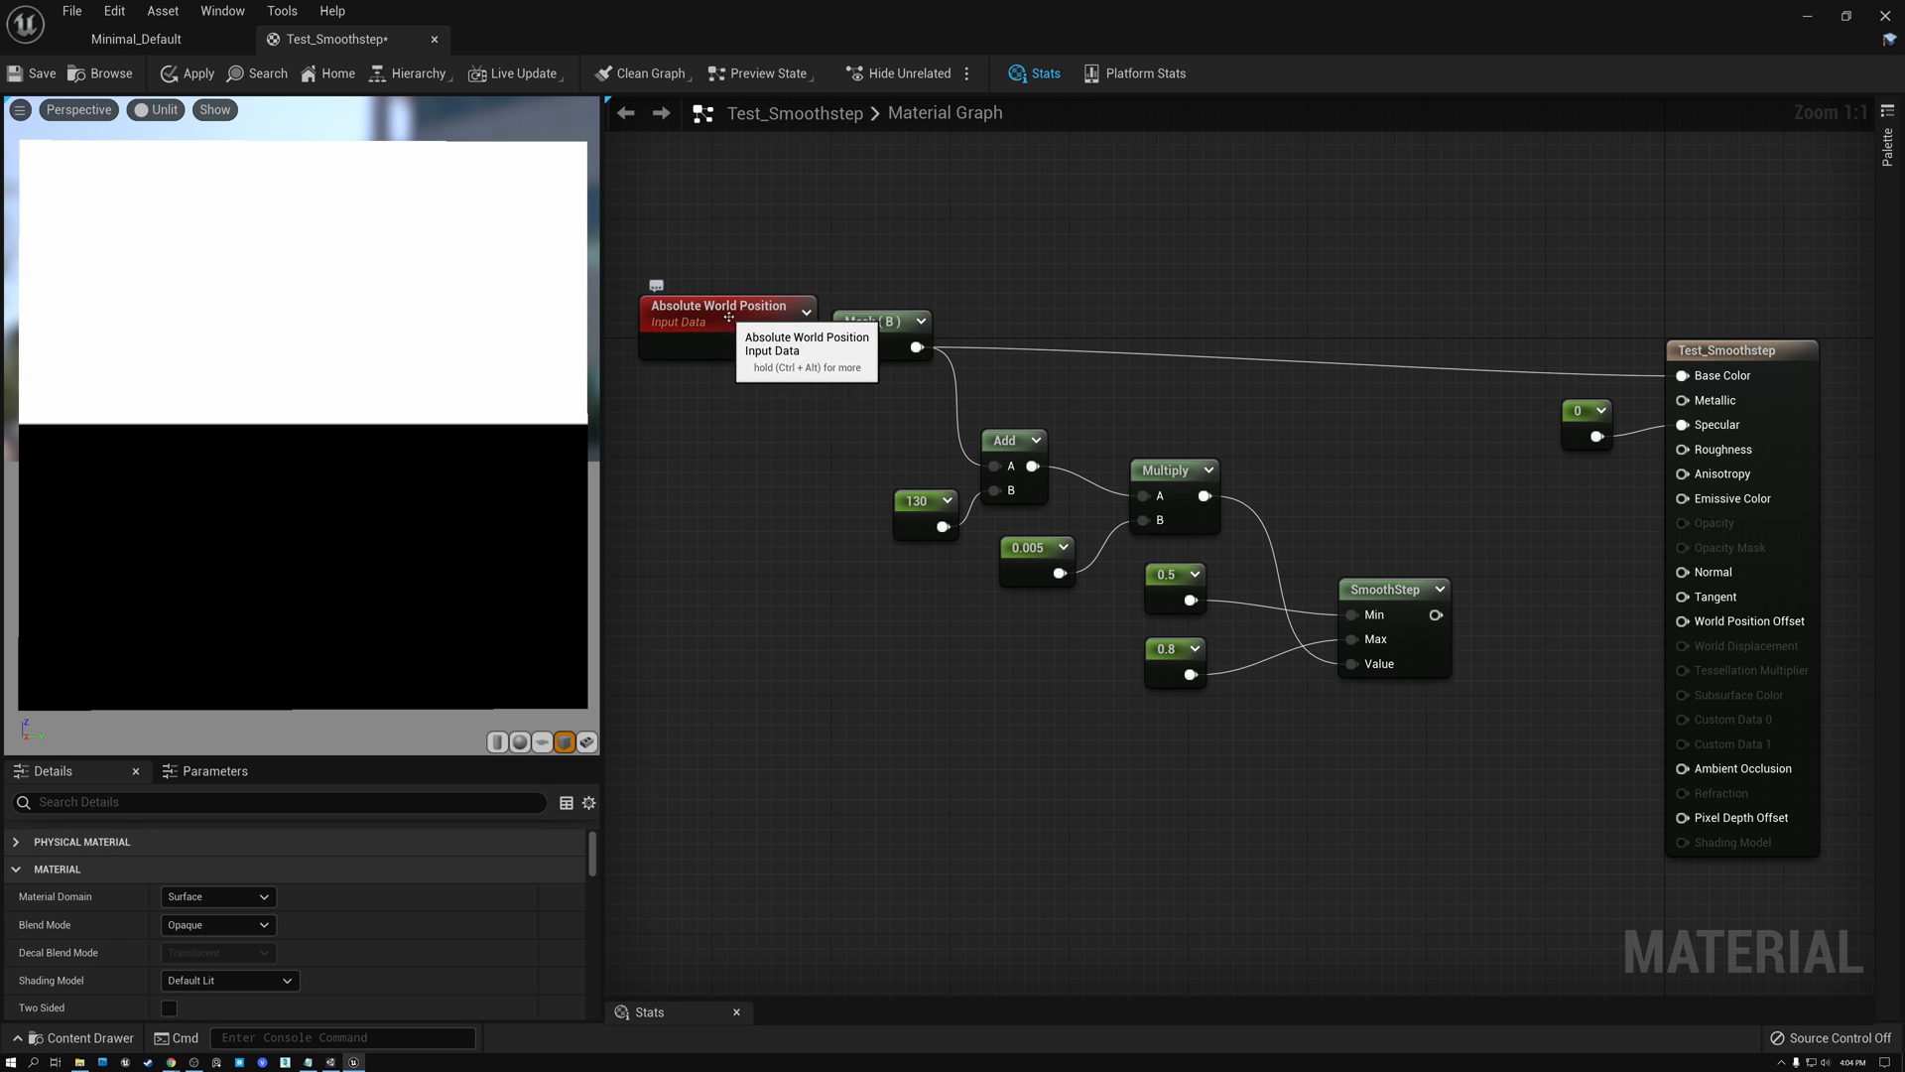
pyautogui.click(873, 322)
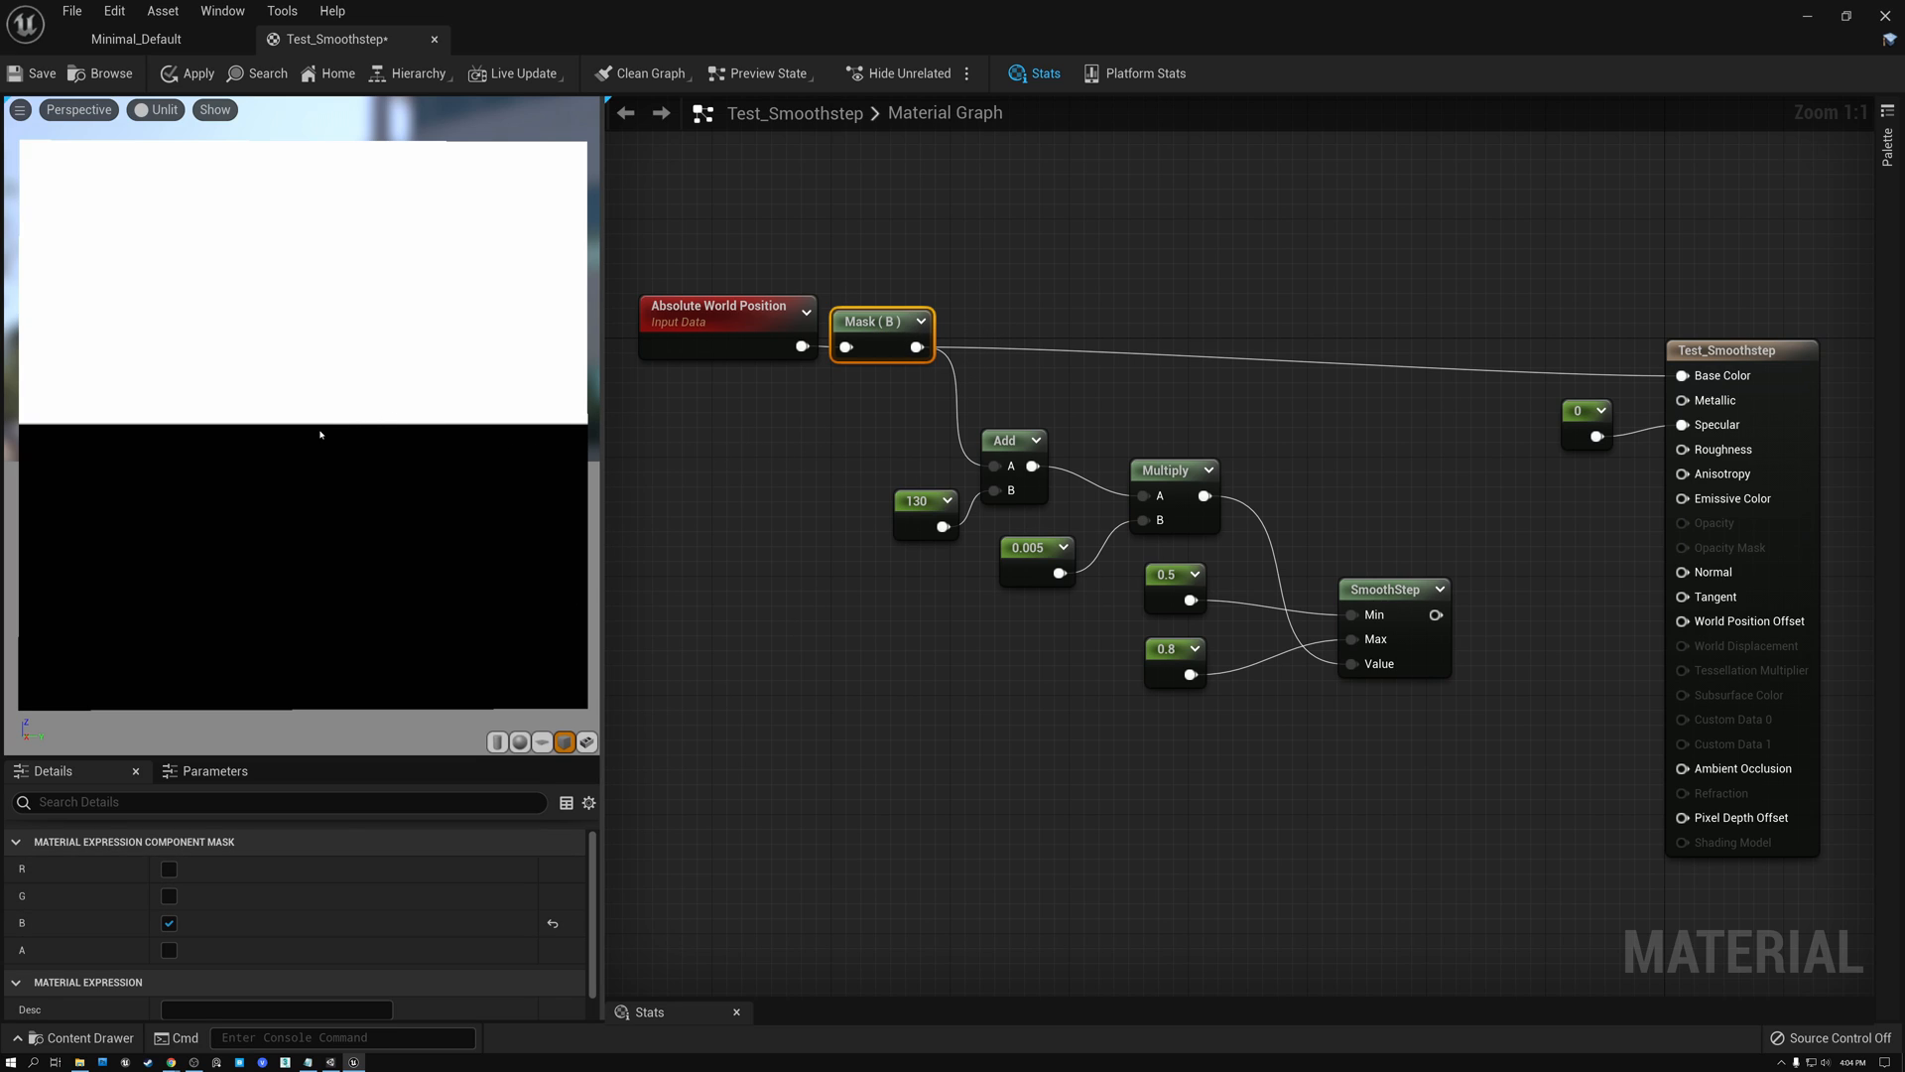
pyautogui.moveTo(312, 432)
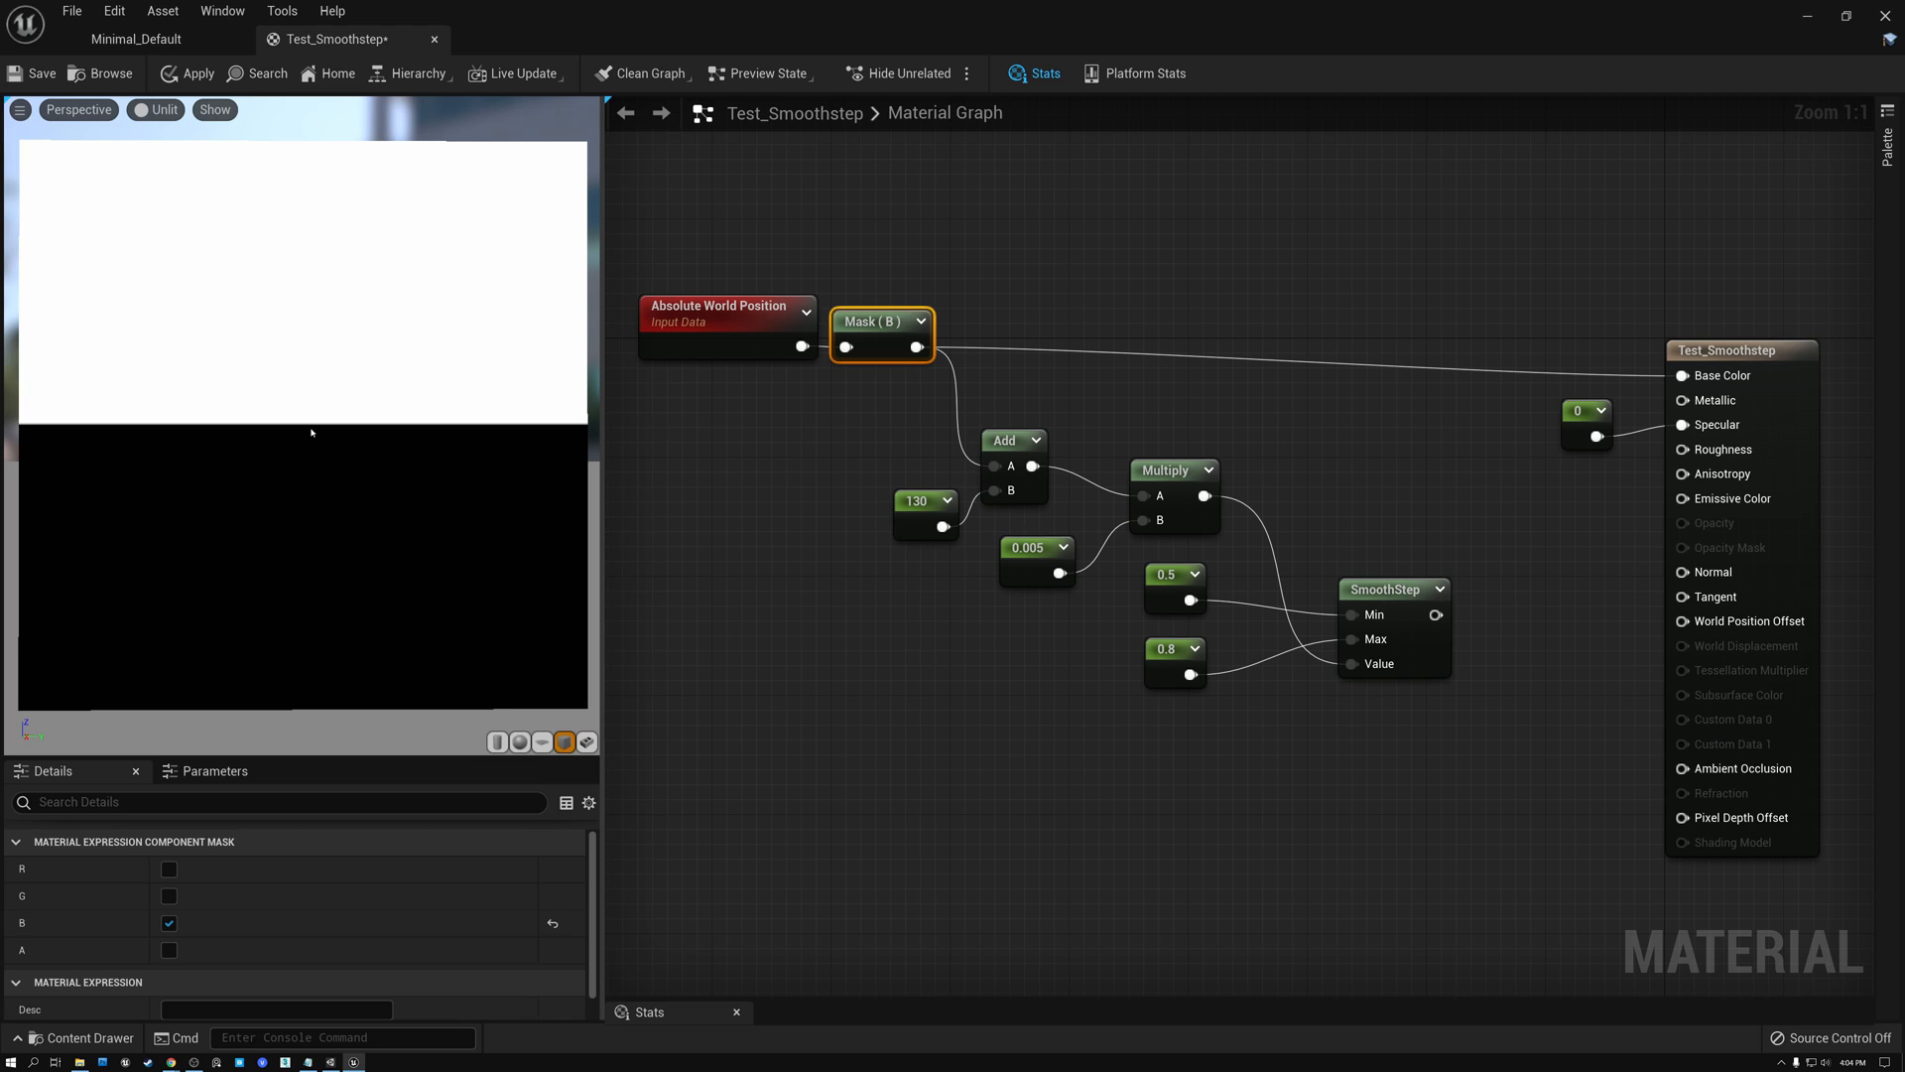
pyautogui.moveTo(311, 413)
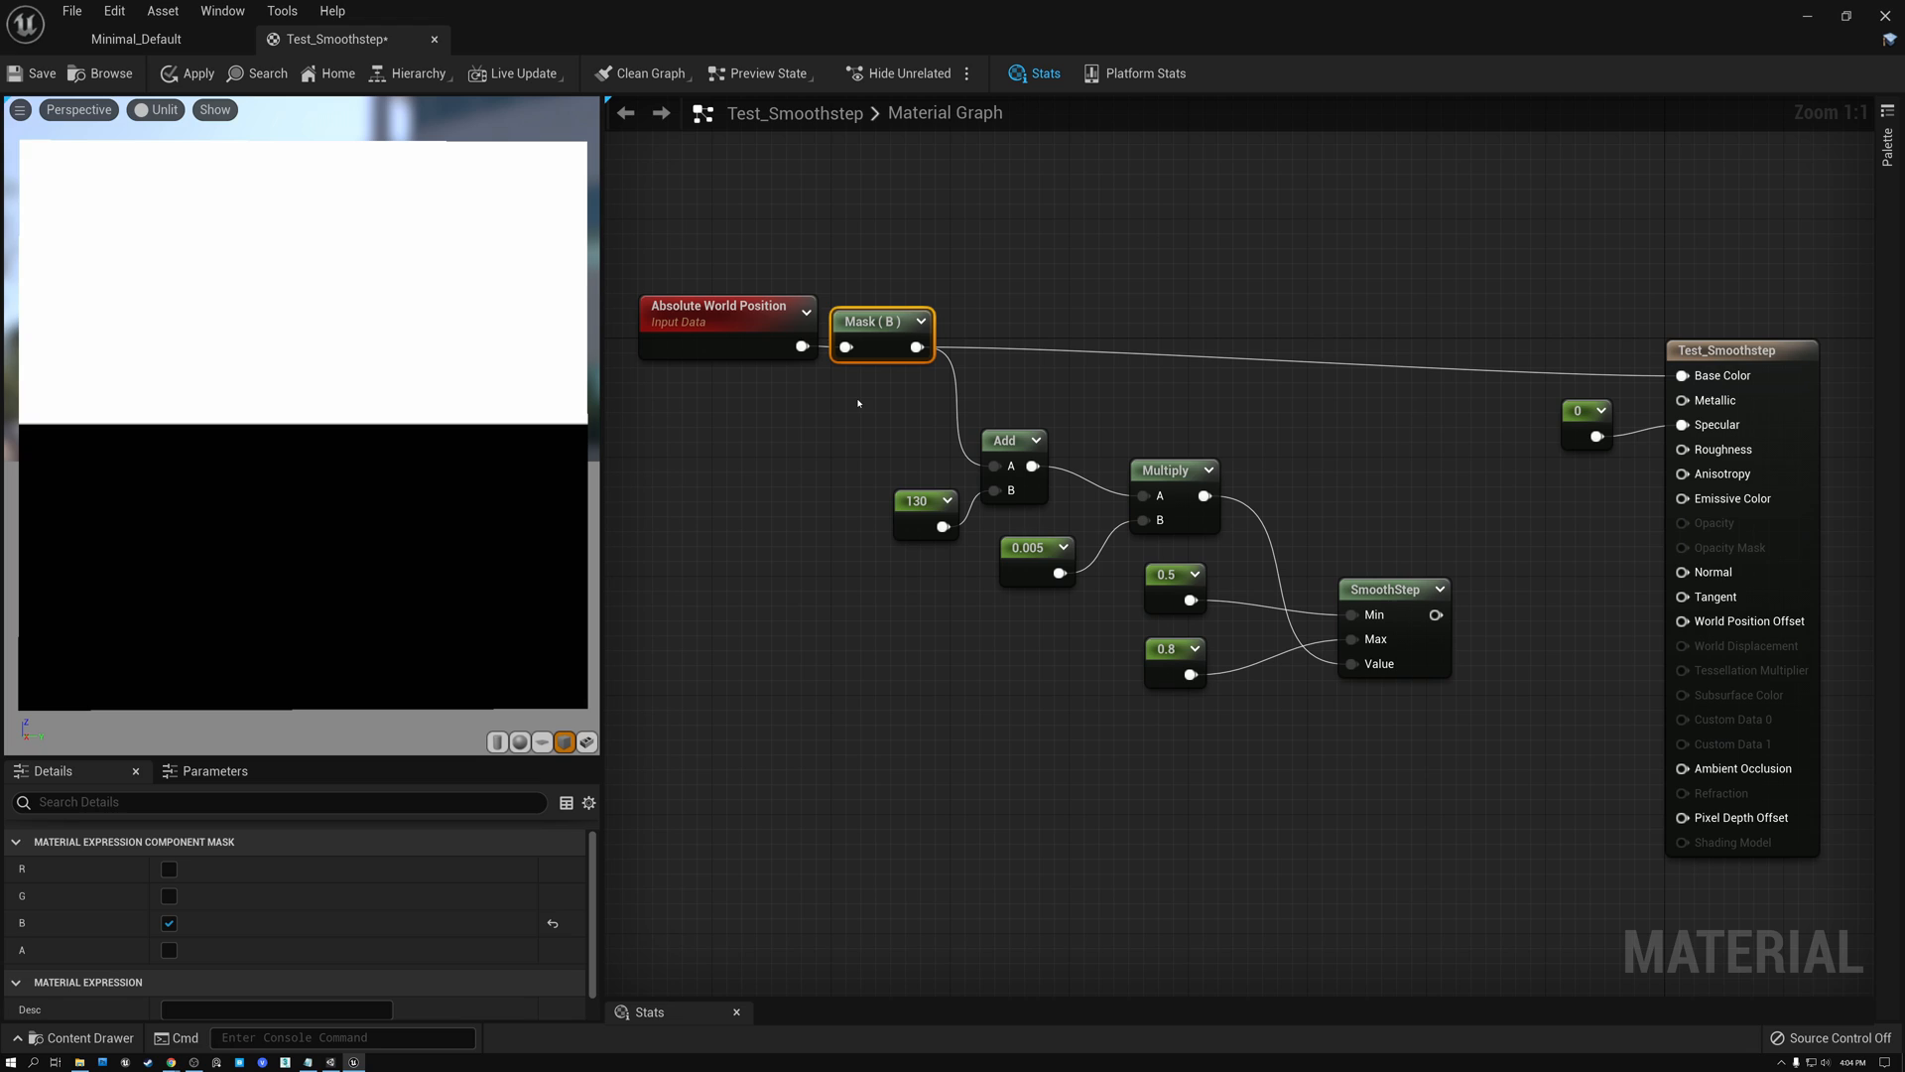
pyautogui.moveTo(375, 206)
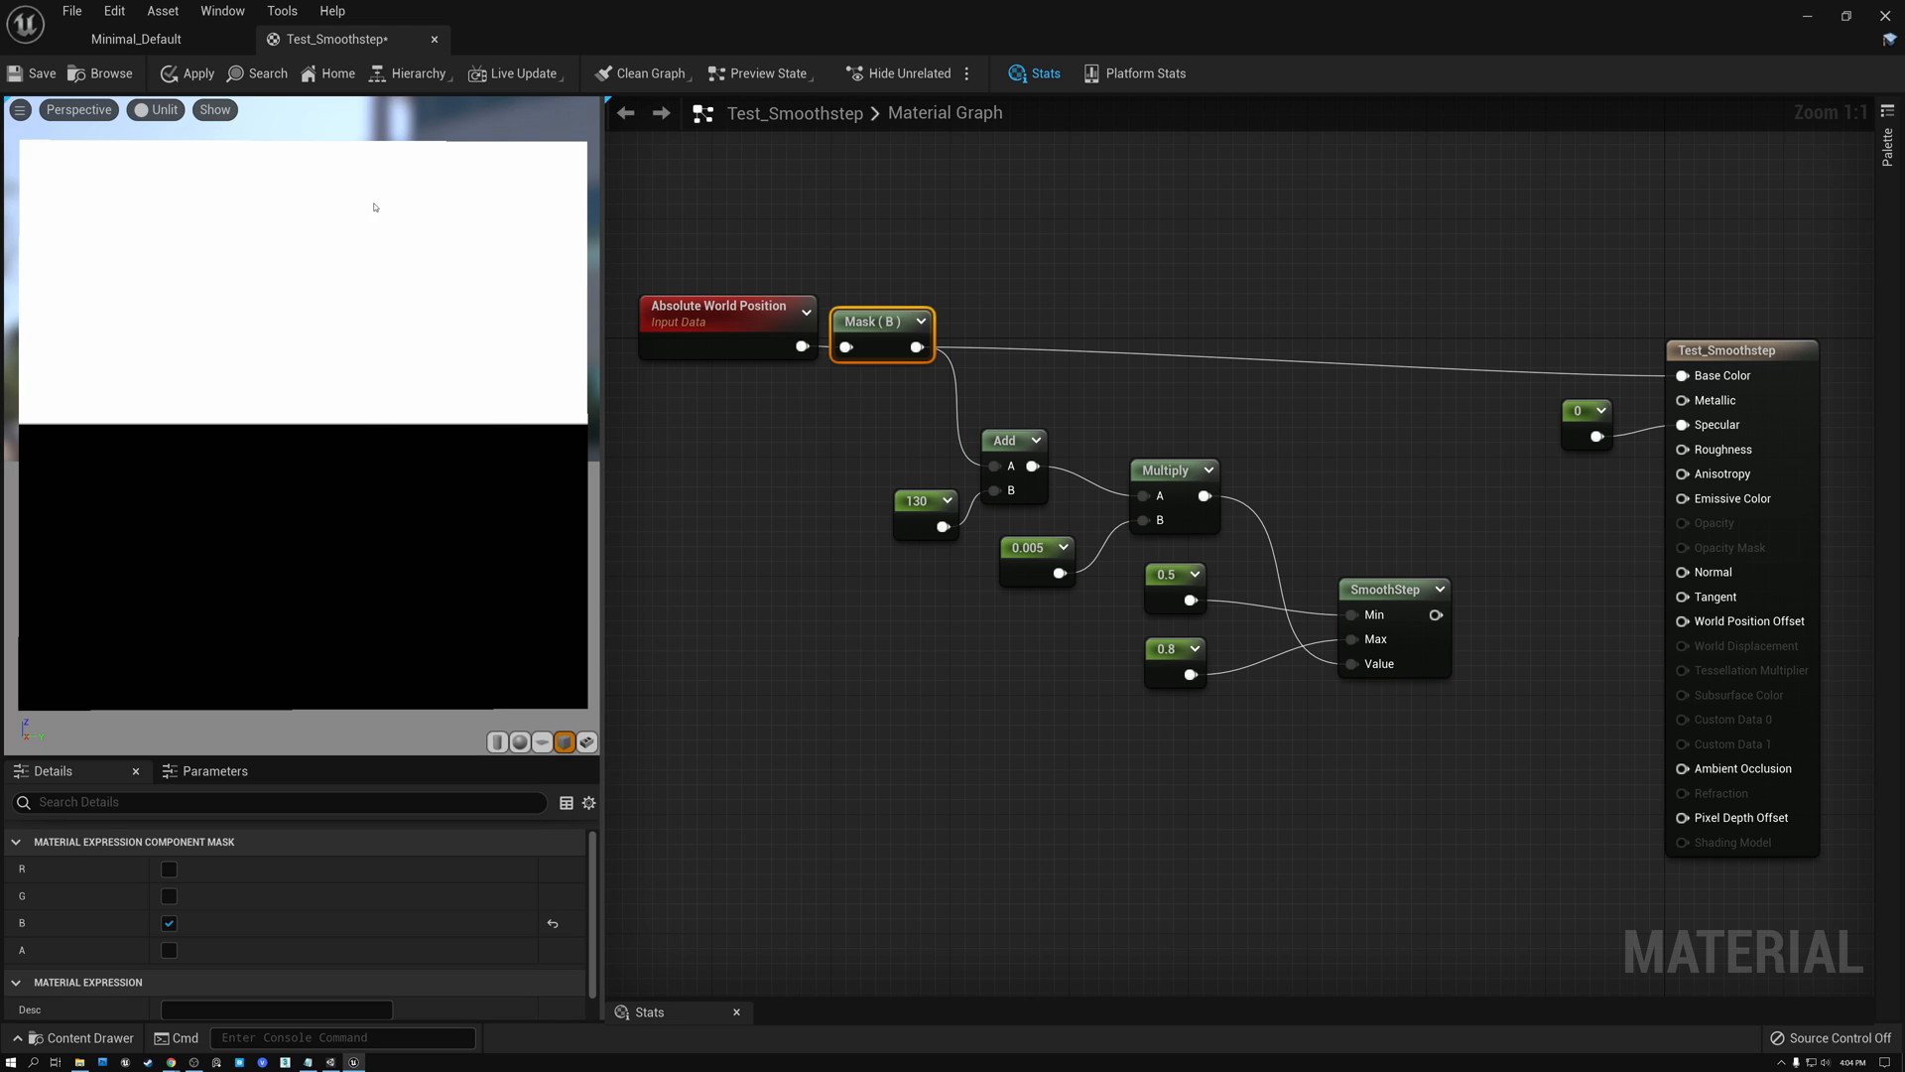
pyautogui.moveTo(346, 410)
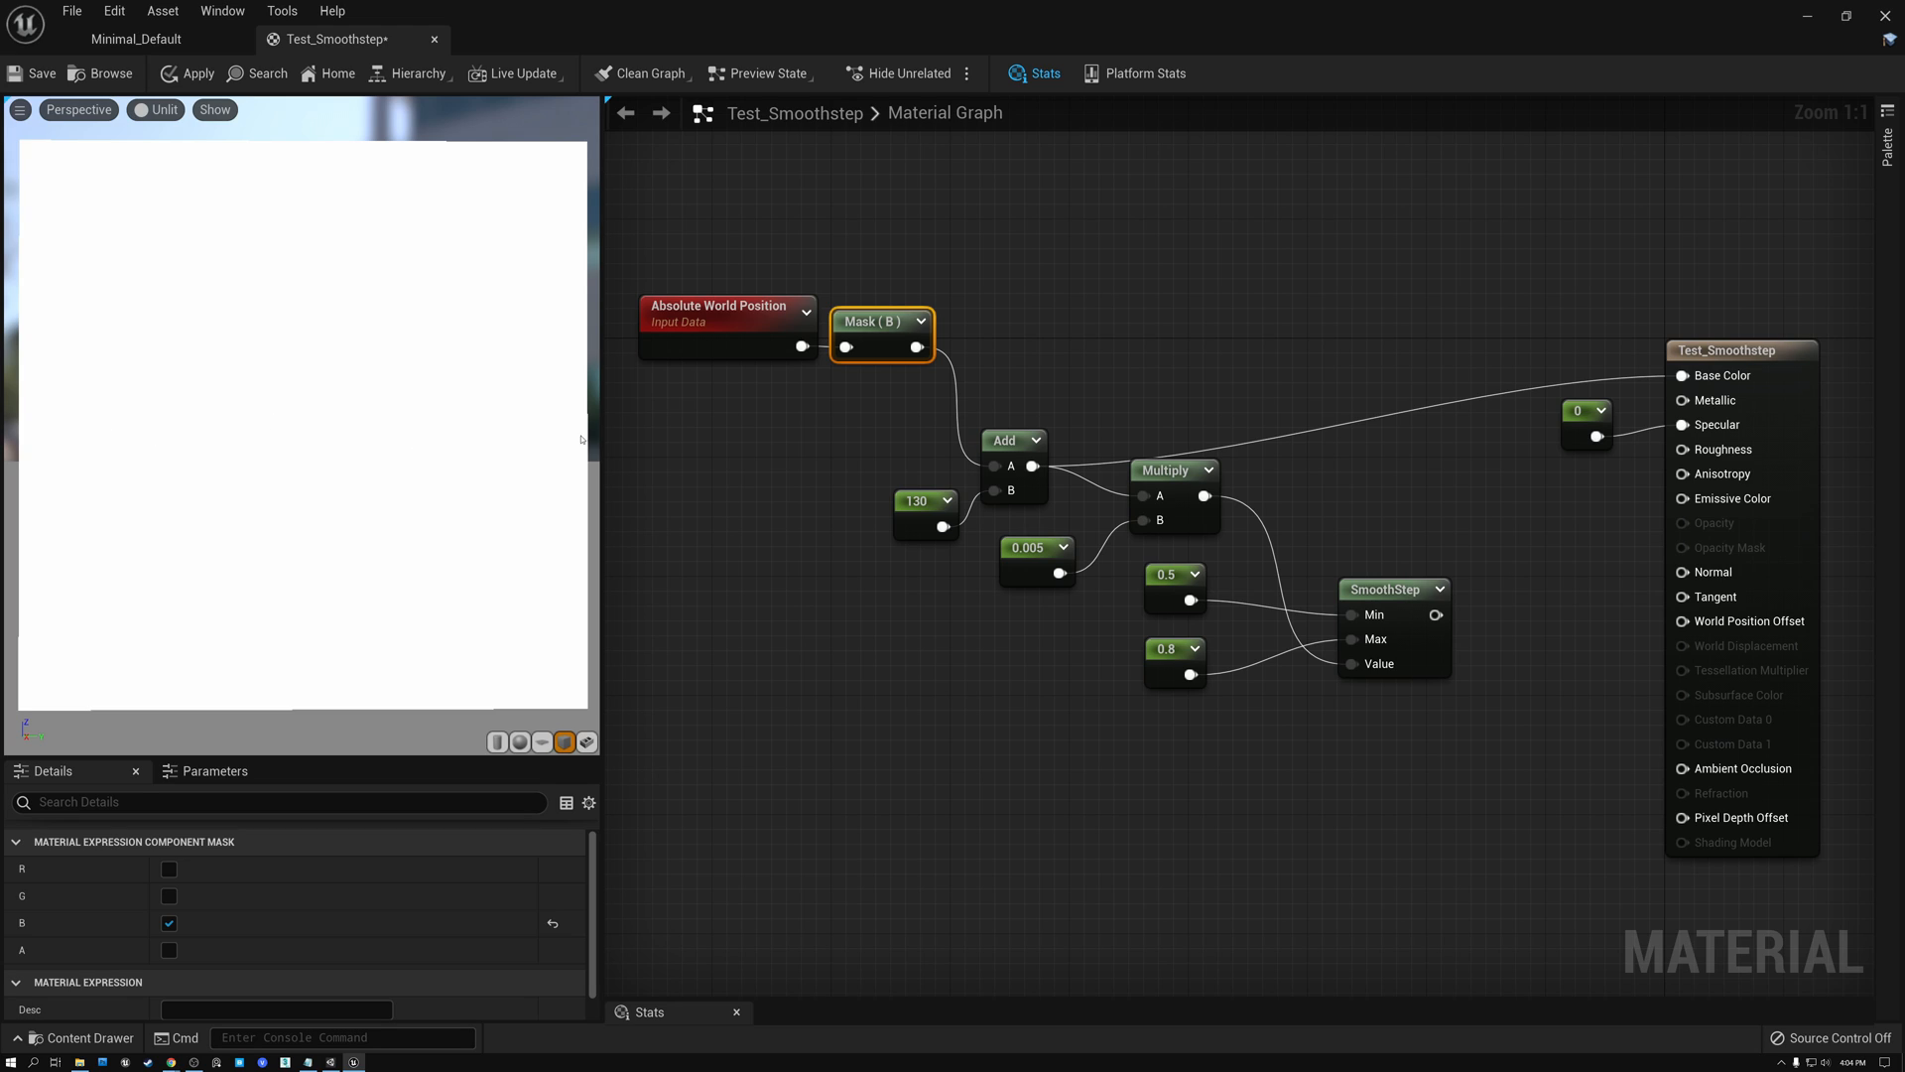
pyautogui.moveTo(96, 421)
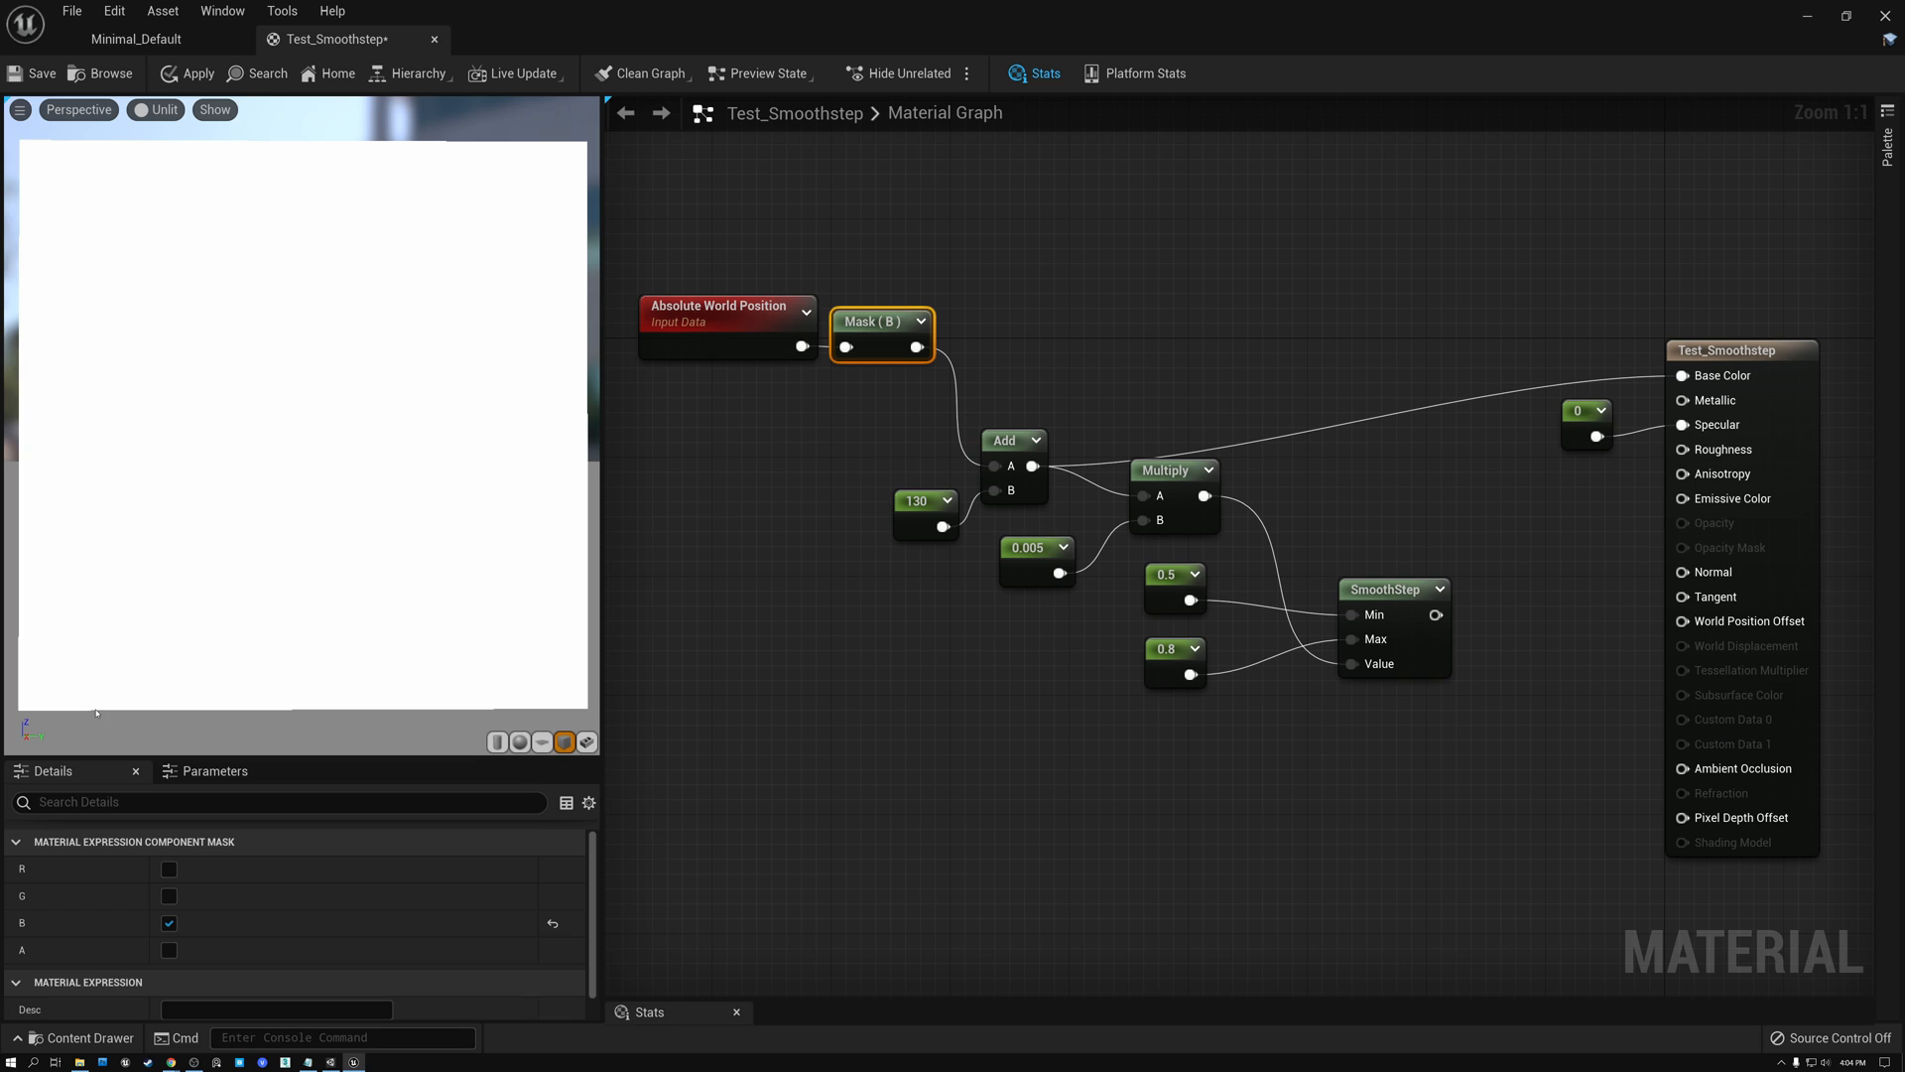
pyautogui.moveTo(867, 529)
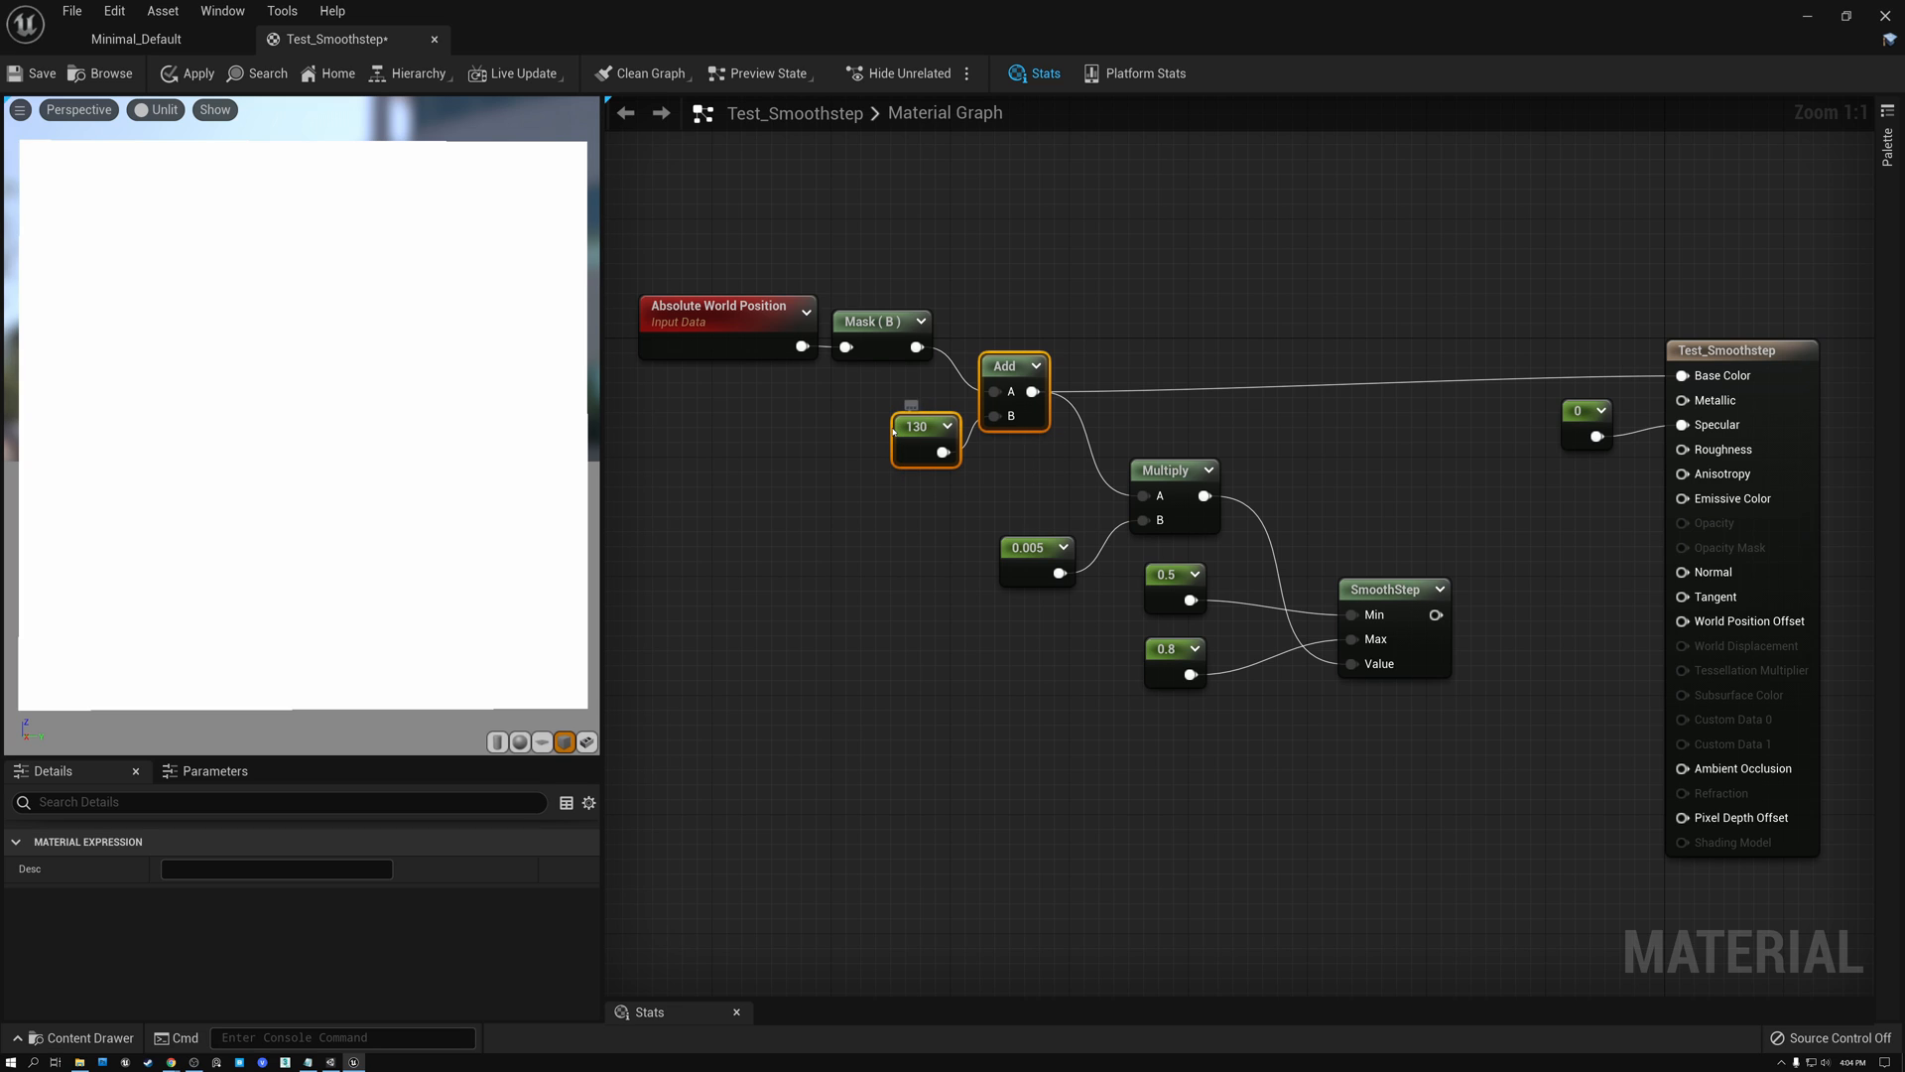
pyautogui.moveTo(917, 425)
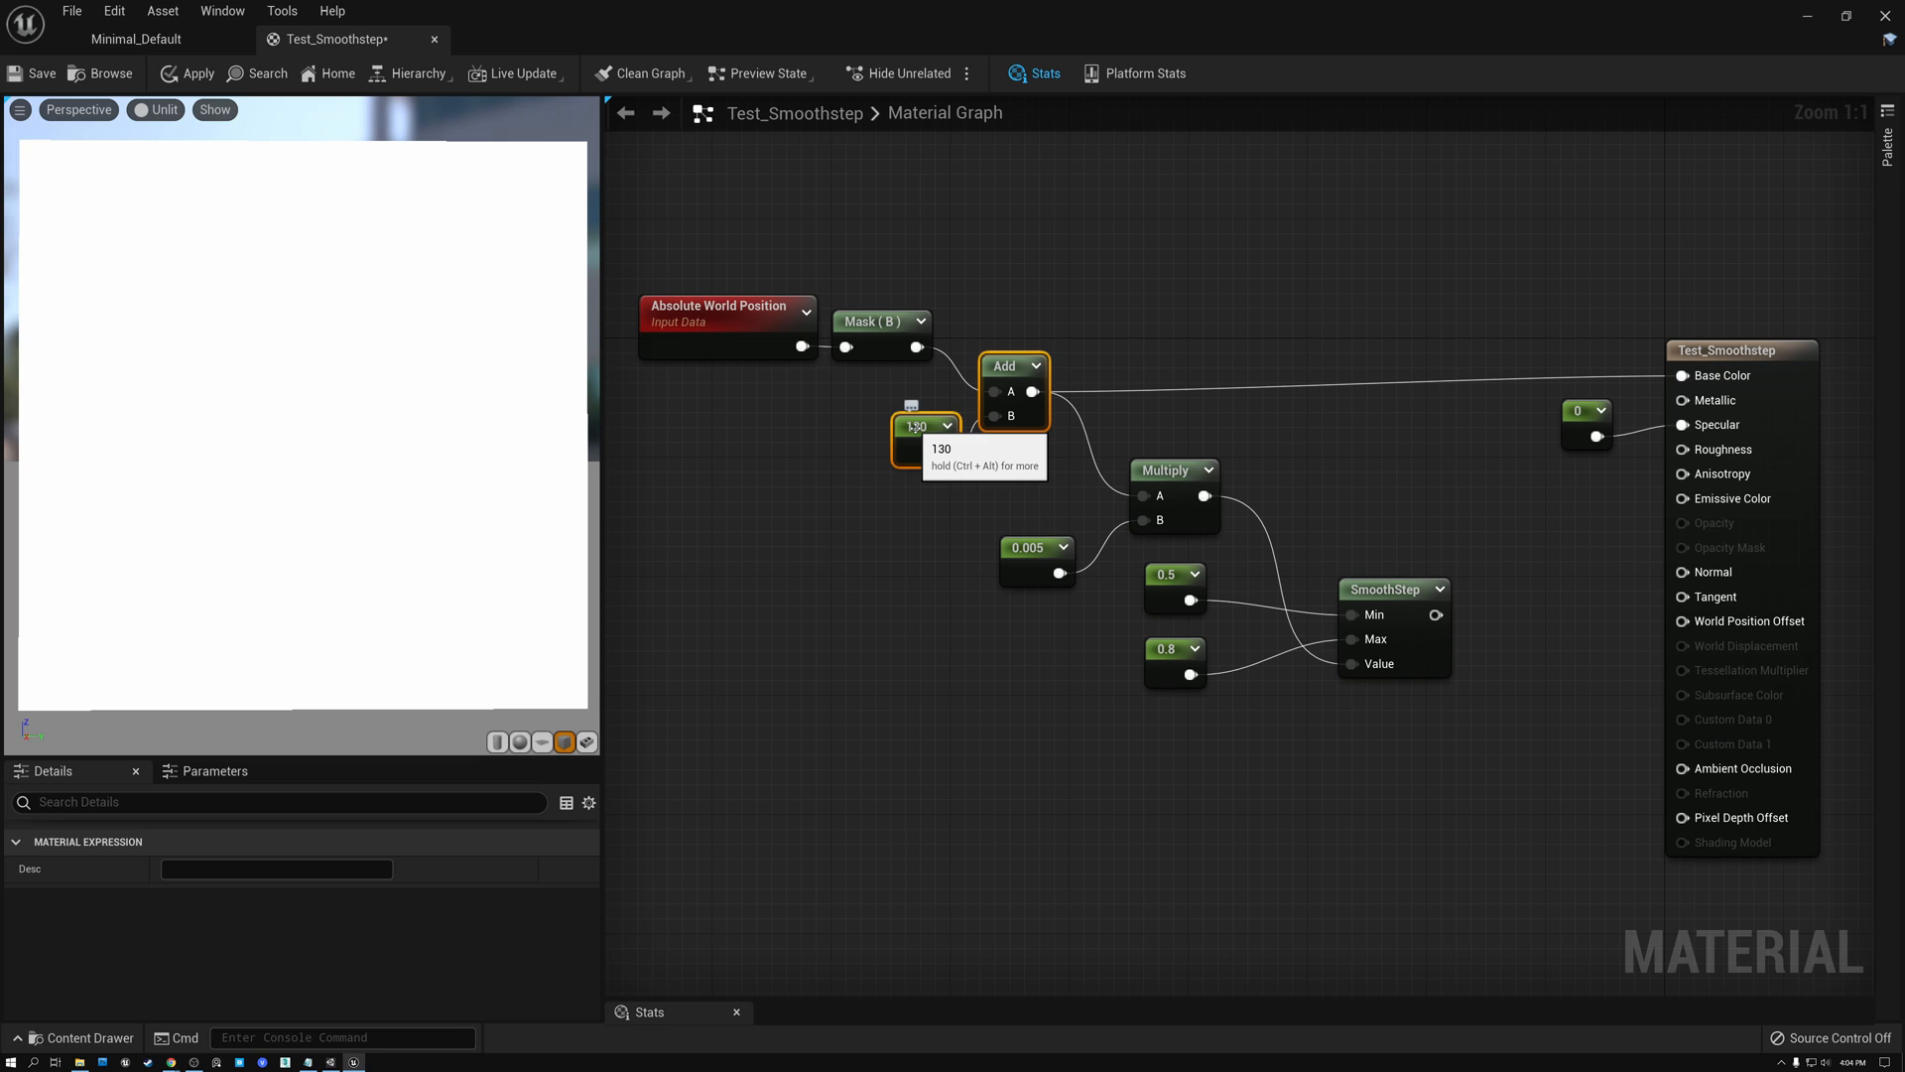
pyautogui.moveTo(369, 359)
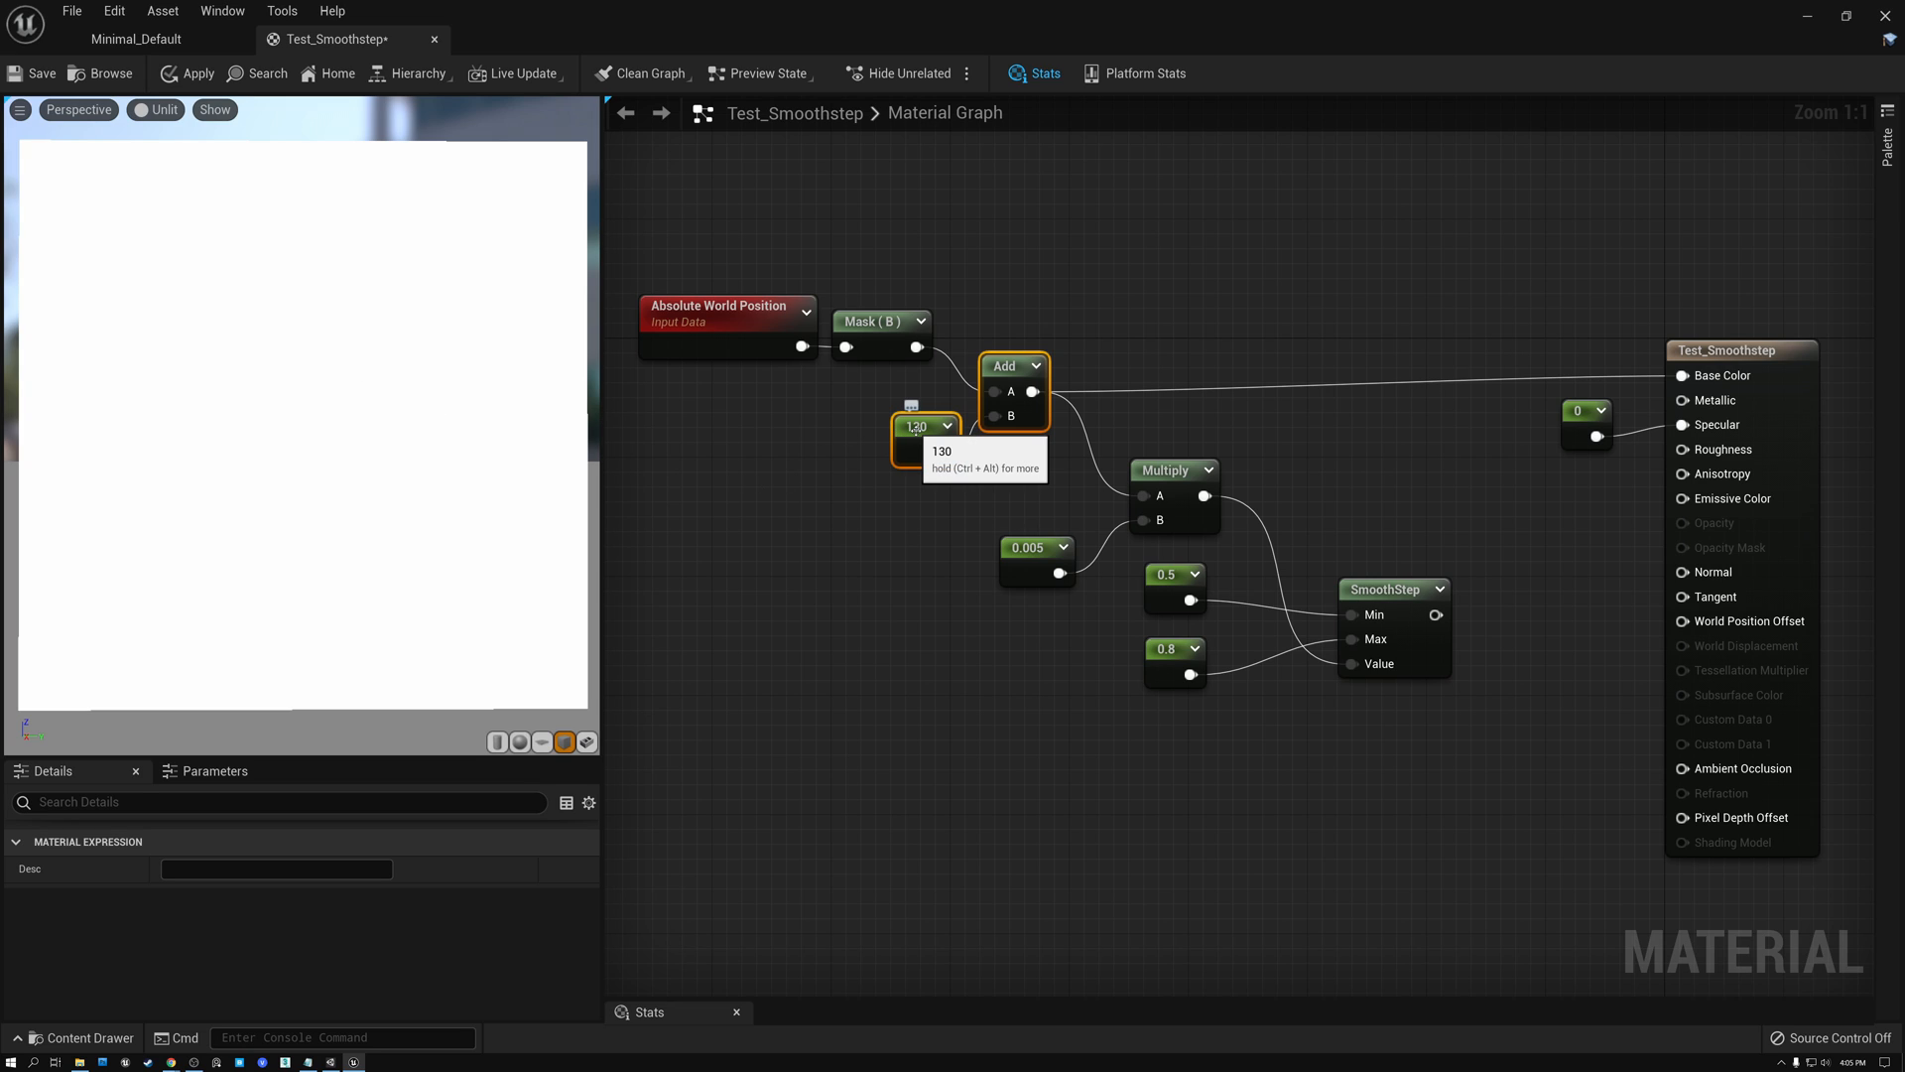
pyautogui.moveTo(1064, 458)
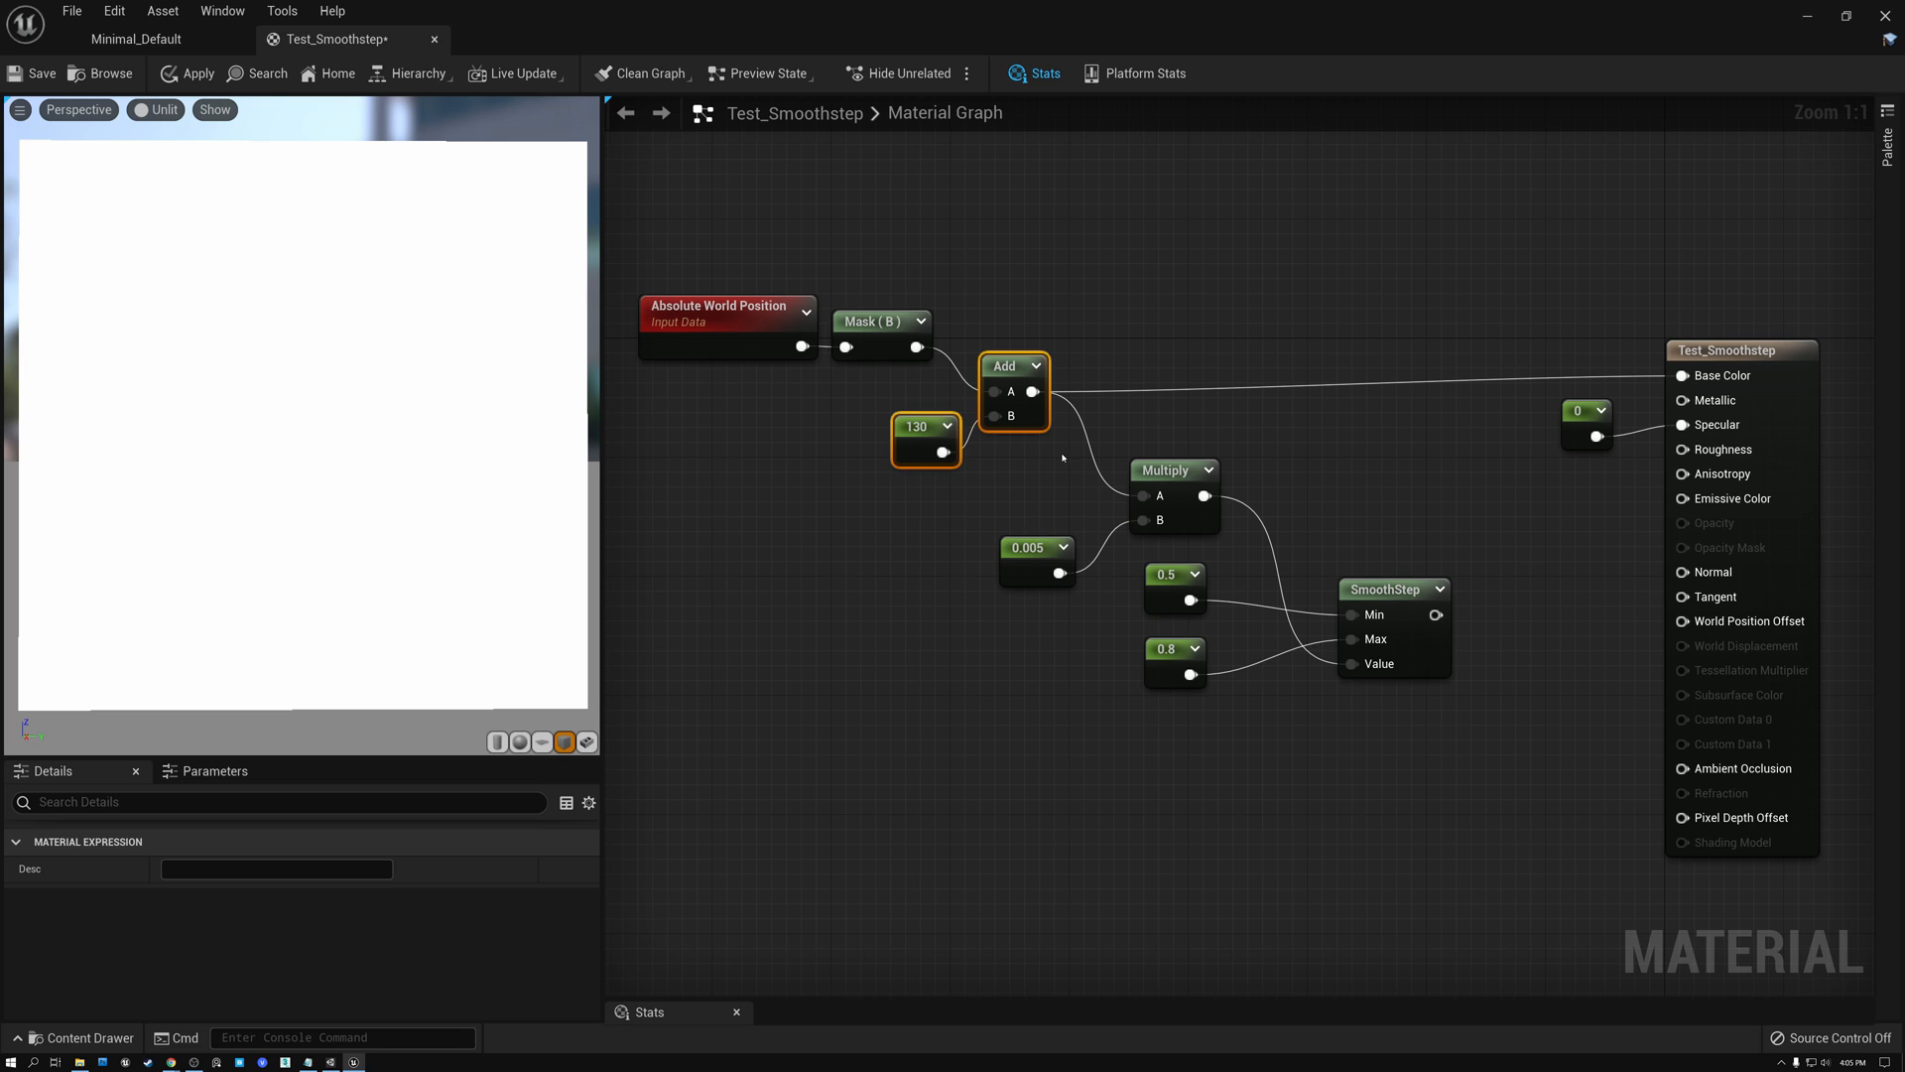
# Select the Multiply node with its 0.005 constant for repositioning.
pyautogui.click(1171, 471)
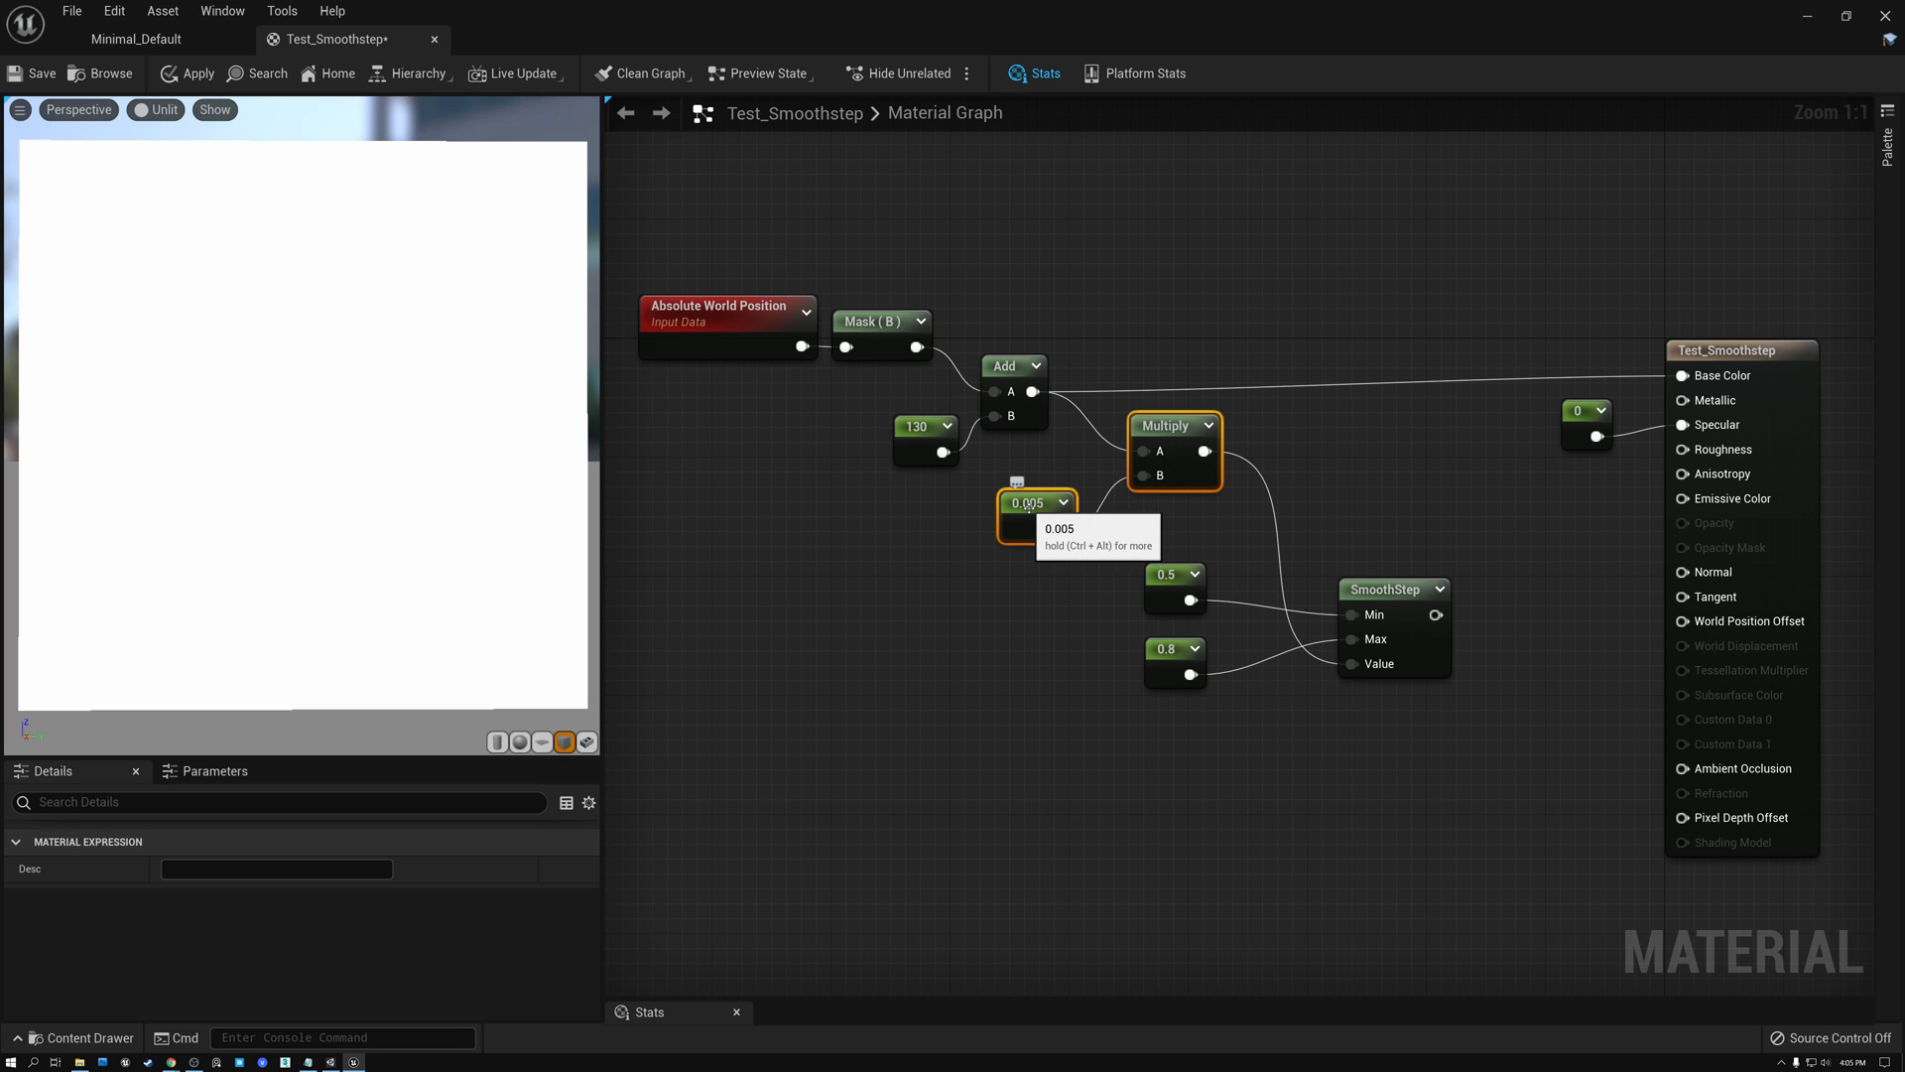
pyautogui.moveTo(297, 715)
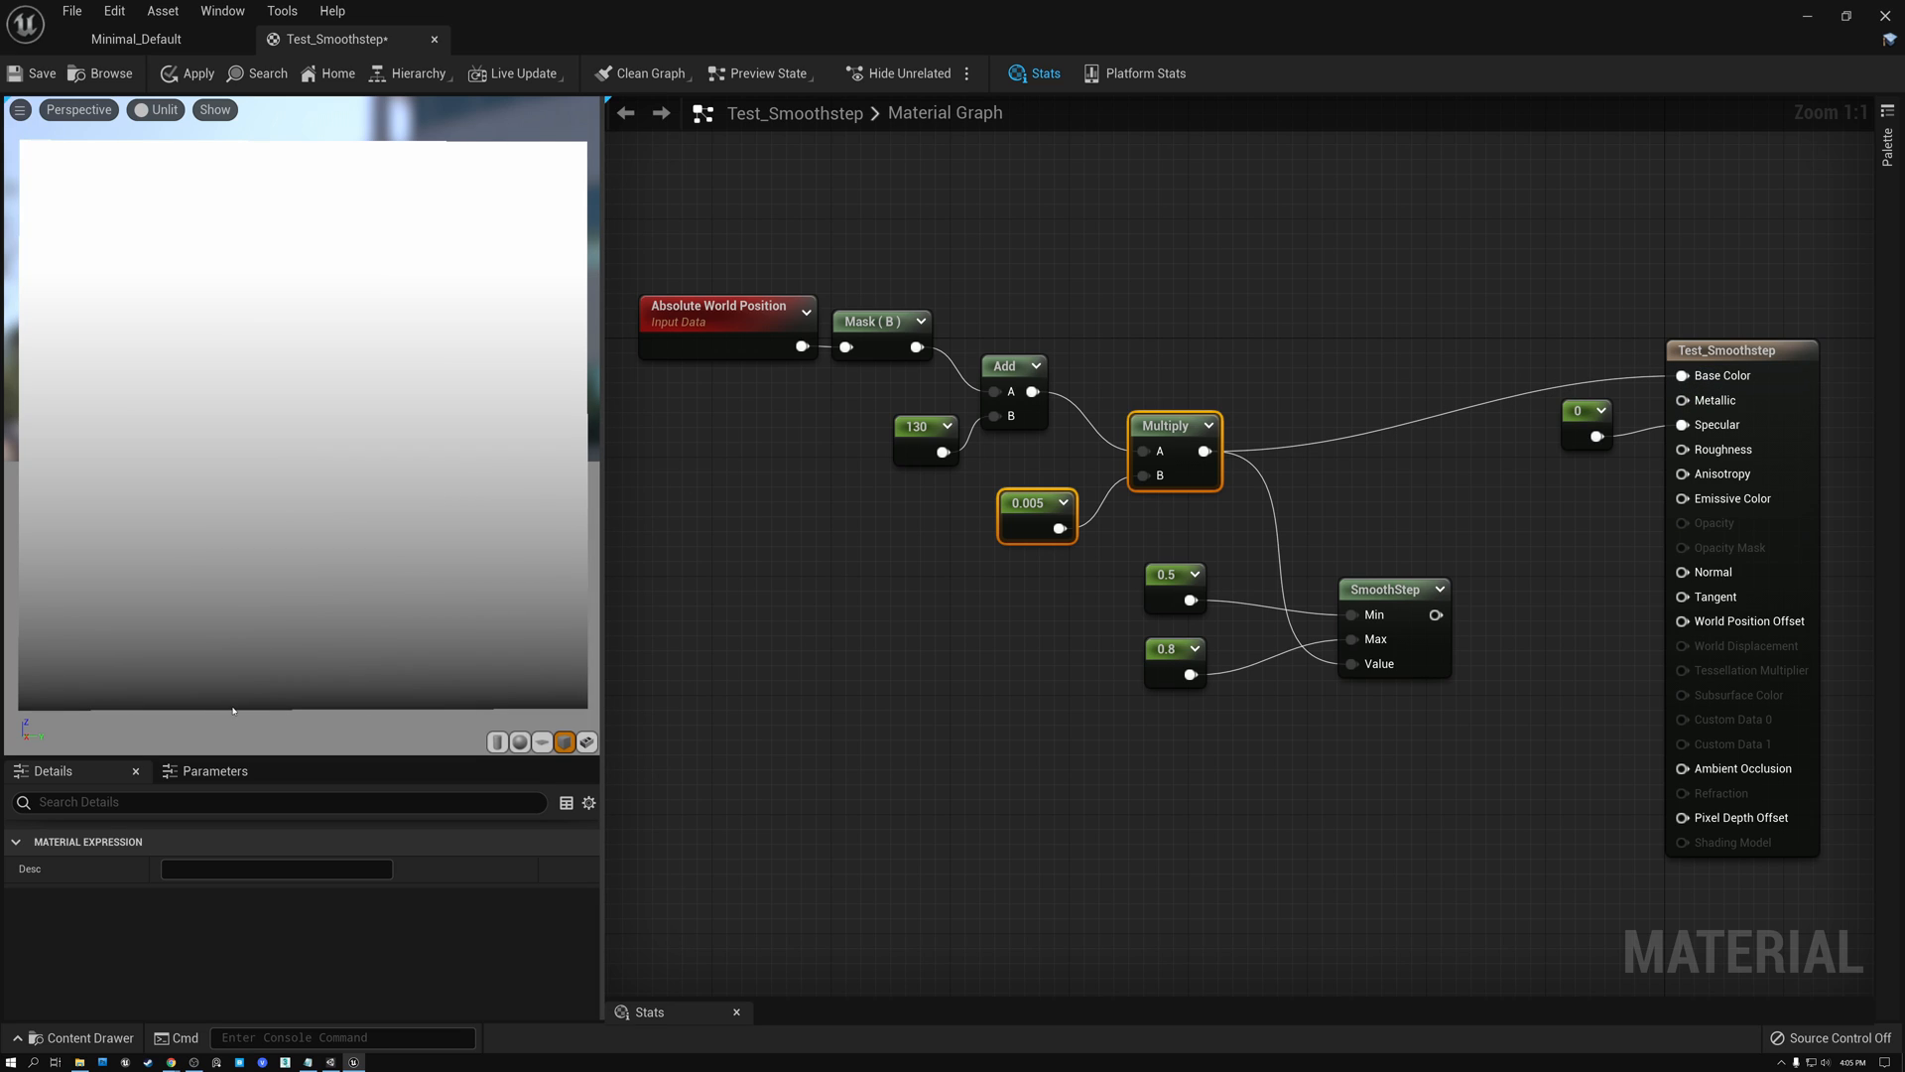
pyautogui.moveTo(331, 221)
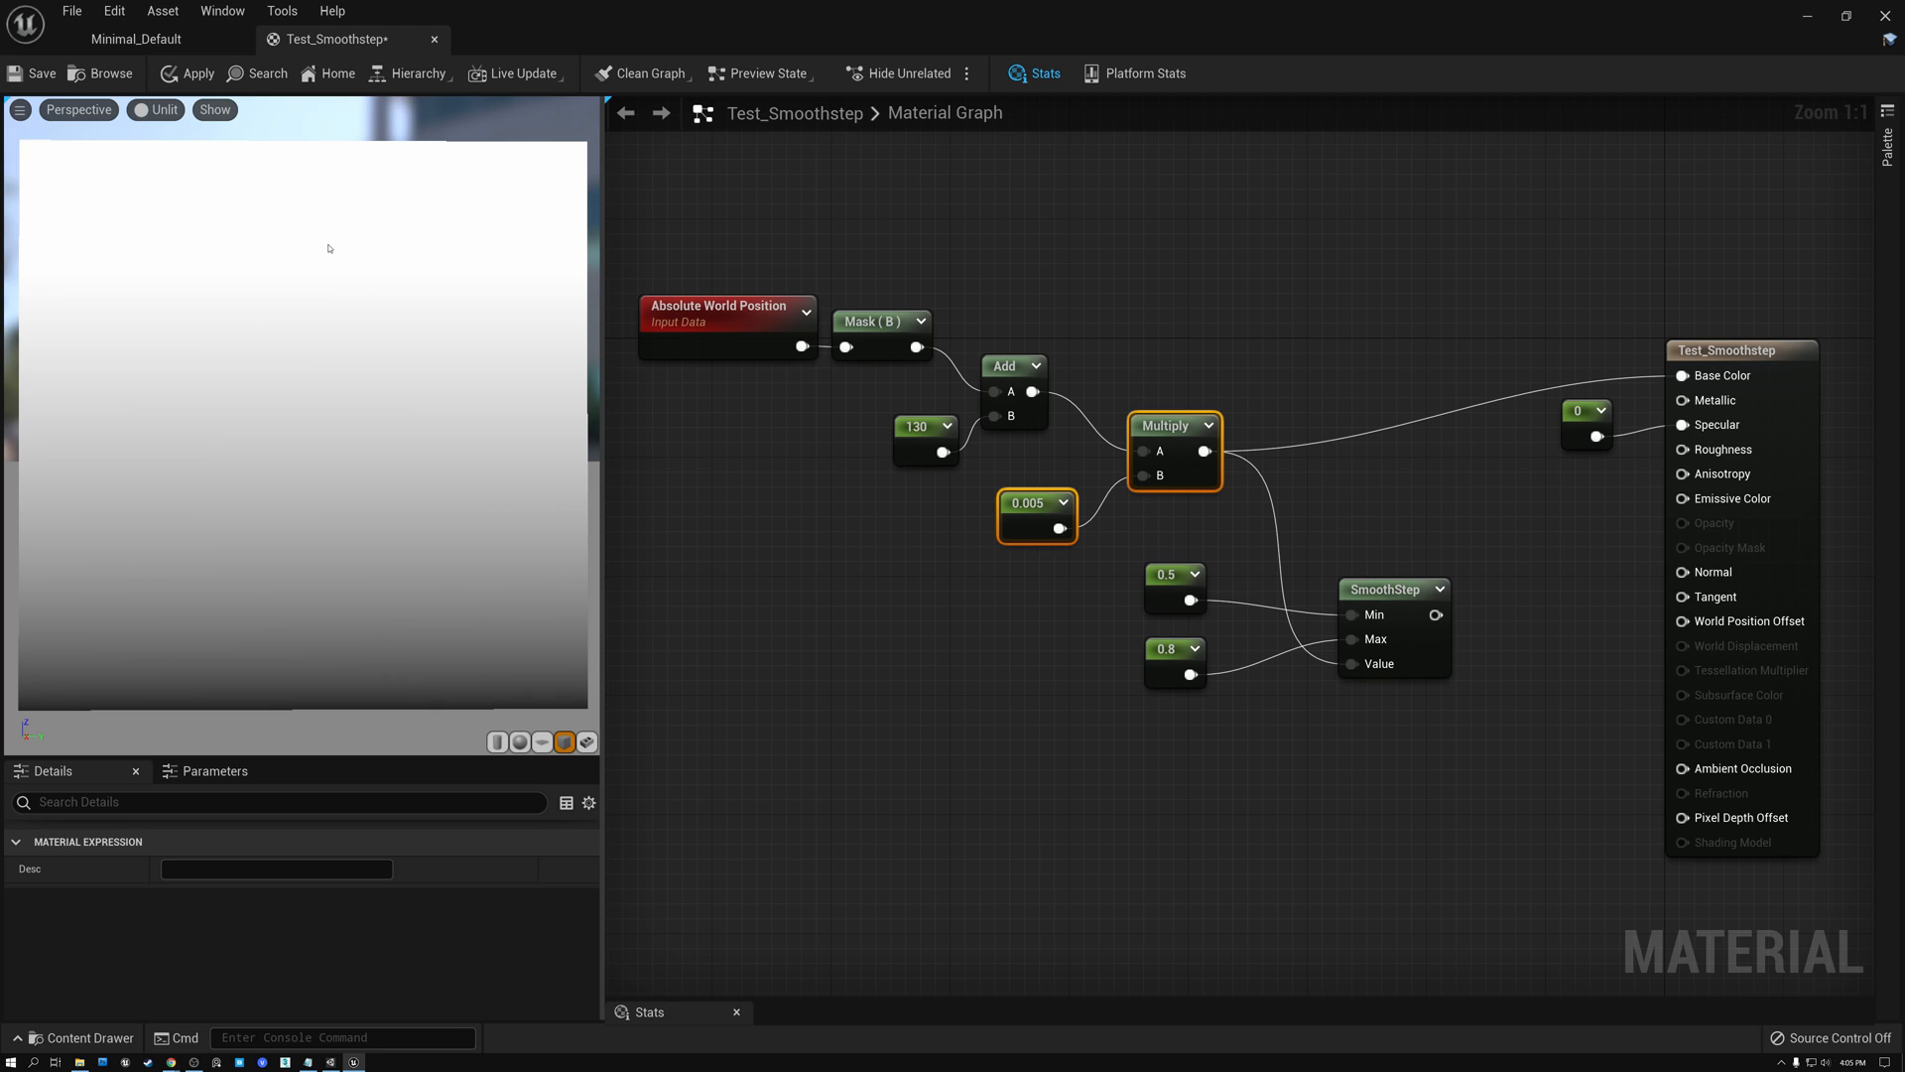
pyautogui.moveTo(309, 349)
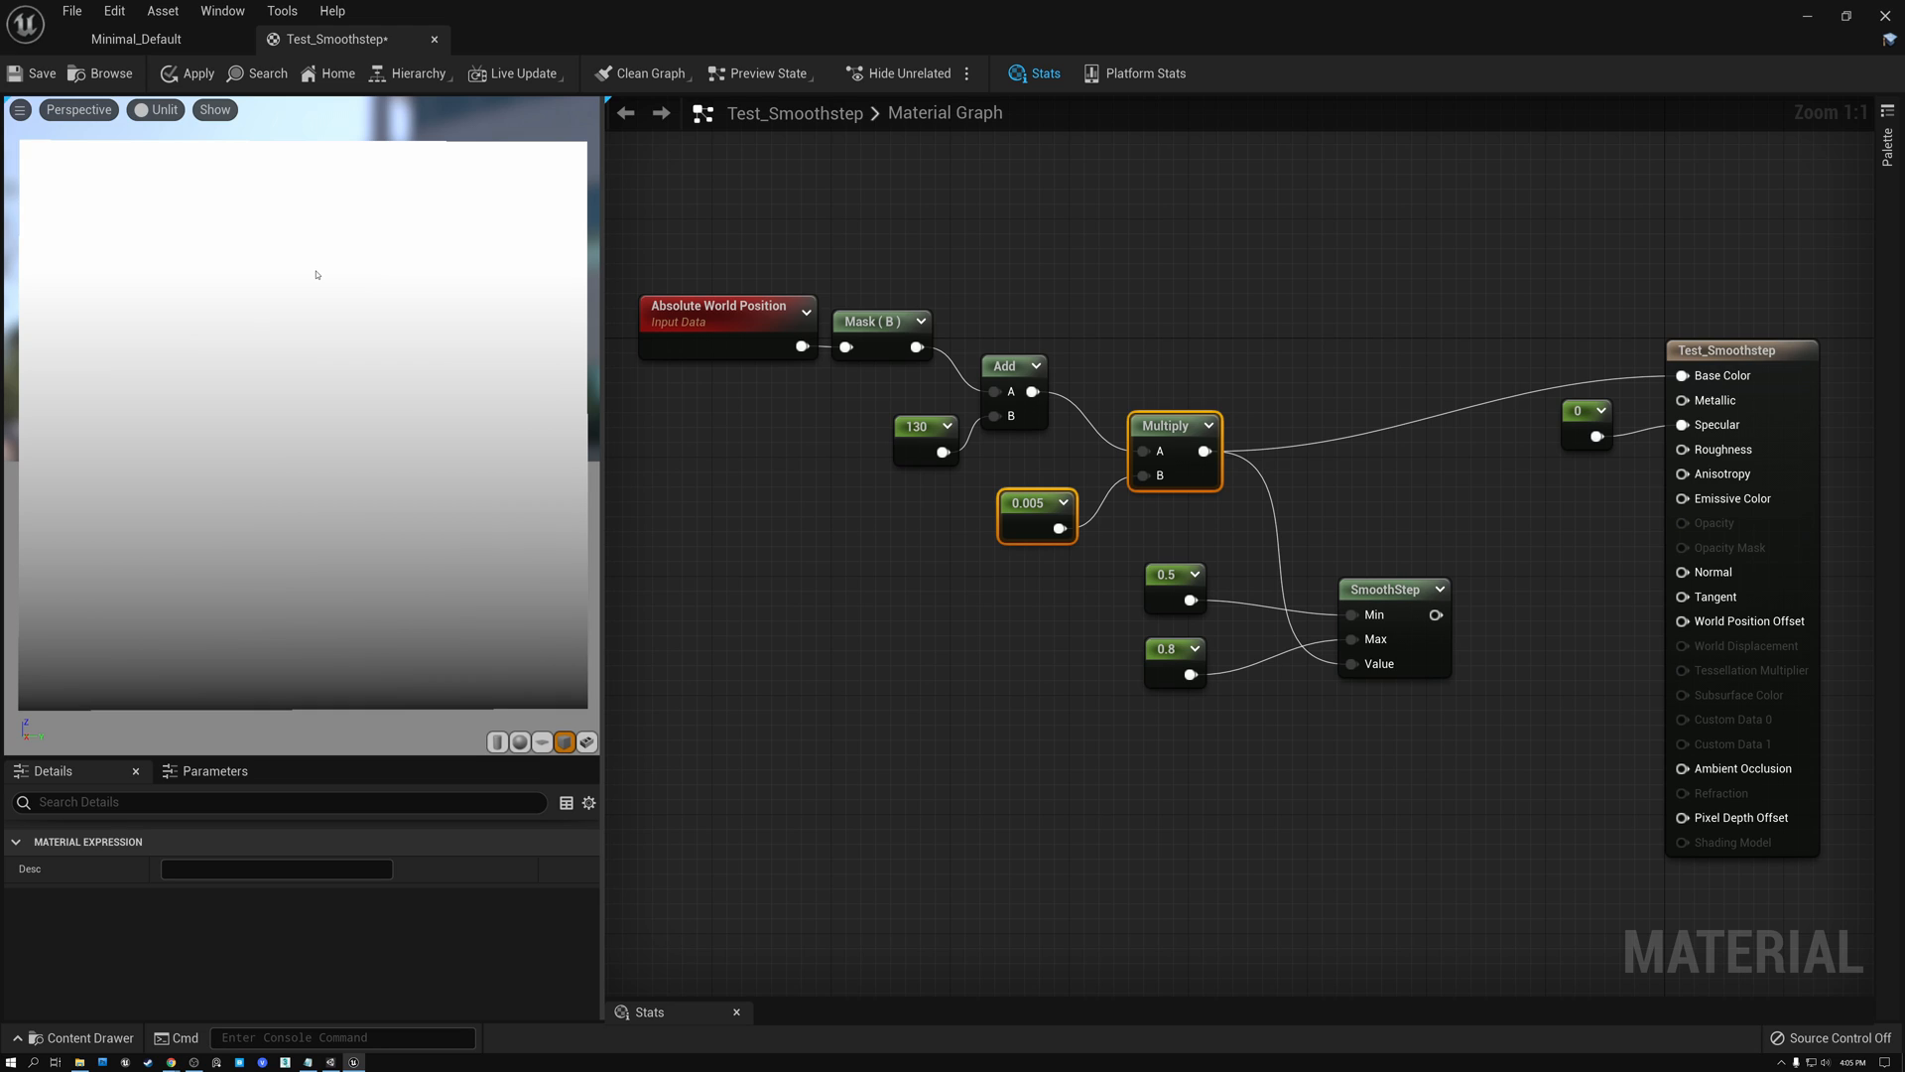
pyautogui.moveTo(282, 462)
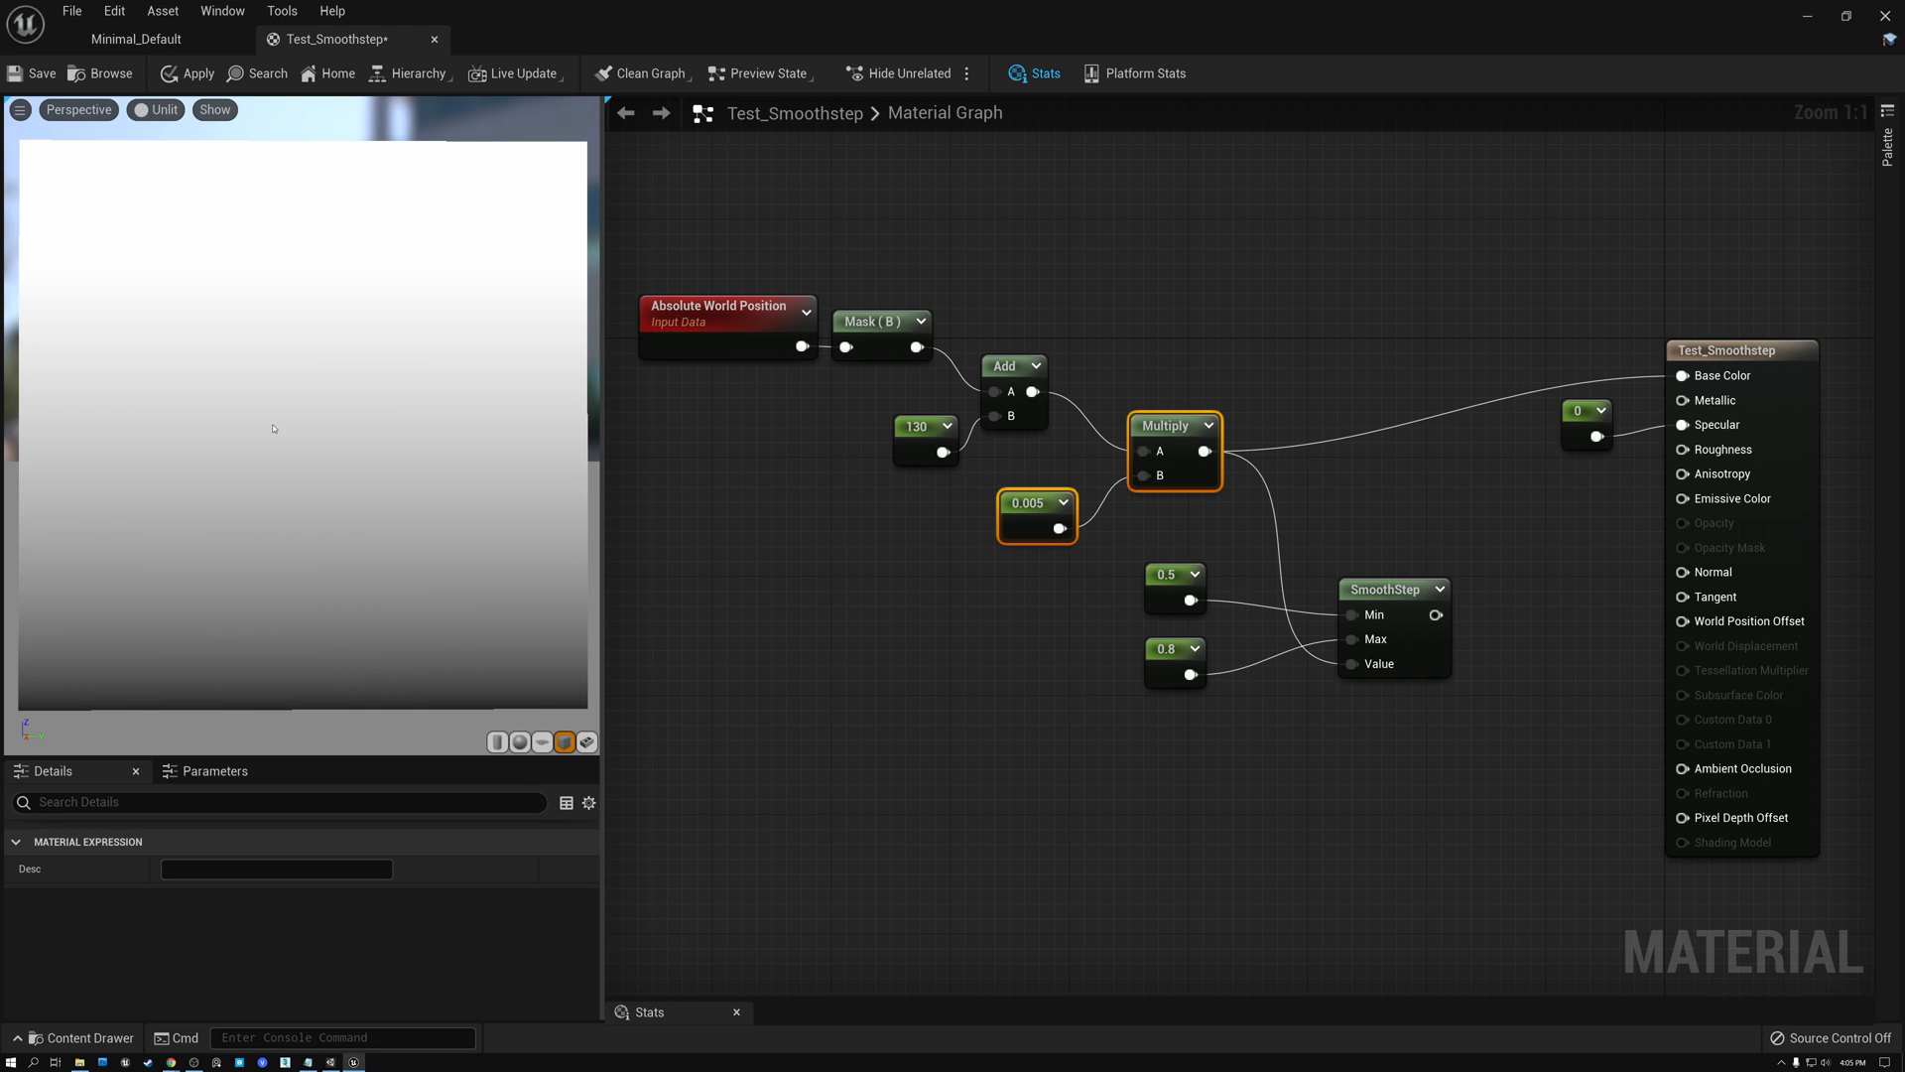
pyautogui.moveTo(260, 673)
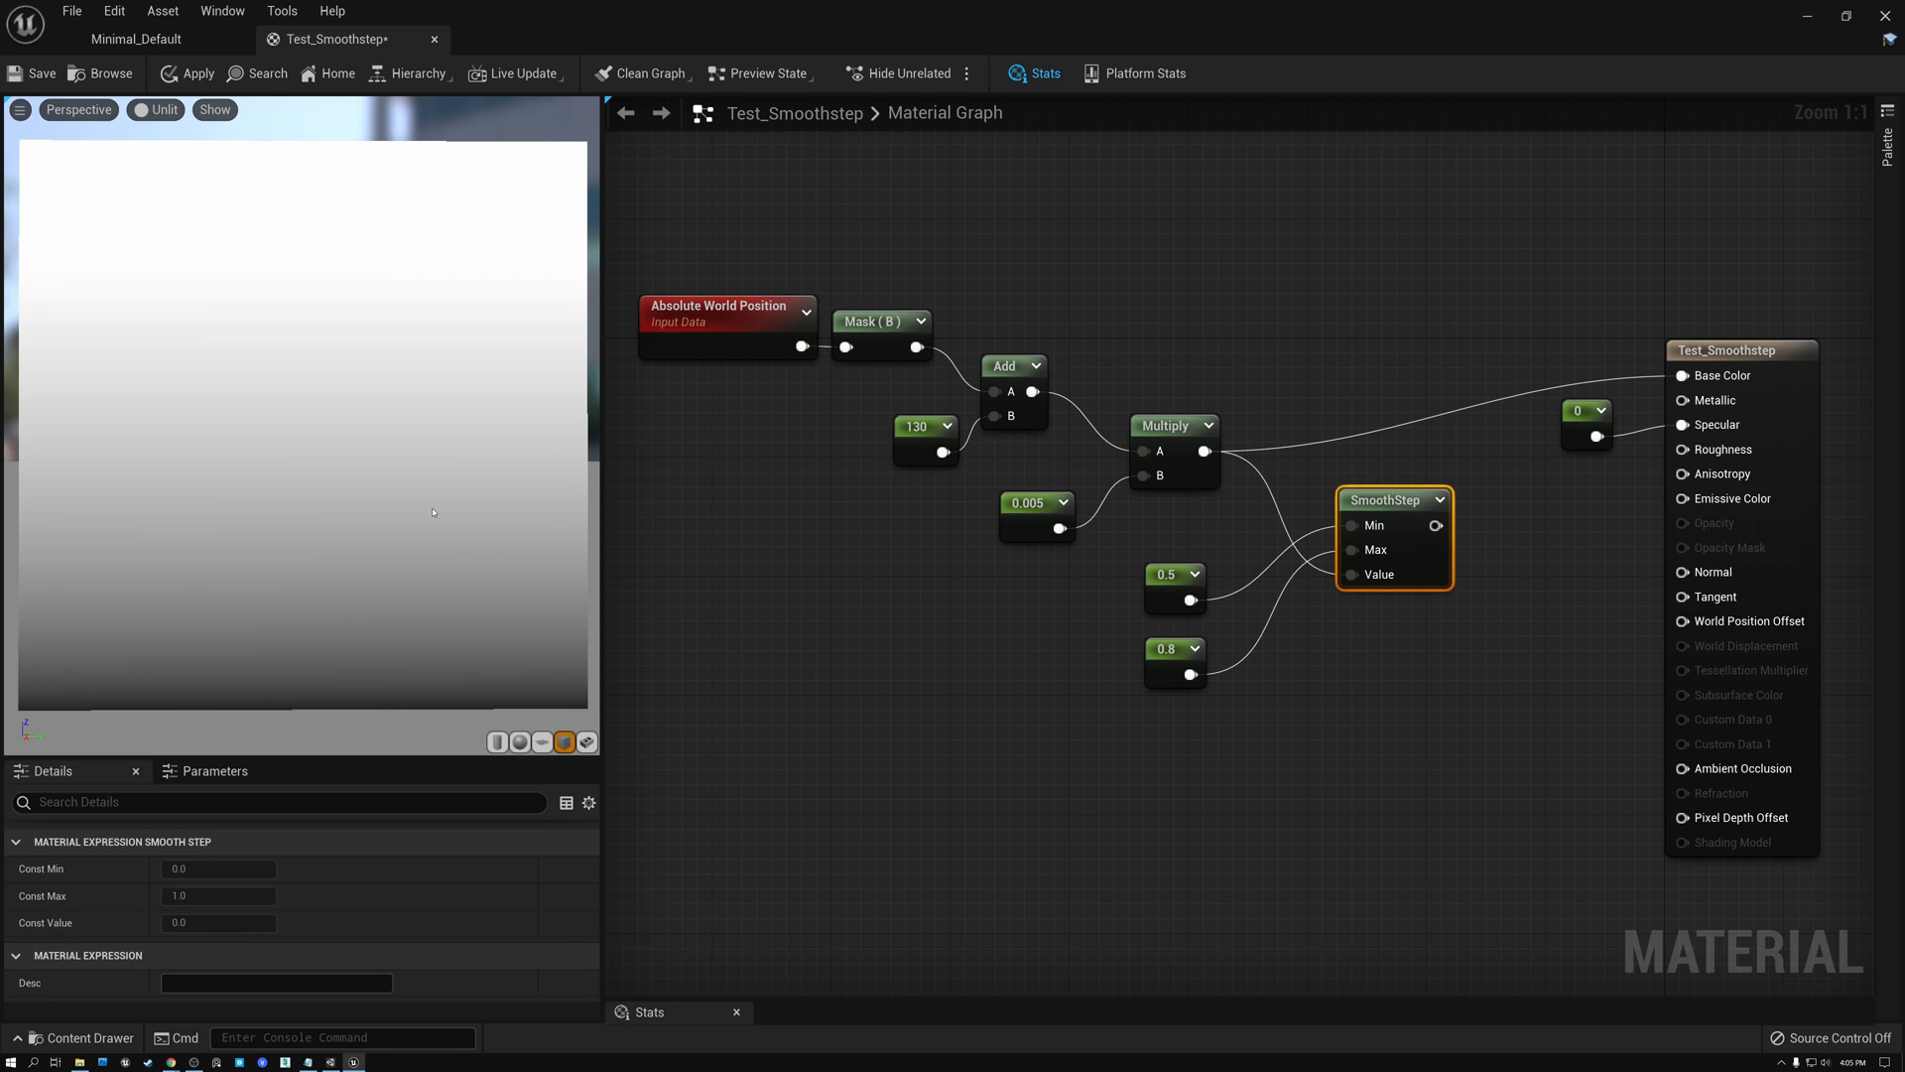
pyautogui.moveTo(313, 349)
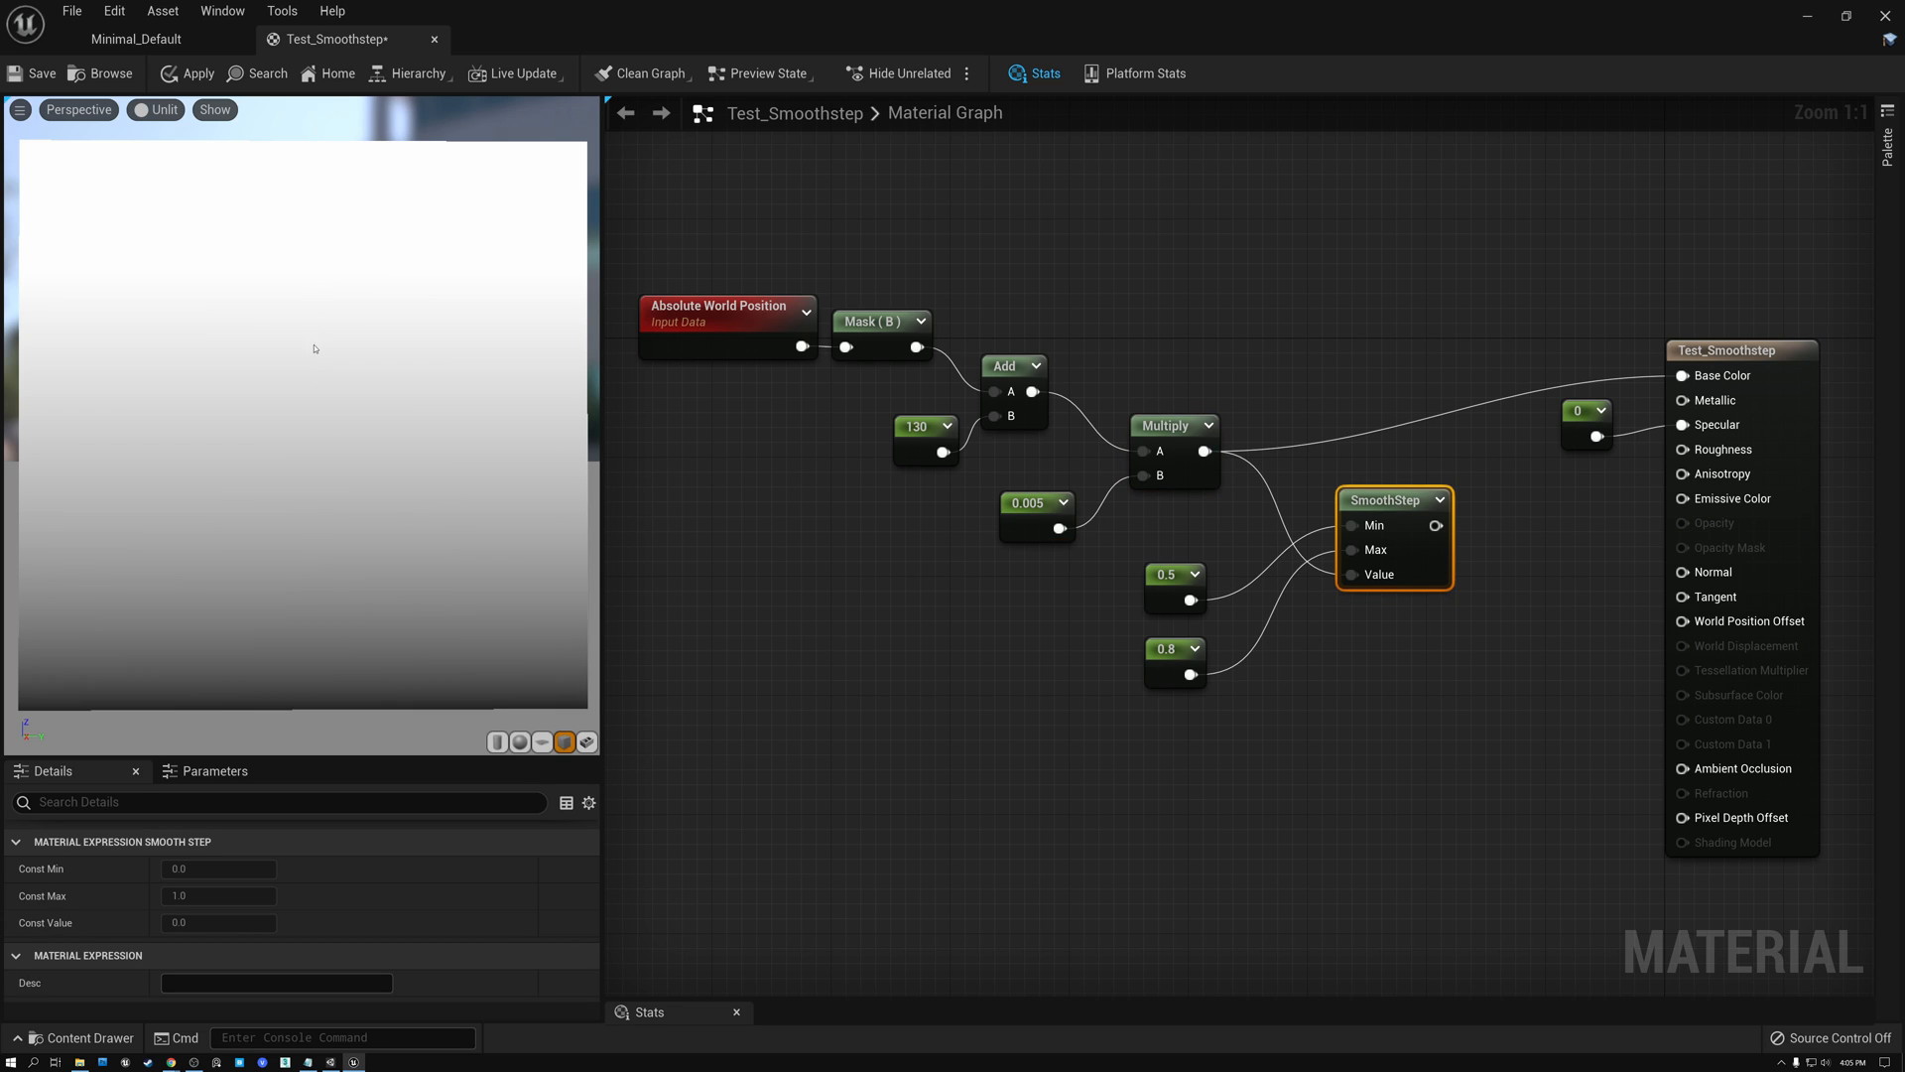
pyautogui.moveTo(395, 450)
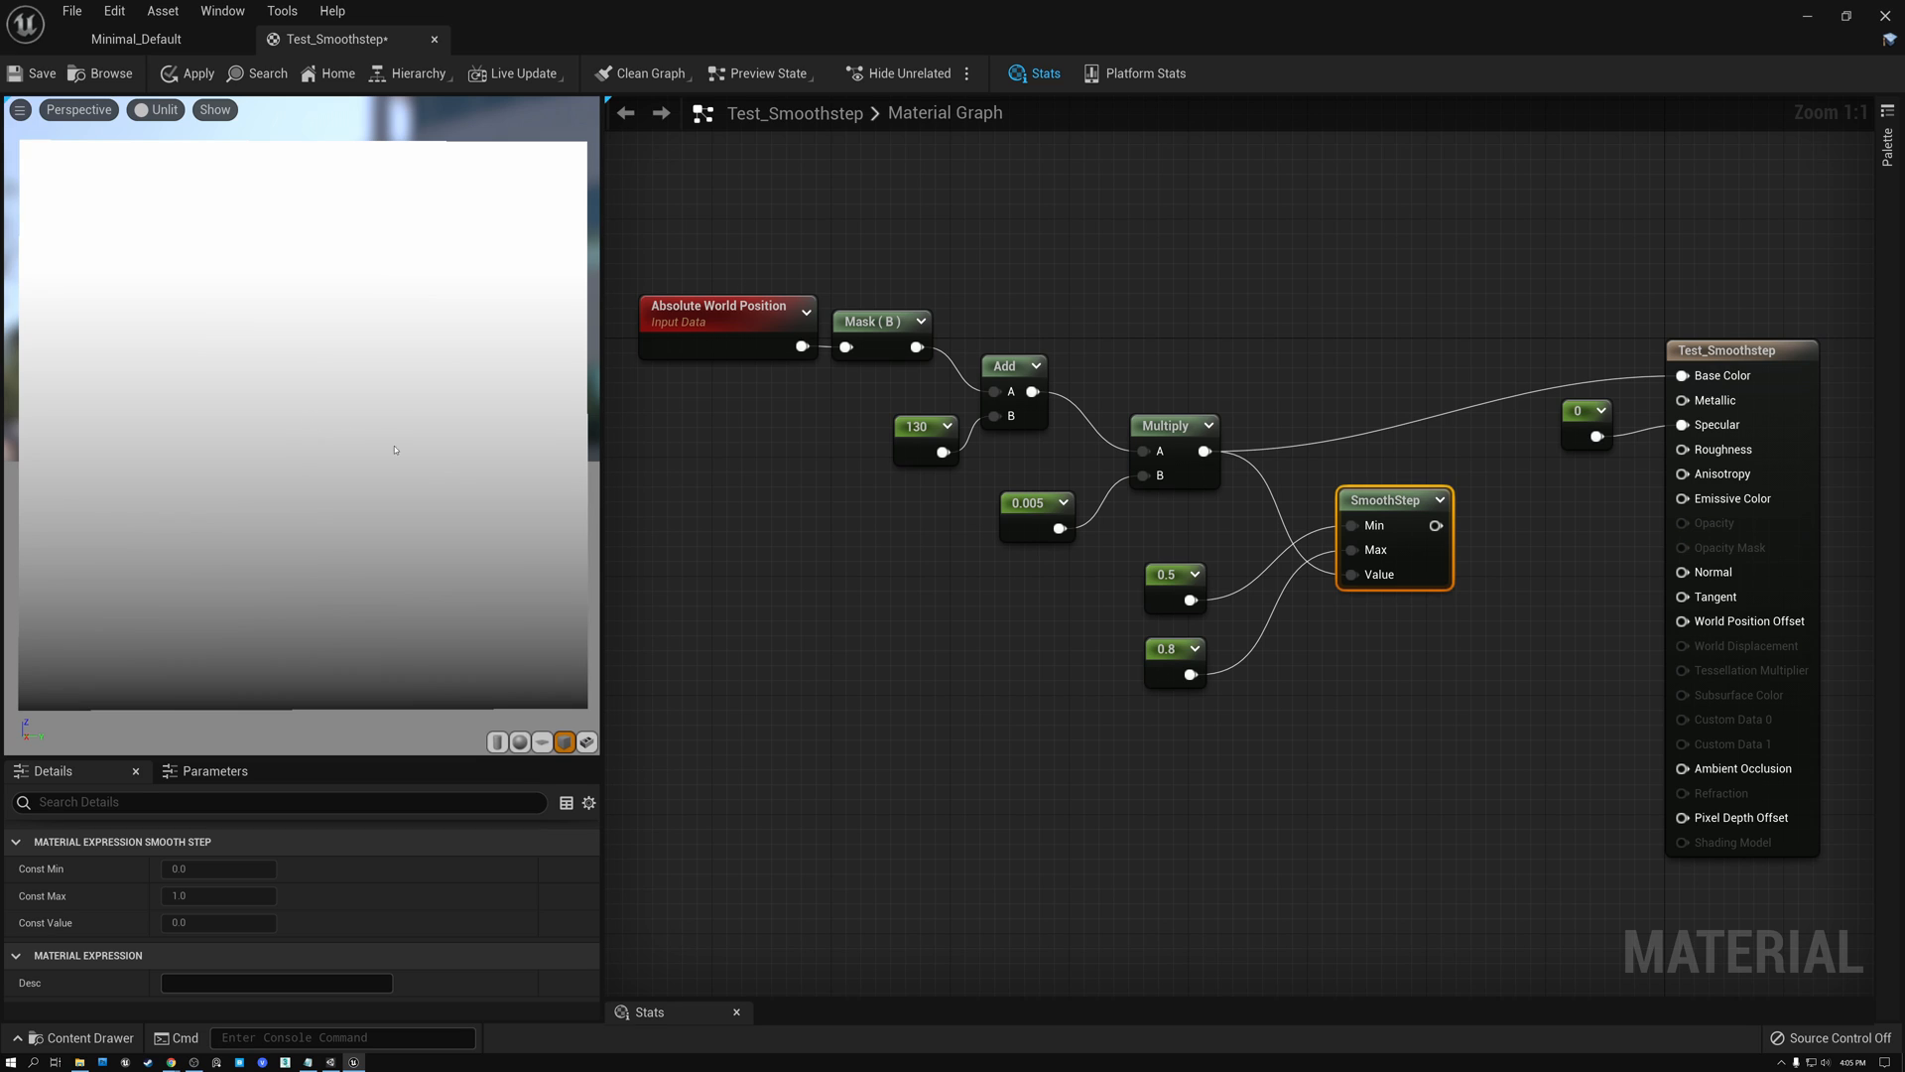
pyautogui.moveTo(1167, 425)
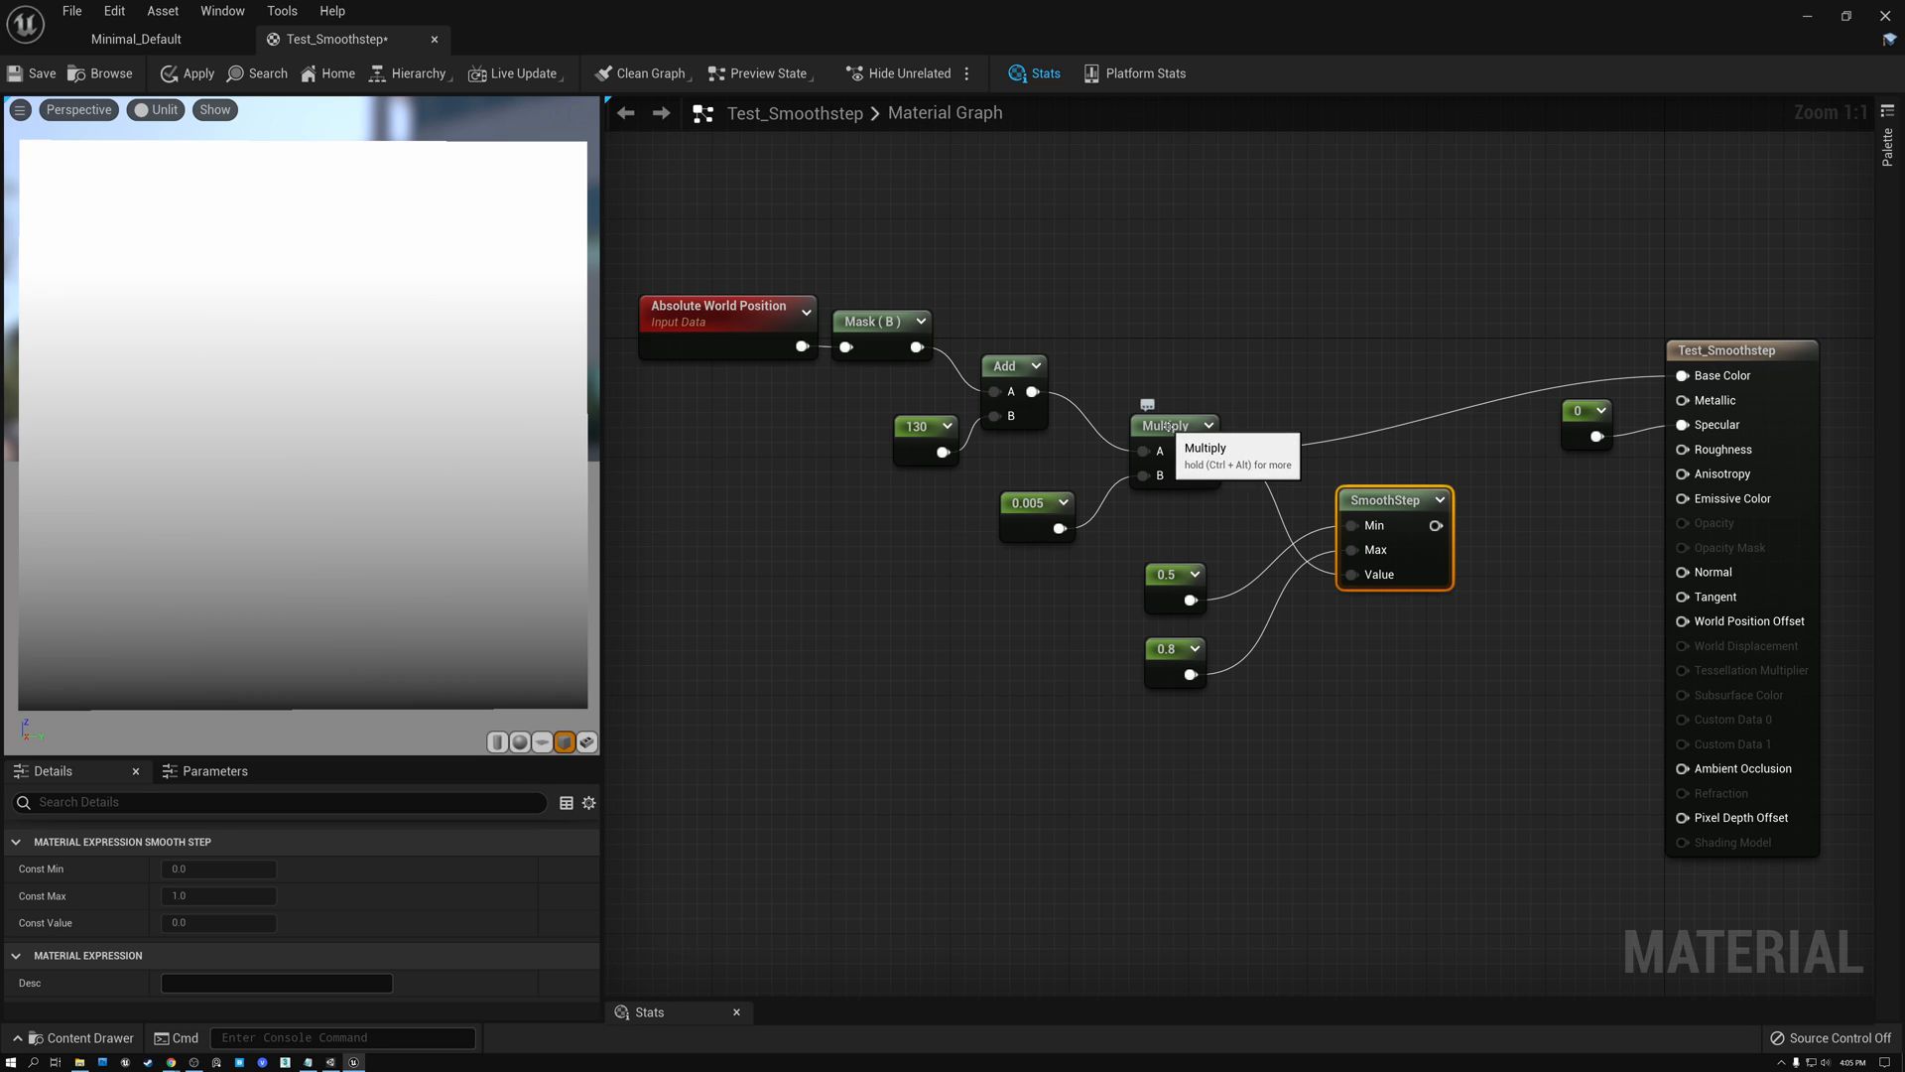
# Select the Multiply node and the 0.5 and 0.8 constants before rewiring.
pyautogui.click(1170, 425)
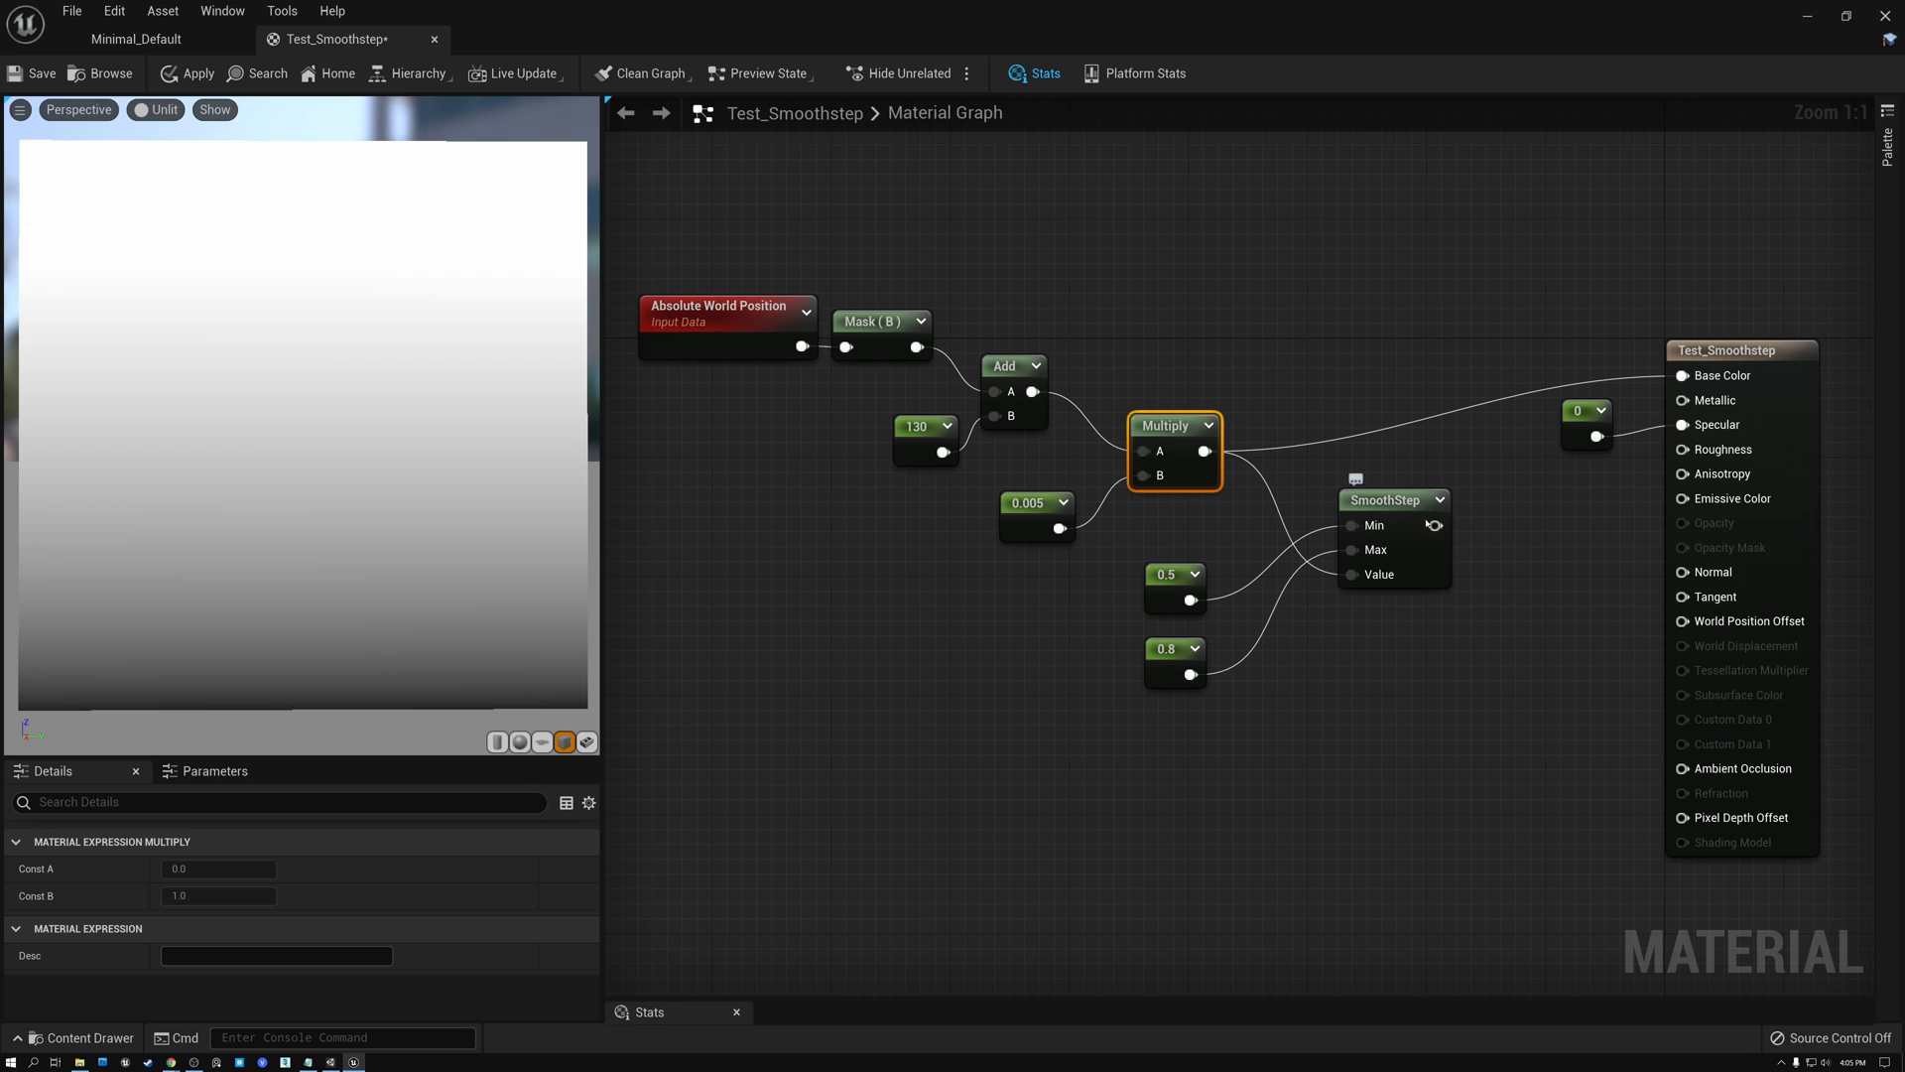
pyautogui.click(1167, 542)
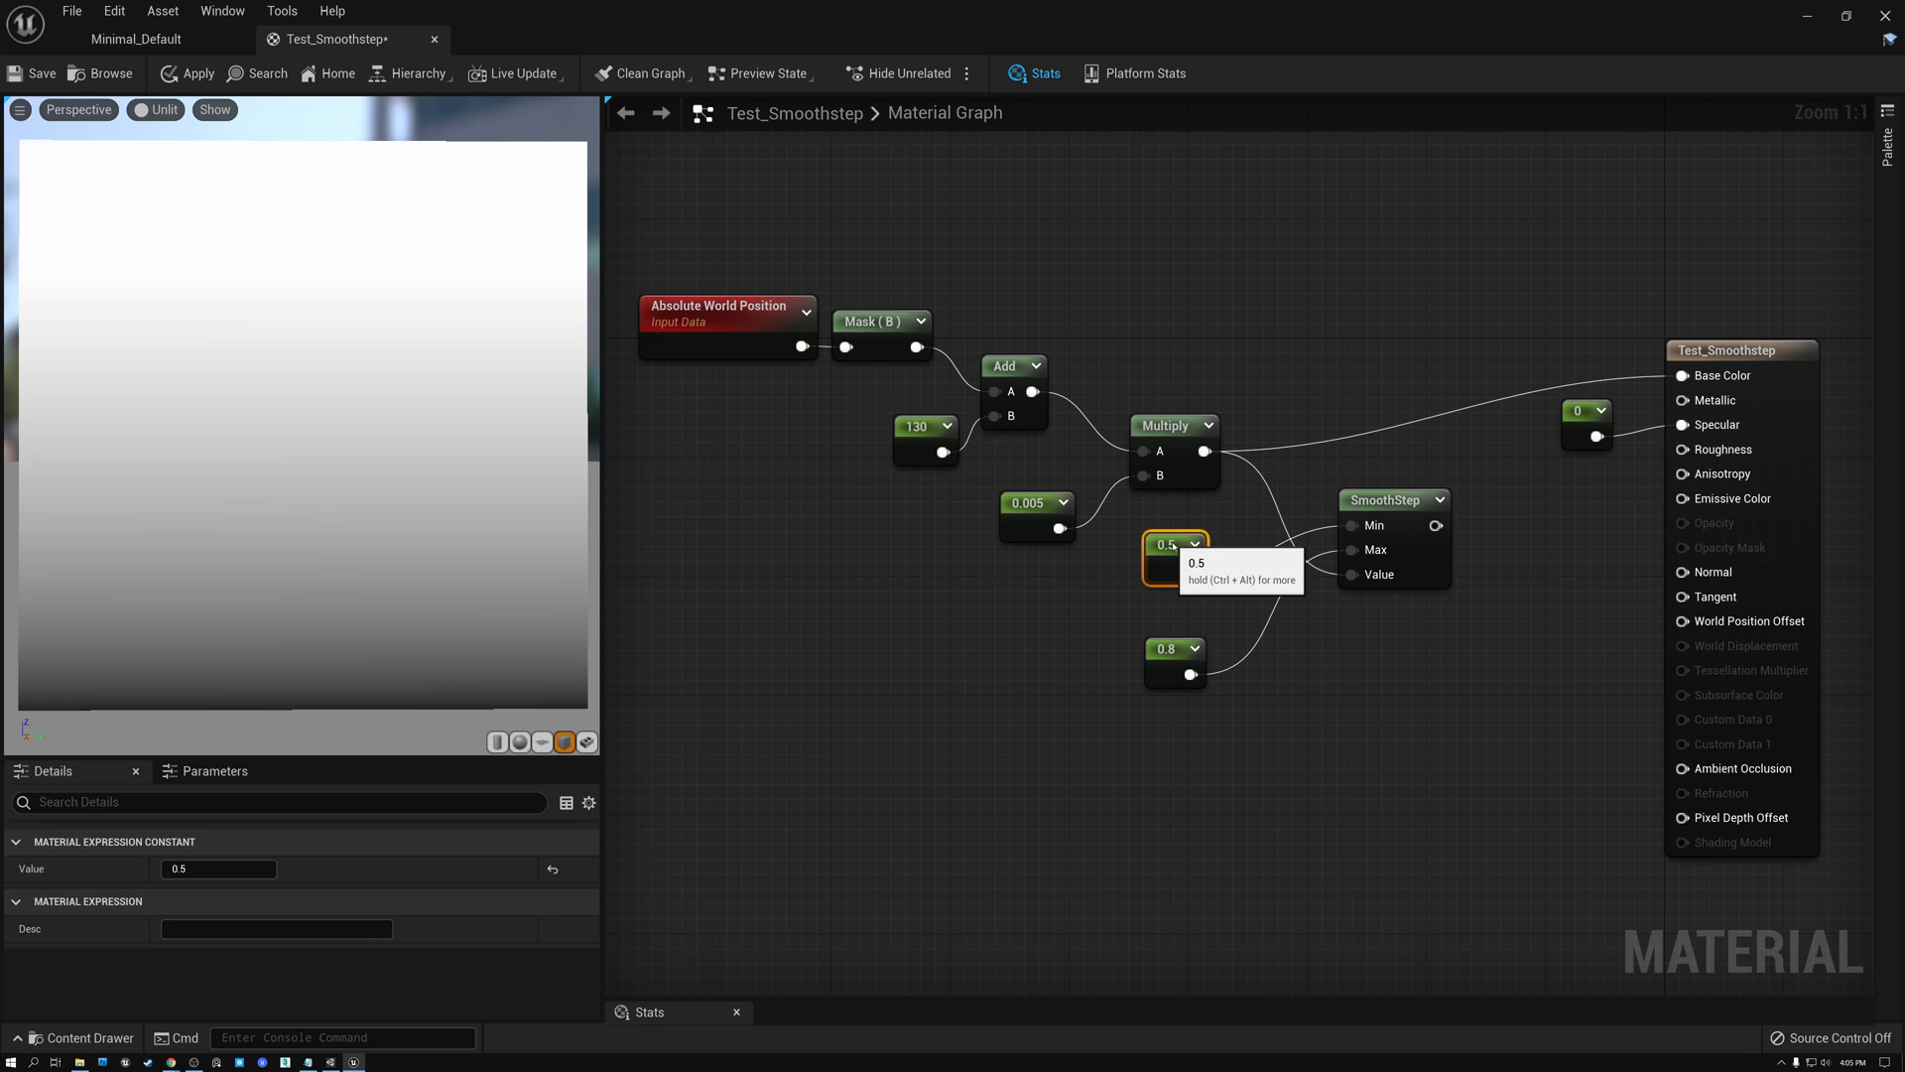
pyautogui.click(1166, 647)
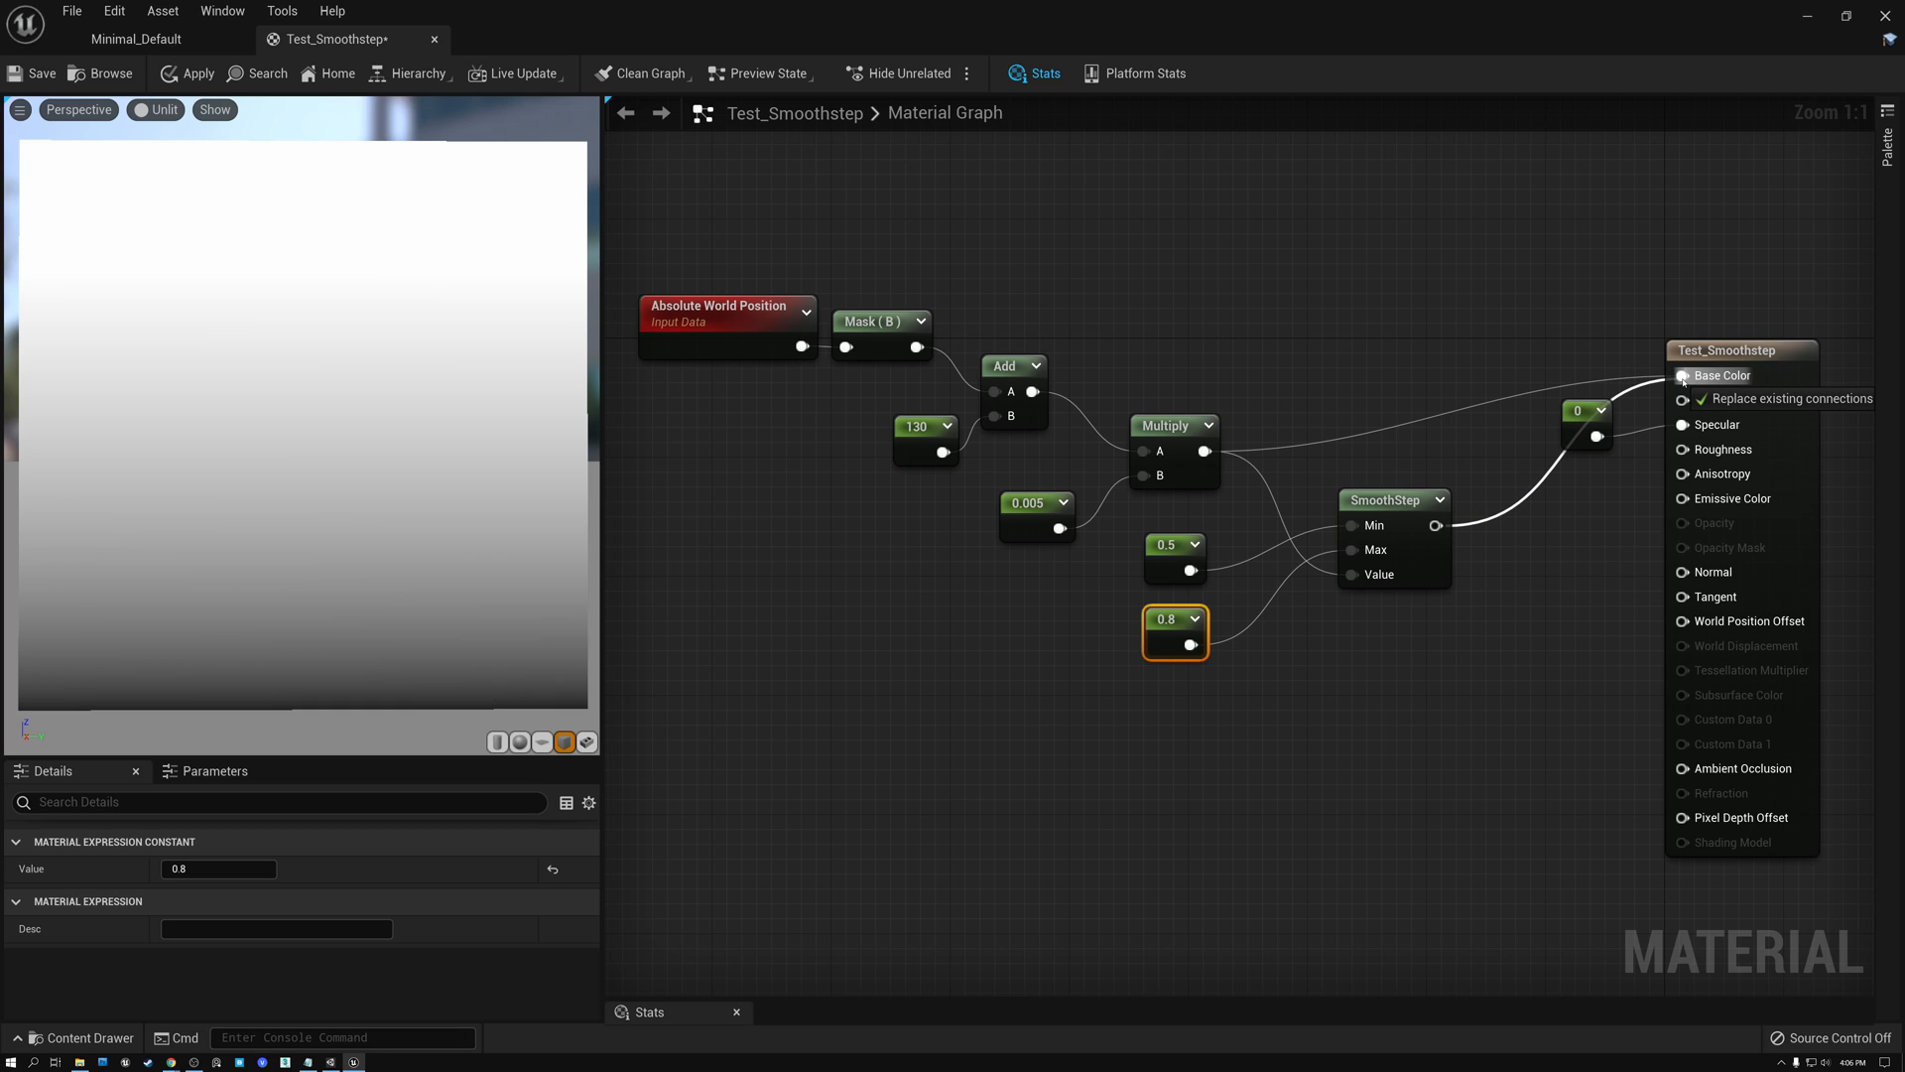
pyautogui.click(1685, 375)
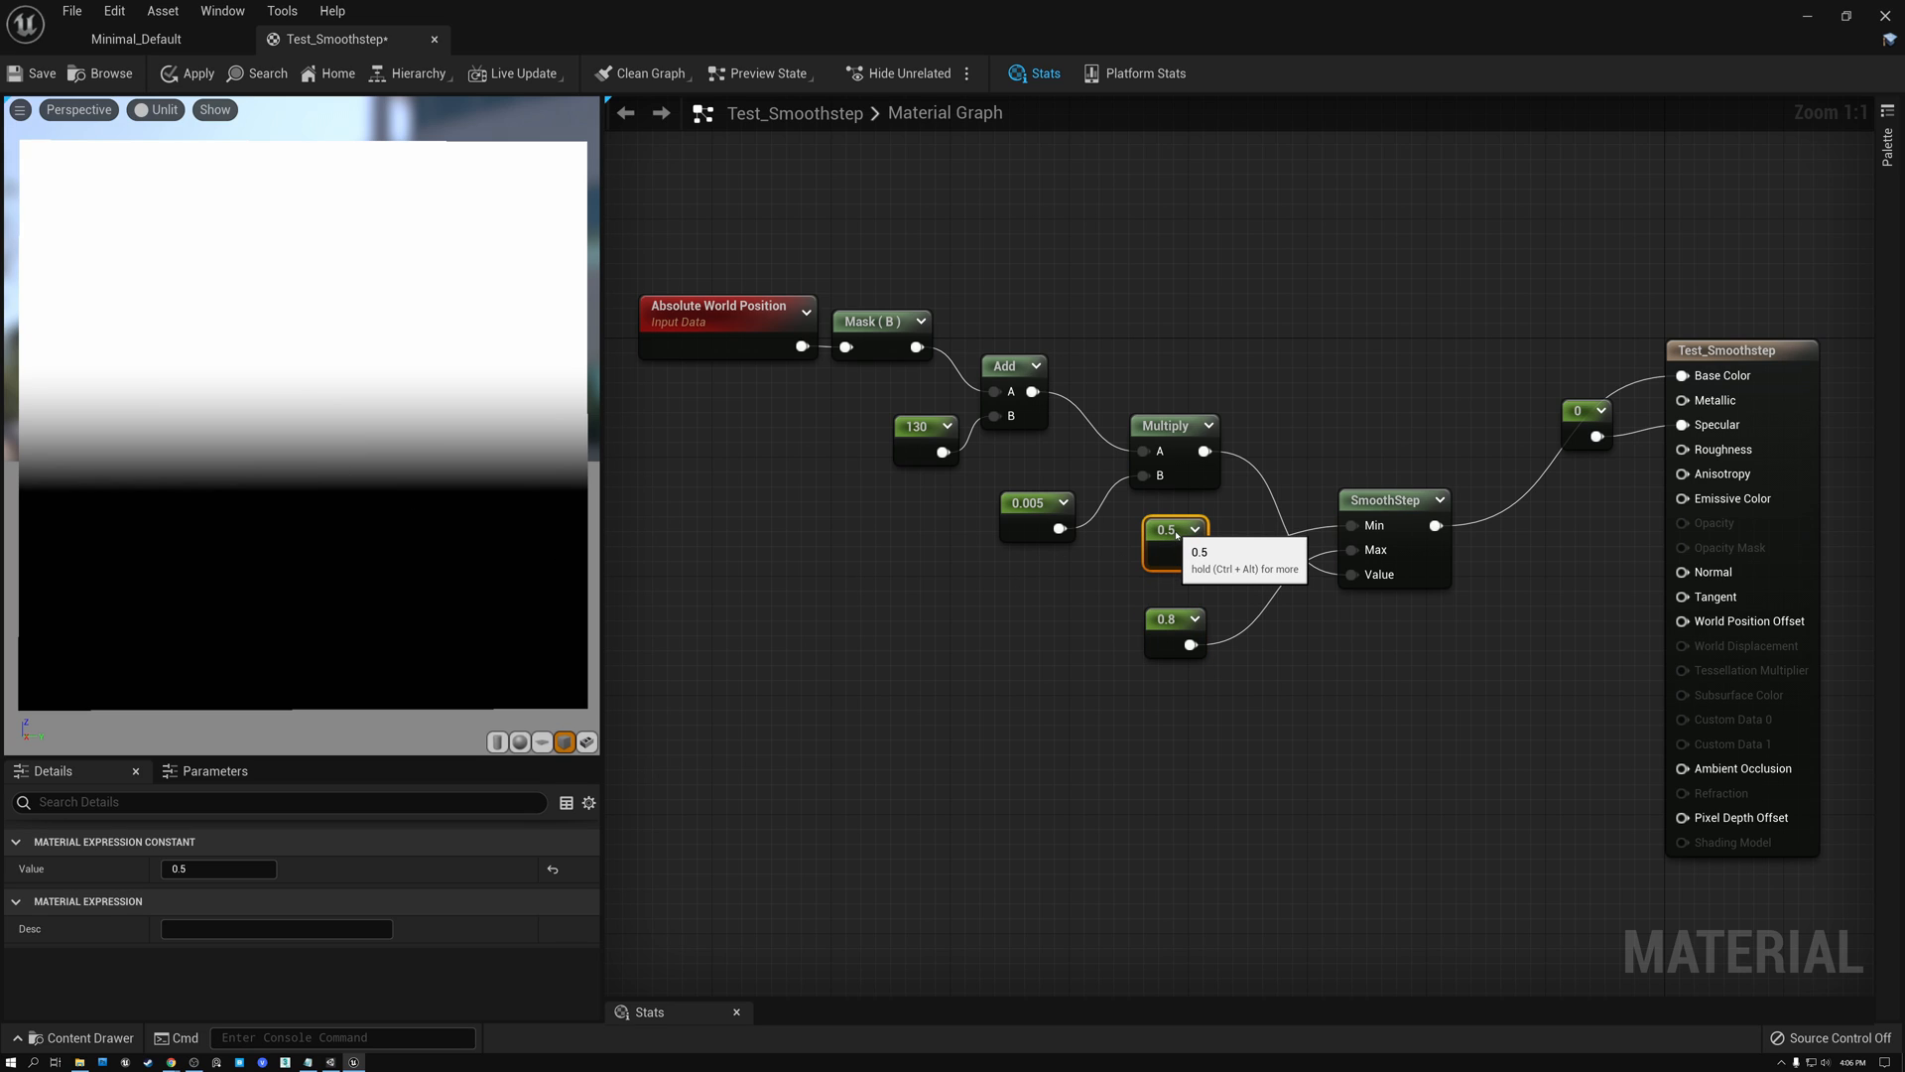
pyautogui.moveTo(304, 488)
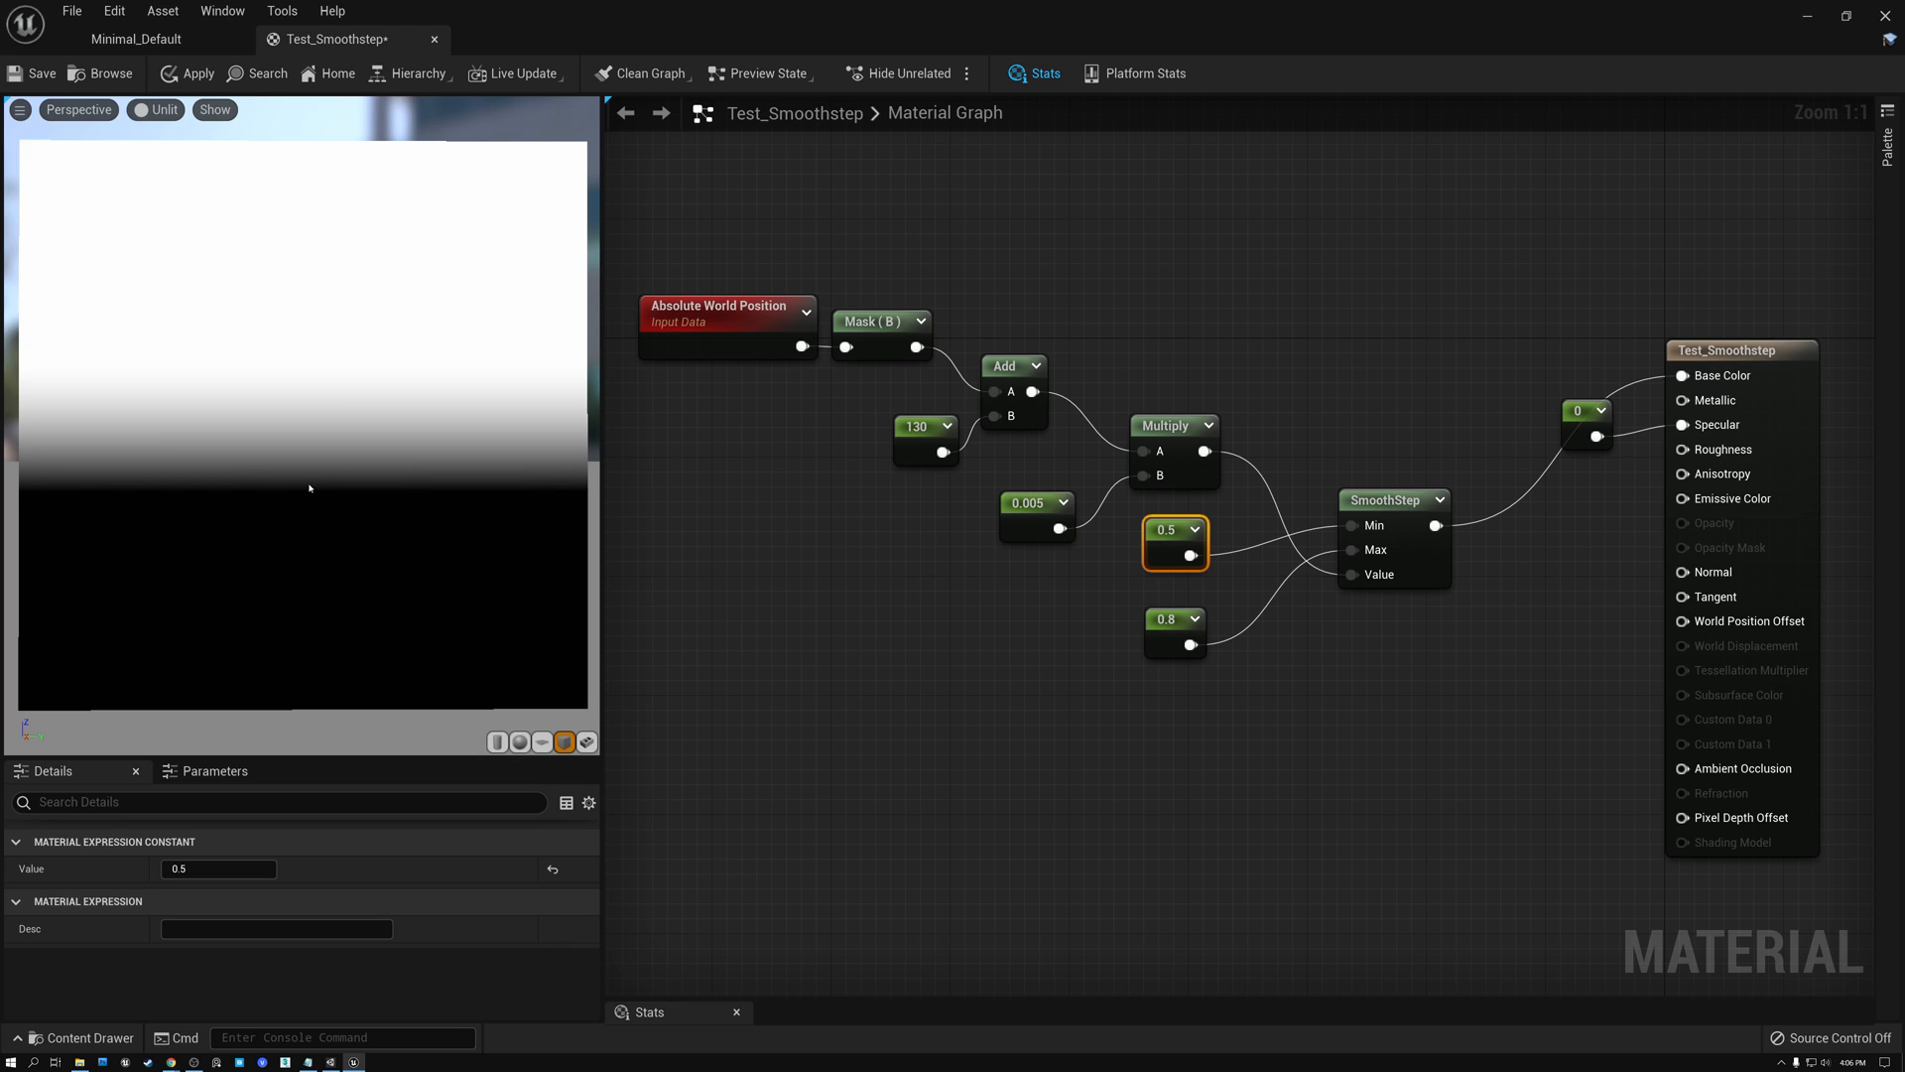
pyautogui.moveTo(321, 457)
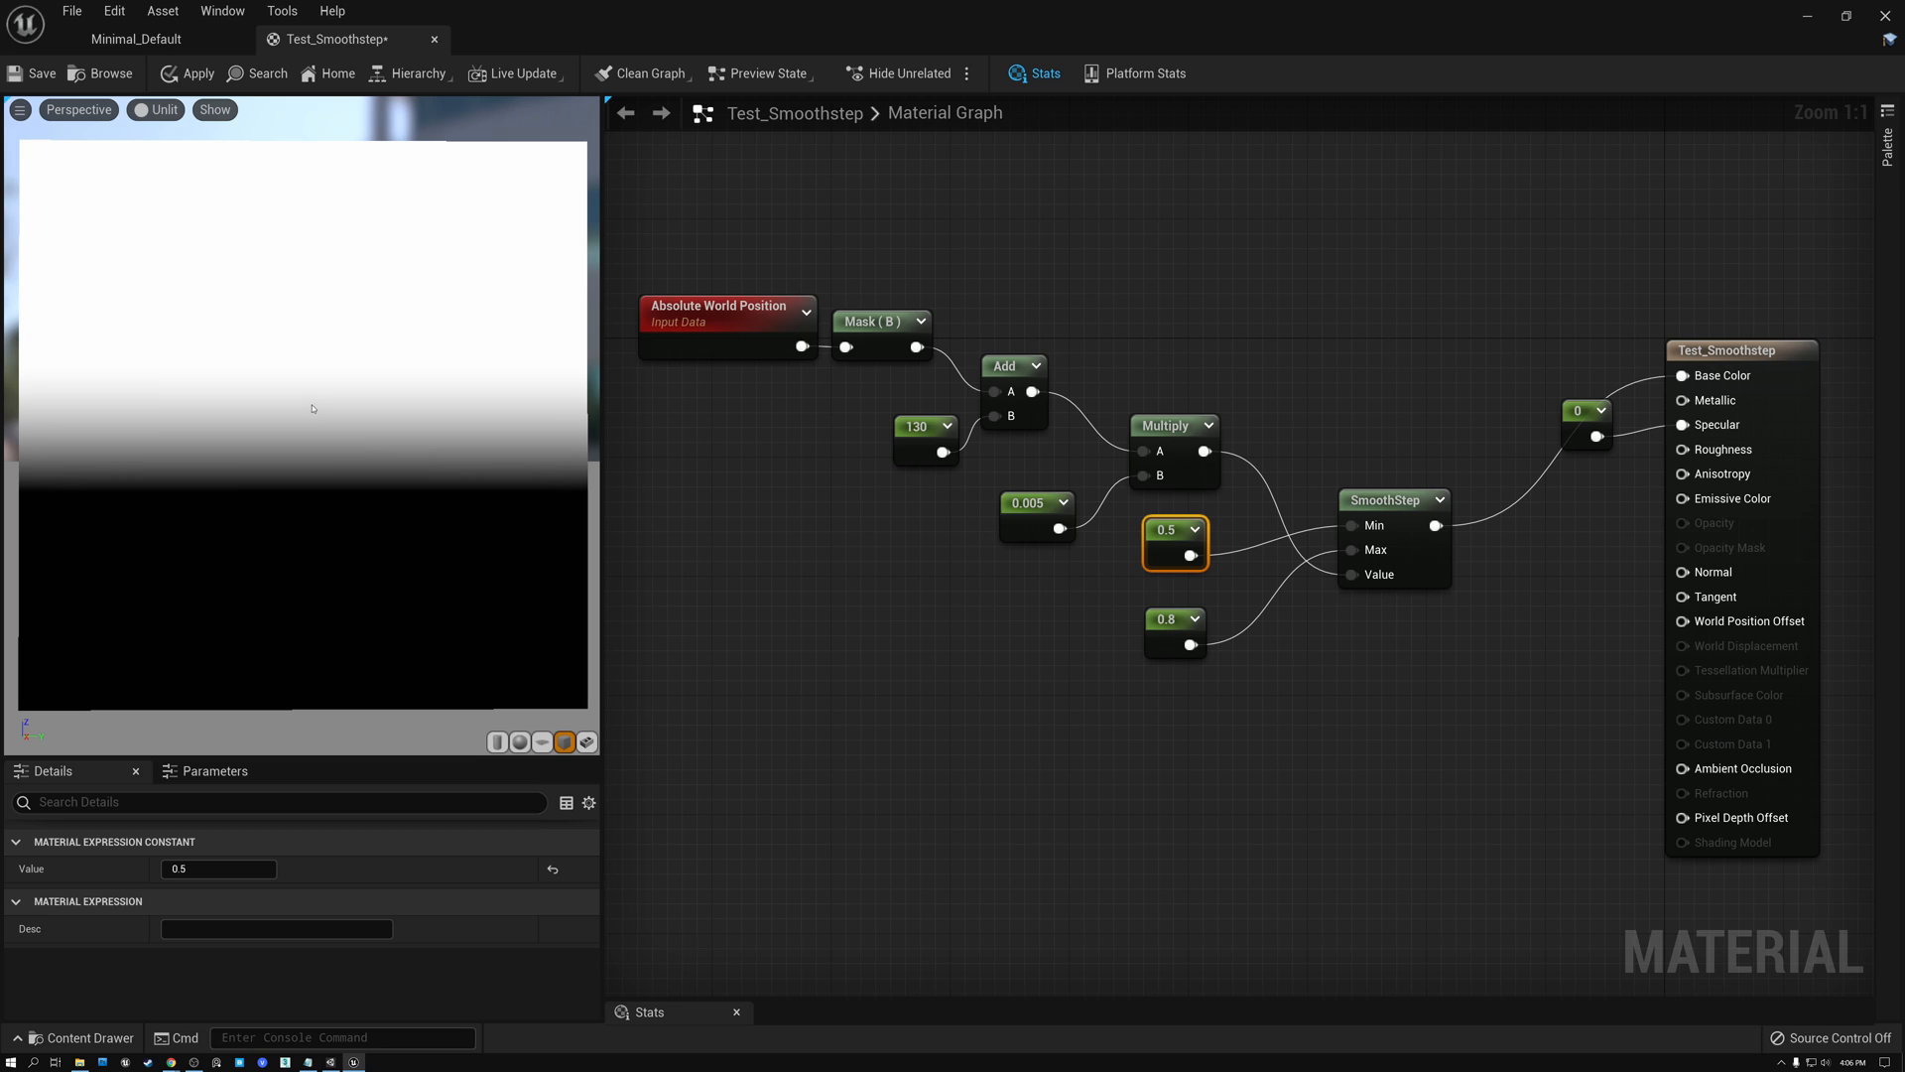
pyautogui.moveTo(721, 540)
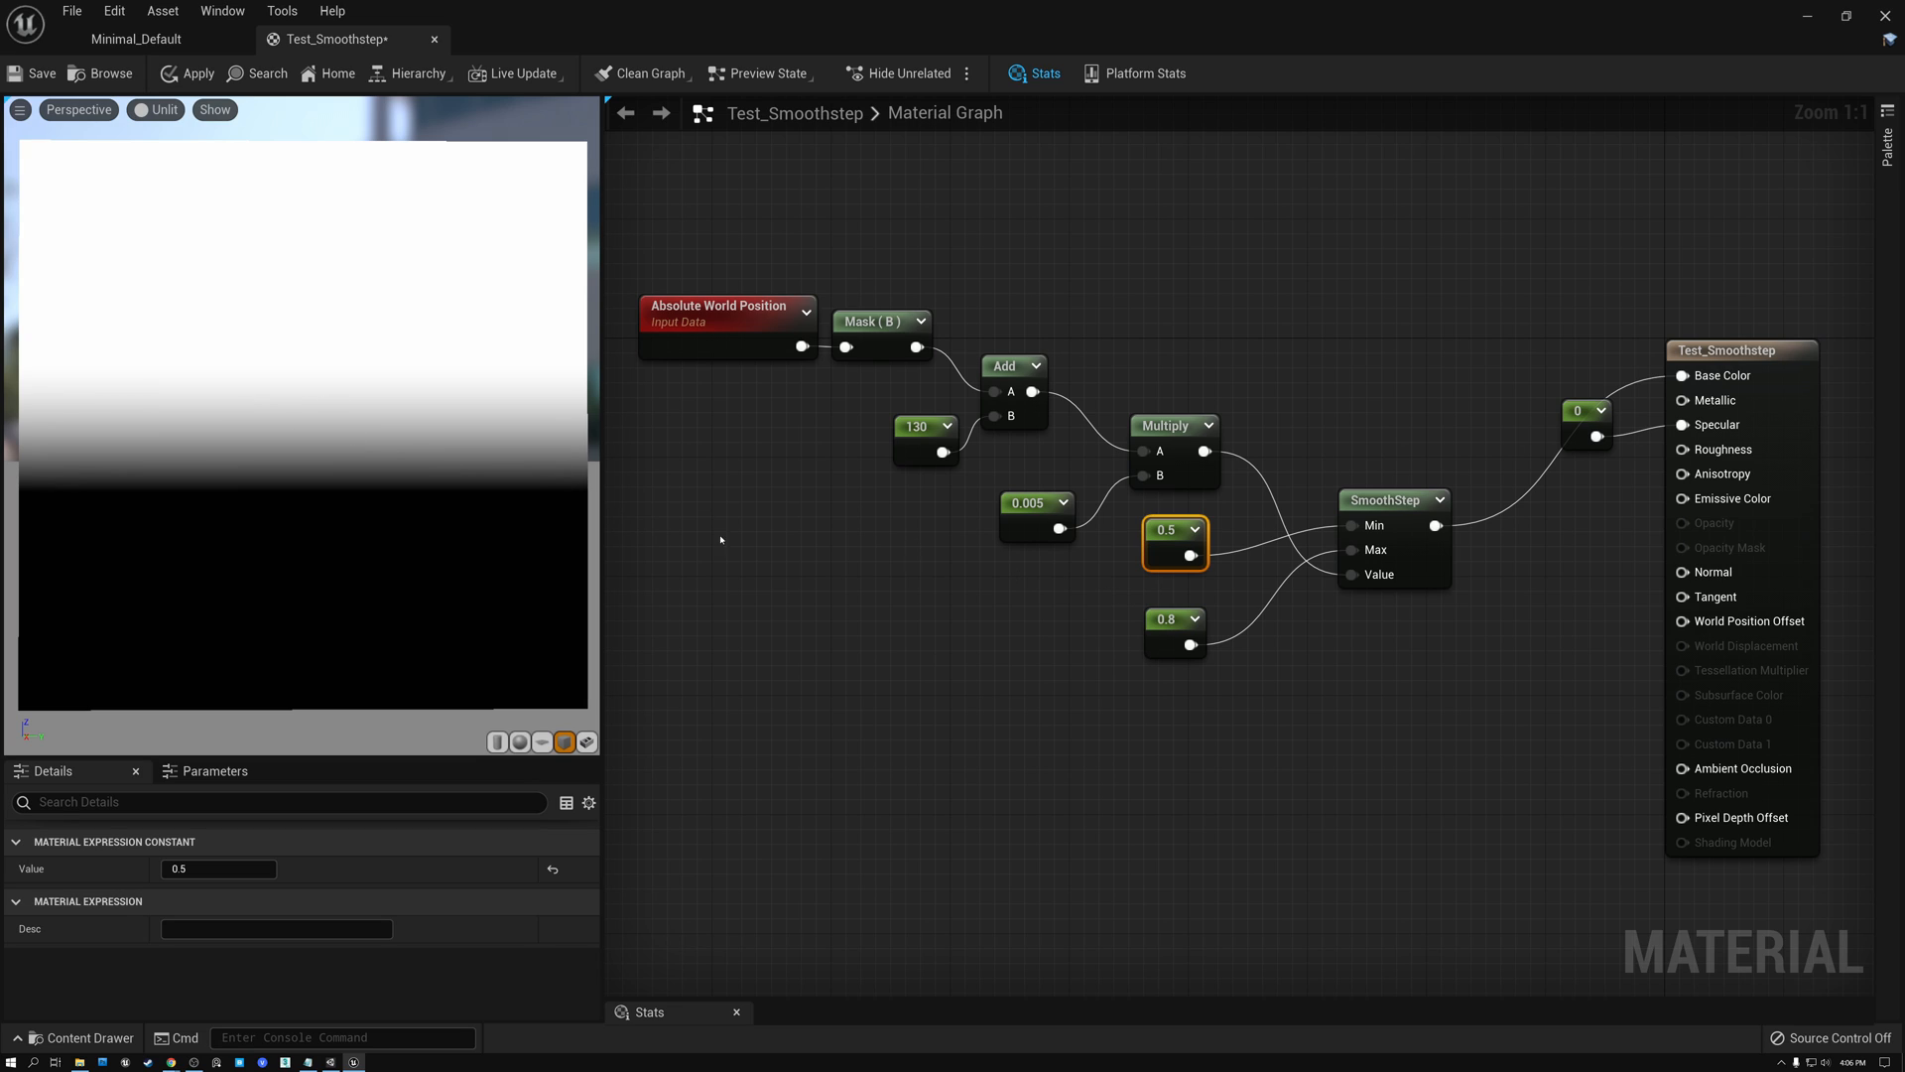
pyautogui.moveTo(1170, 528)
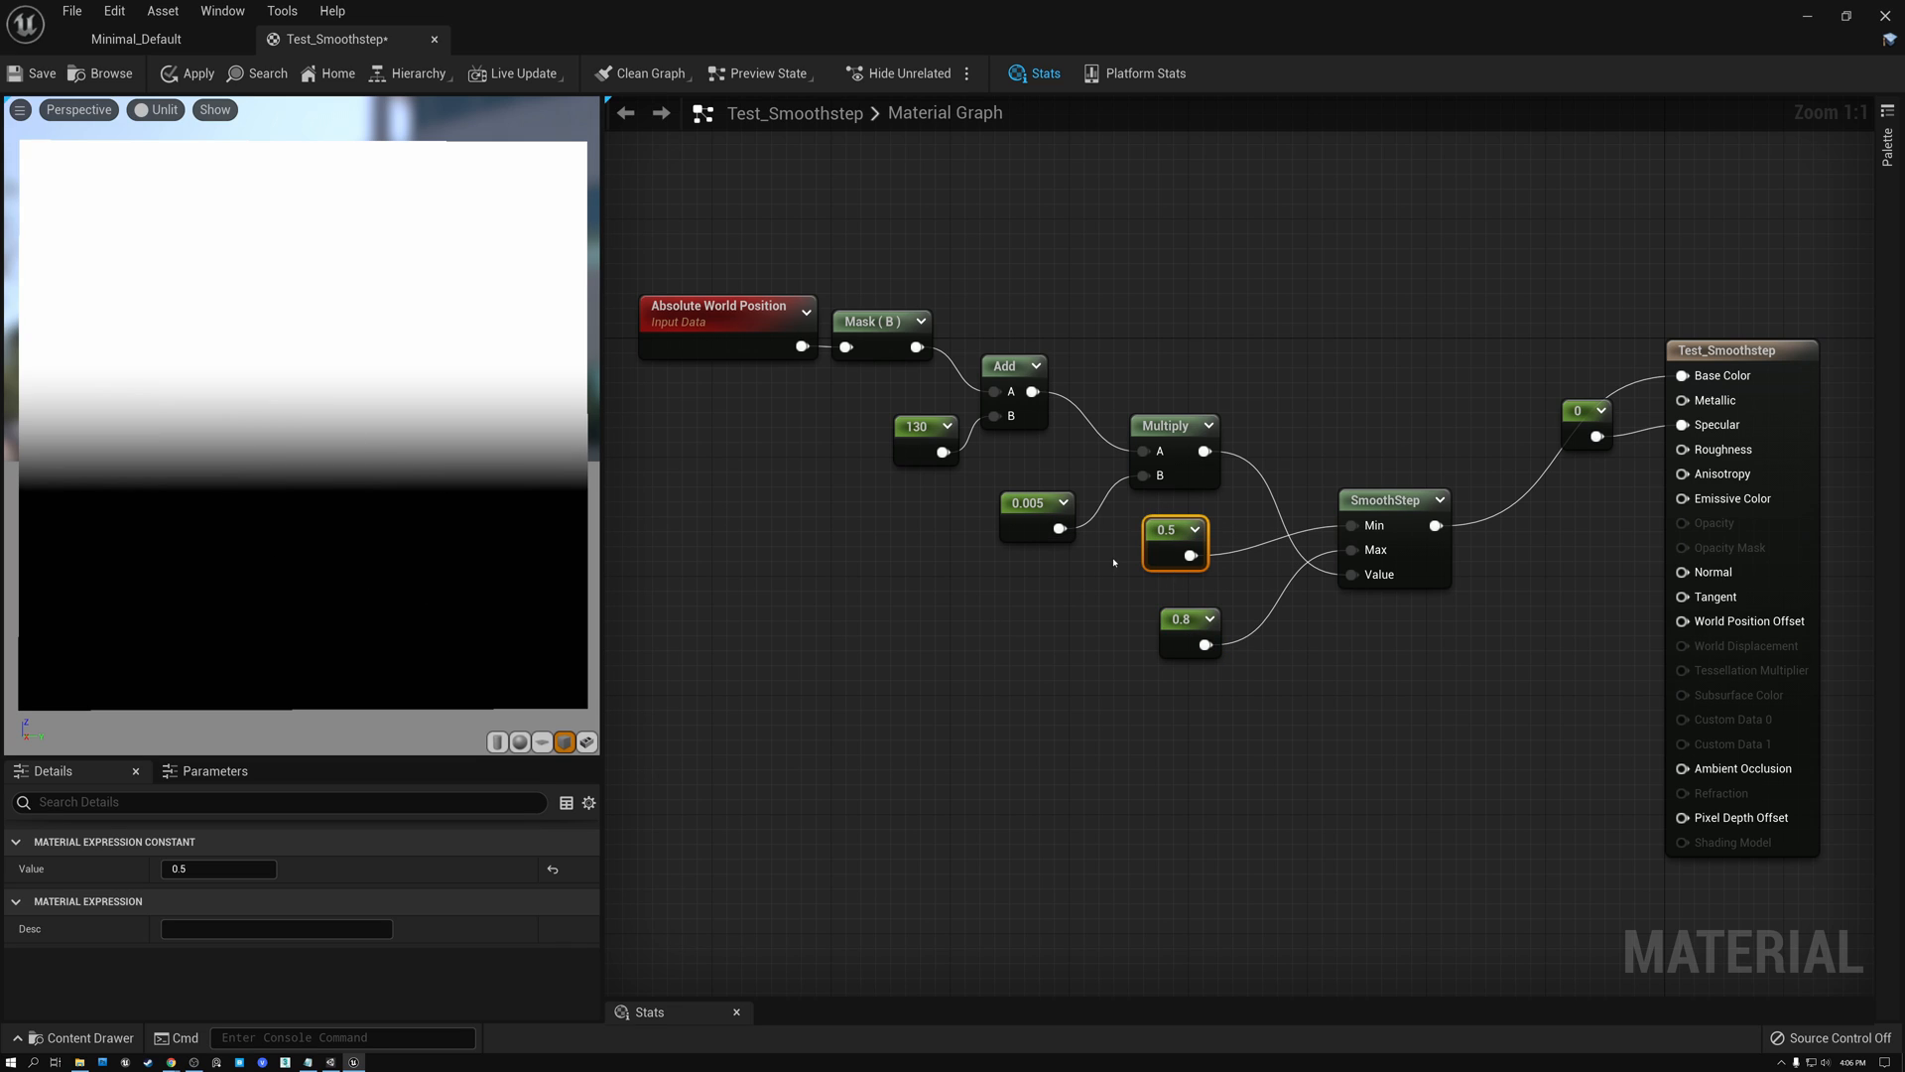
pyautogui.moveTo(286, 673)
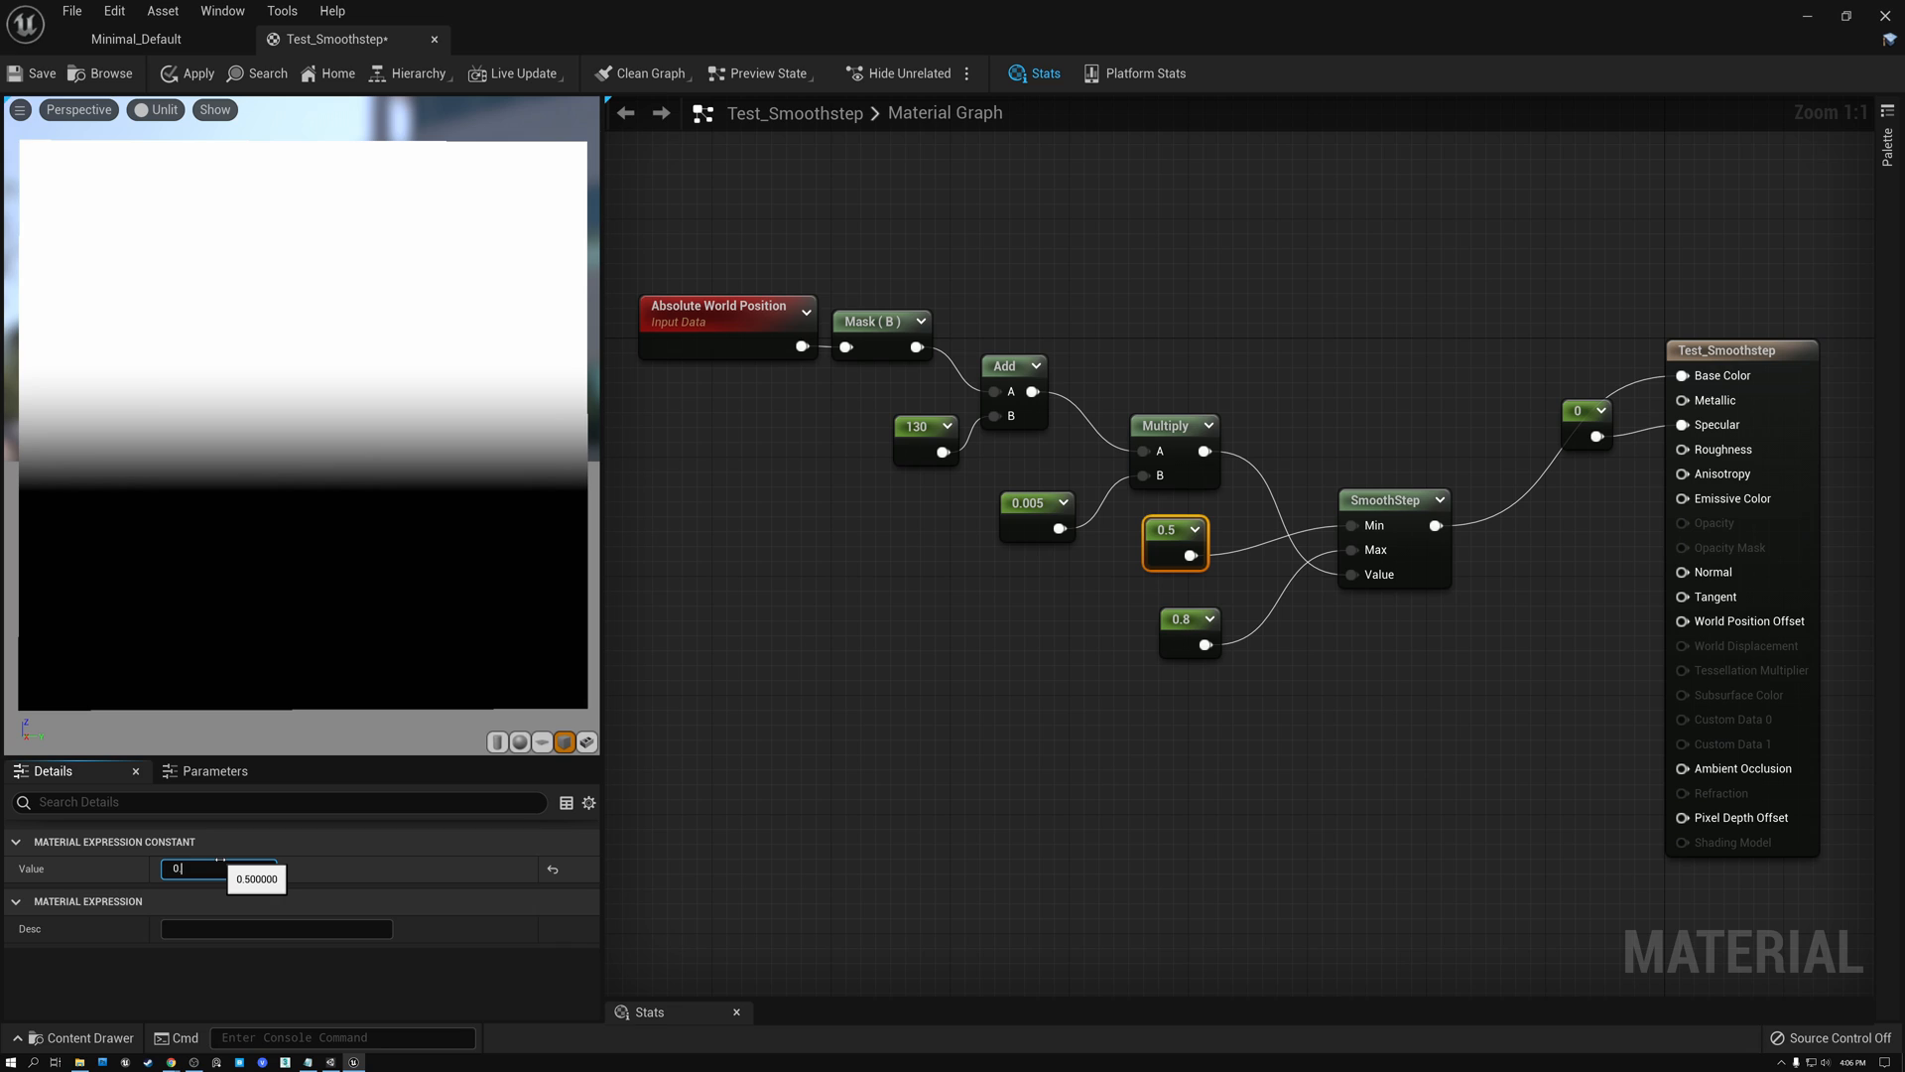
# Enter the SmoothStep Min constant as 0.1 (tried 0.15) and the Max constant as 0.9.
pyautogui.write('0.1')
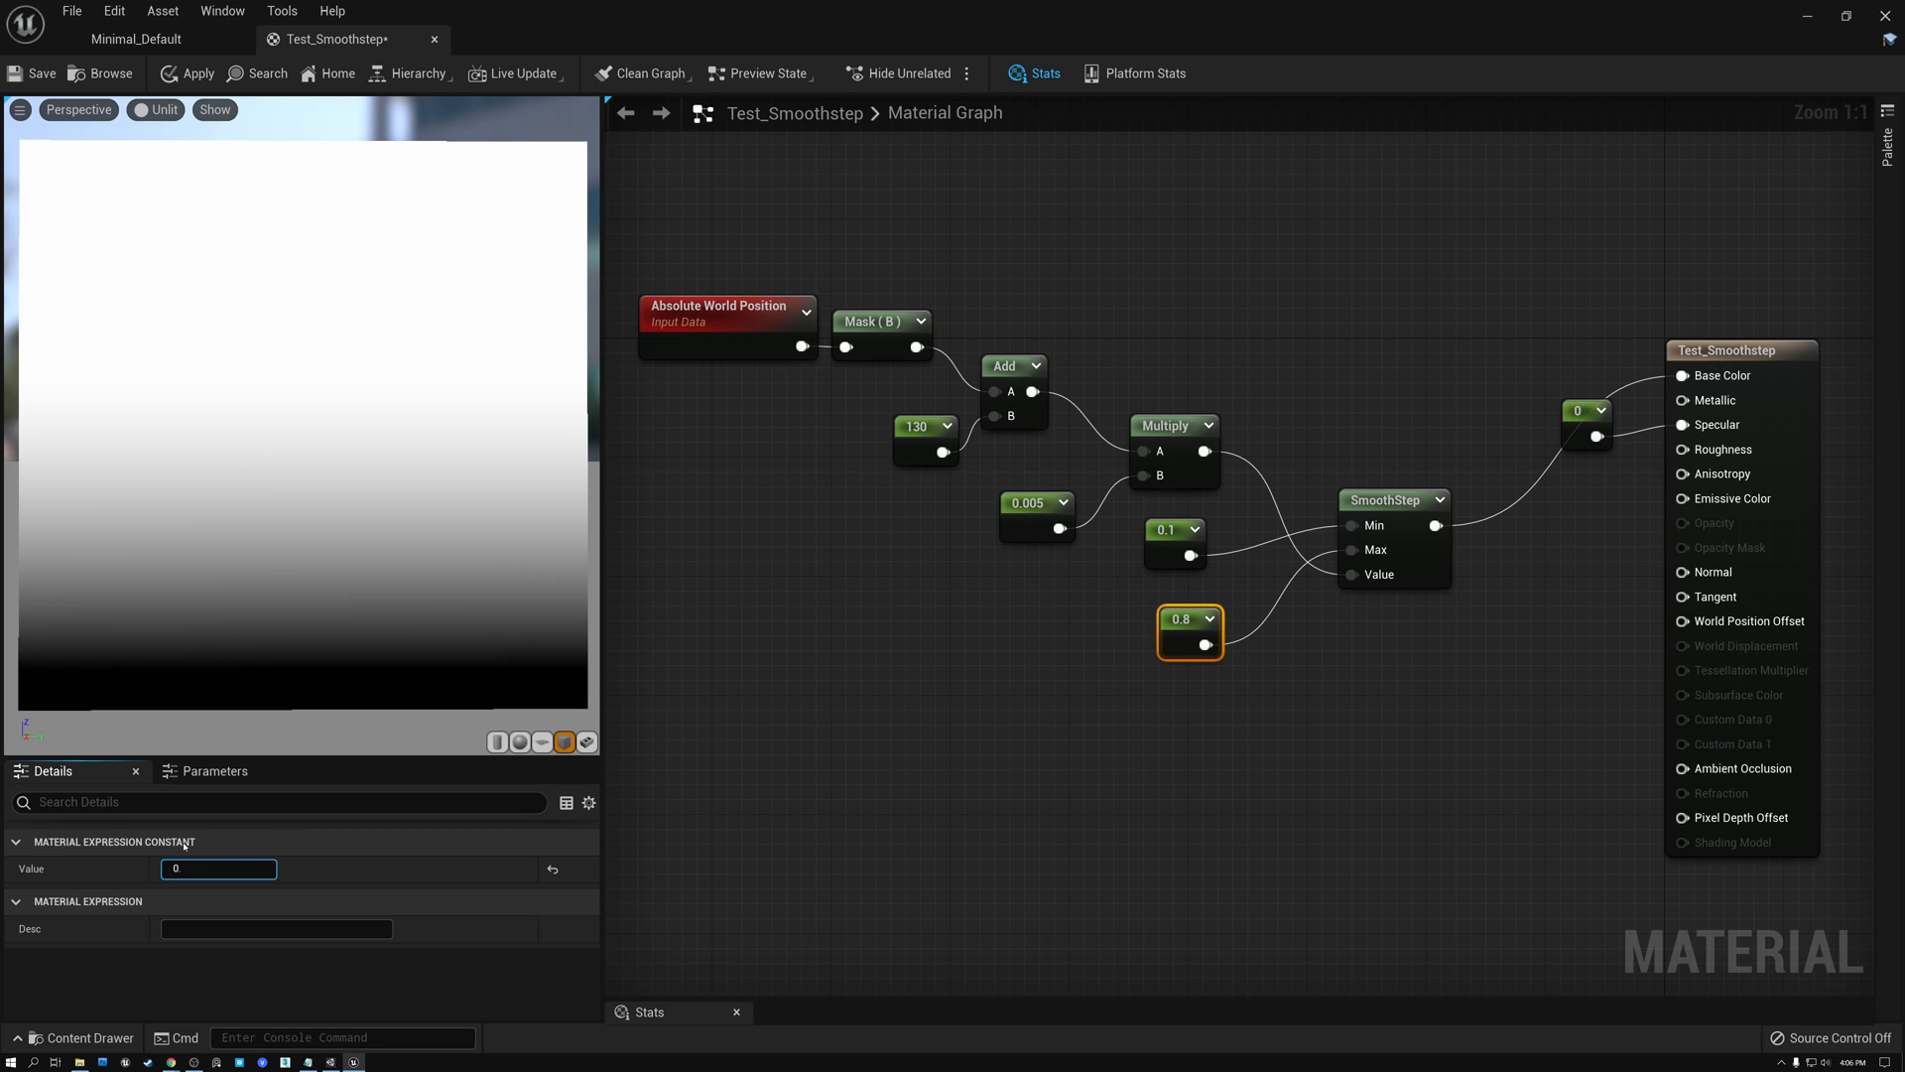
pyautogui.write('0.15')
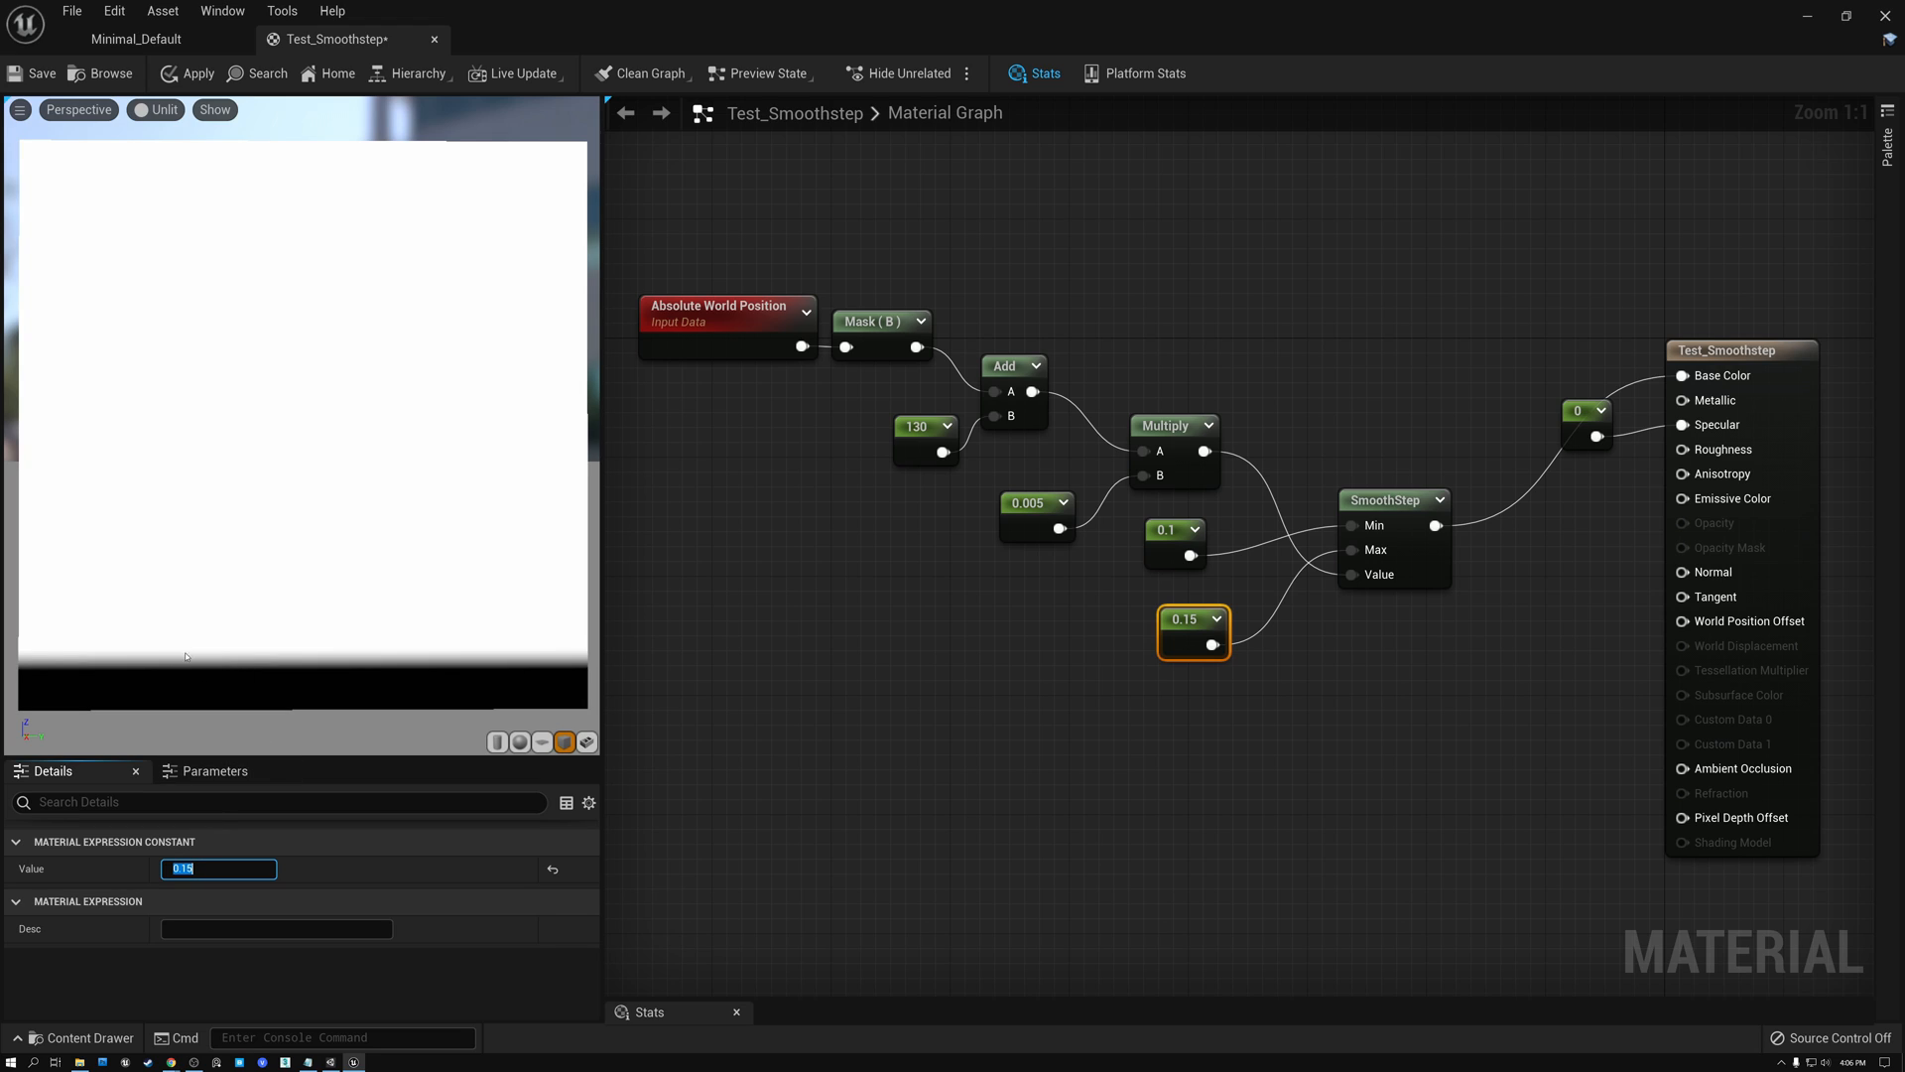
pyautogui.moveTo(187, 675)
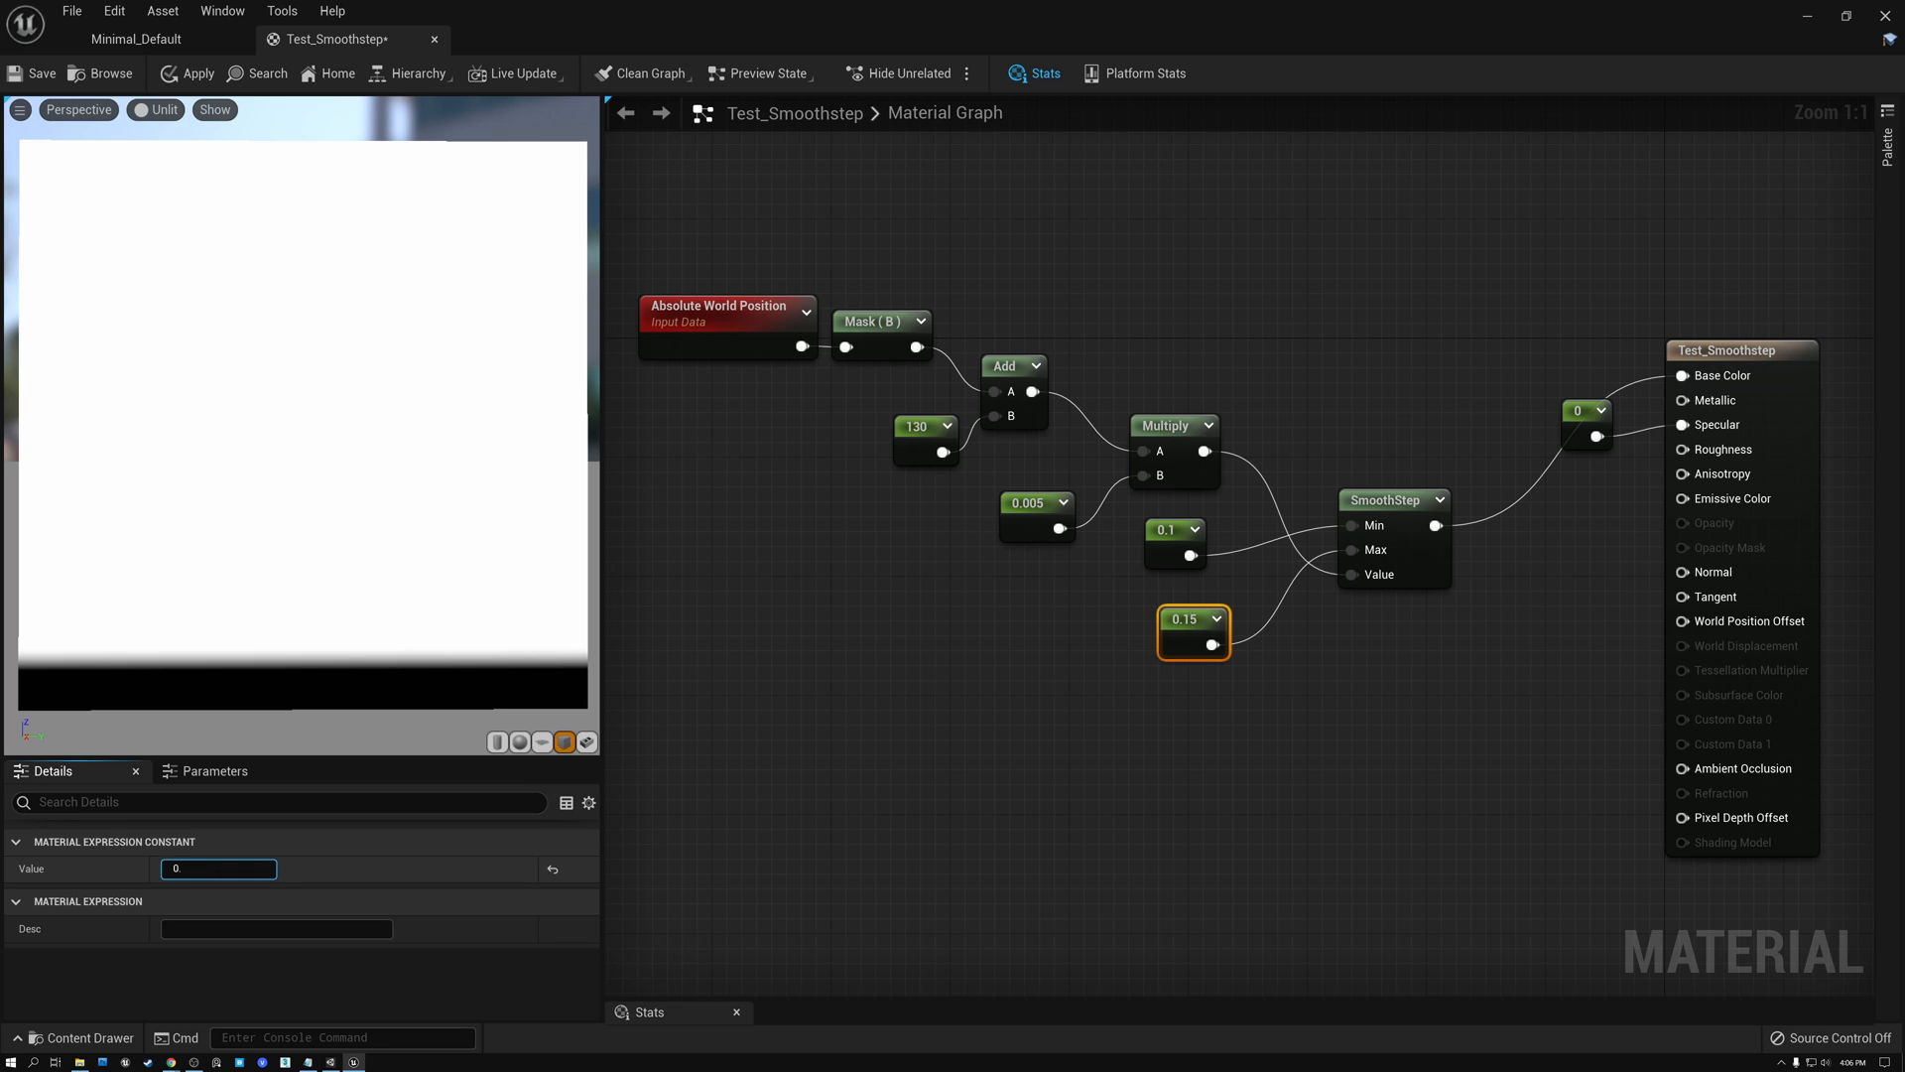
pyautogui.write('0.9')
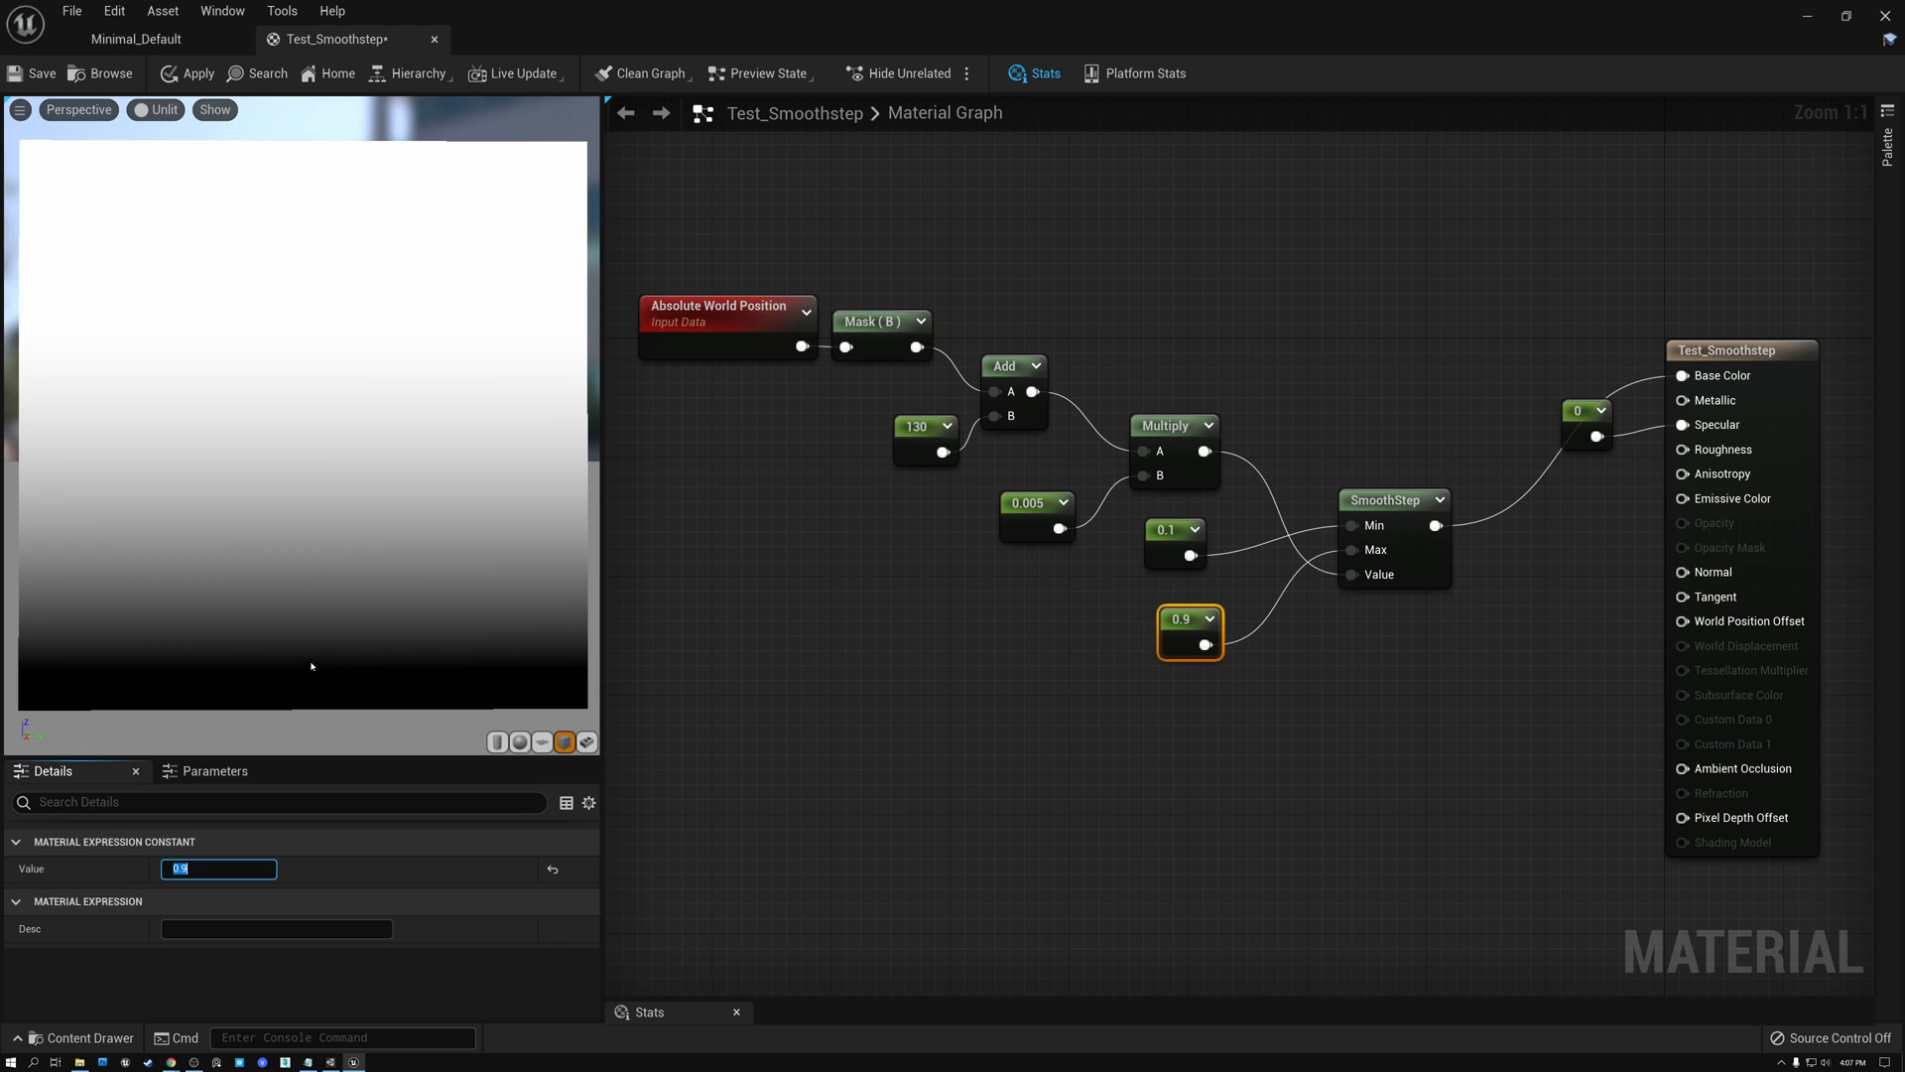
pyautogui.moveTo(311, 381)
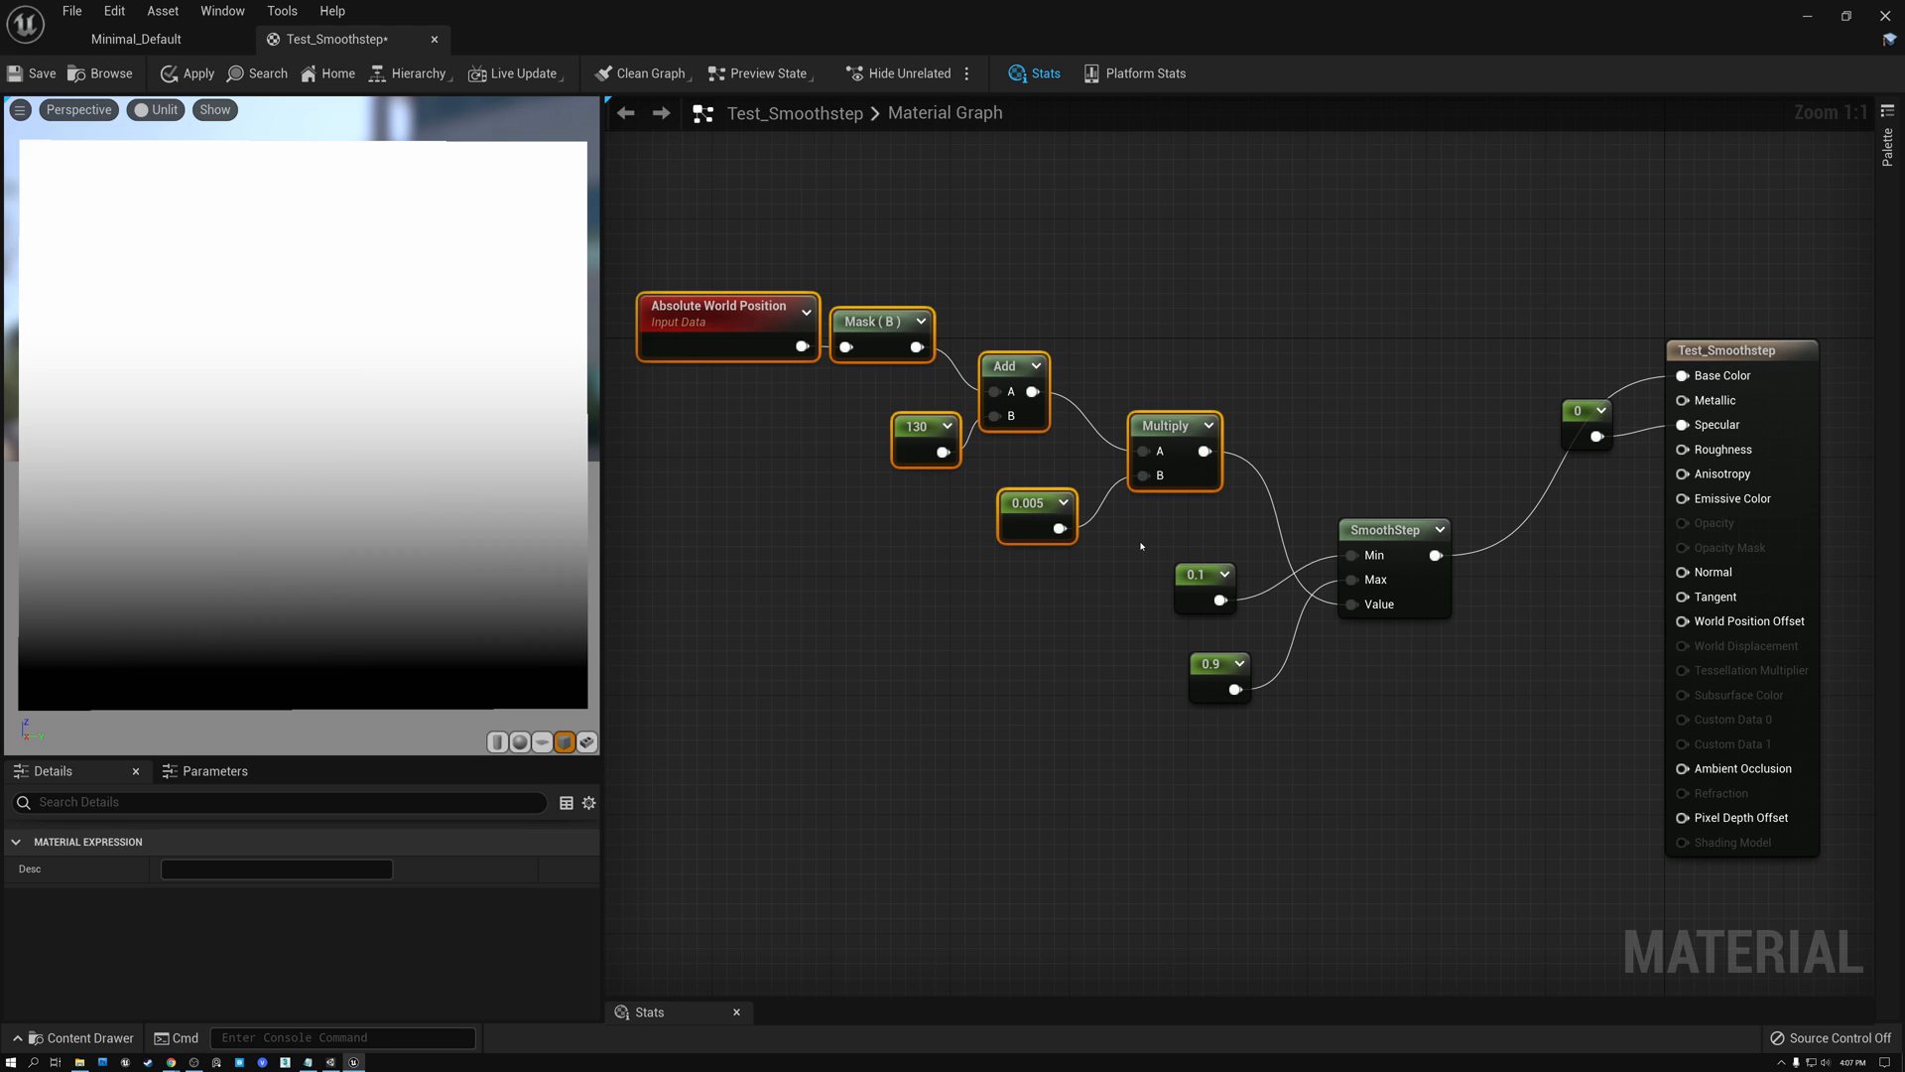
pyautogui.moveTo(1383, 487)
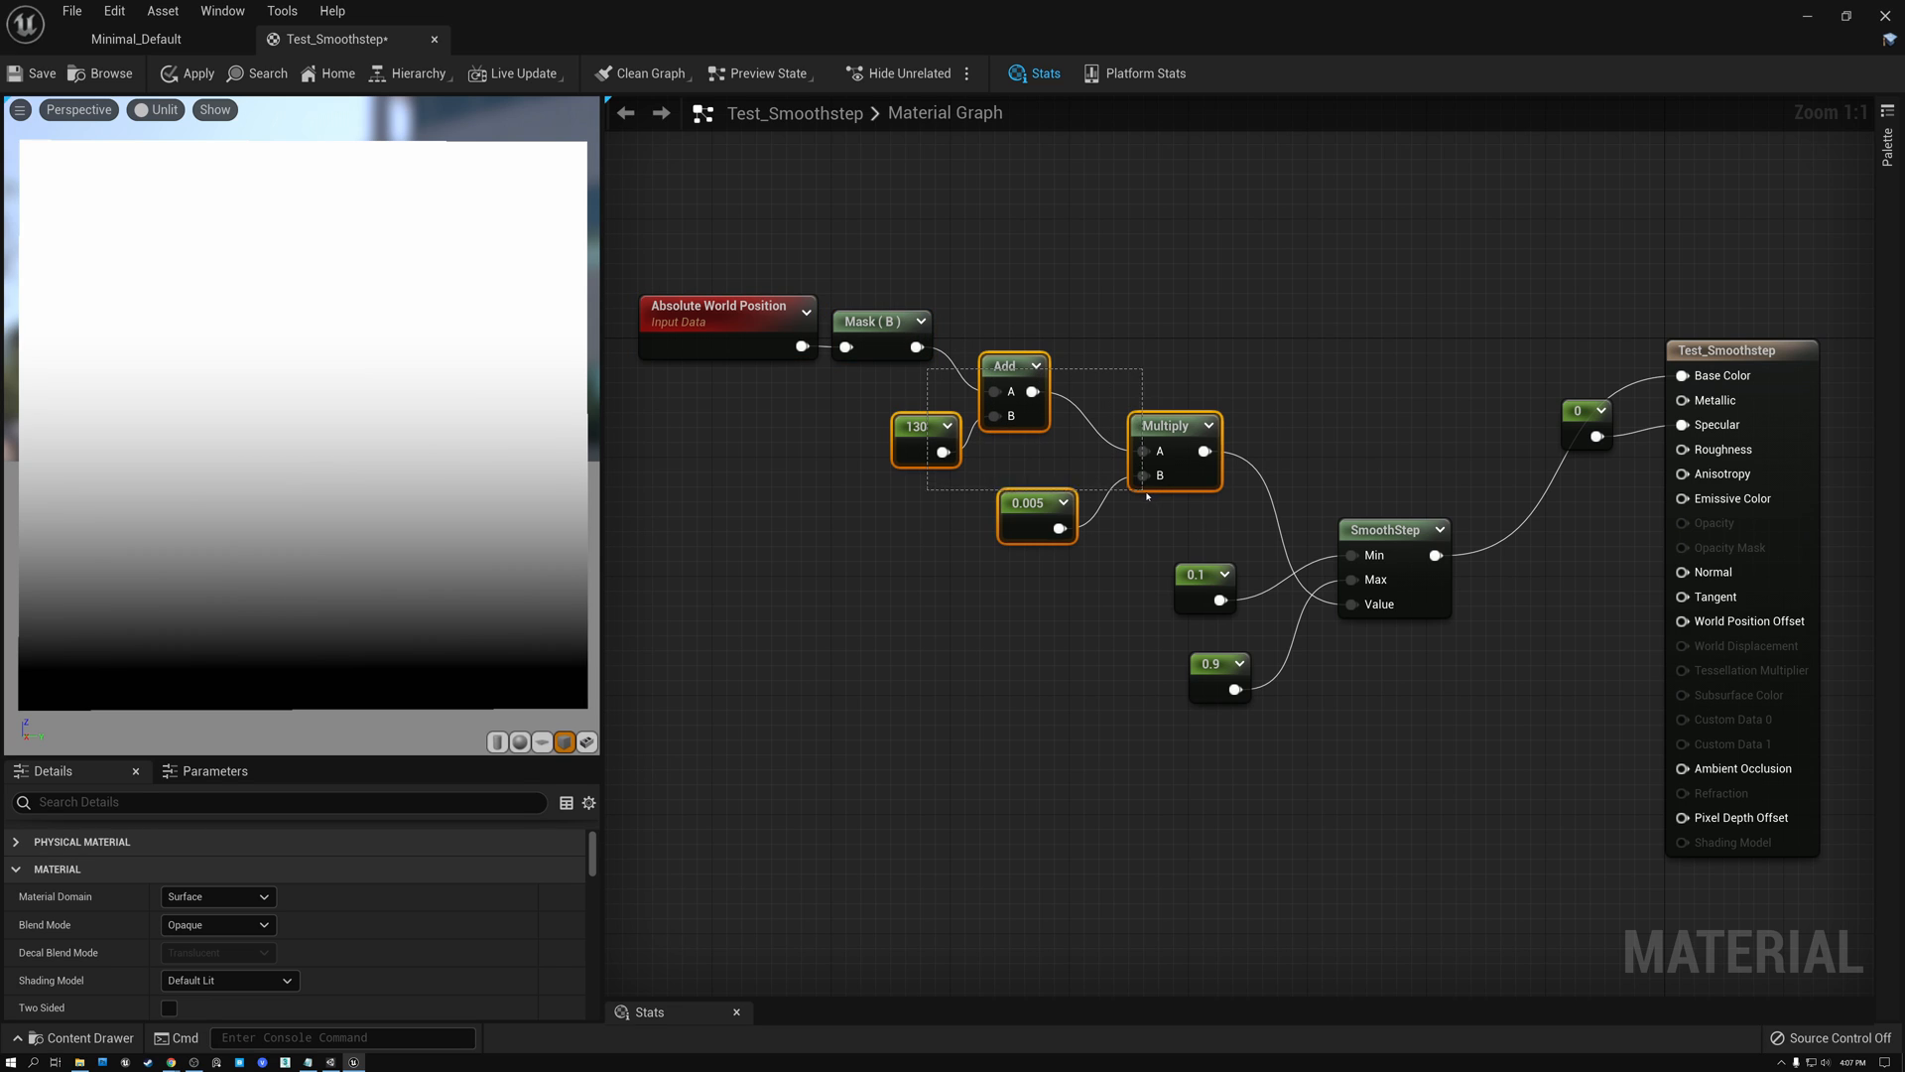
# Deselect the height nodes after dragging SmoothStep and its constants into a neater spot.
pyautogui.click(1143, 531)
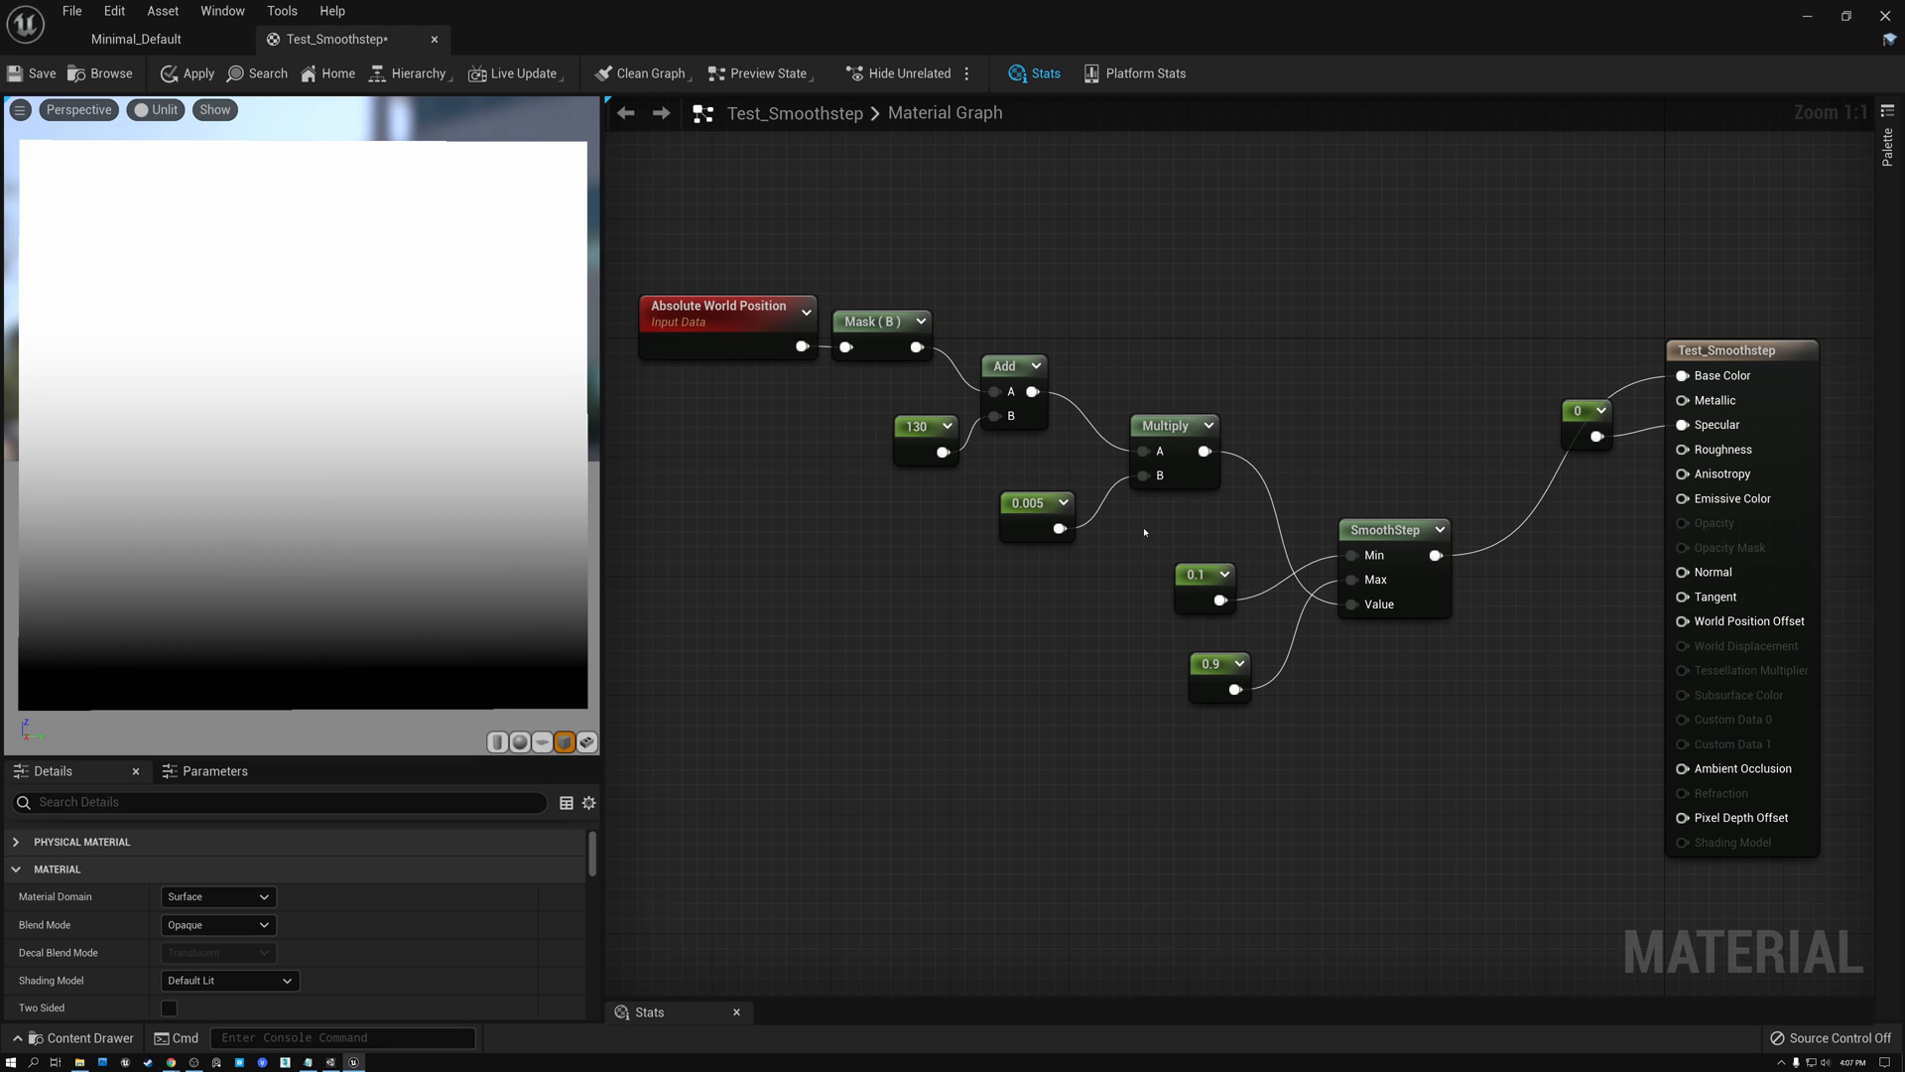
pyautogui.moveTo(1496, 512)
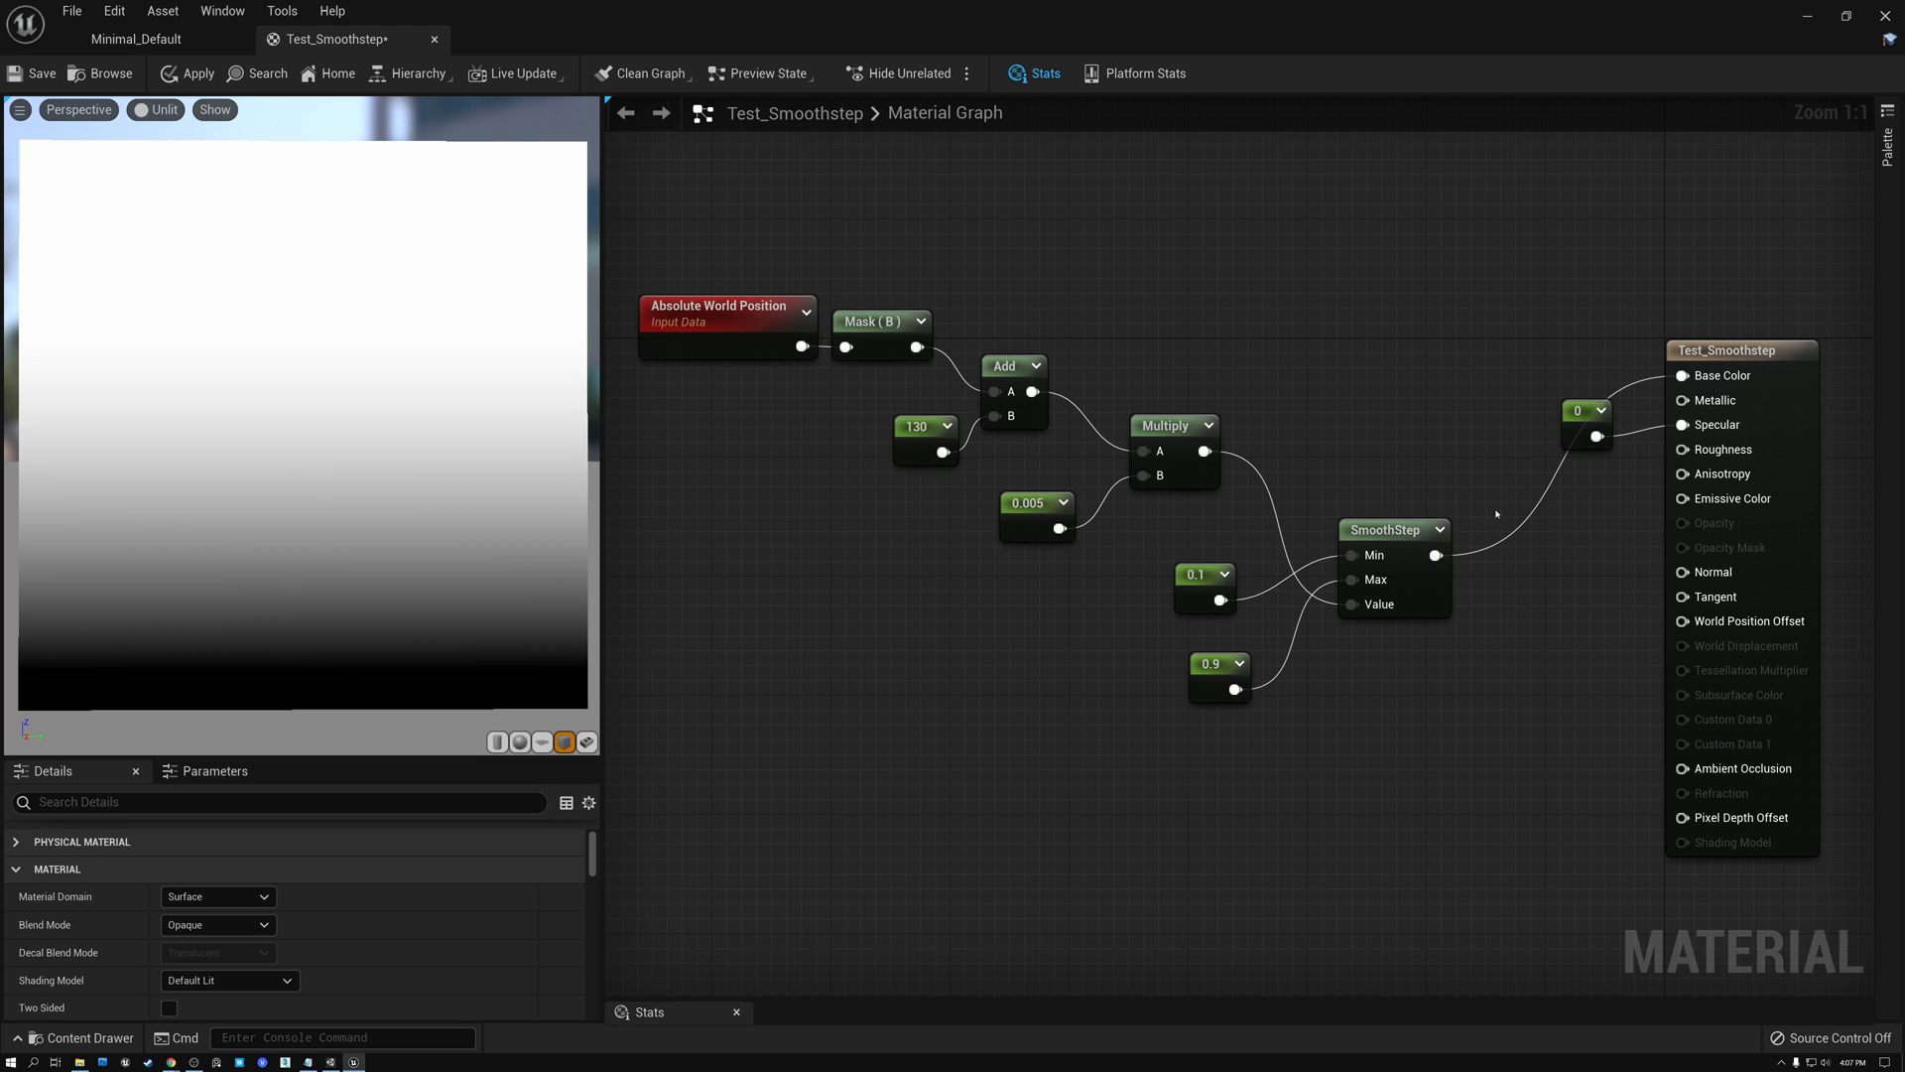
pyautogui.click(1382, 528)
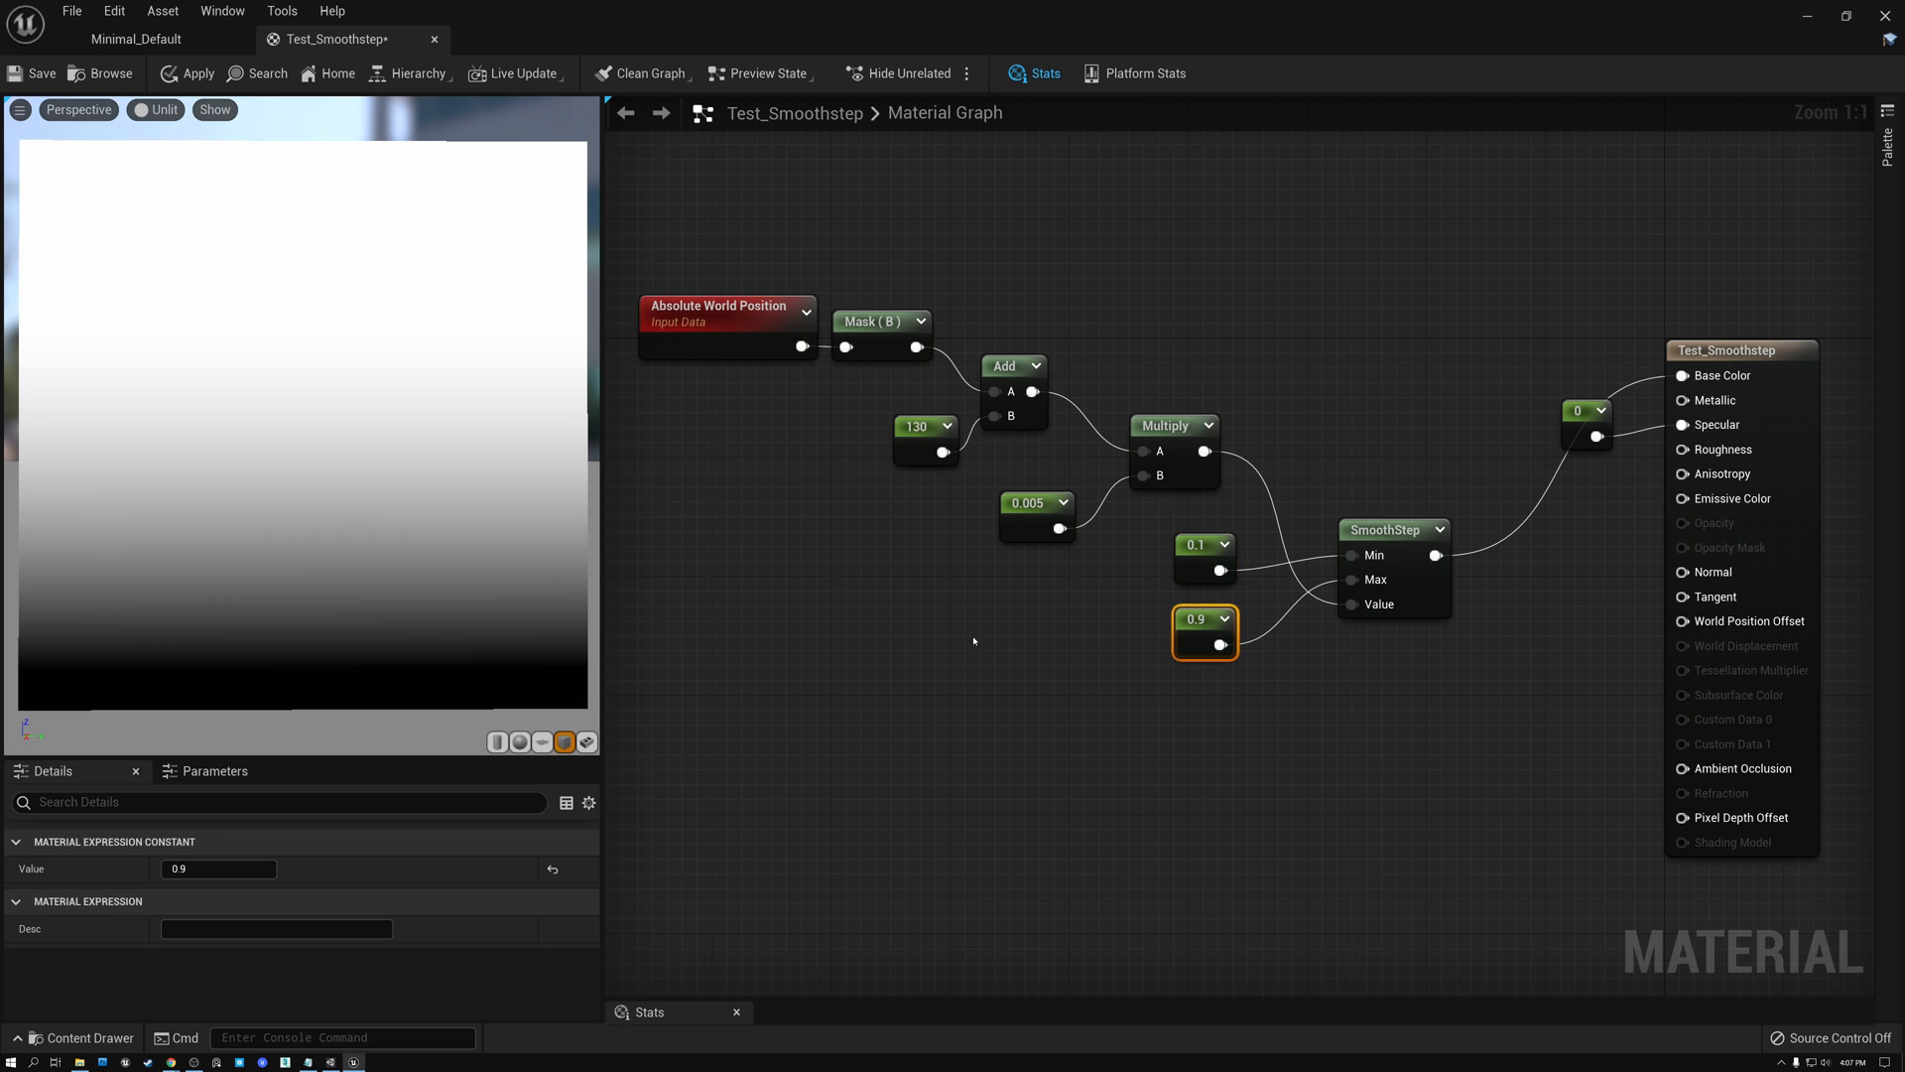
pyautogui.moveTo(483, 641)
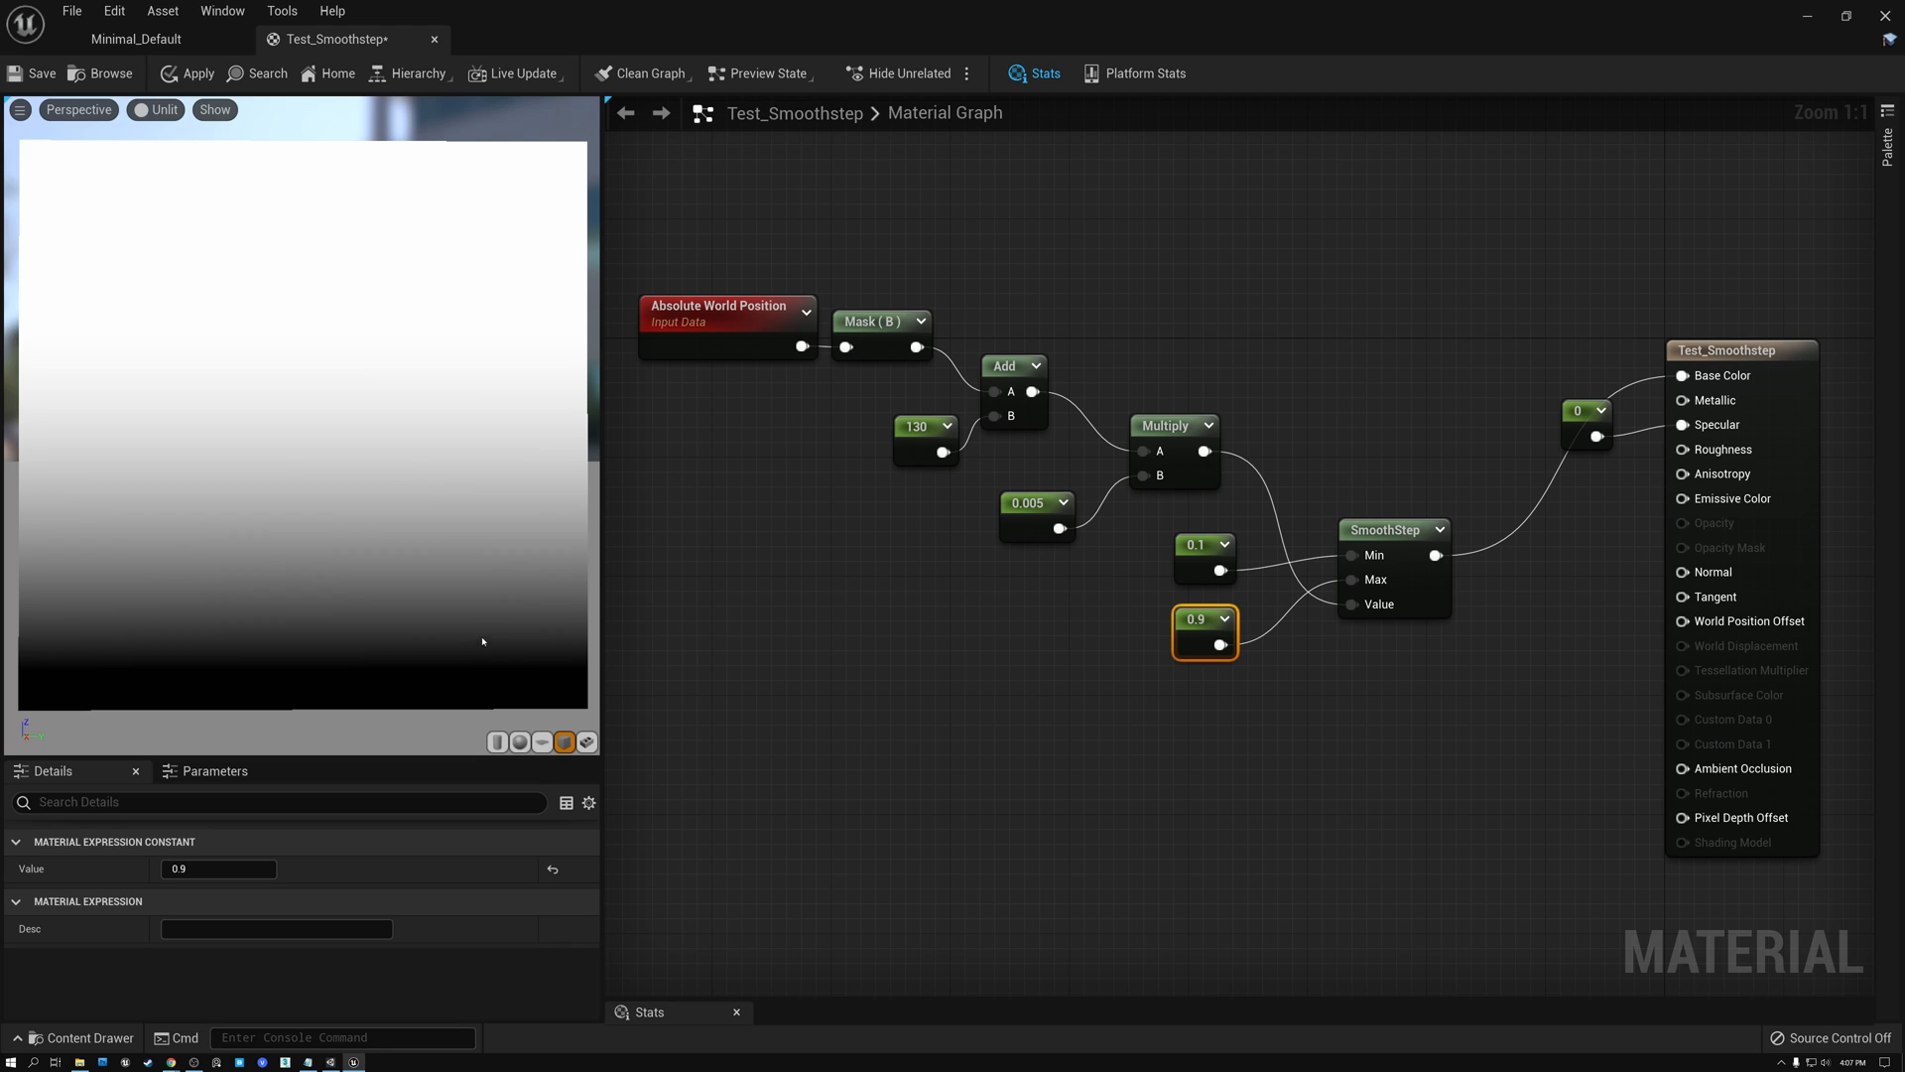
pyautogui.moveTo(766, 619)
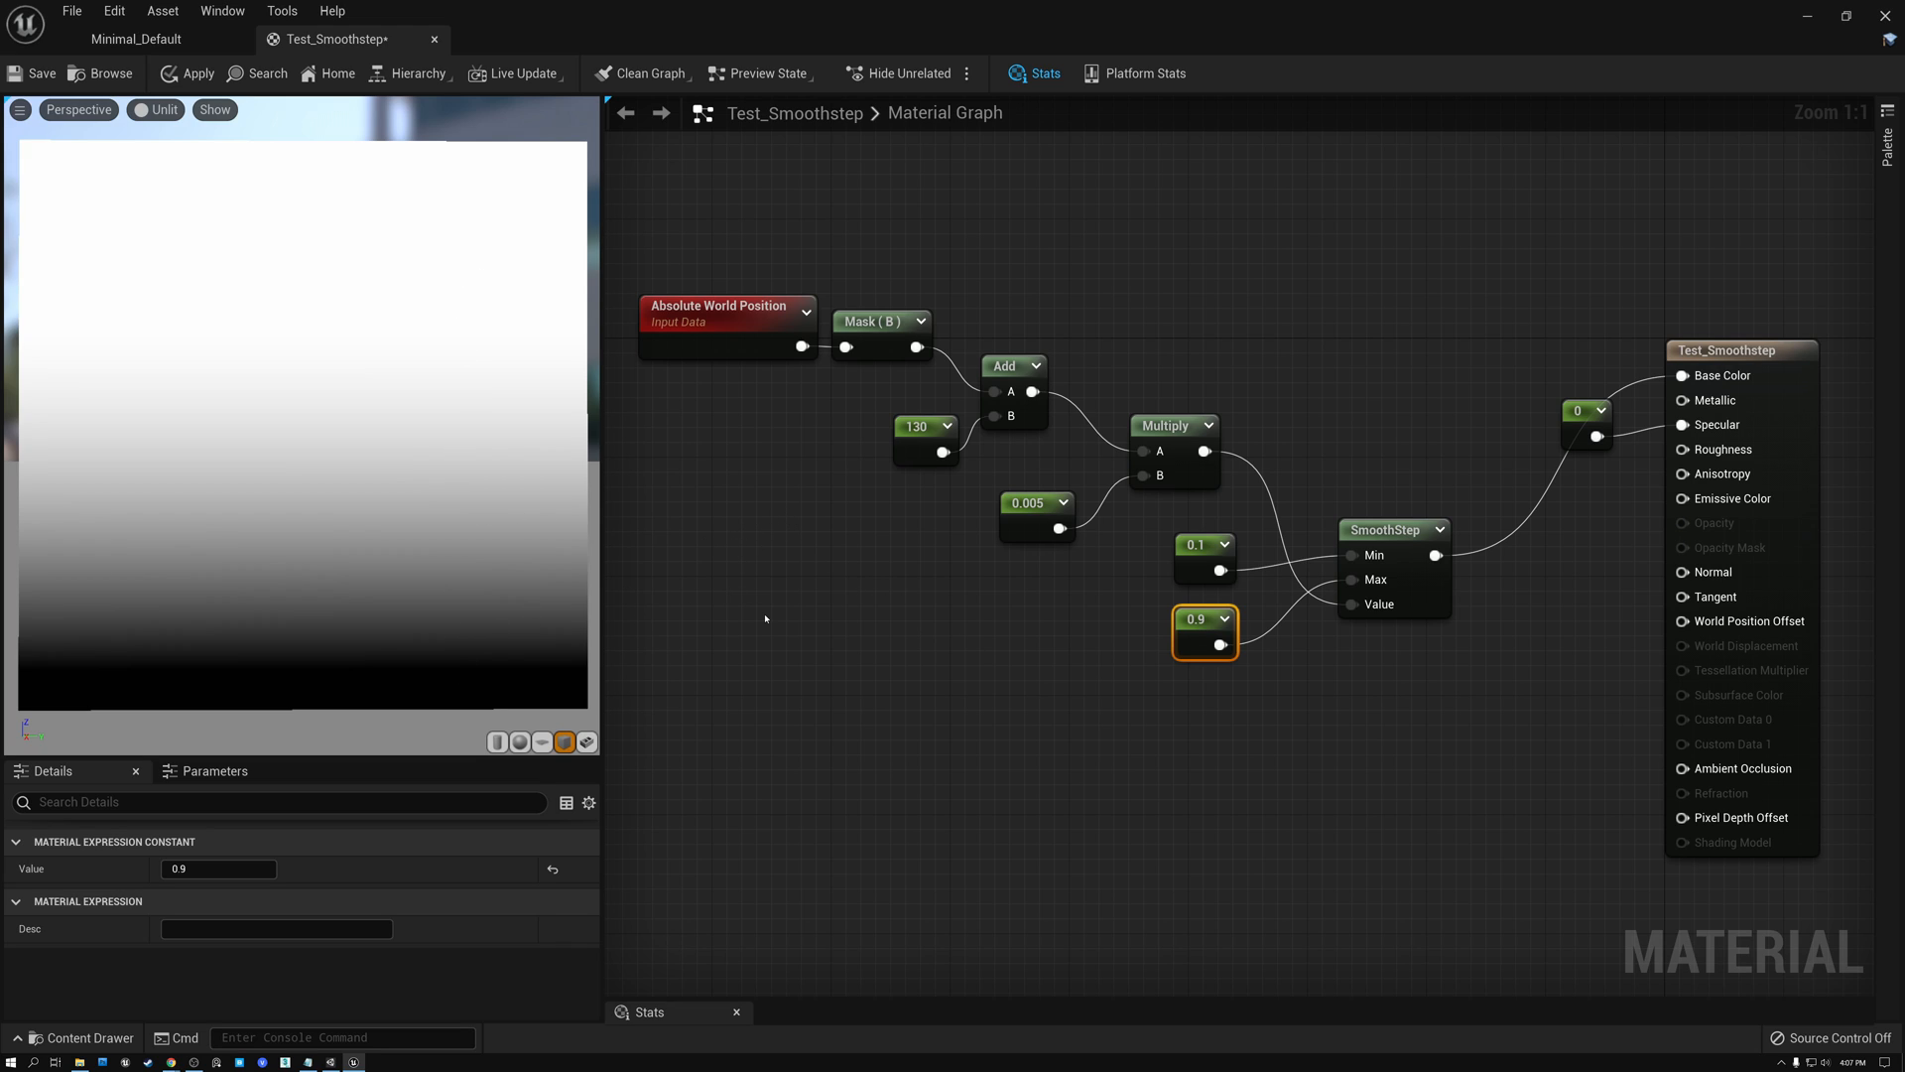